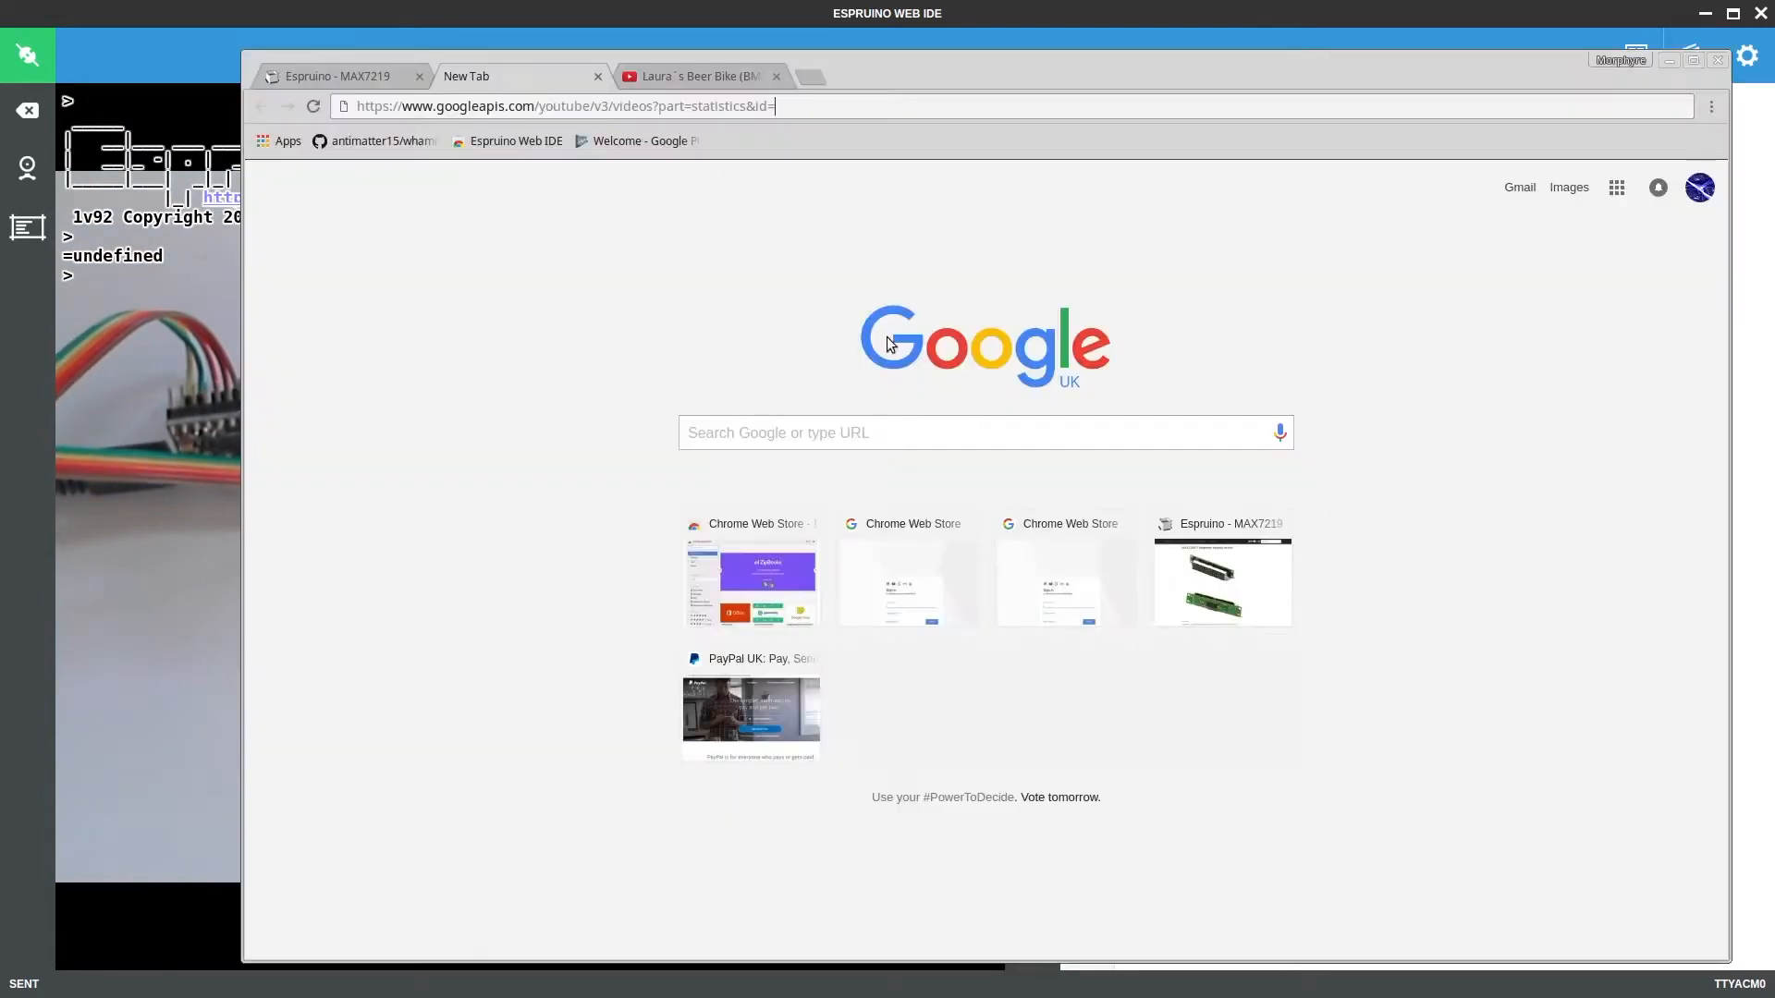
Bring up the 'Multiple chained MAX7219' section of the Espruino MAX7219 documentation
left_click(336, 76)
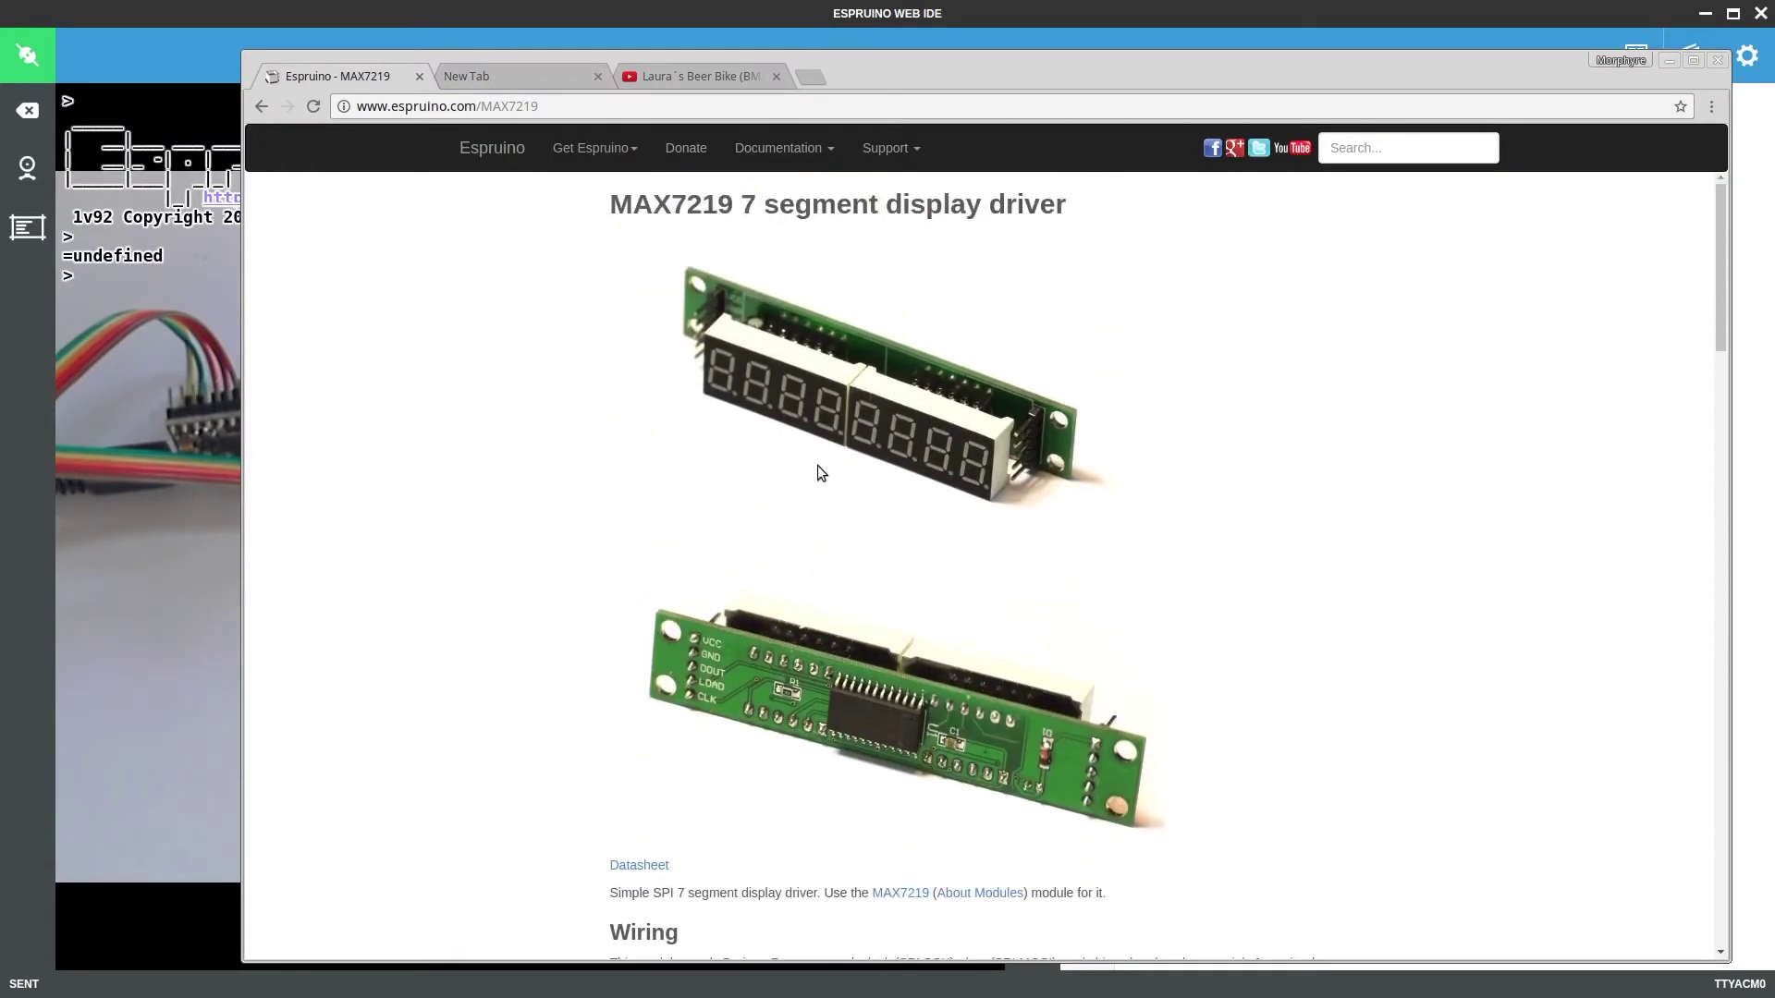
scroll("down", 3)
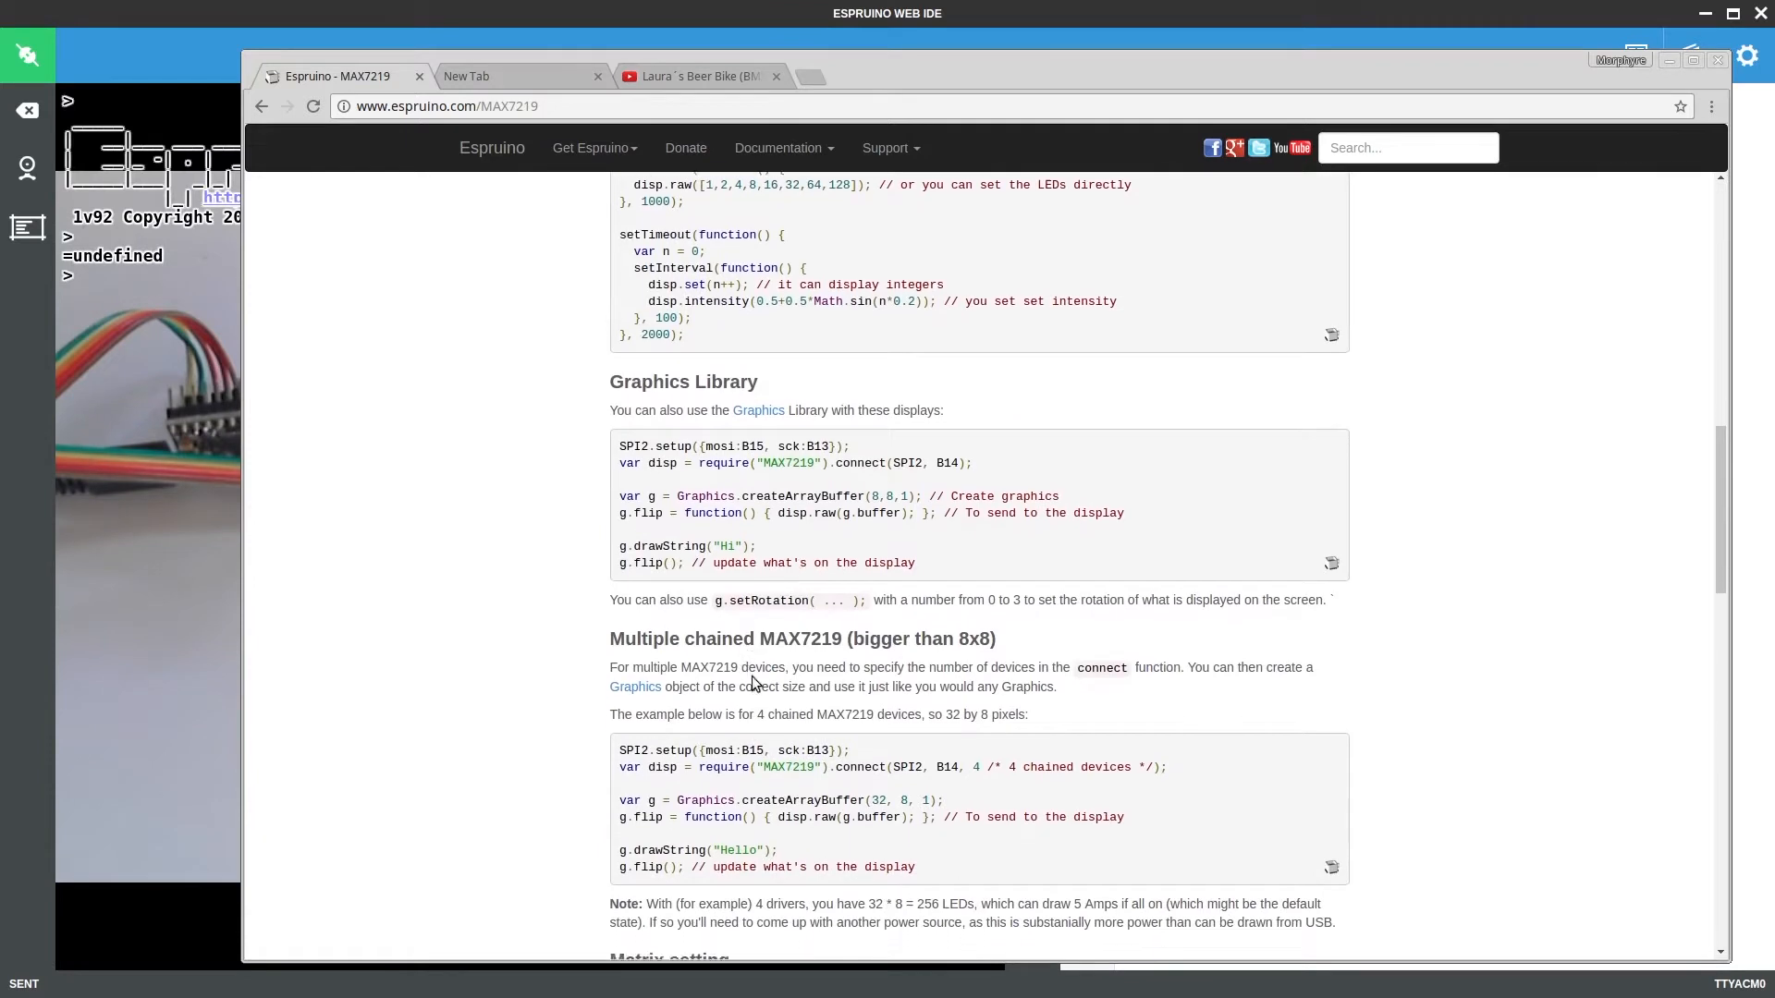
scroll("down", 3)
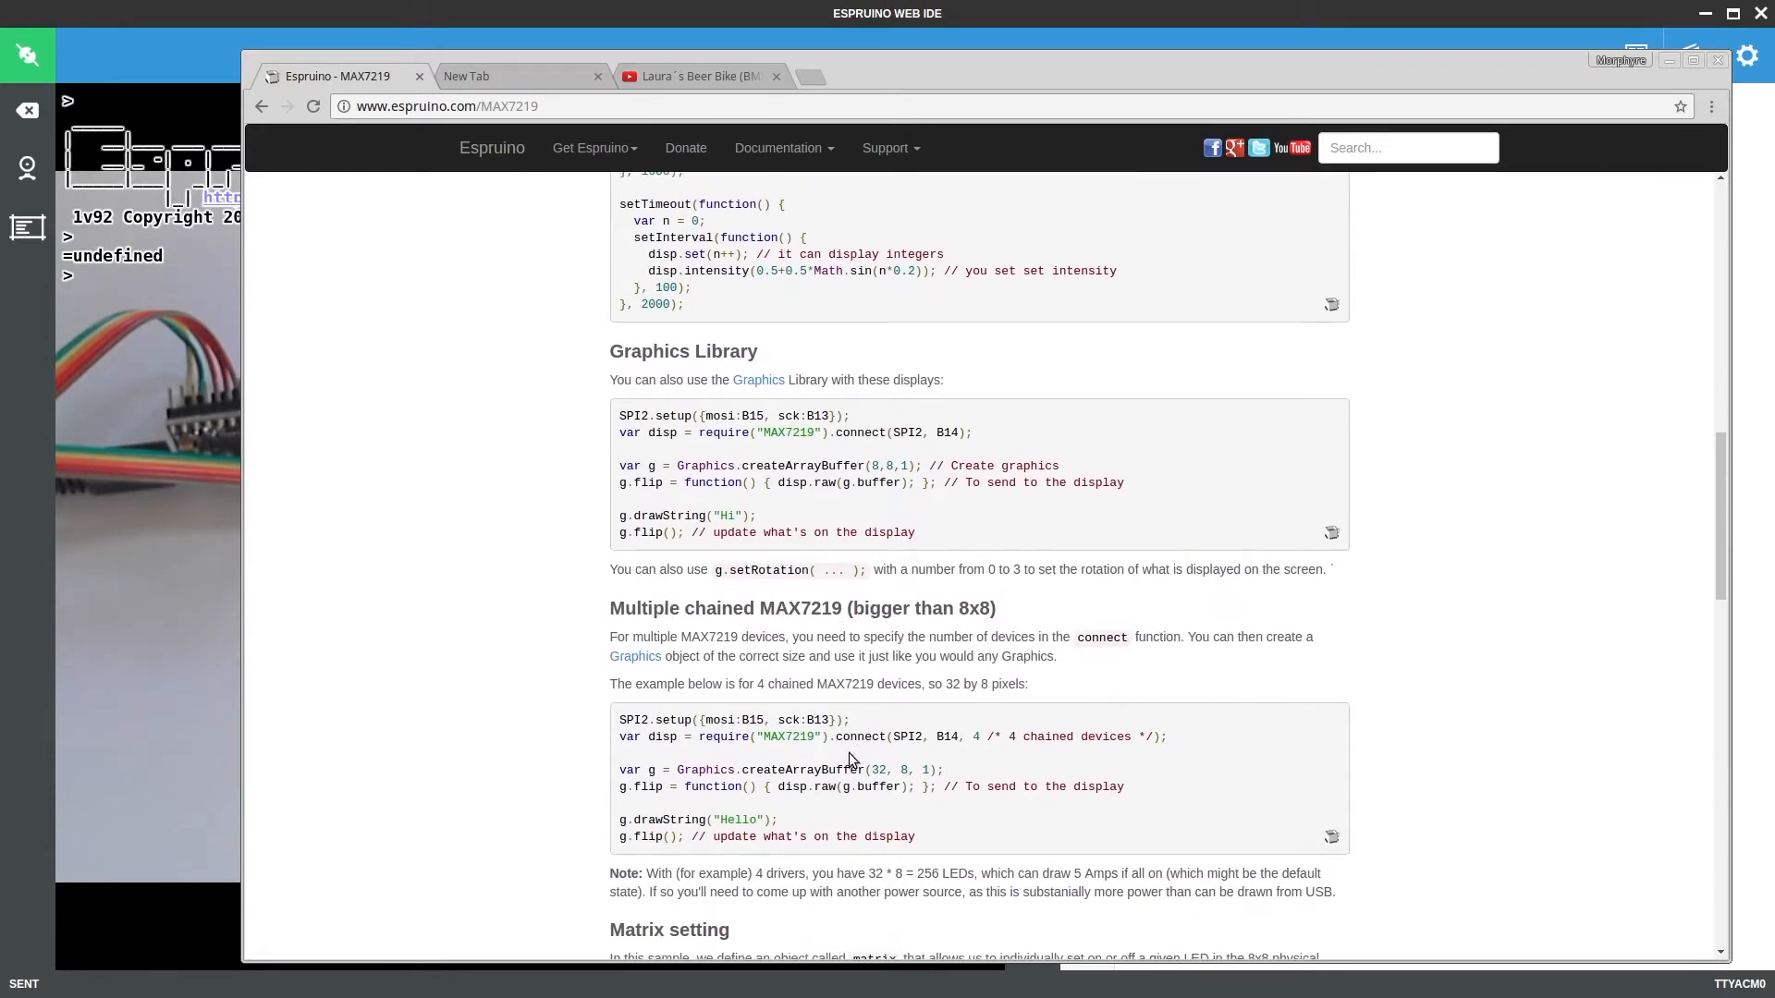
mouse_move(754, 703)
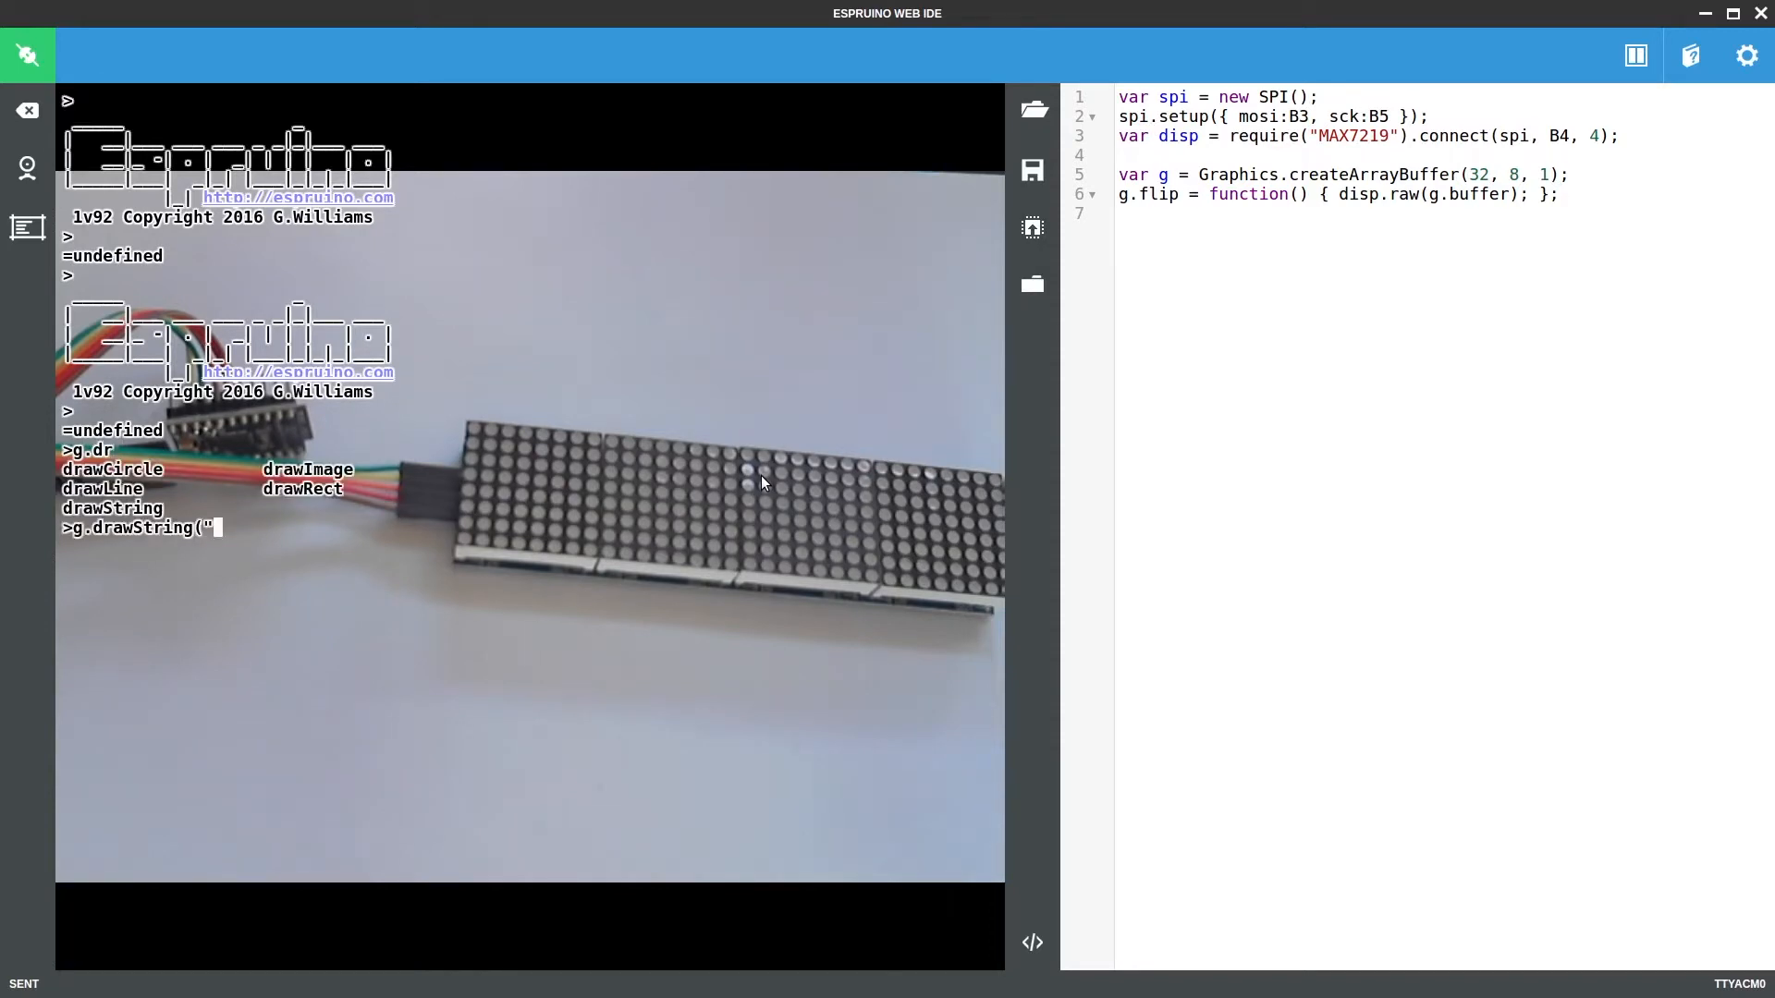
Run g.drawString("Hello") and g.flip() in the console so the matrix shows Hello
type("Hello")
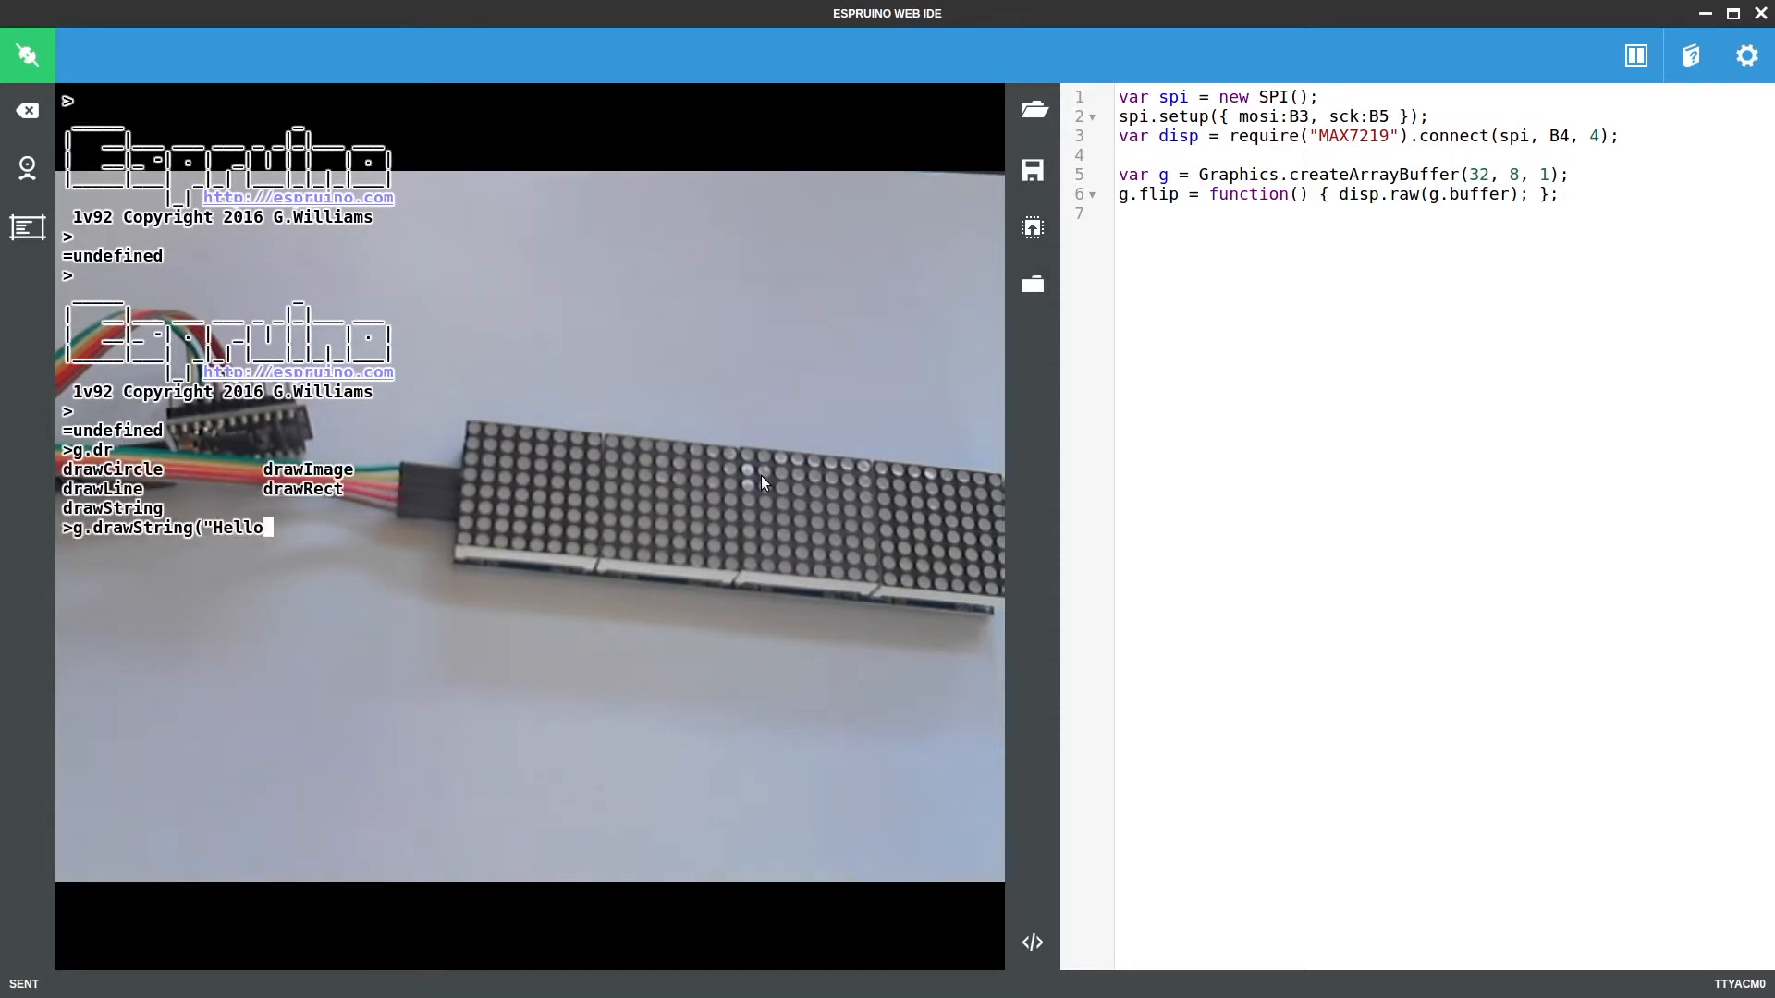
key("Enter")
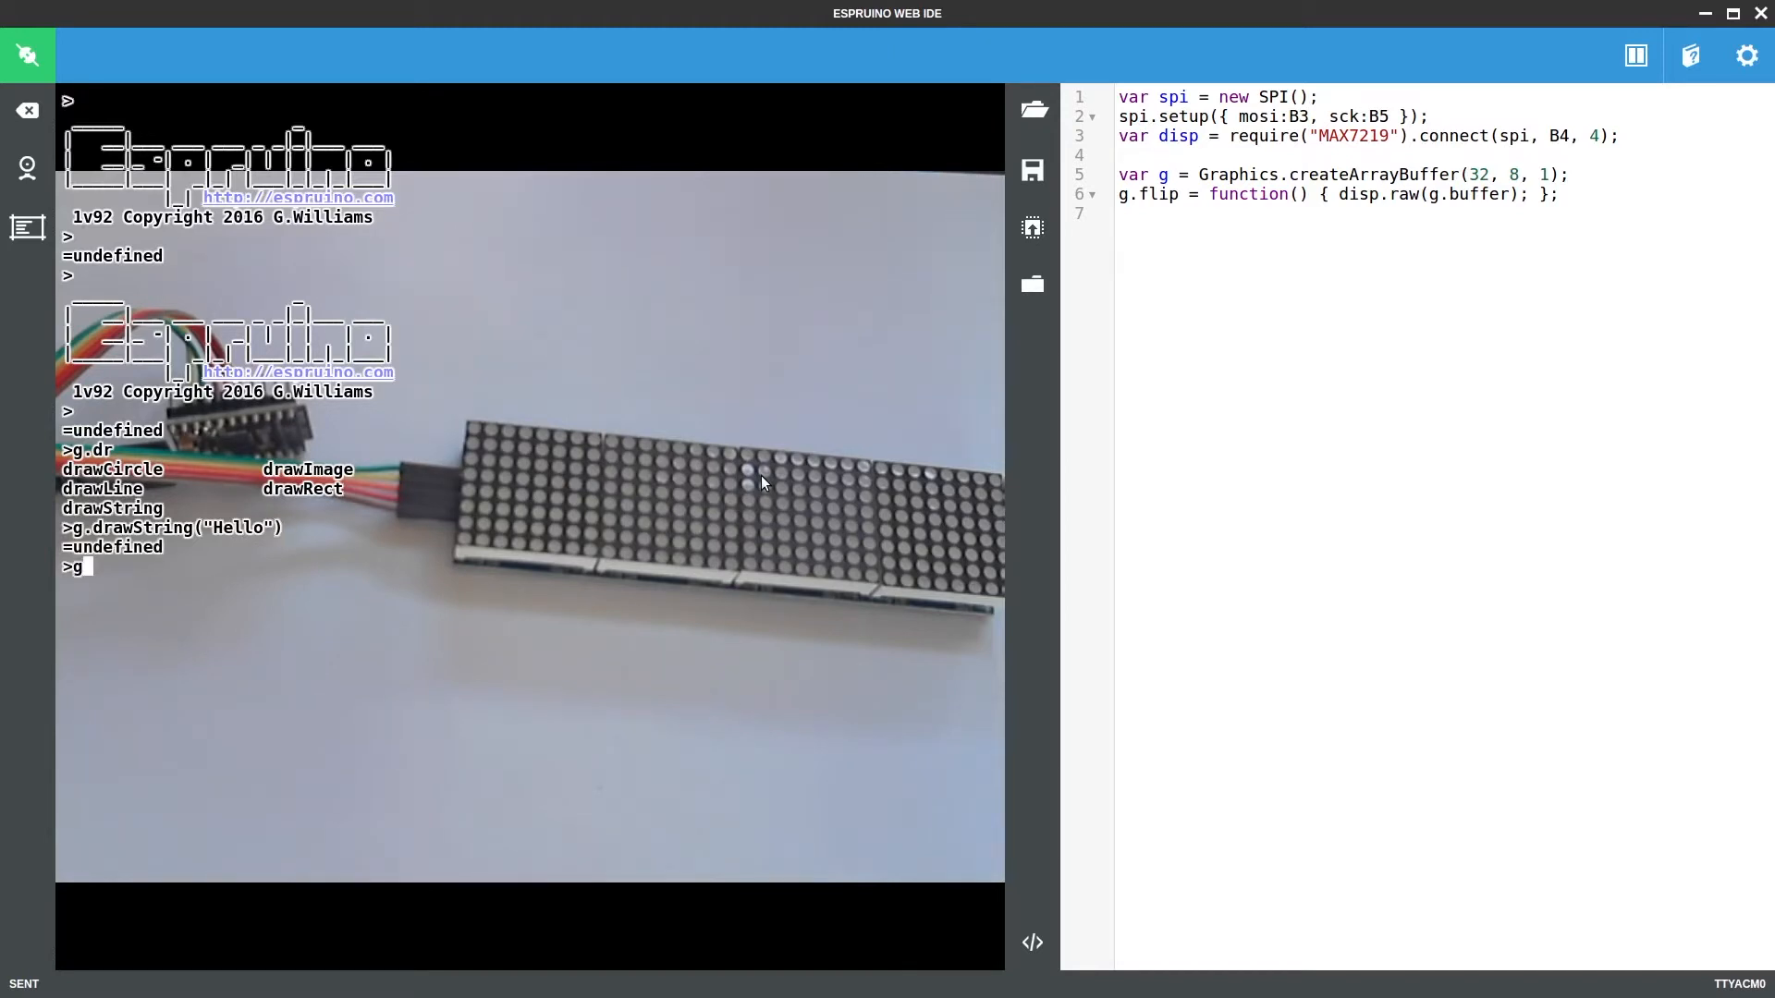
type("g.flip()")
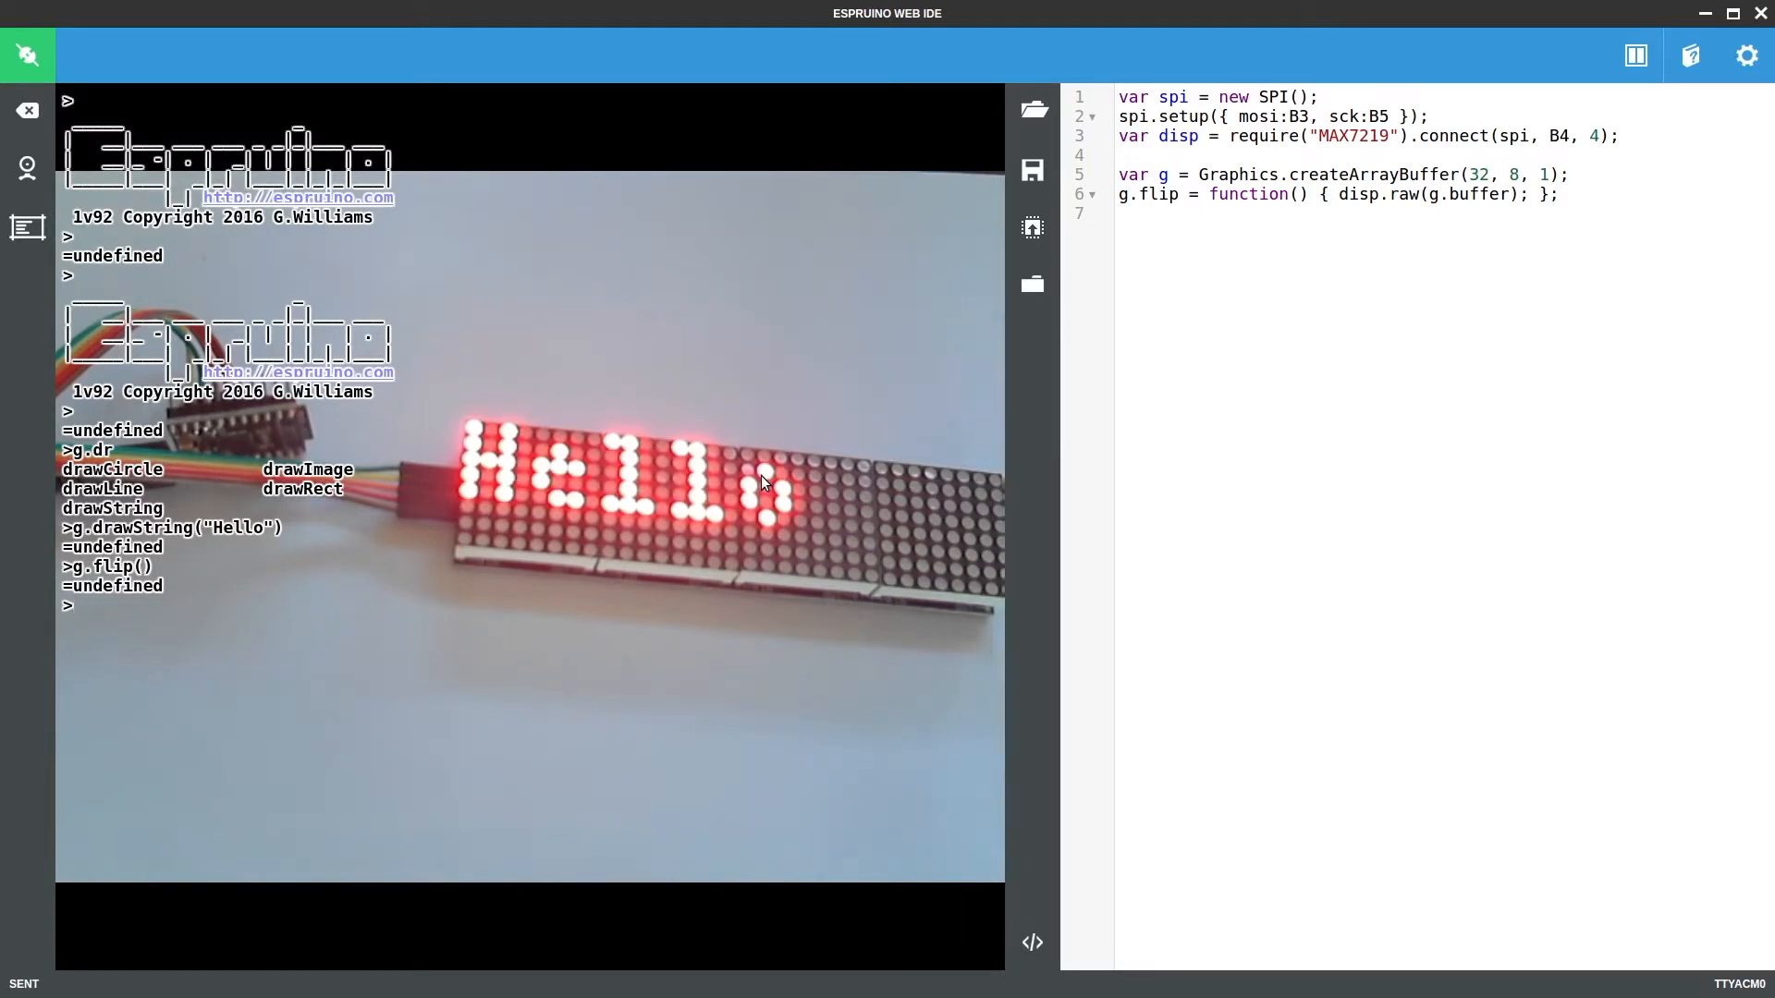
mouse_move(535, 621)
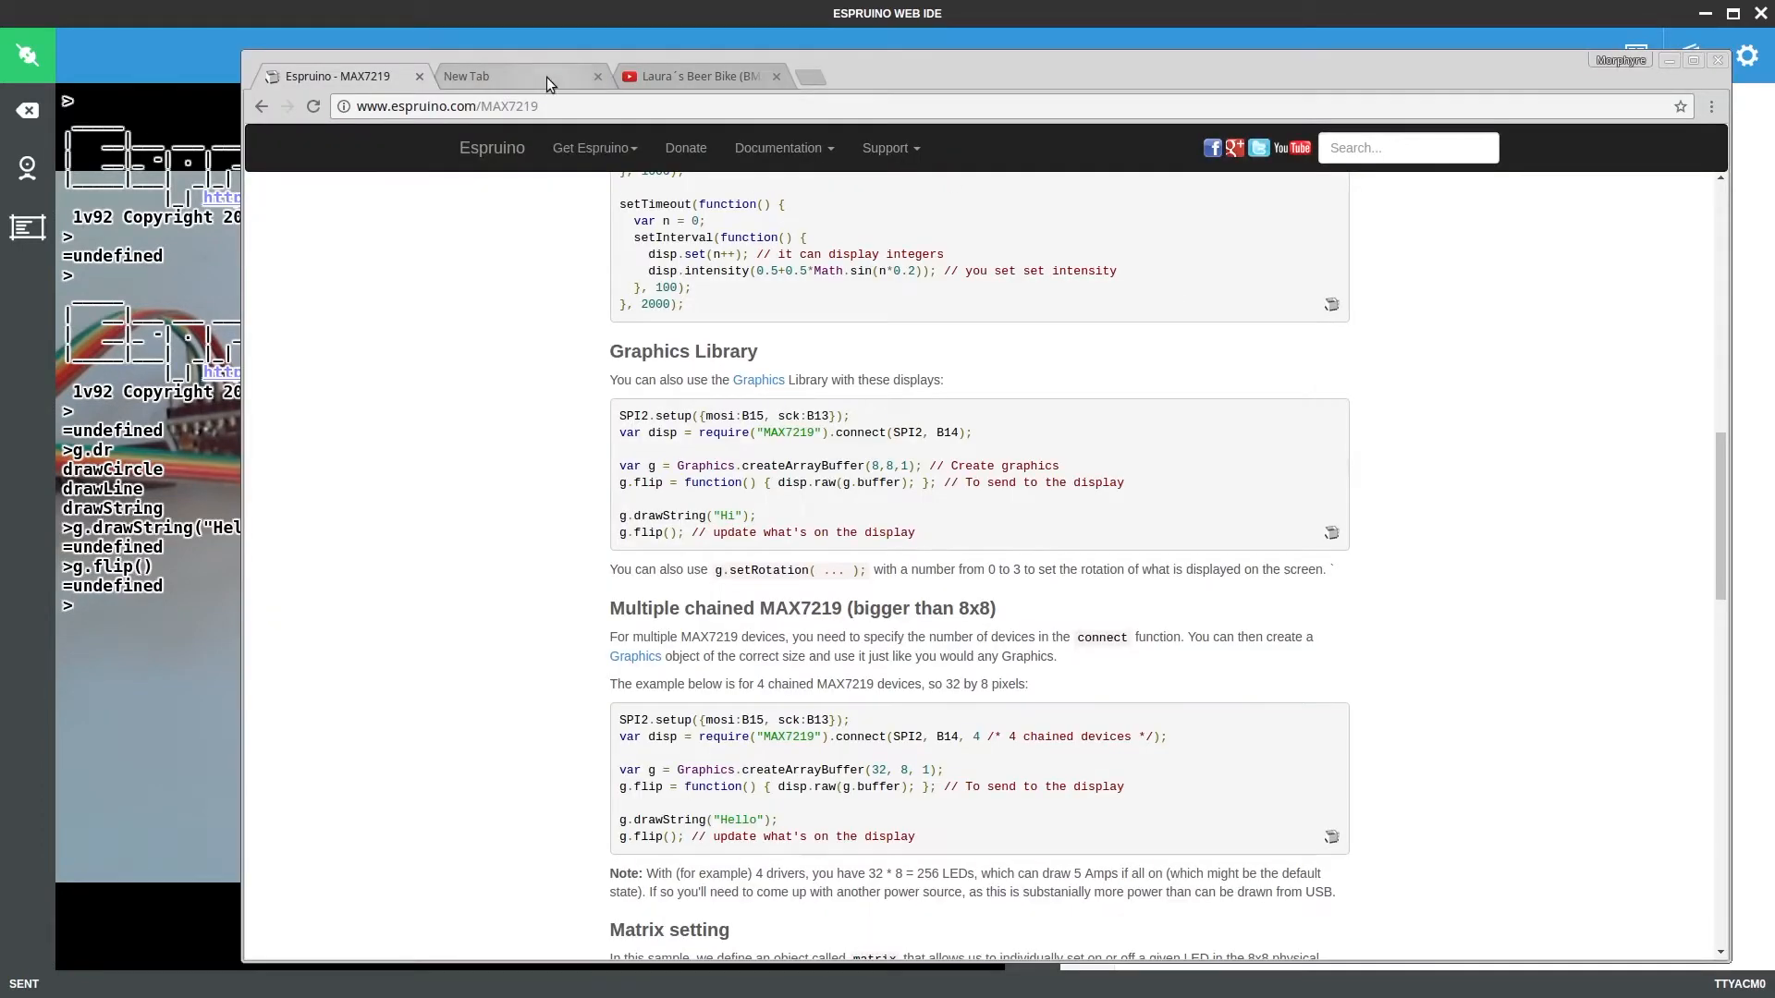
Switch to the tab holding the googleapis.com YouTube statistics URL and focus its address bar
left_click(466, 76)
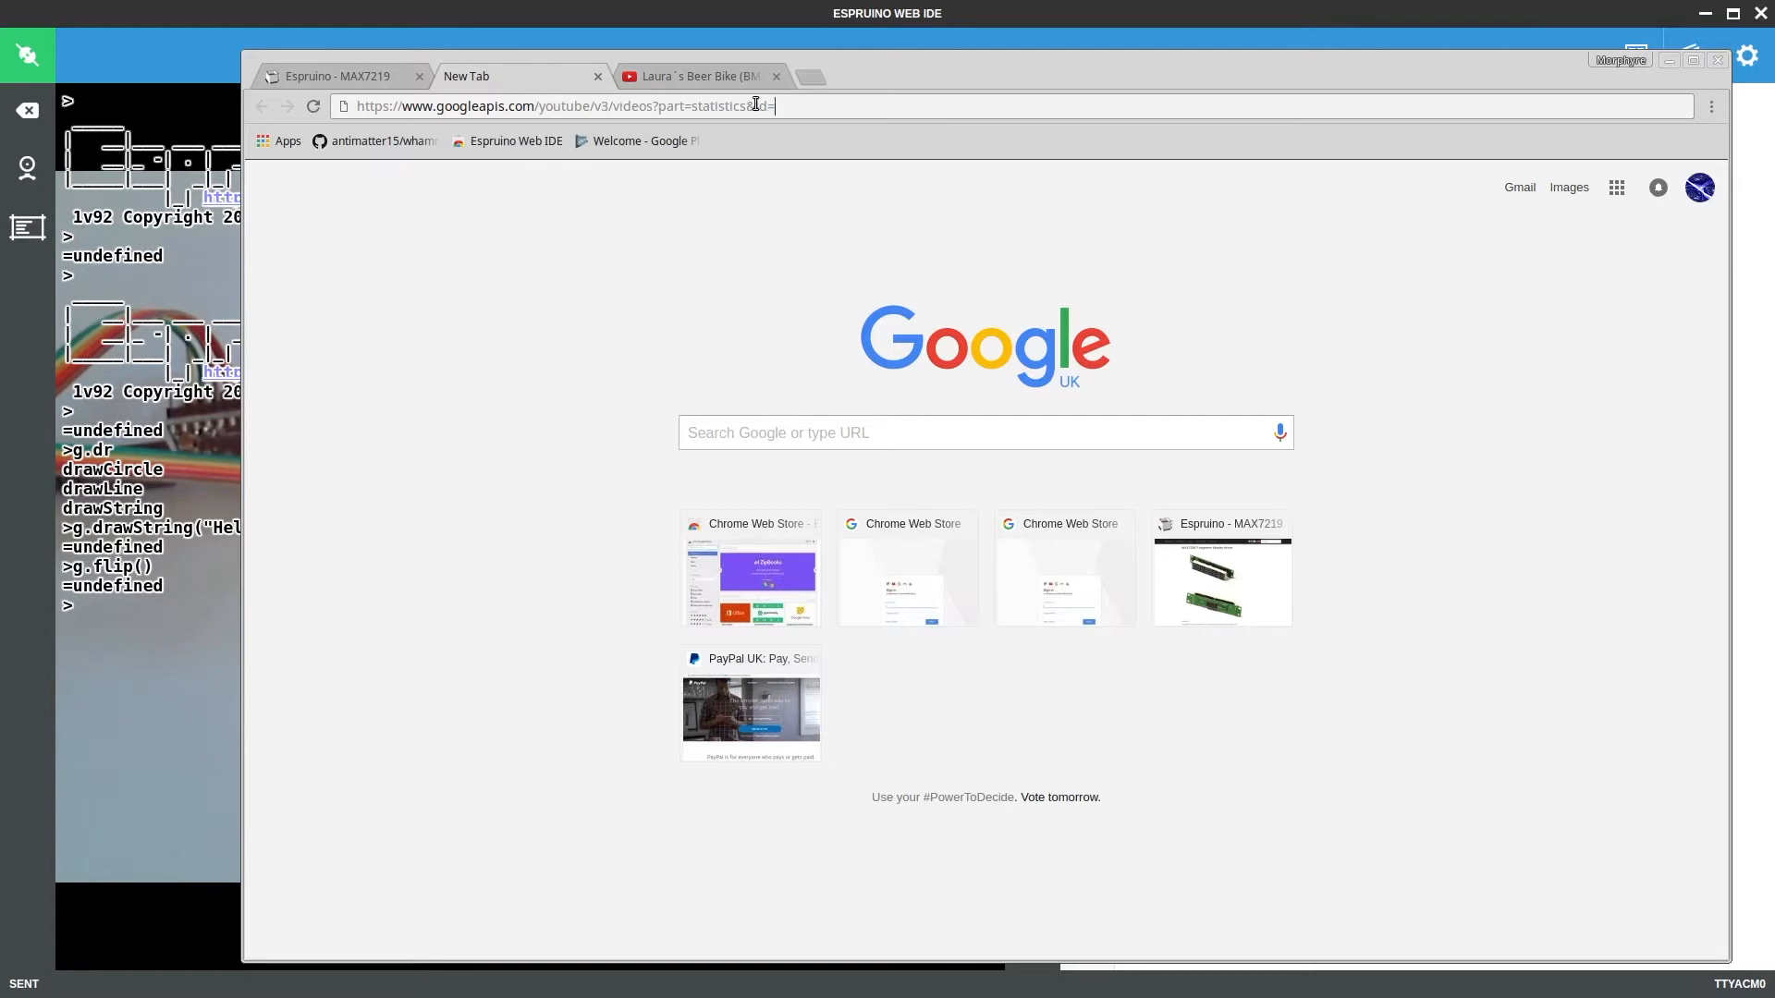
left_click(696, 75)
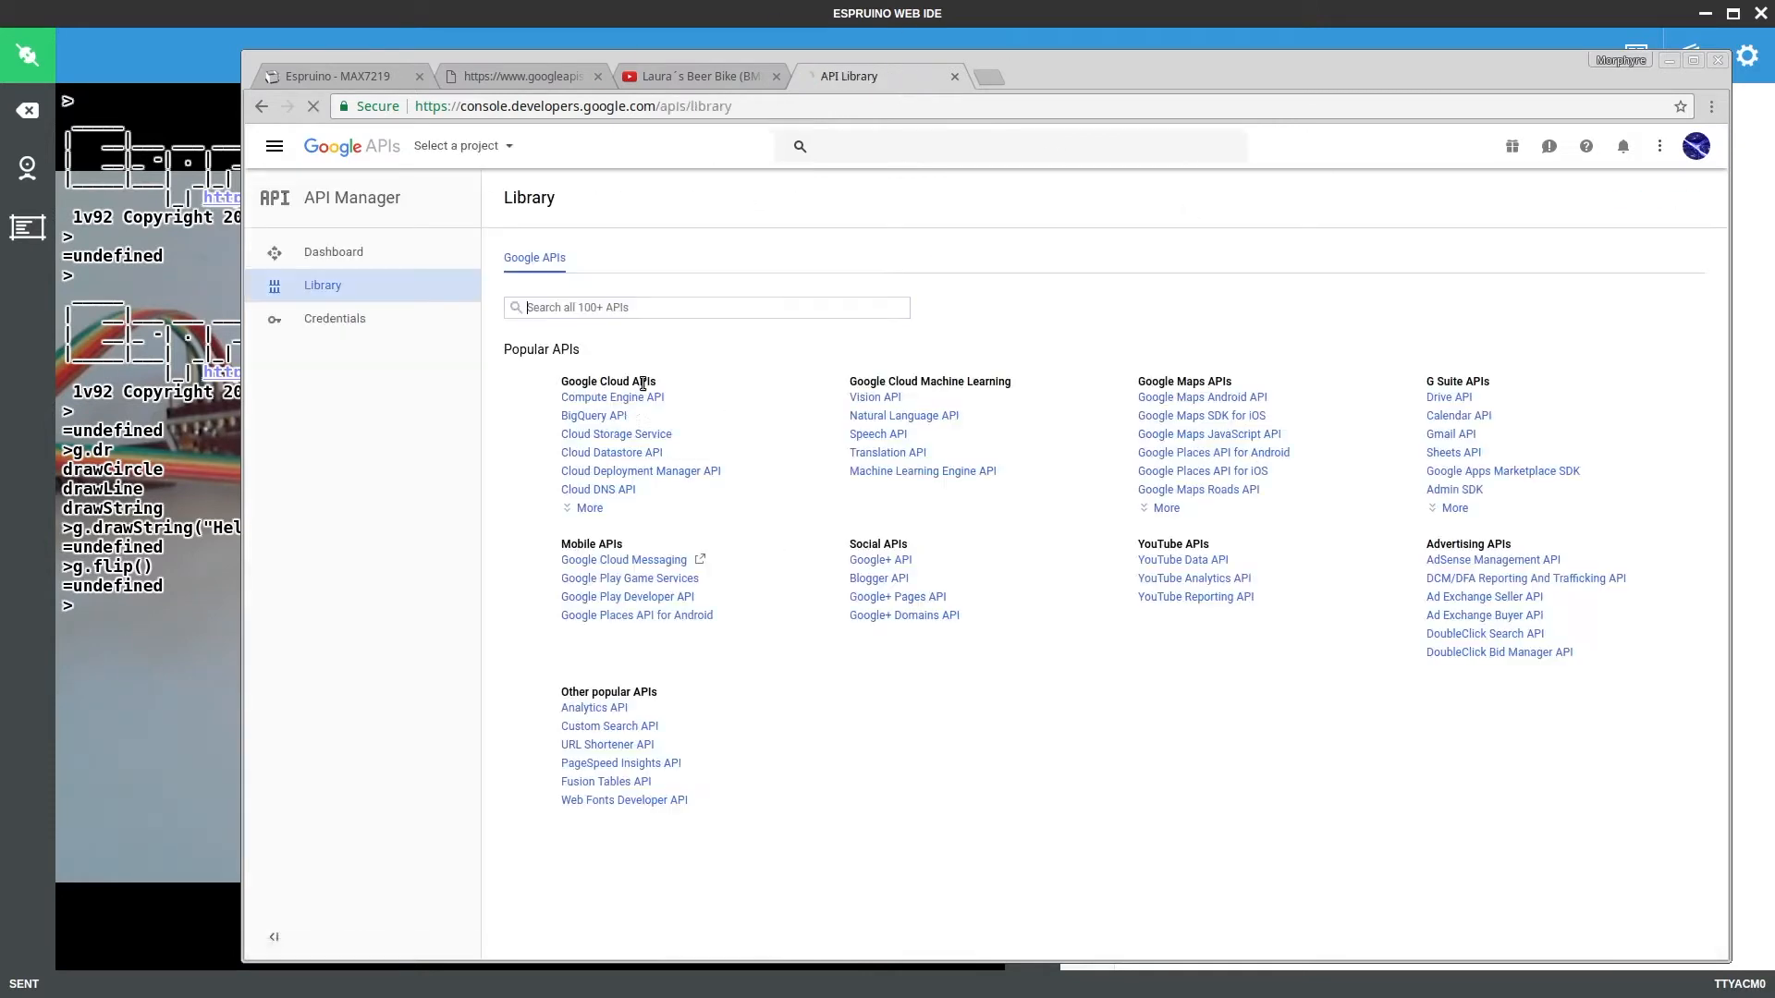
Create a new Google API Console project from the Credentials page, accepting the terms of service
left_click(335, 318)
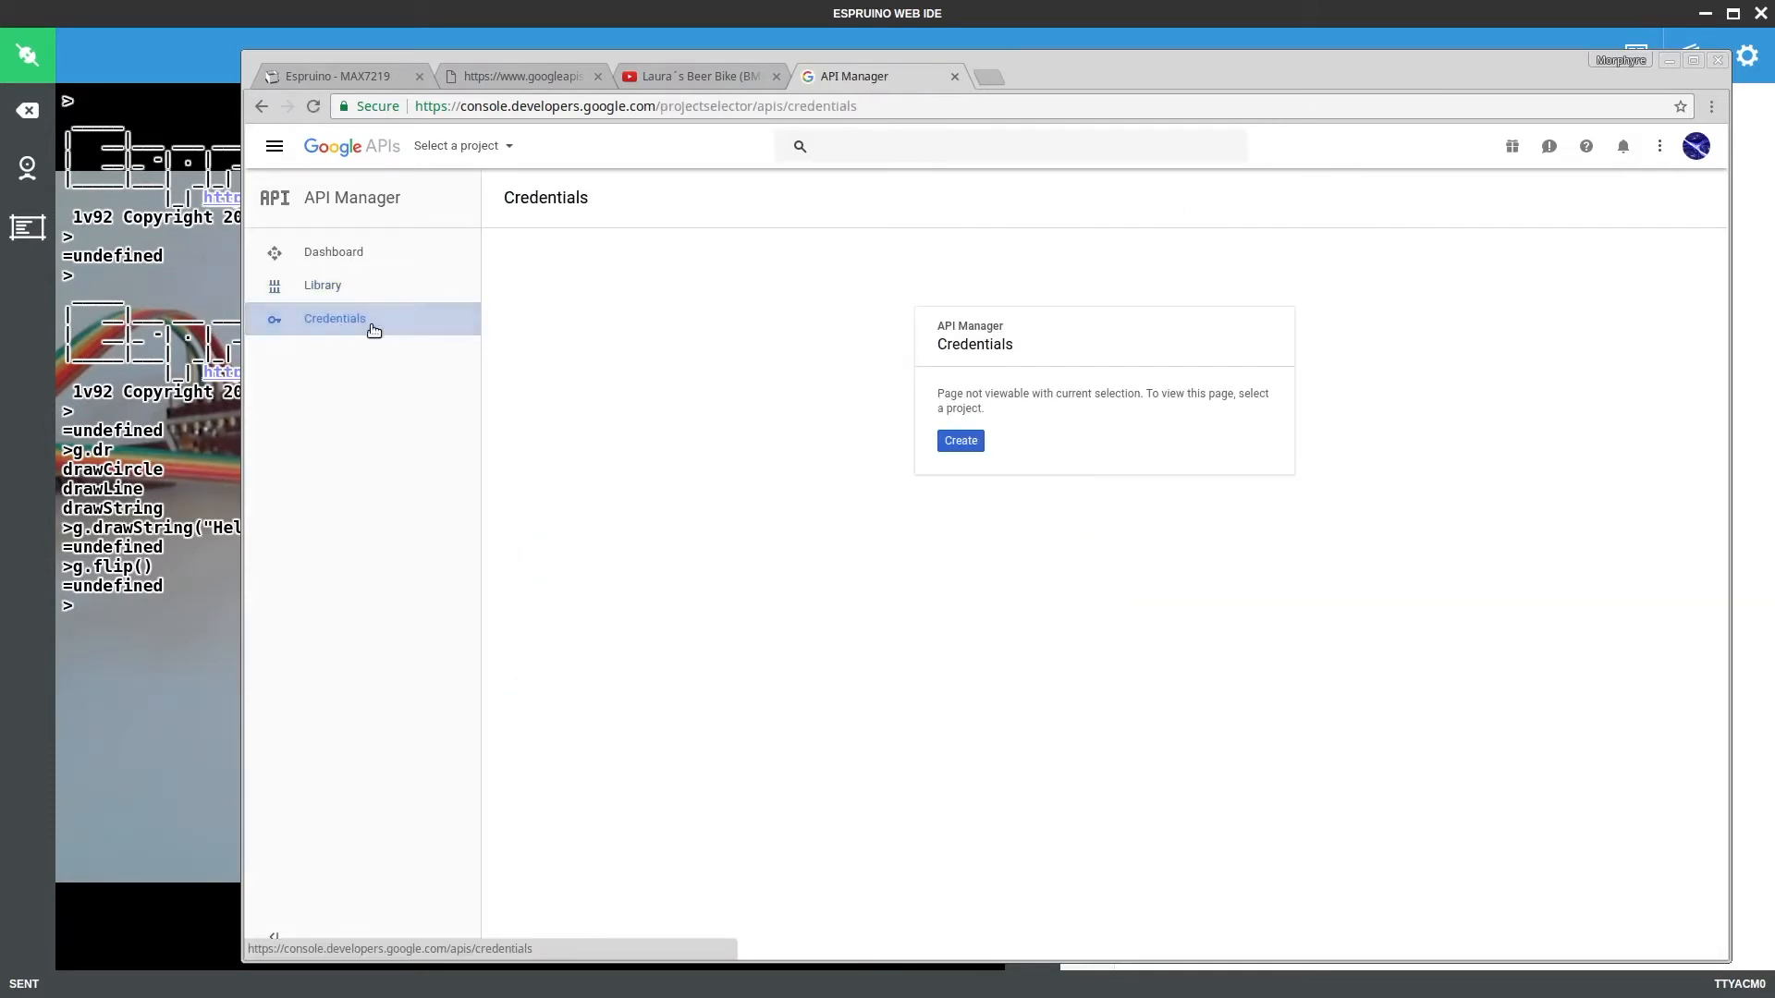
left_click(961, 440)
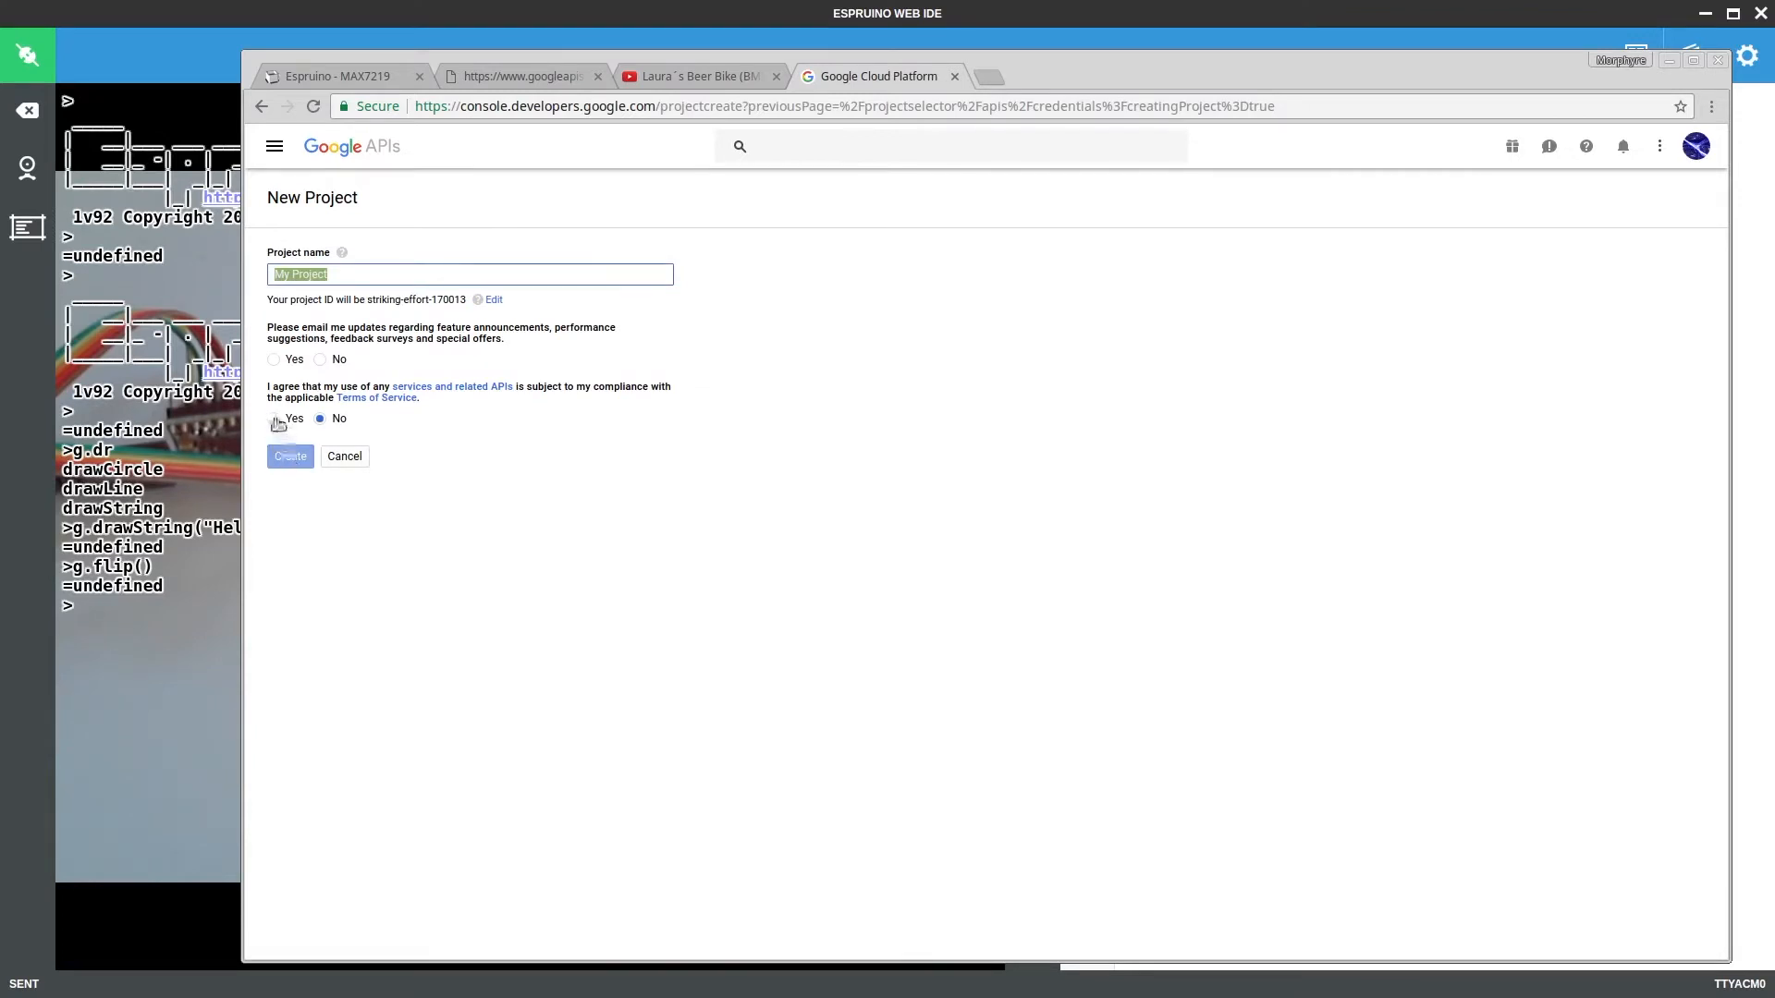
left_click(274, 418)
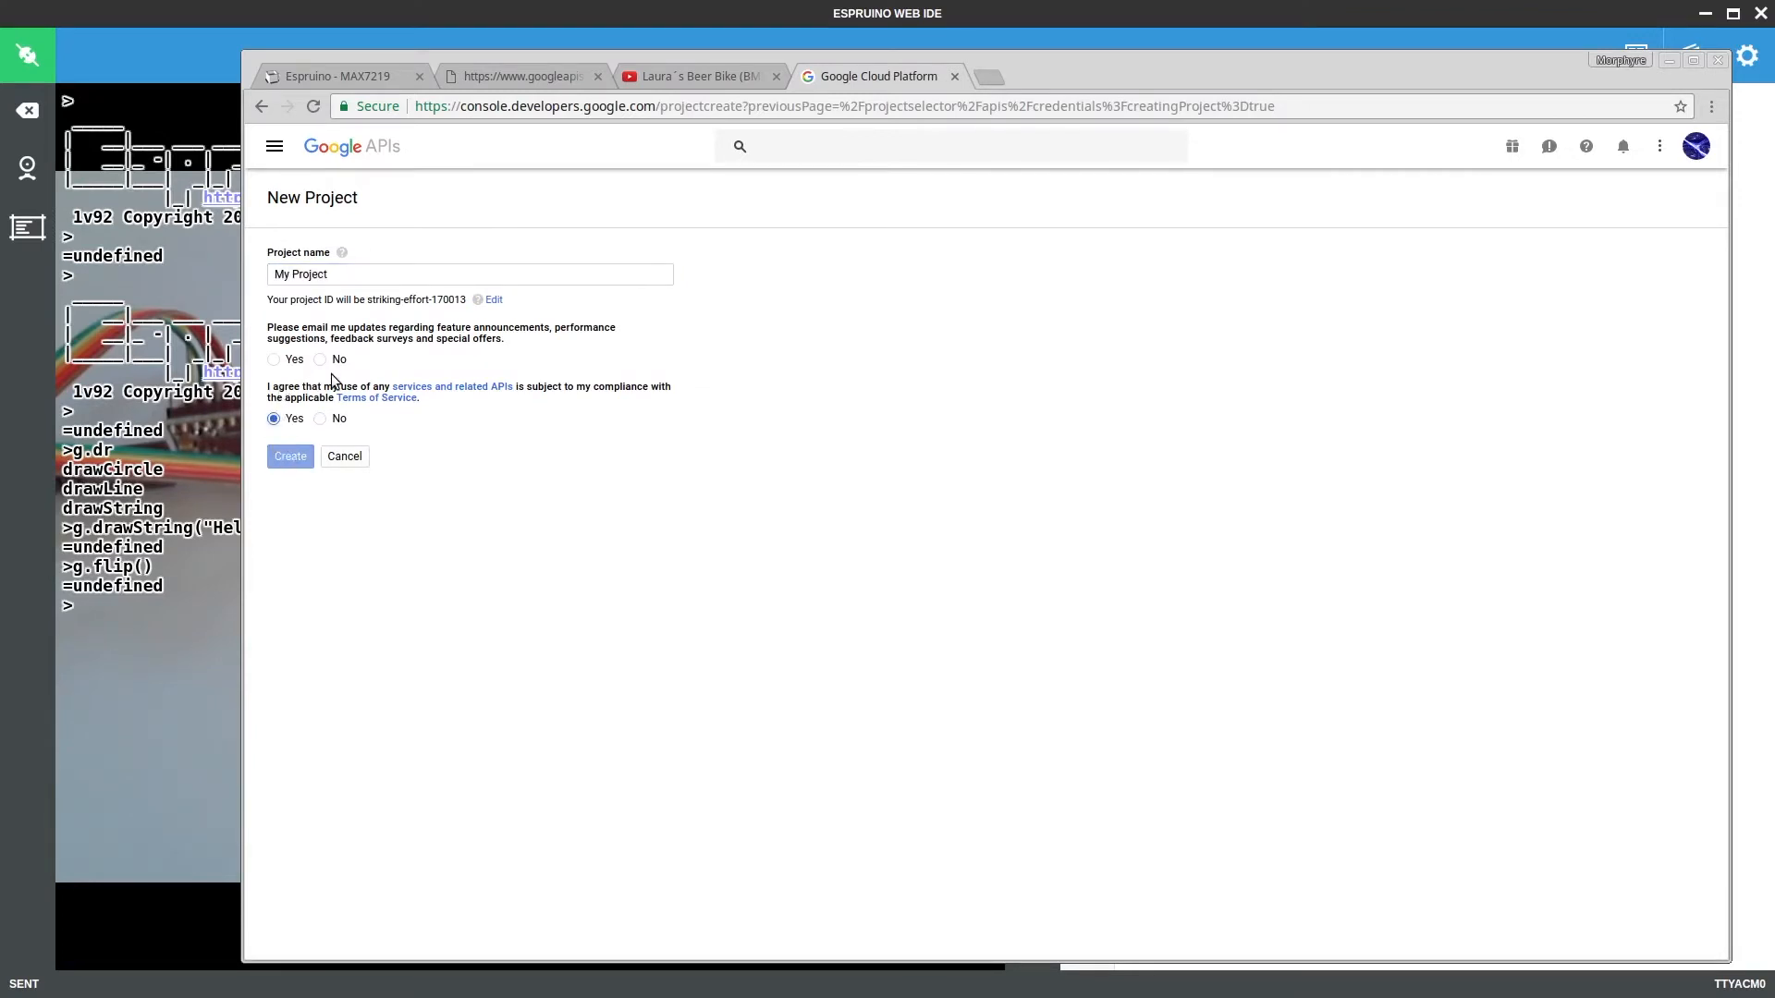
left_click(290, 457)
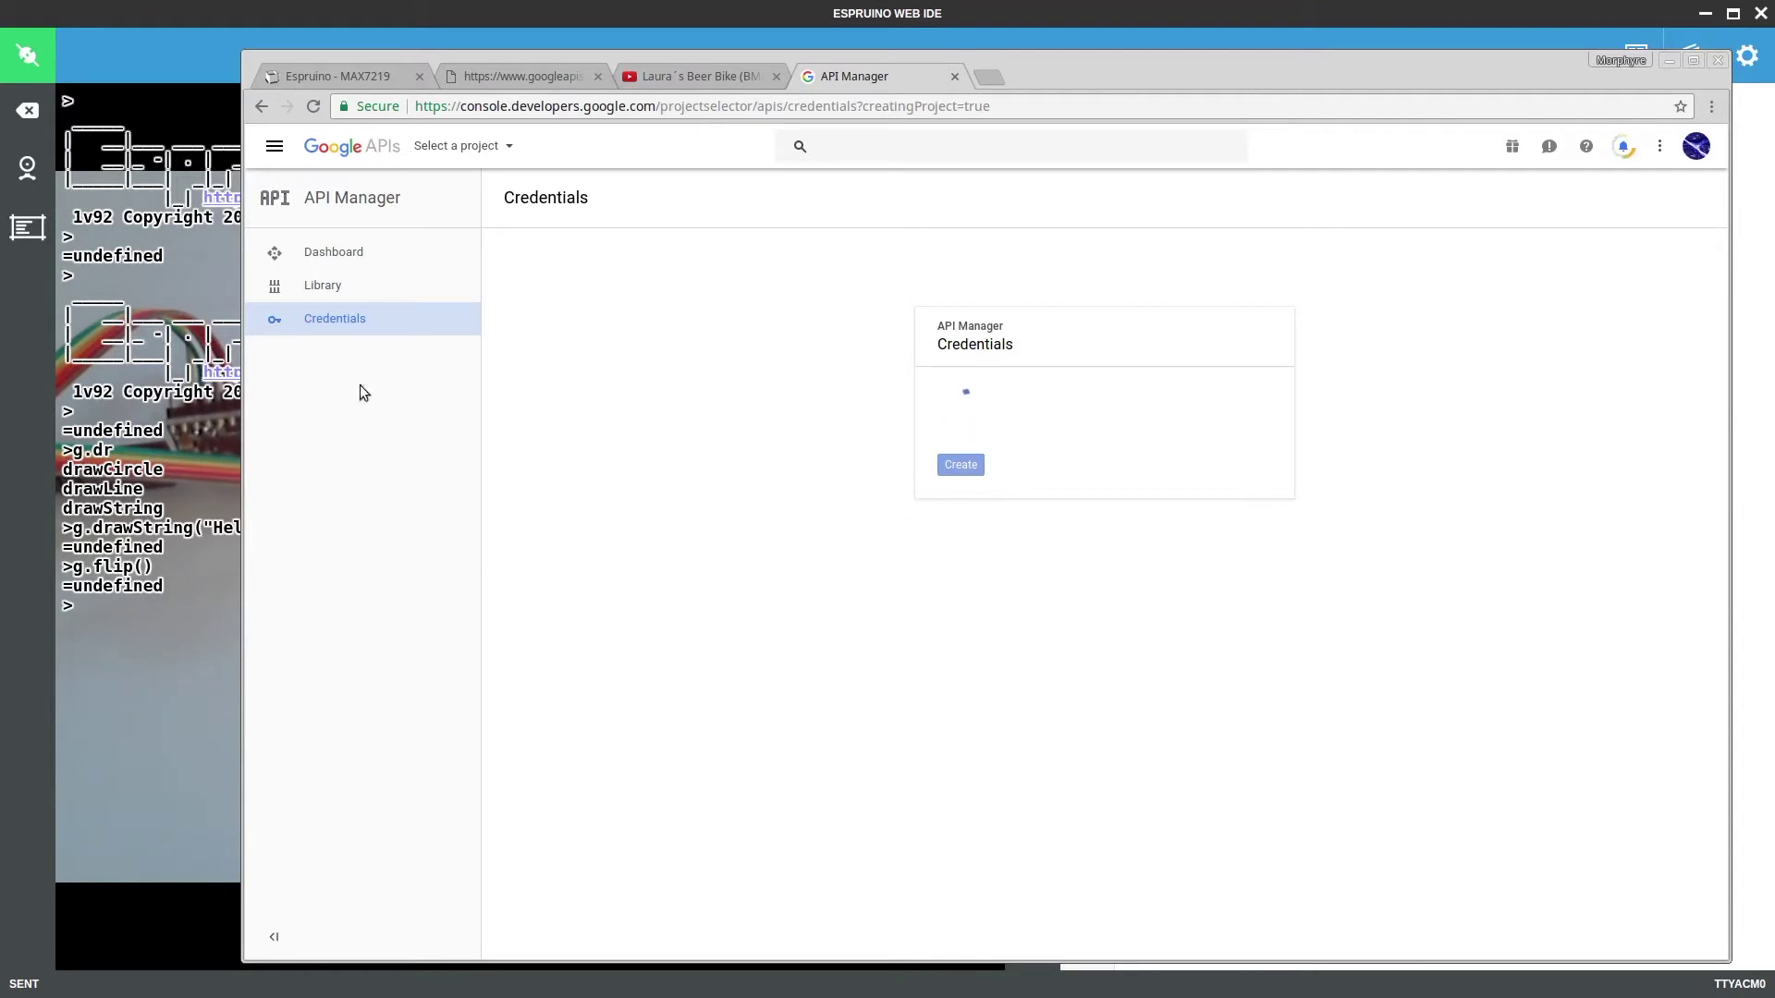
left_click(962, 464)
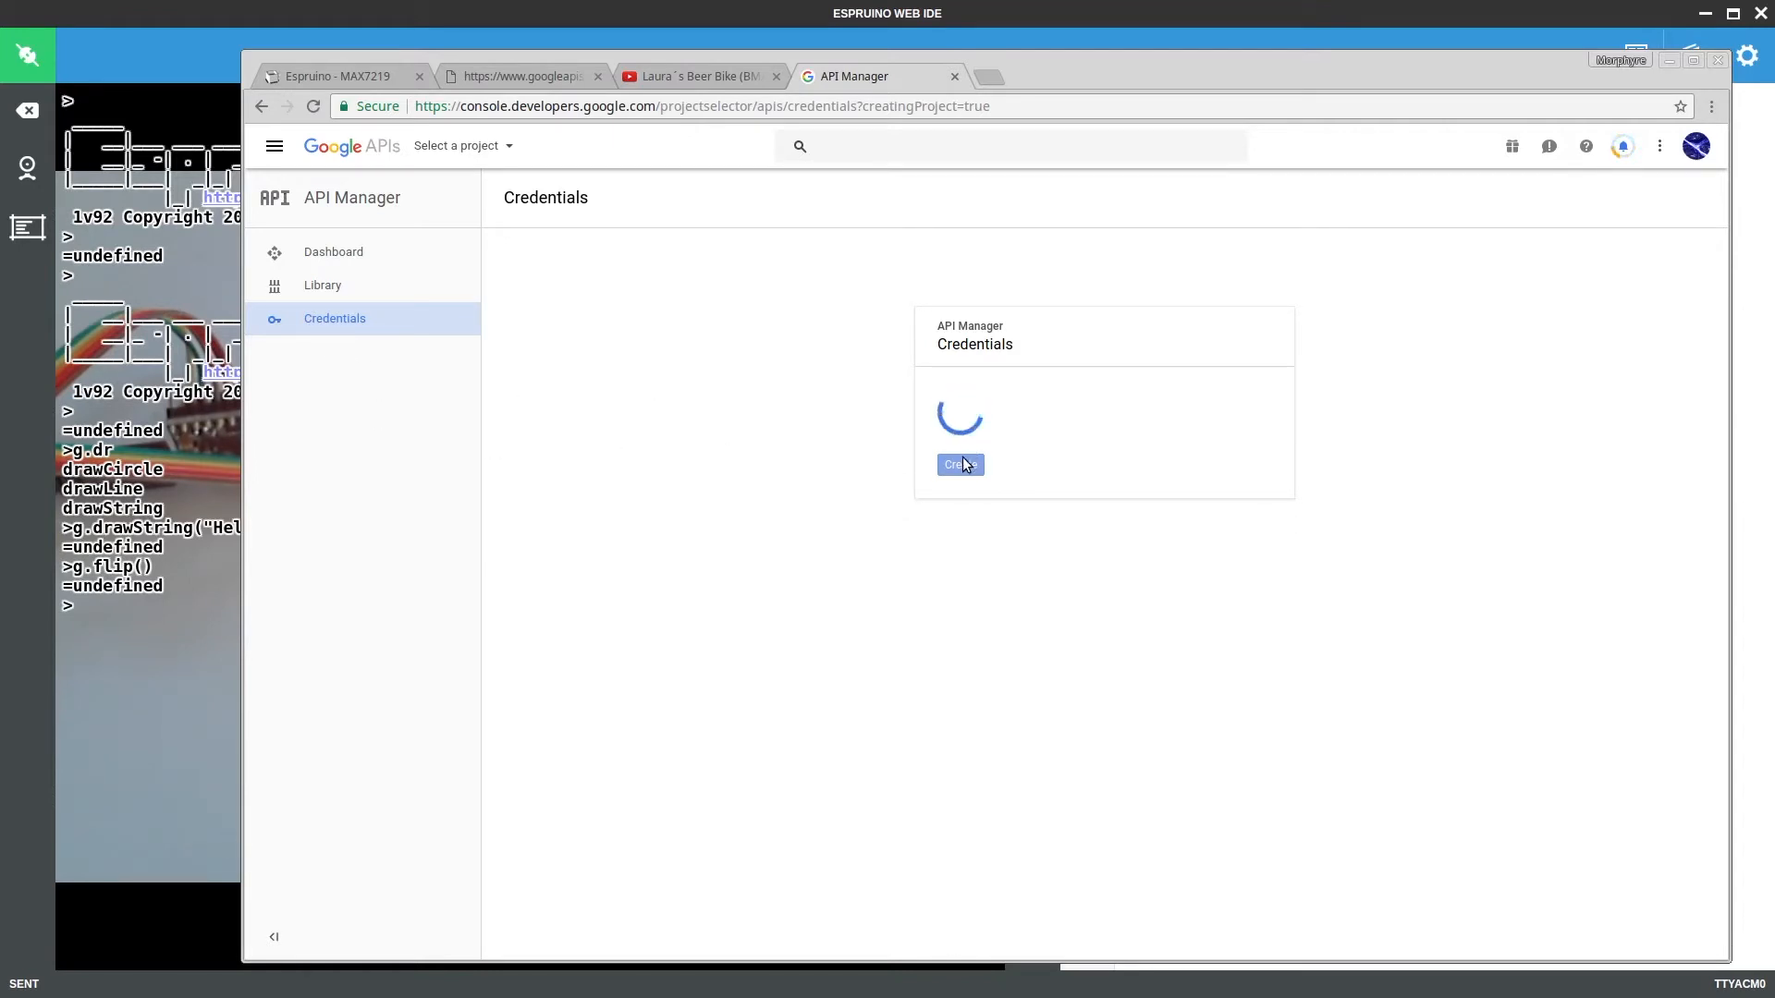
left_click(962, 464)
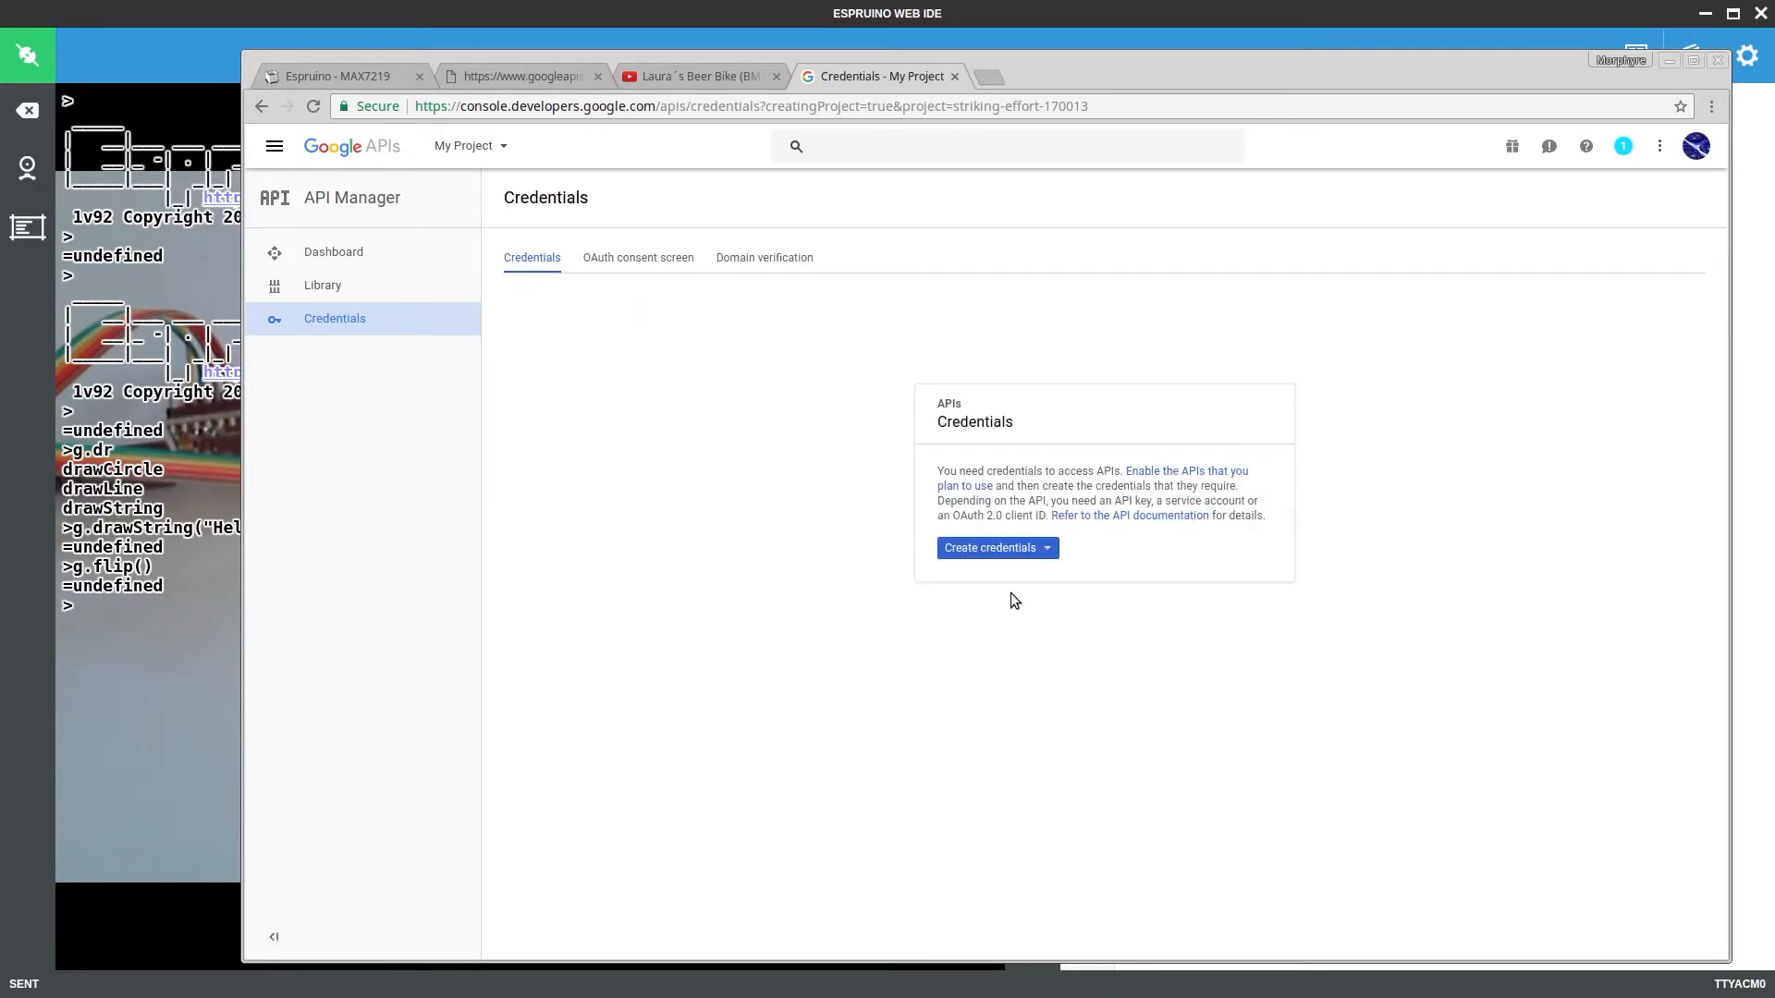
Generate an API key credential for the project and return to the statistics request tab
left_click(996, 547)
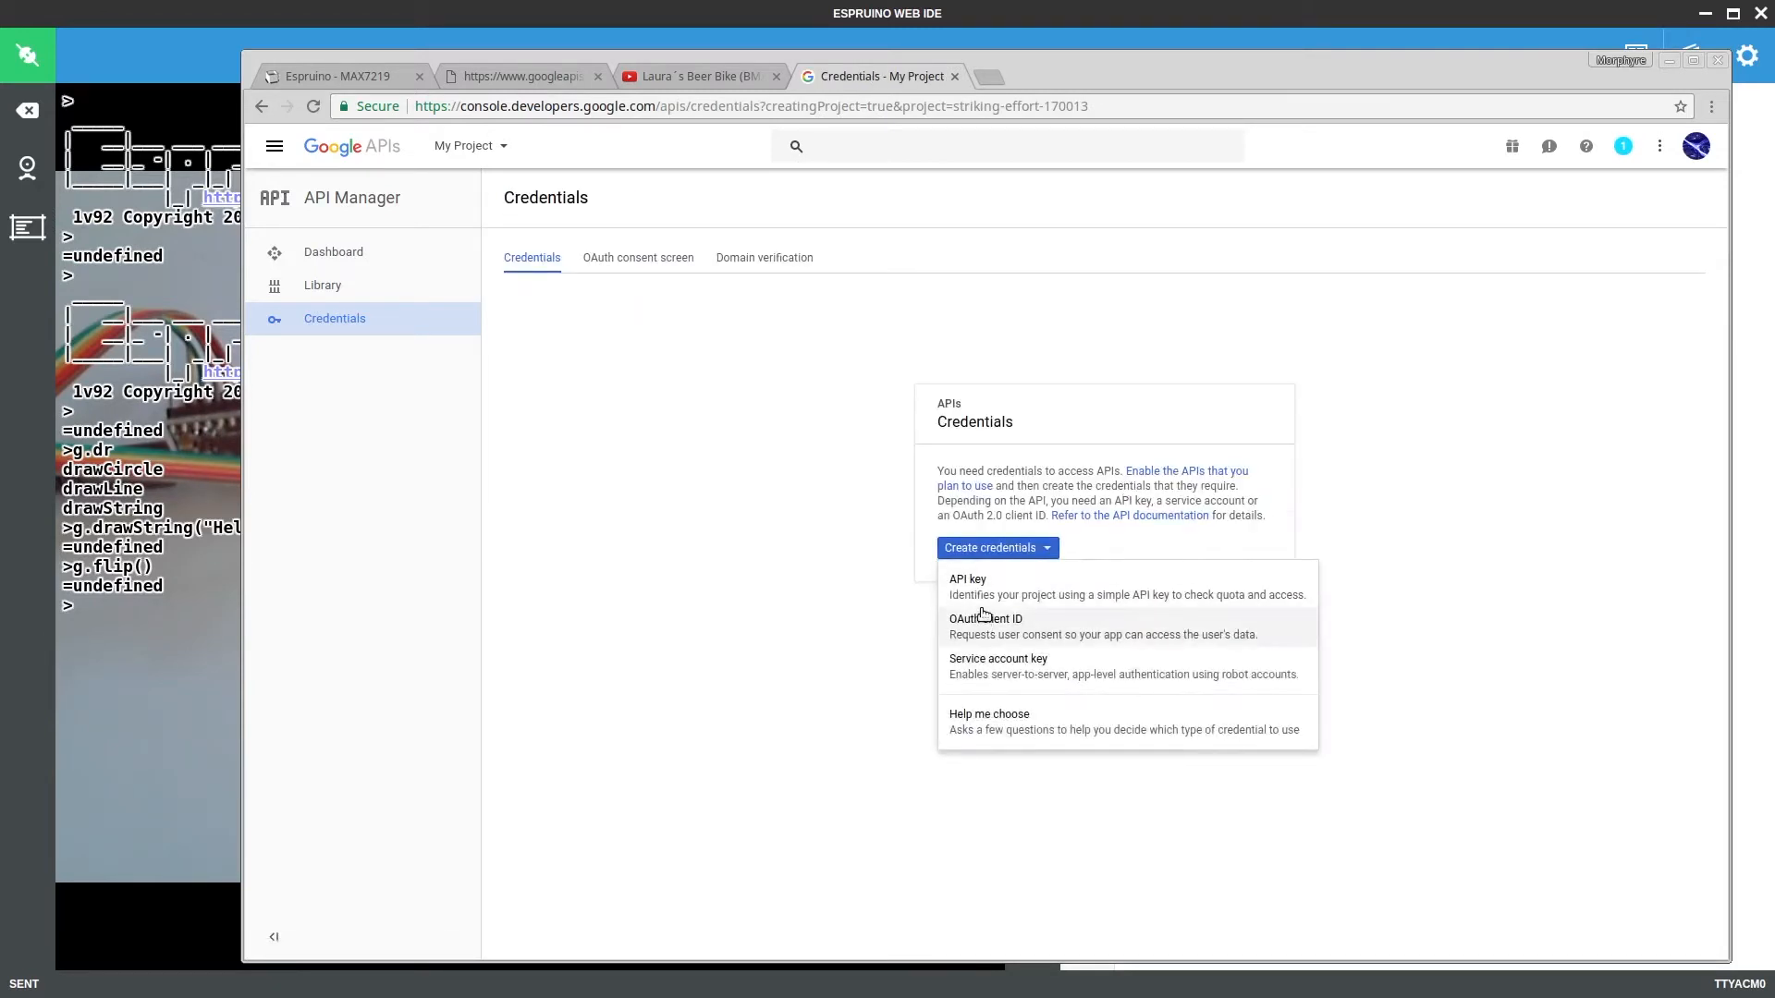
left_click(967, 578)
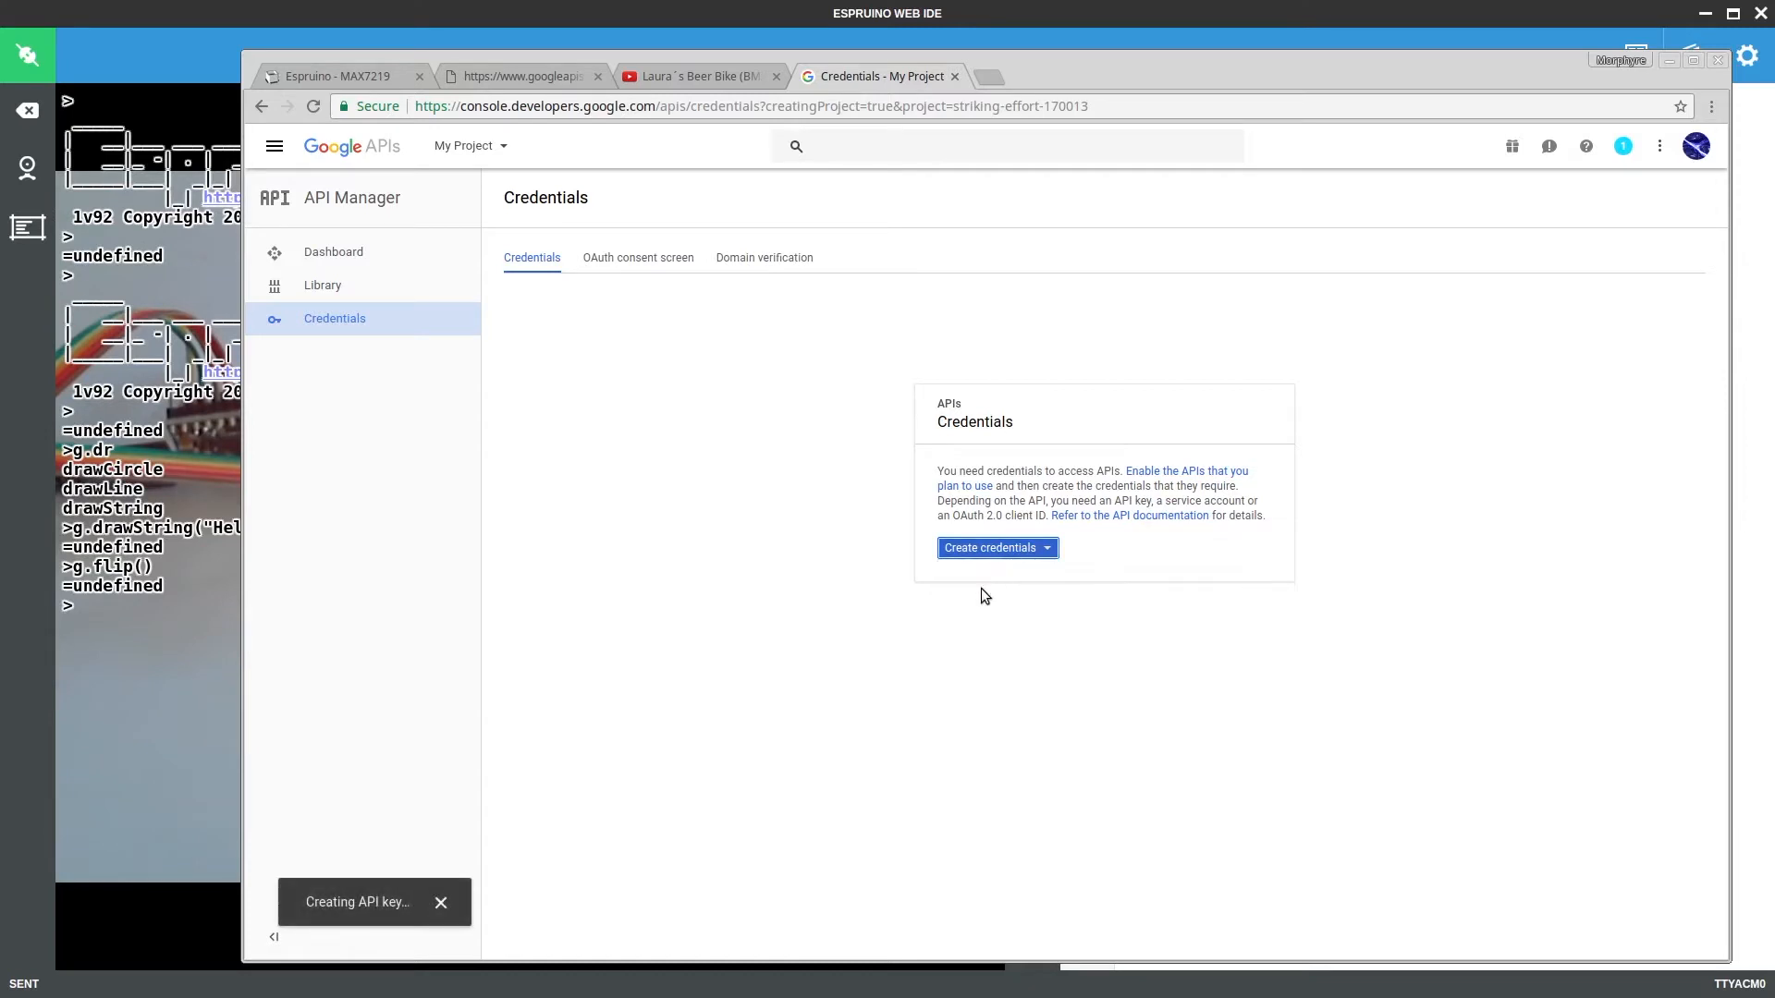
left_click(989, 547)
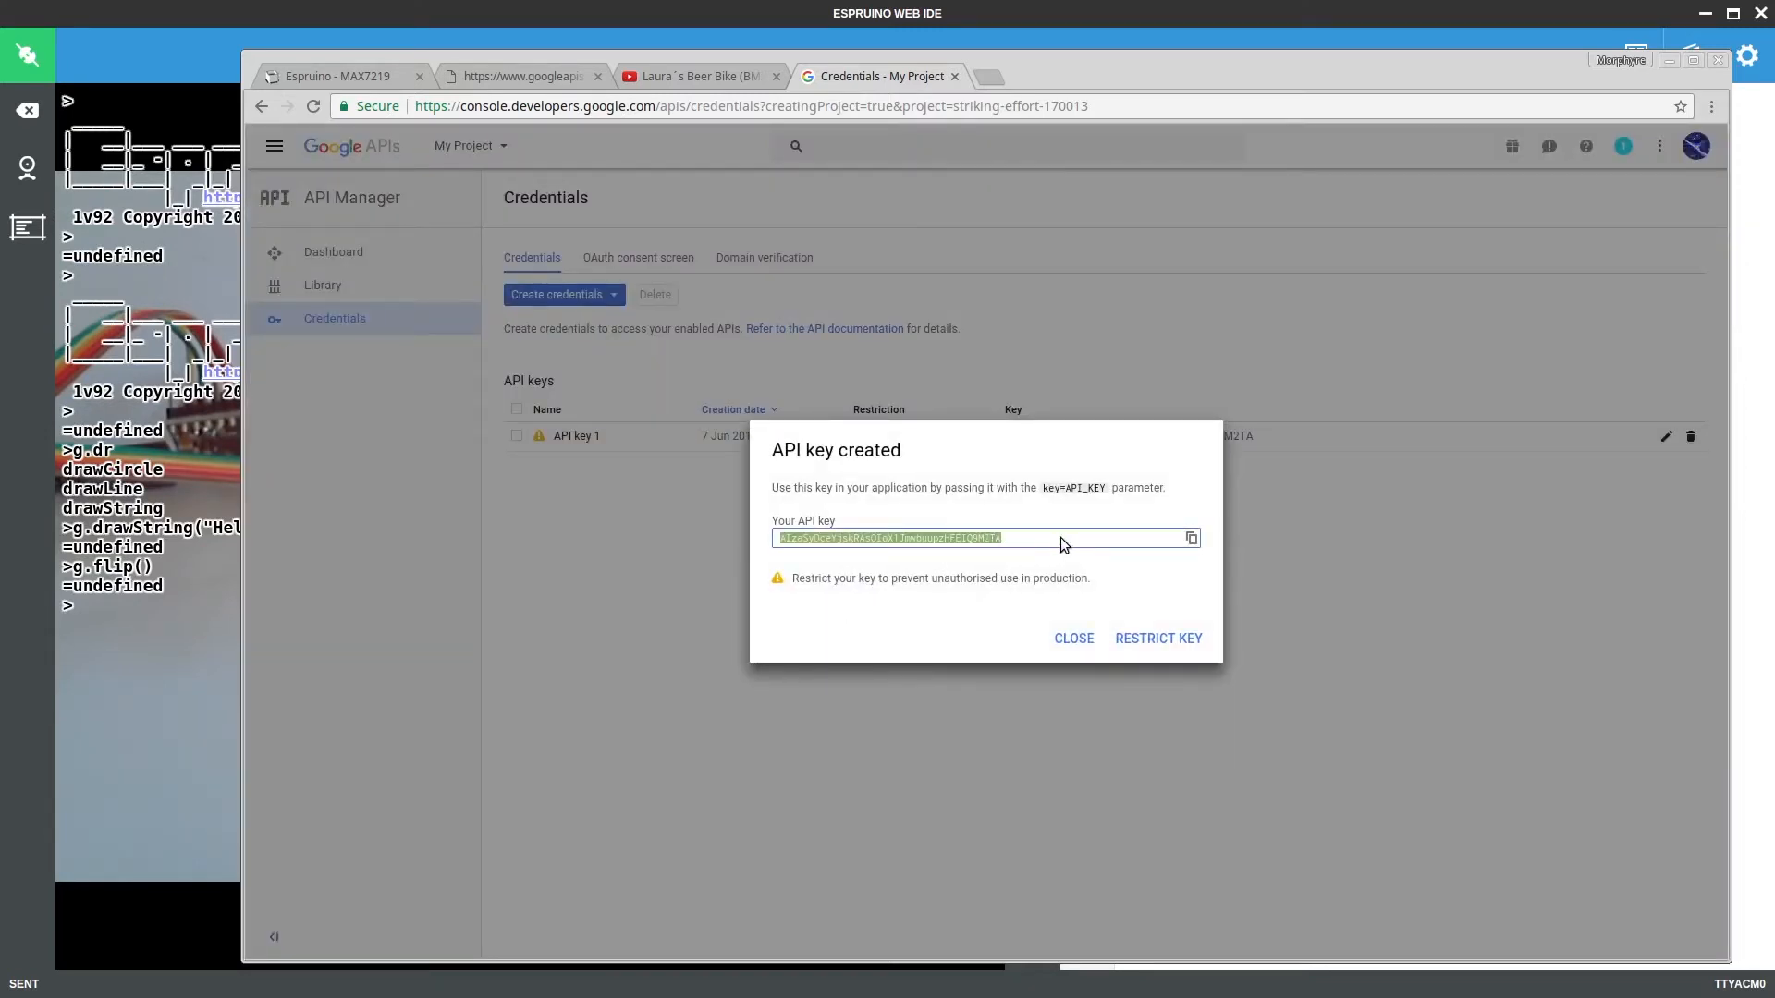
left_click(1073, 637)
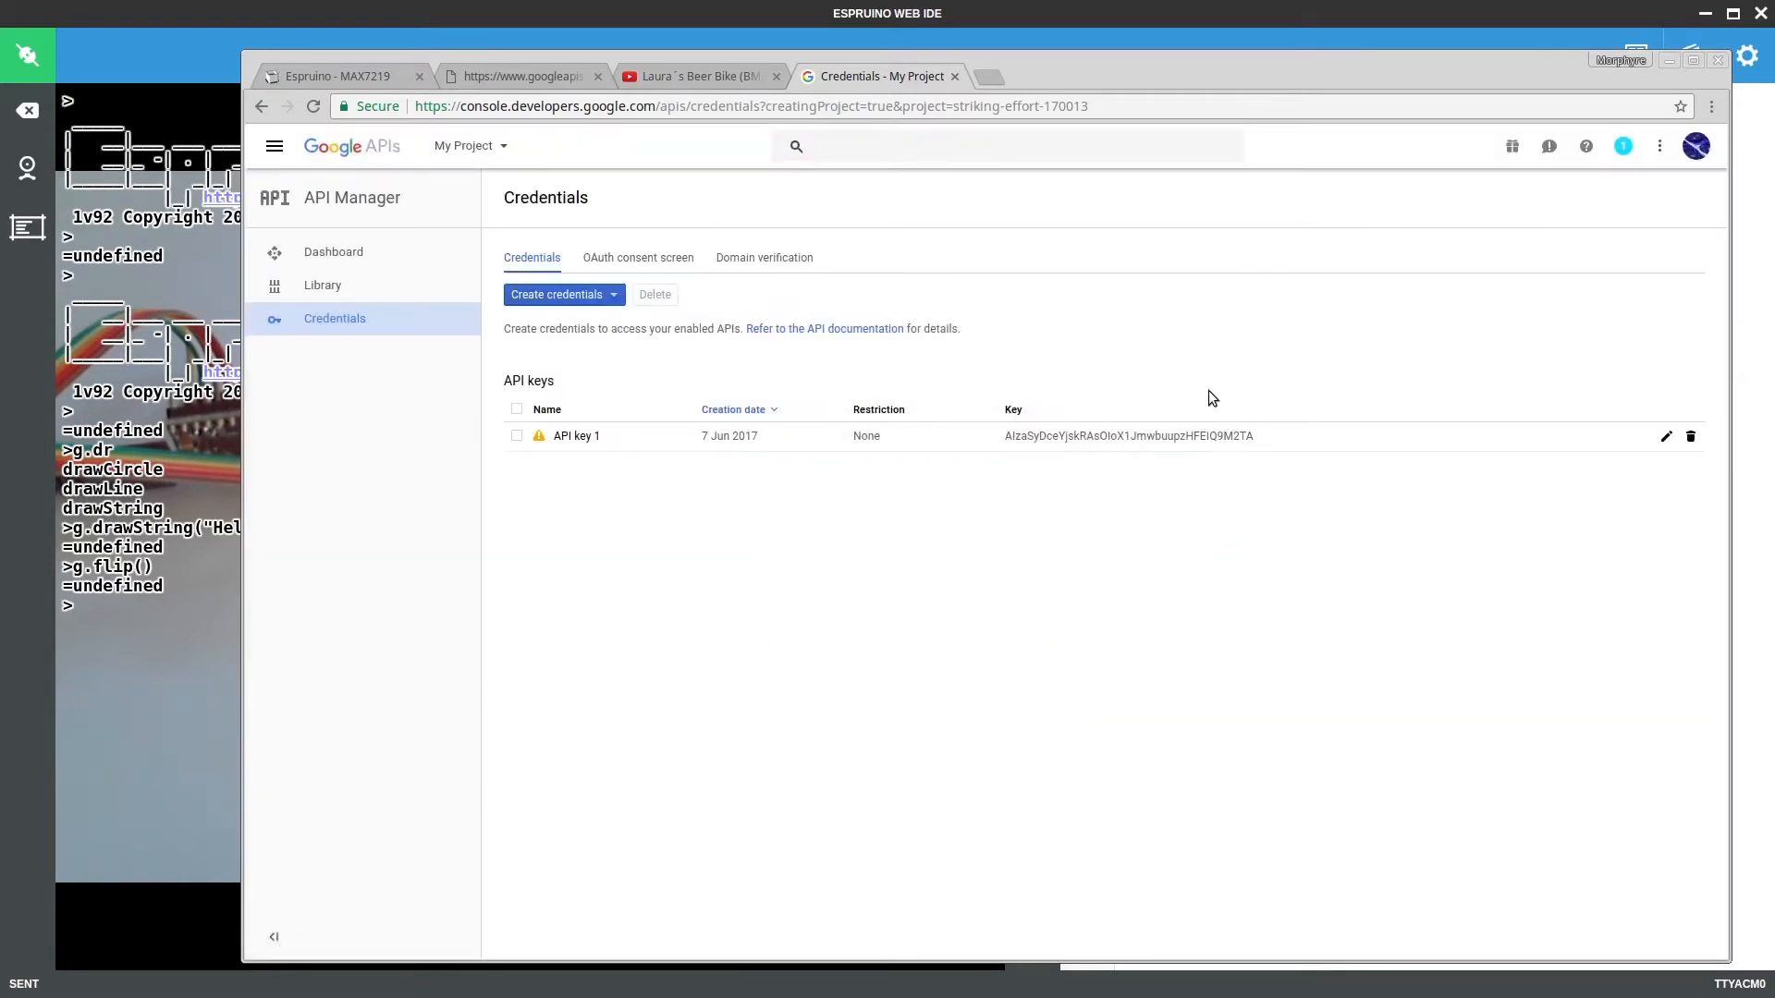
left_click(528, 75)
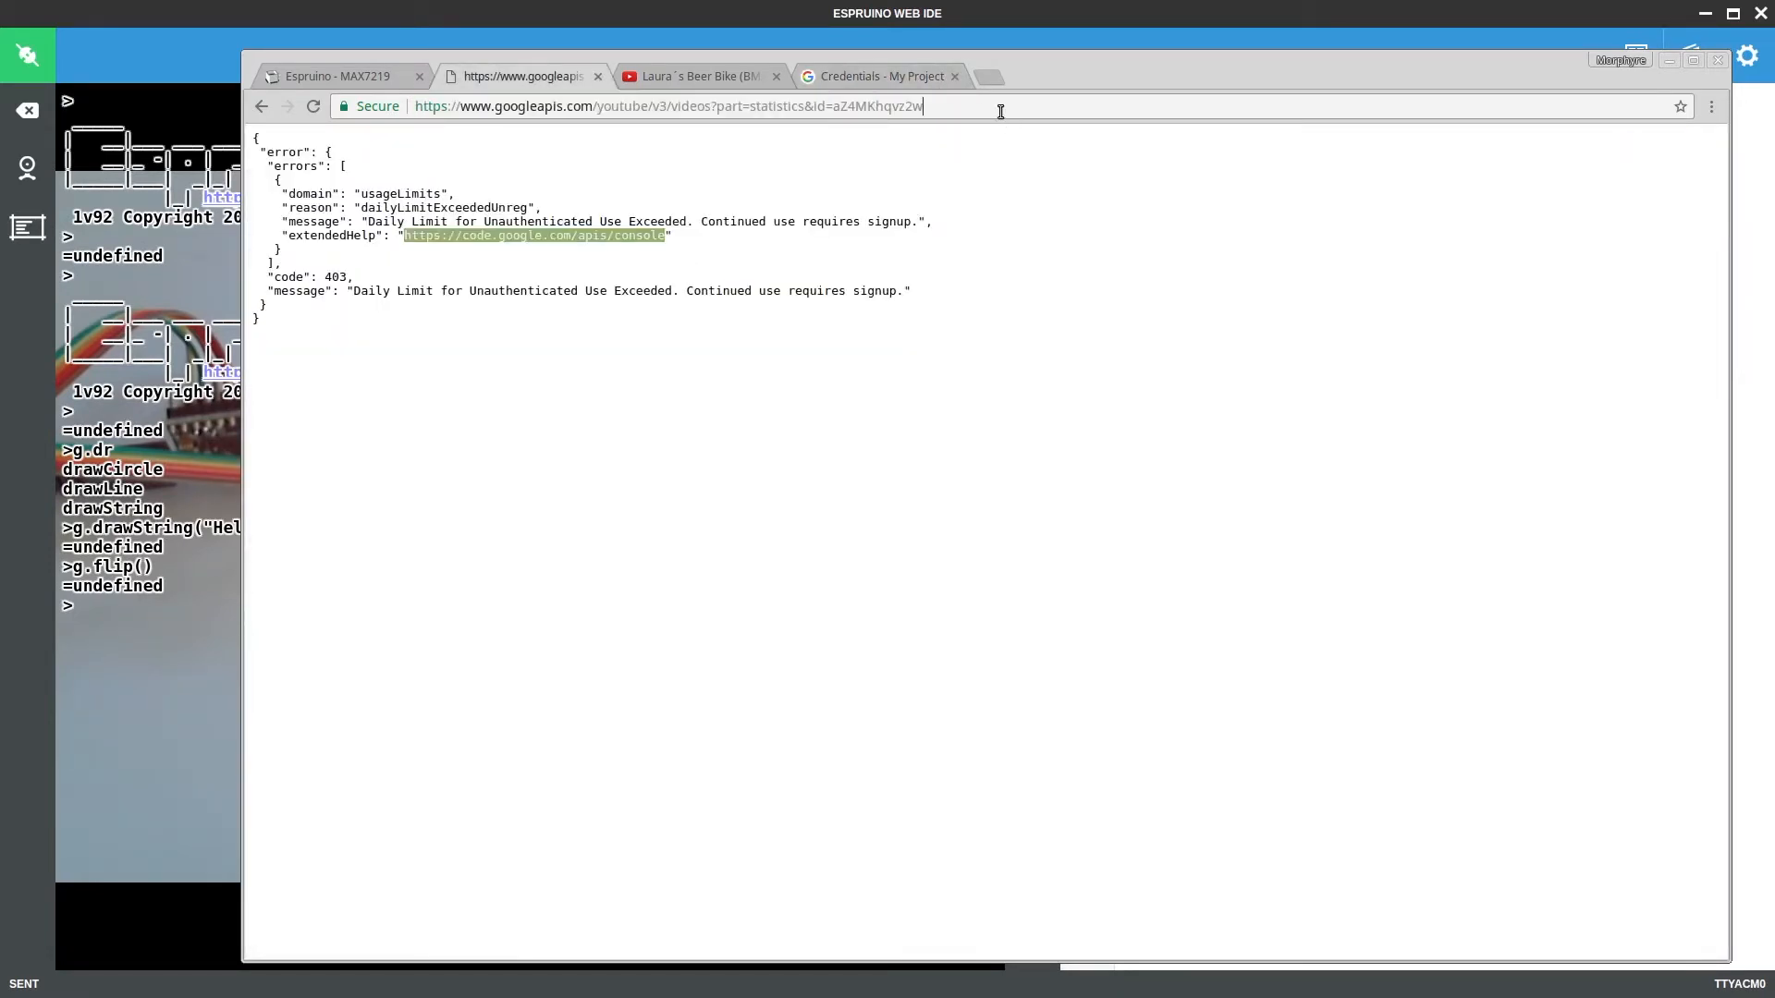
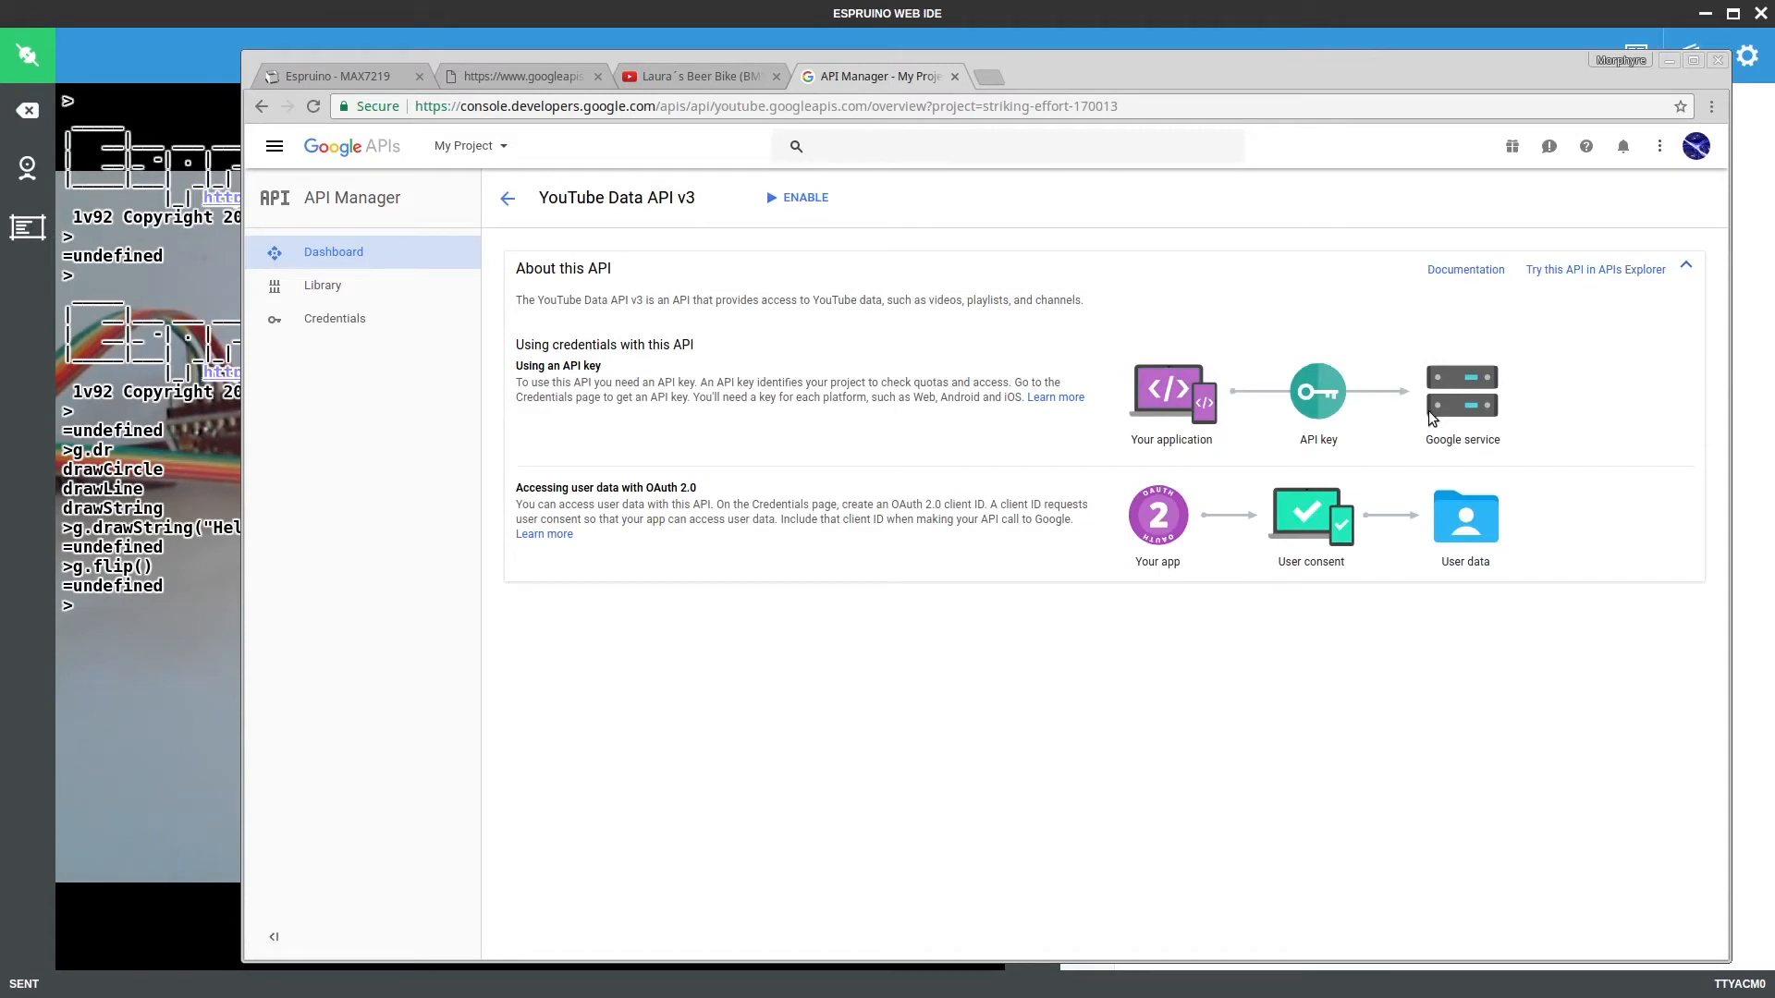
Append &key=<API key> to the statistics URL, enable YouTube Data API v3, and retry the request
mouse_move(888, 284)
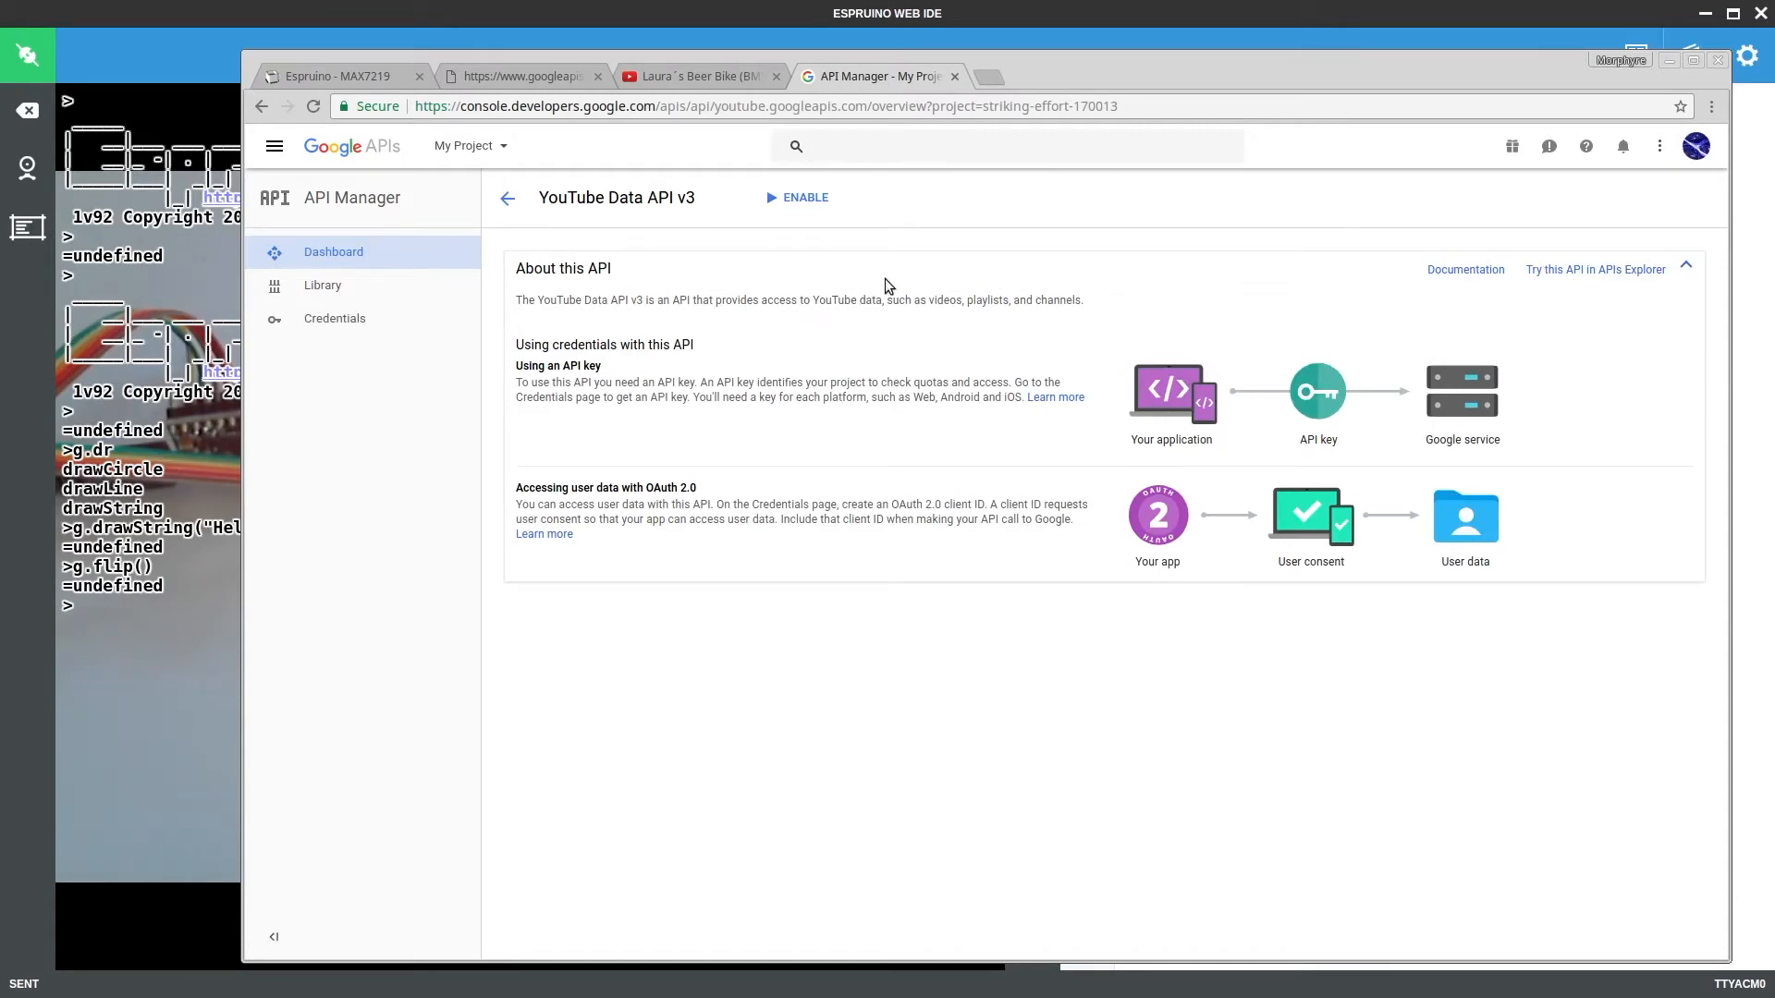
left_click(795, 196)
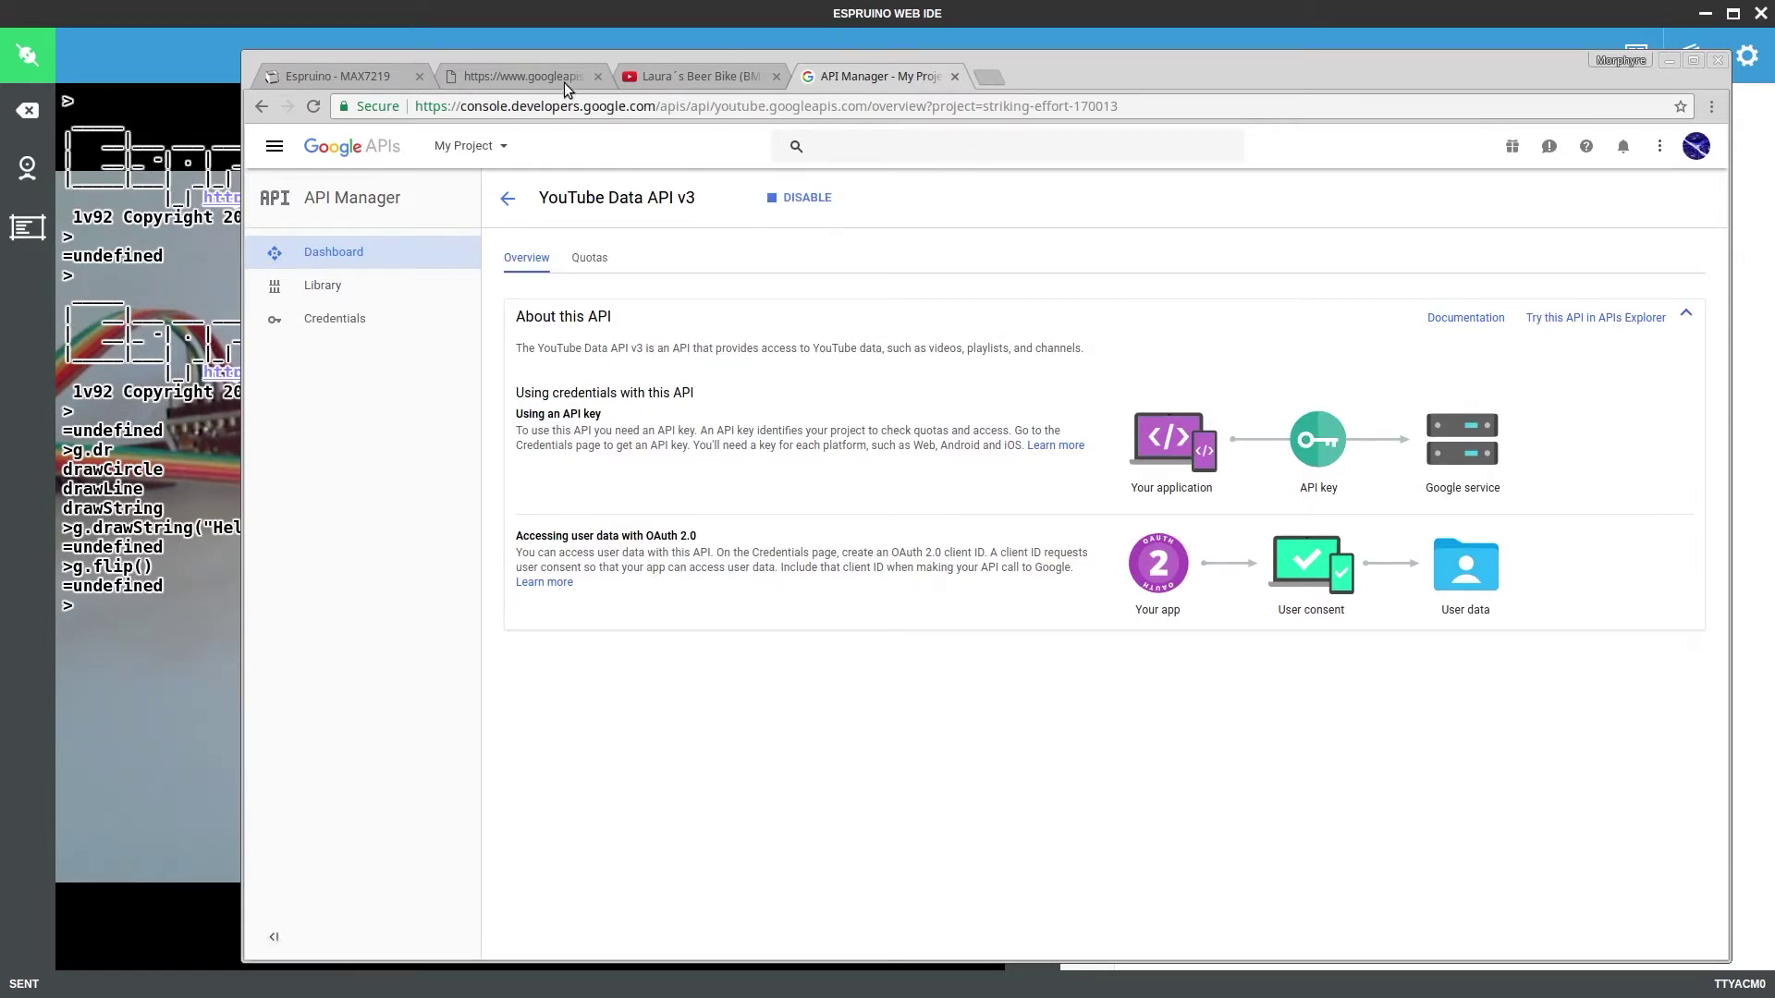
left_click(521, 76)
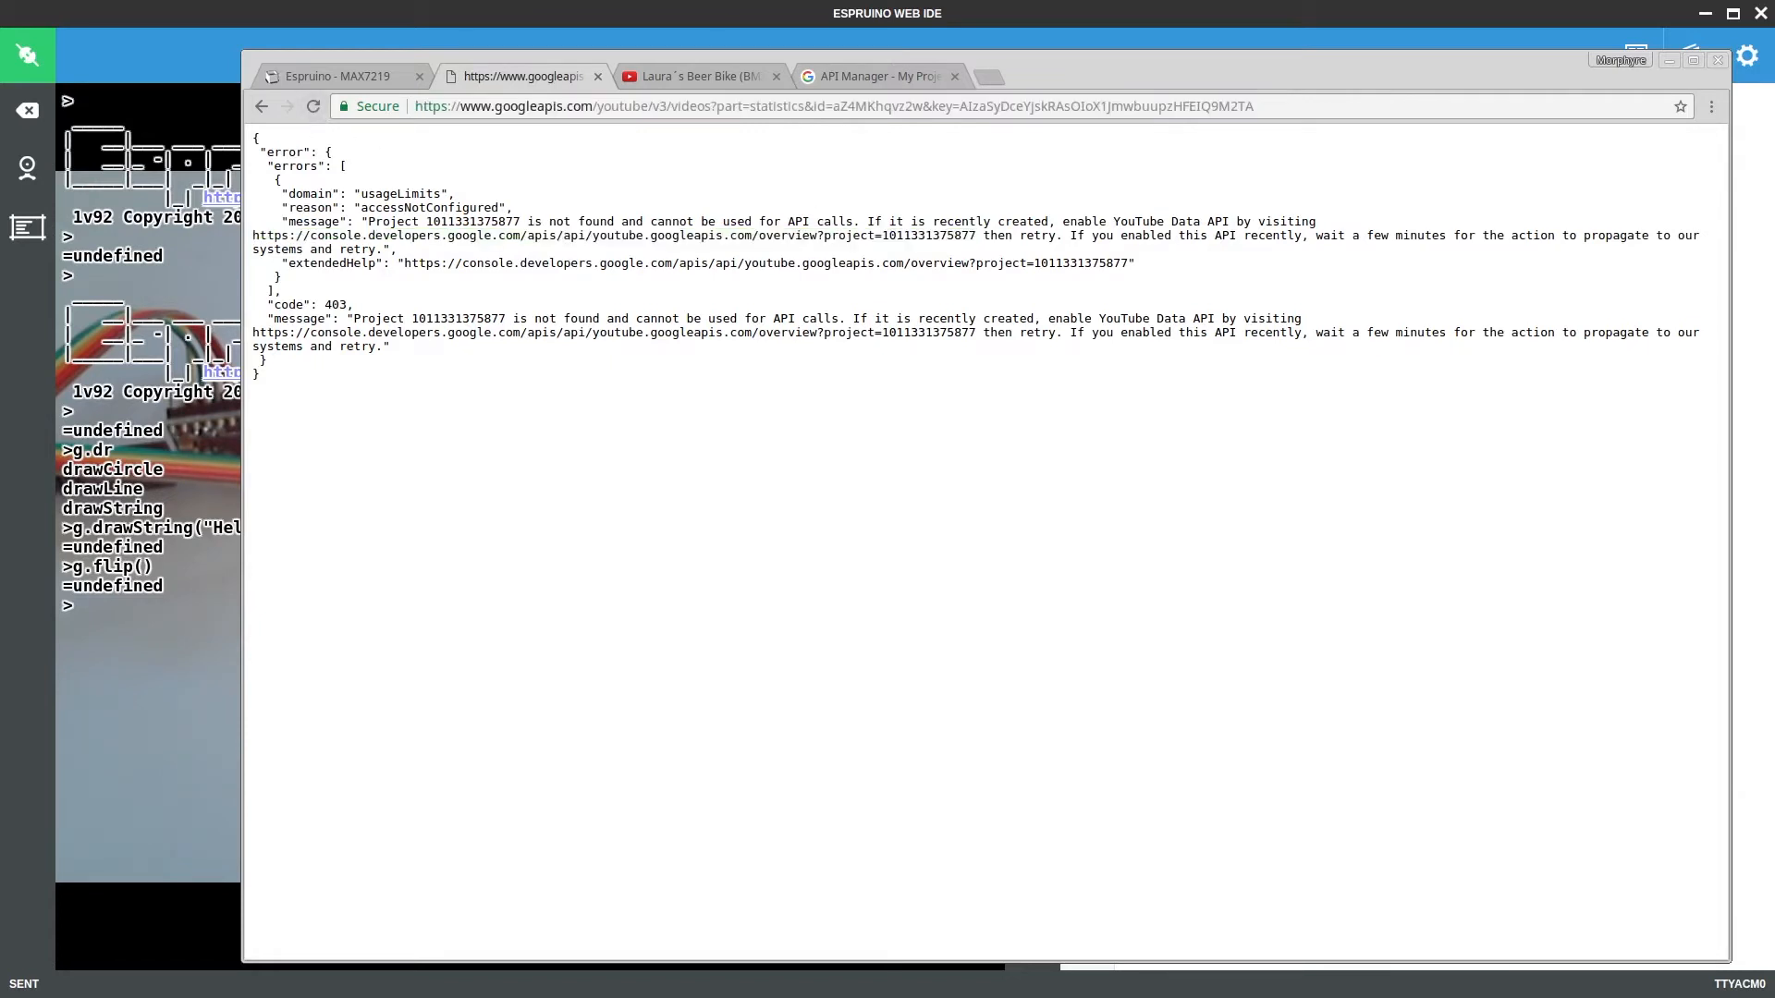
left_click(876, 78)
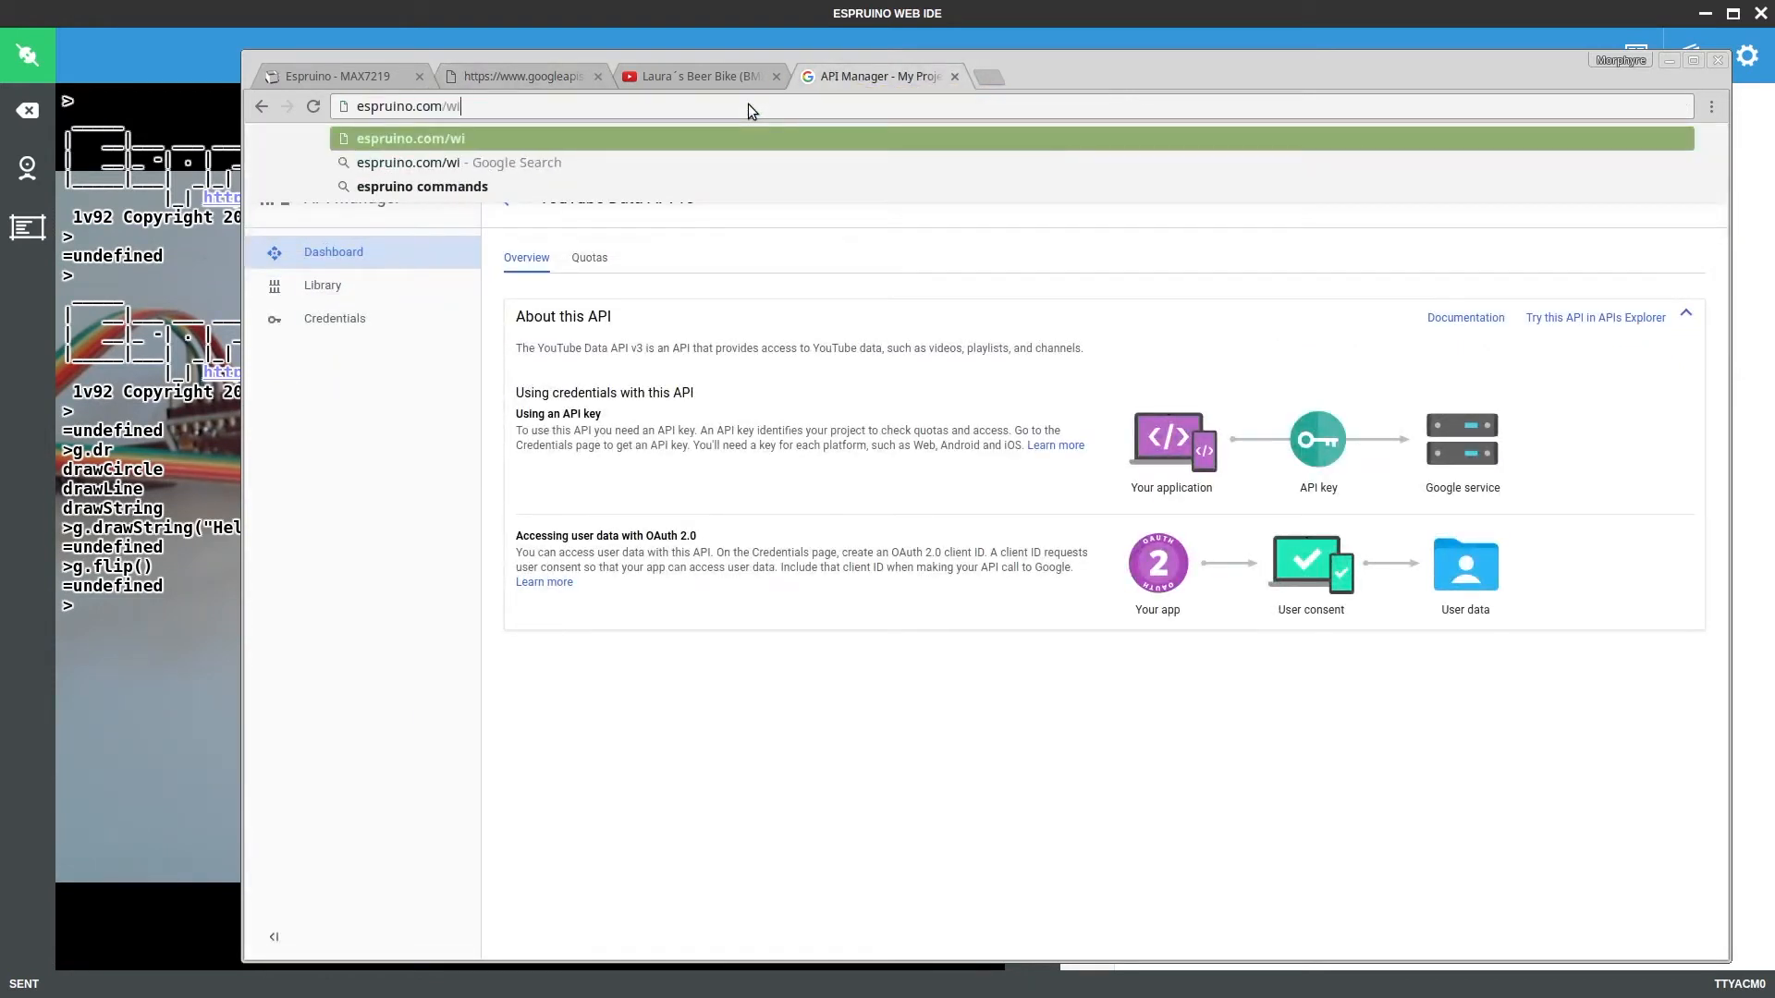
Load the Espruino WiFi page and bring up the 'Using WiFi' onInit connection example
key("Enter")
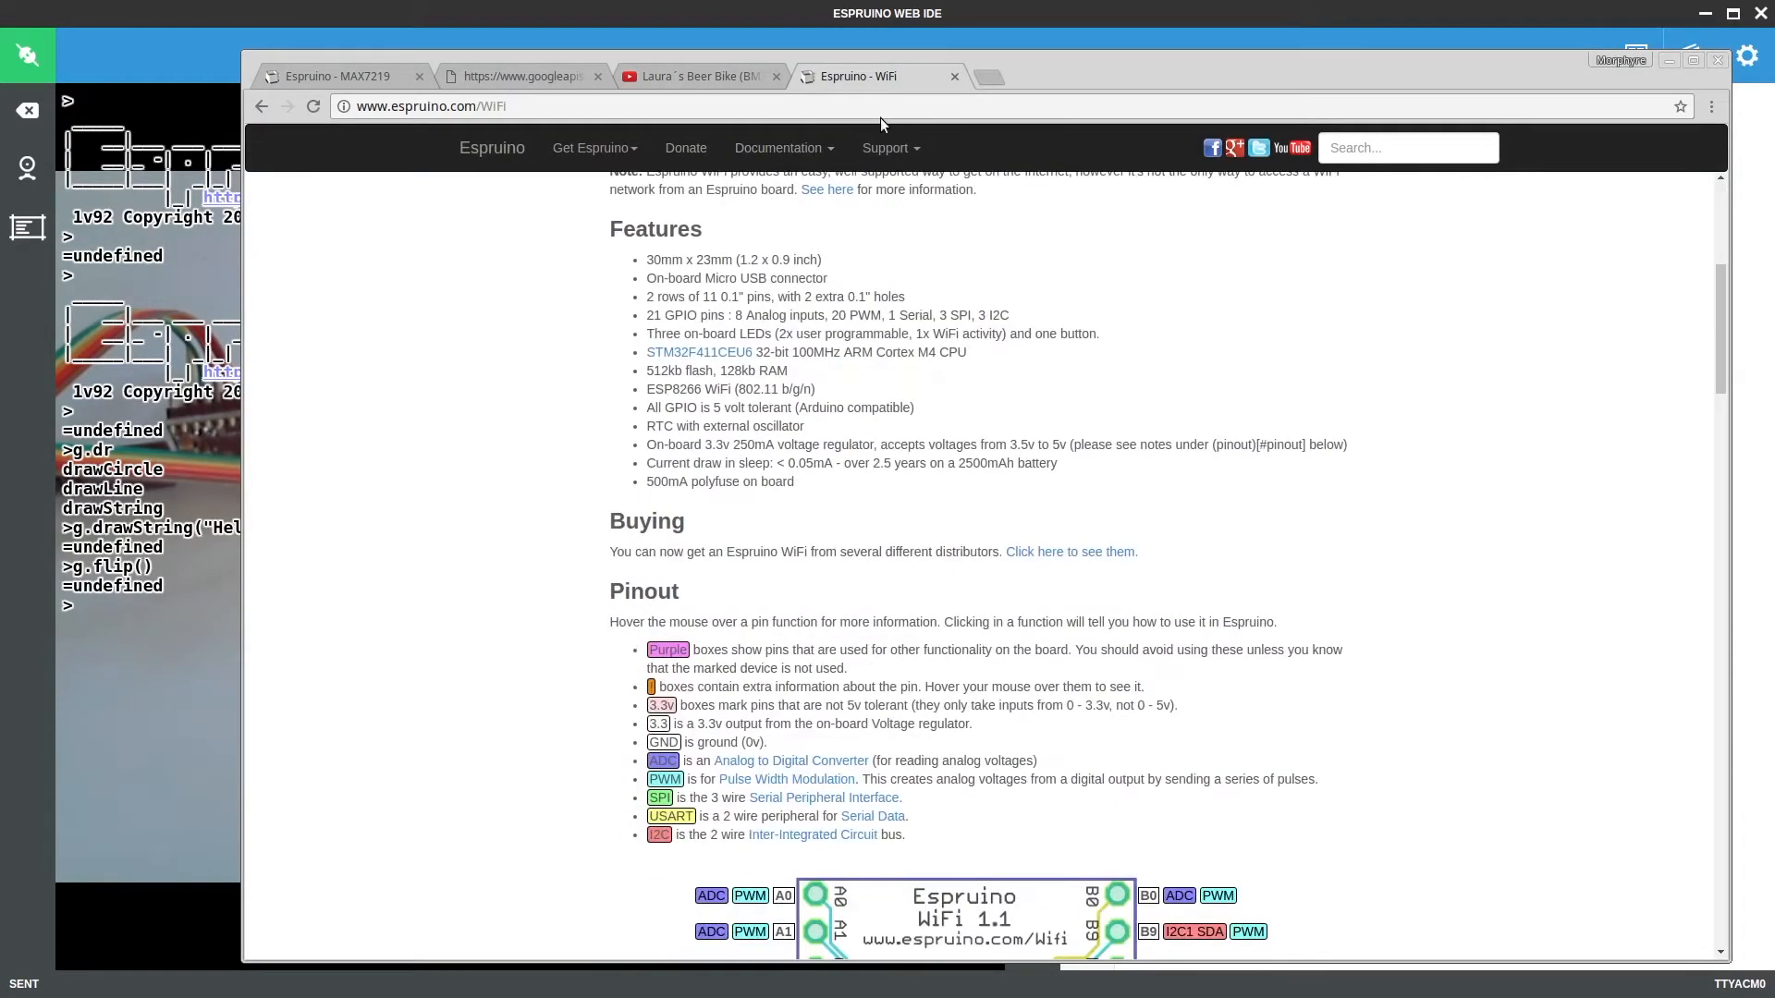
mouse_move(1716, 287)
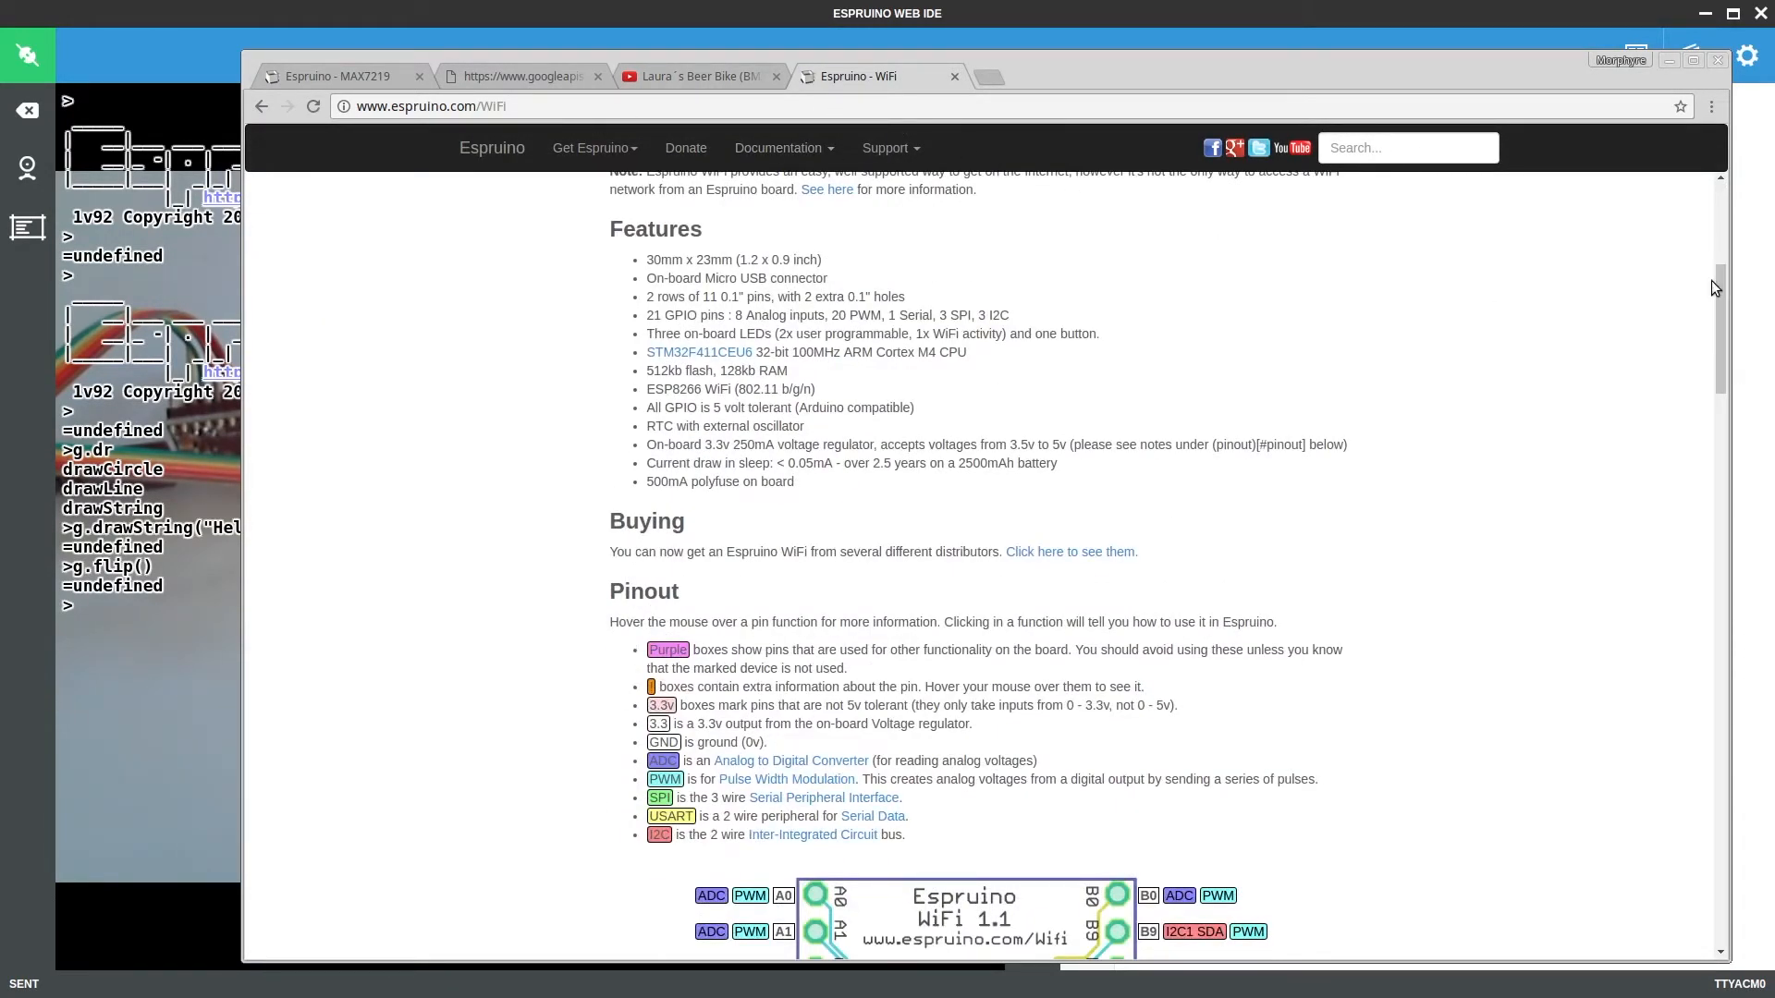
scroll("down", 3)
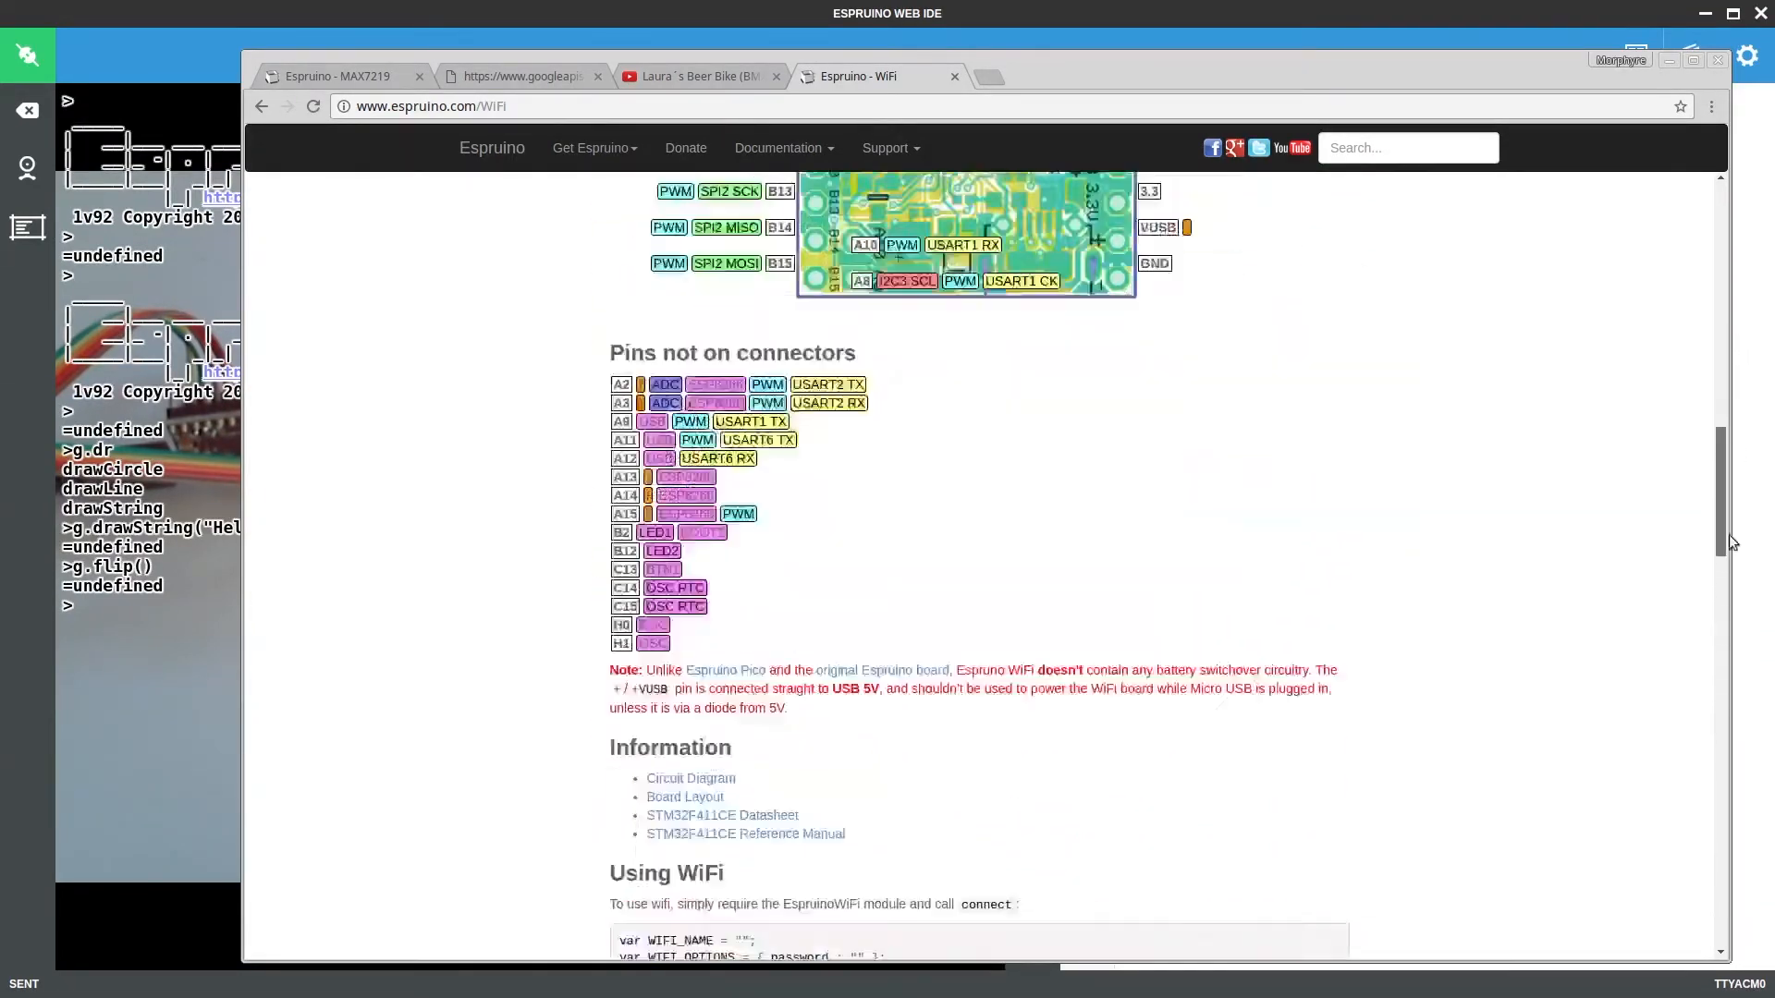
scroll("down", 3)
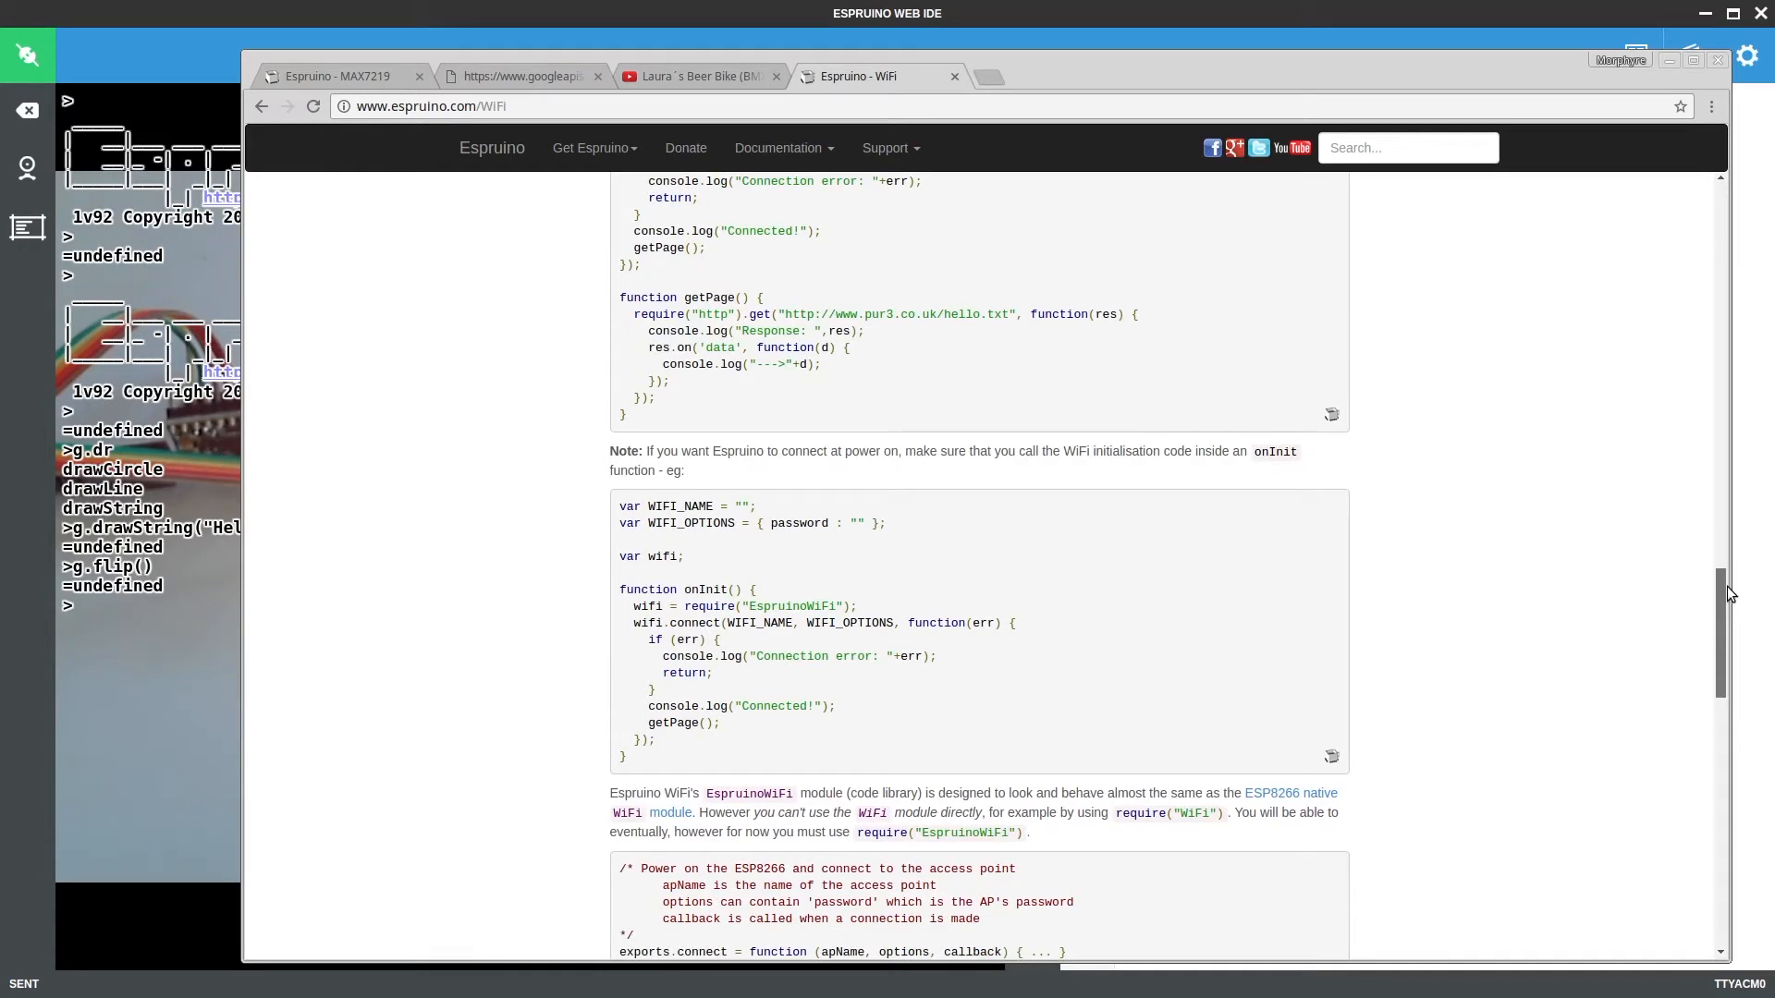
scroll("down", 3)
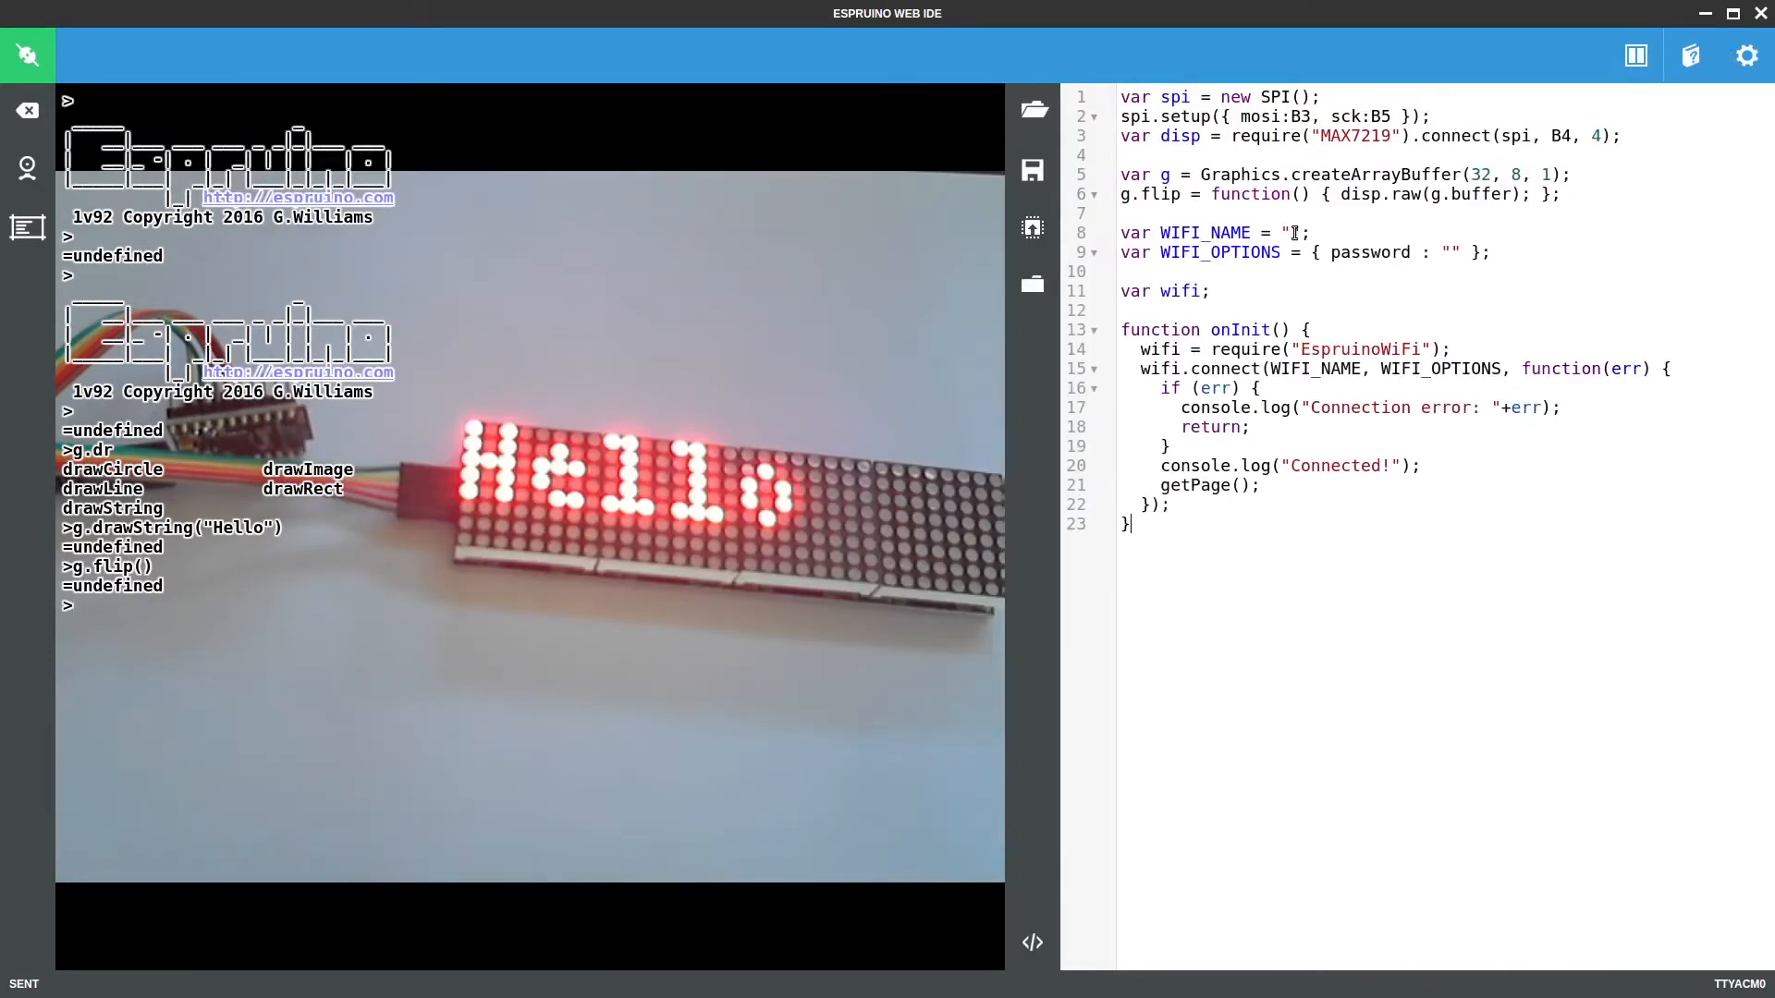
Set WIFI_NAME to "espruino" and fill in the network password in the connection code
type("espruino")
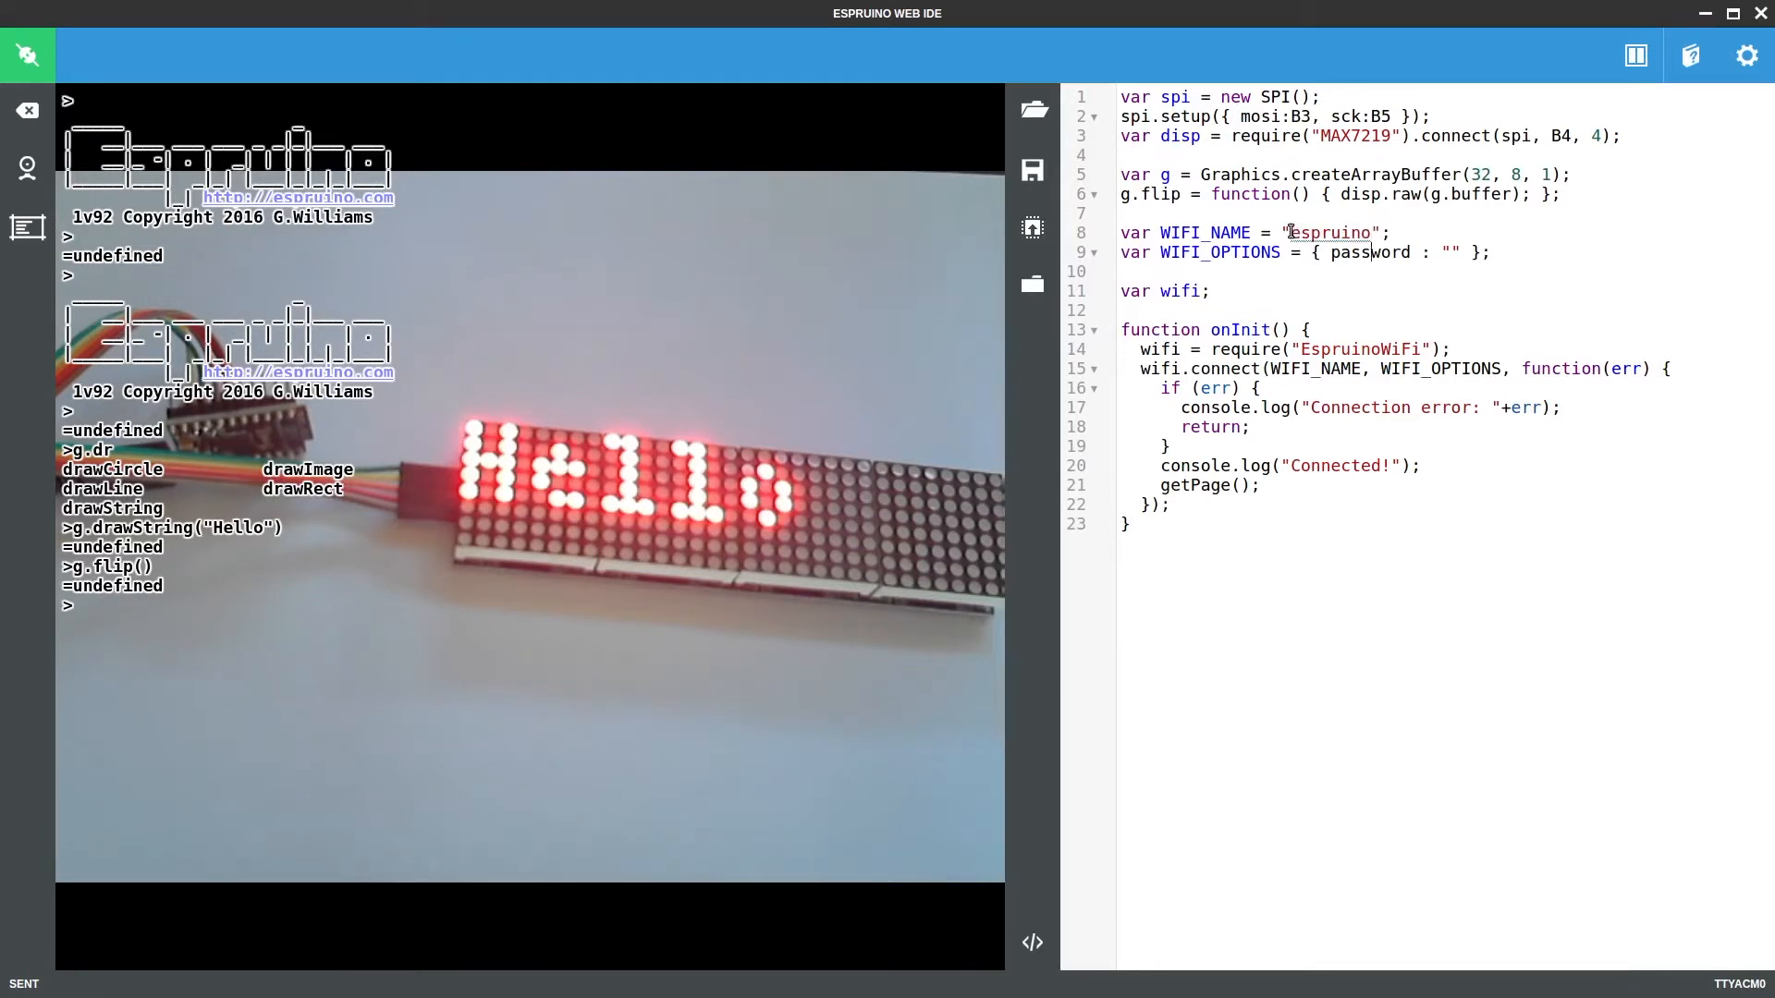
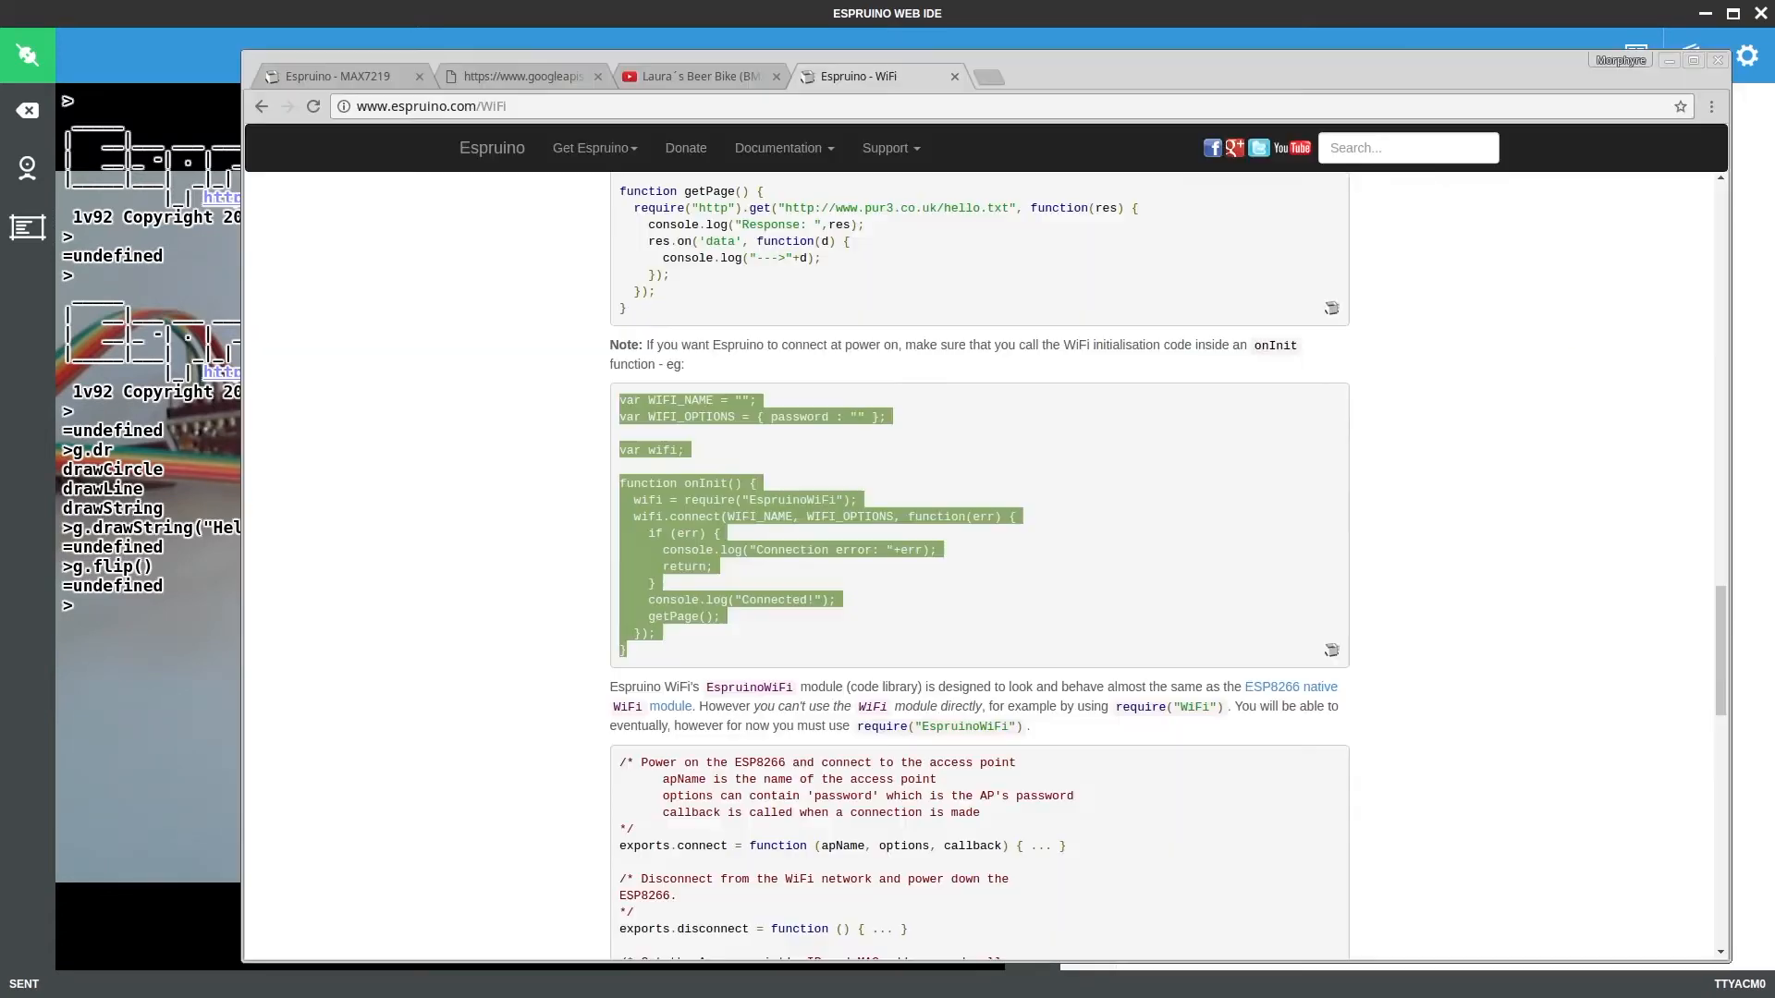
Scroll up to the getPage example code and switch back to the statistics request tab
scroll("up", 3)
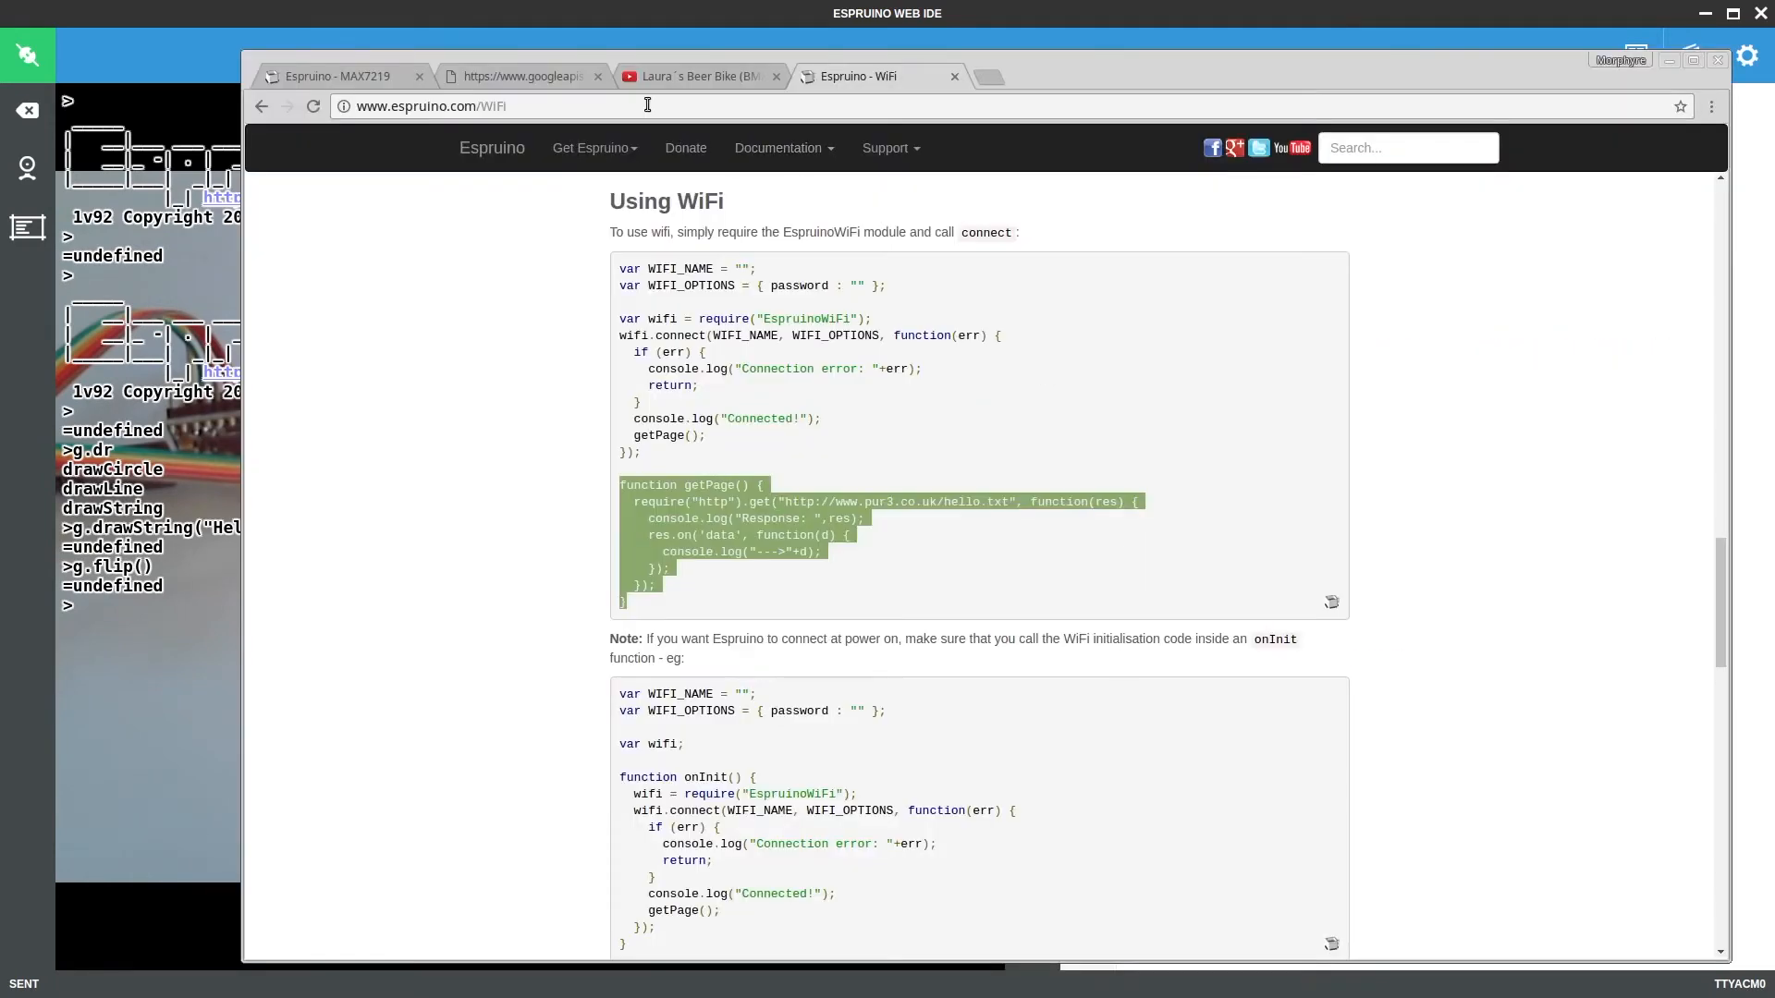
left_click(521, 76)
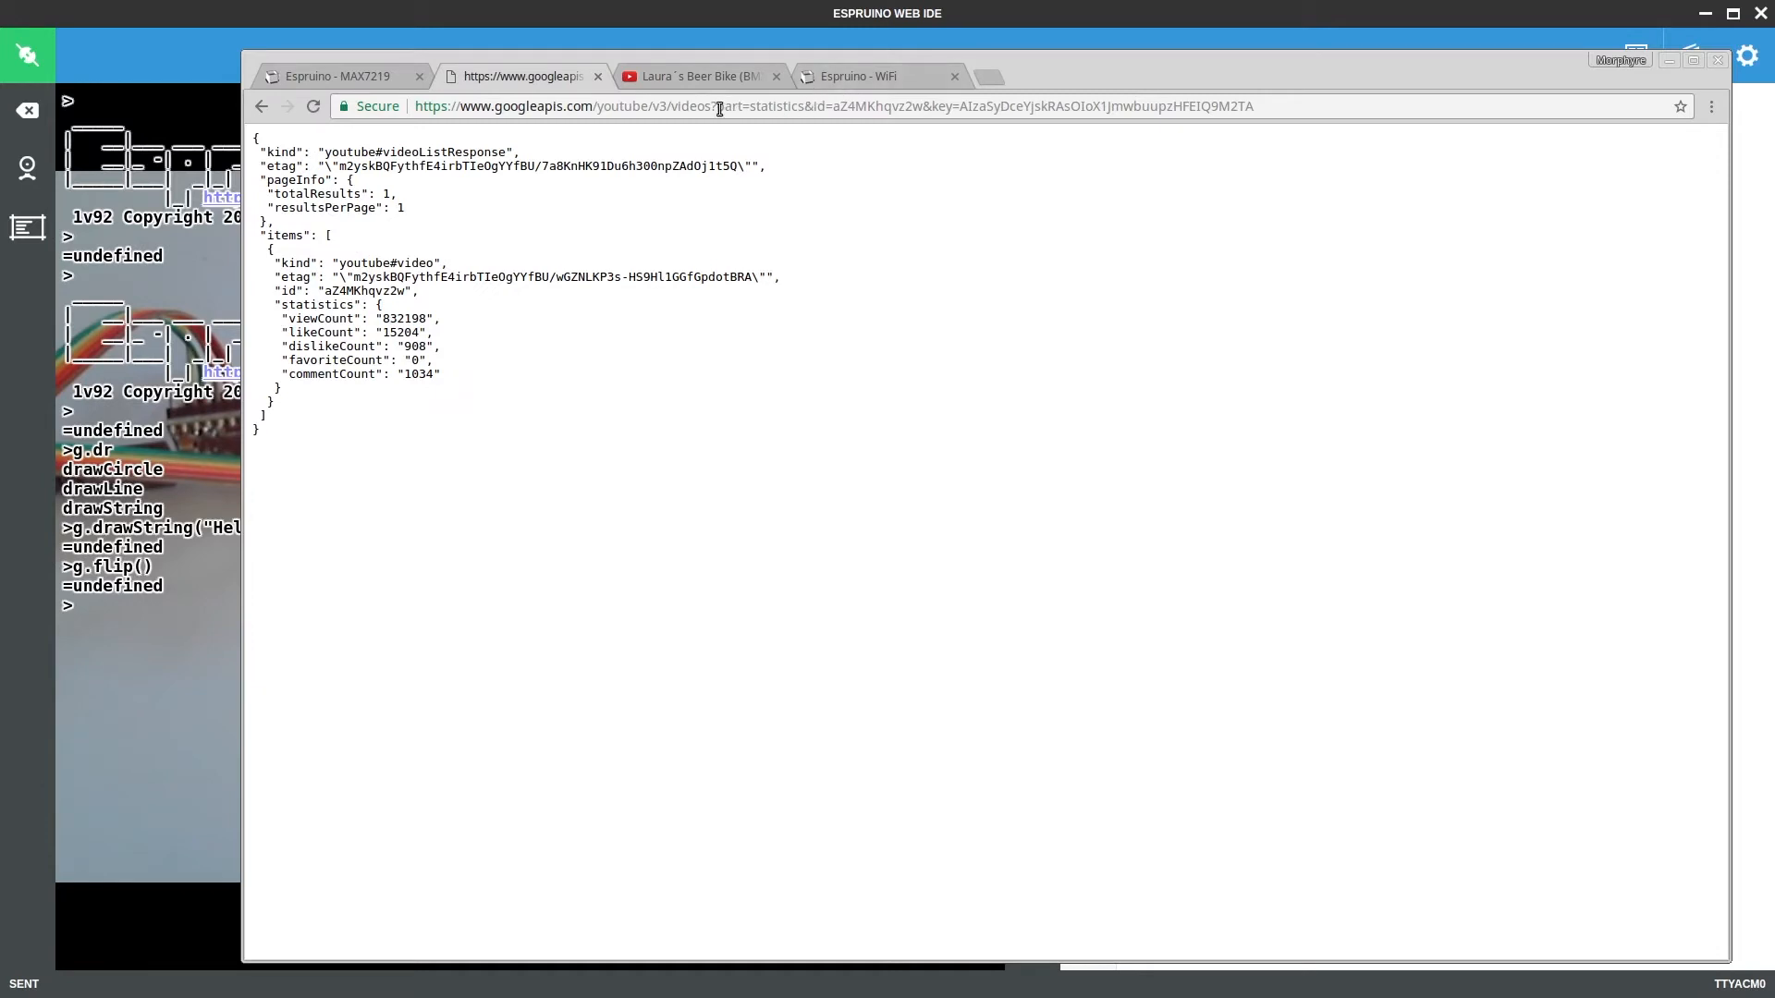
Point getPage at the YouTube statistics URL, upload, and run onInit() to print the statistics JSON
left_click(721, 105)
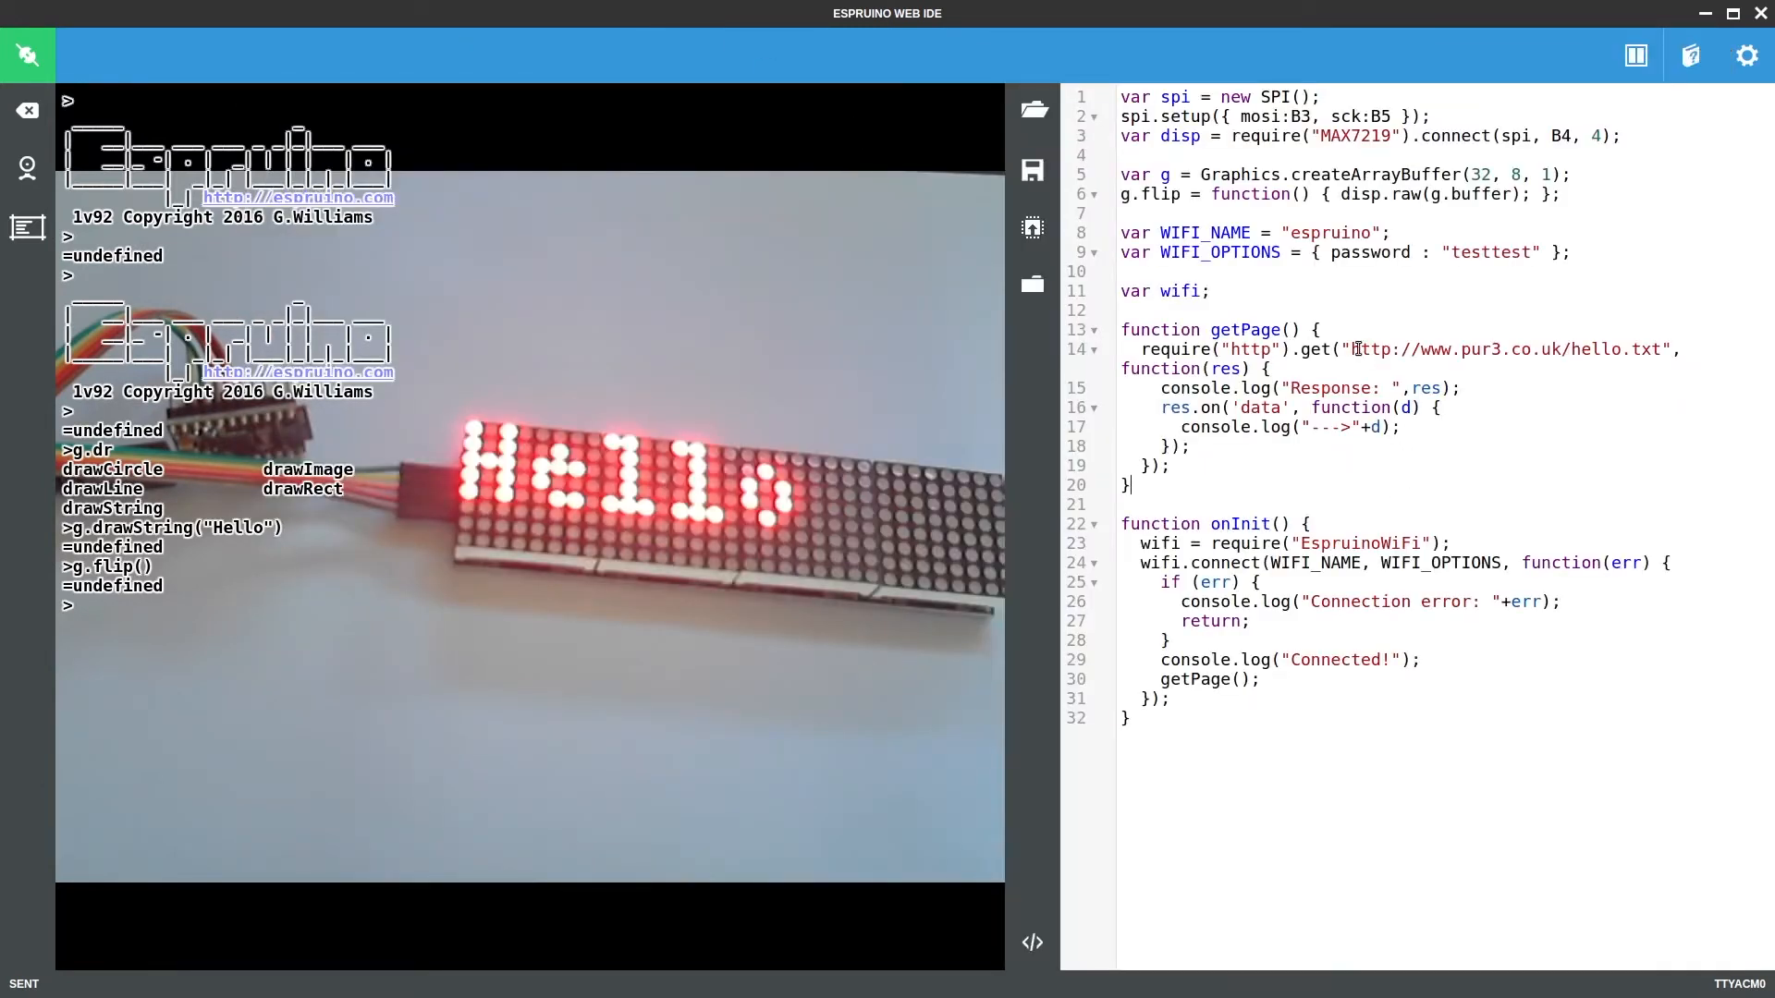
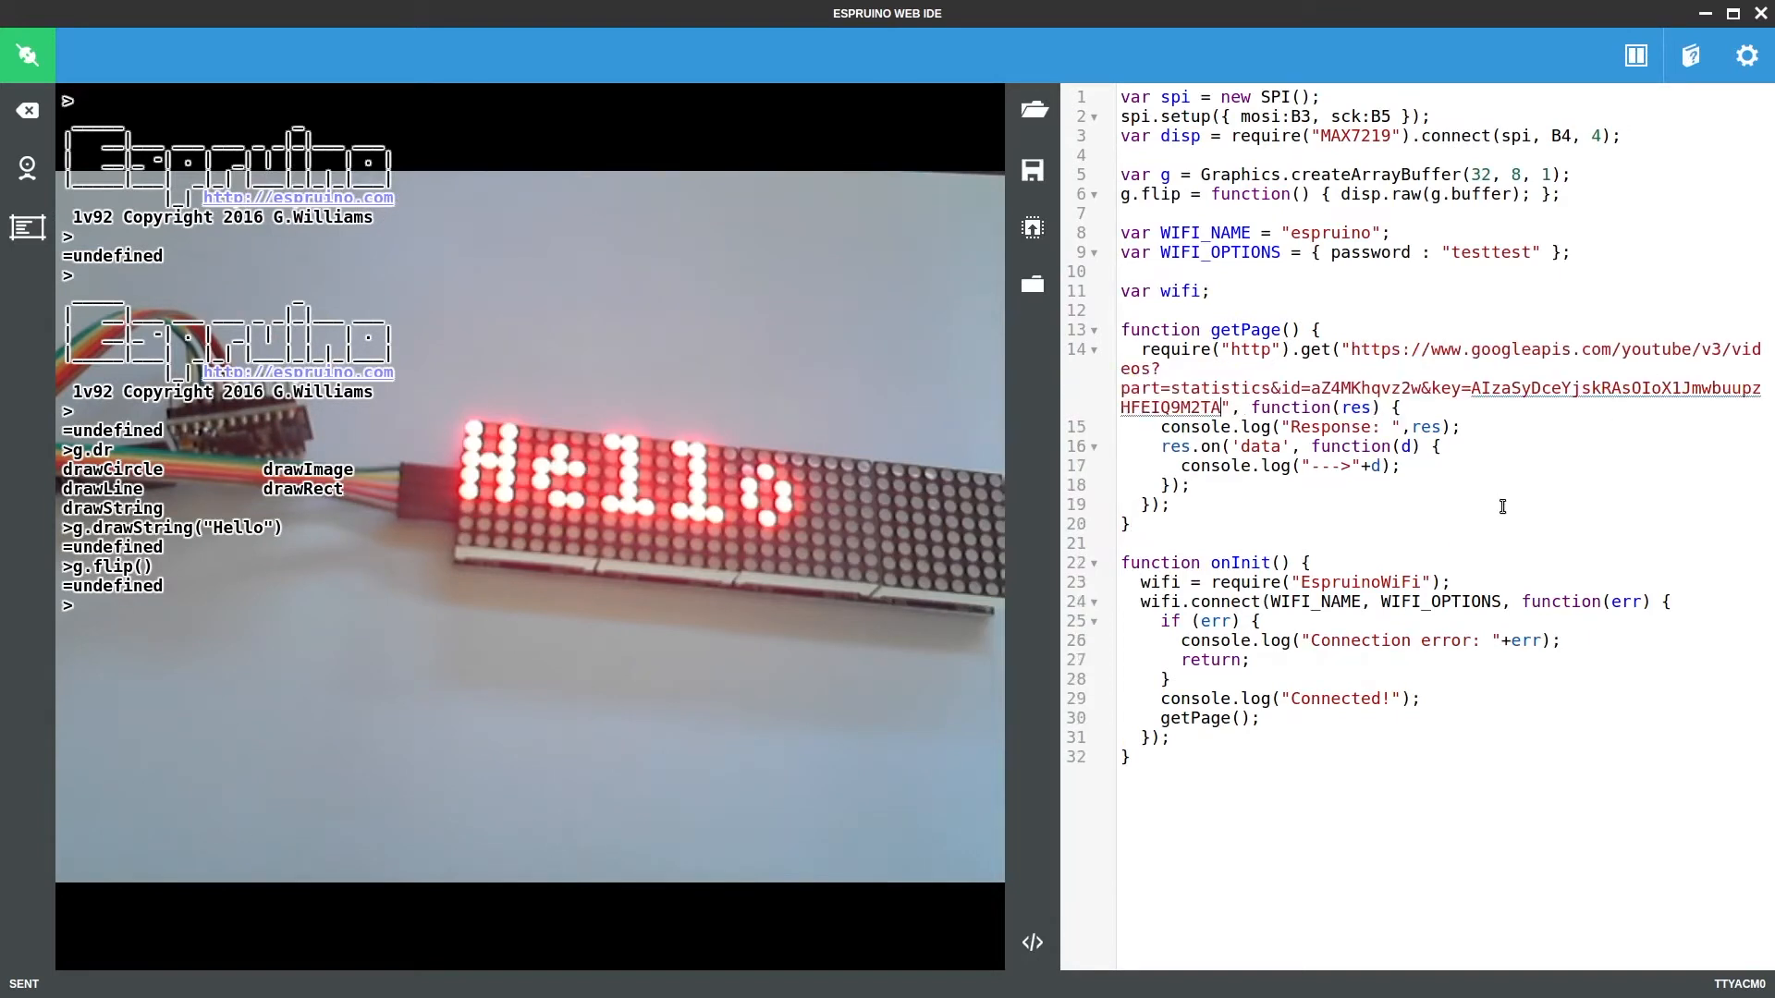
mouse_move(1296, 799)
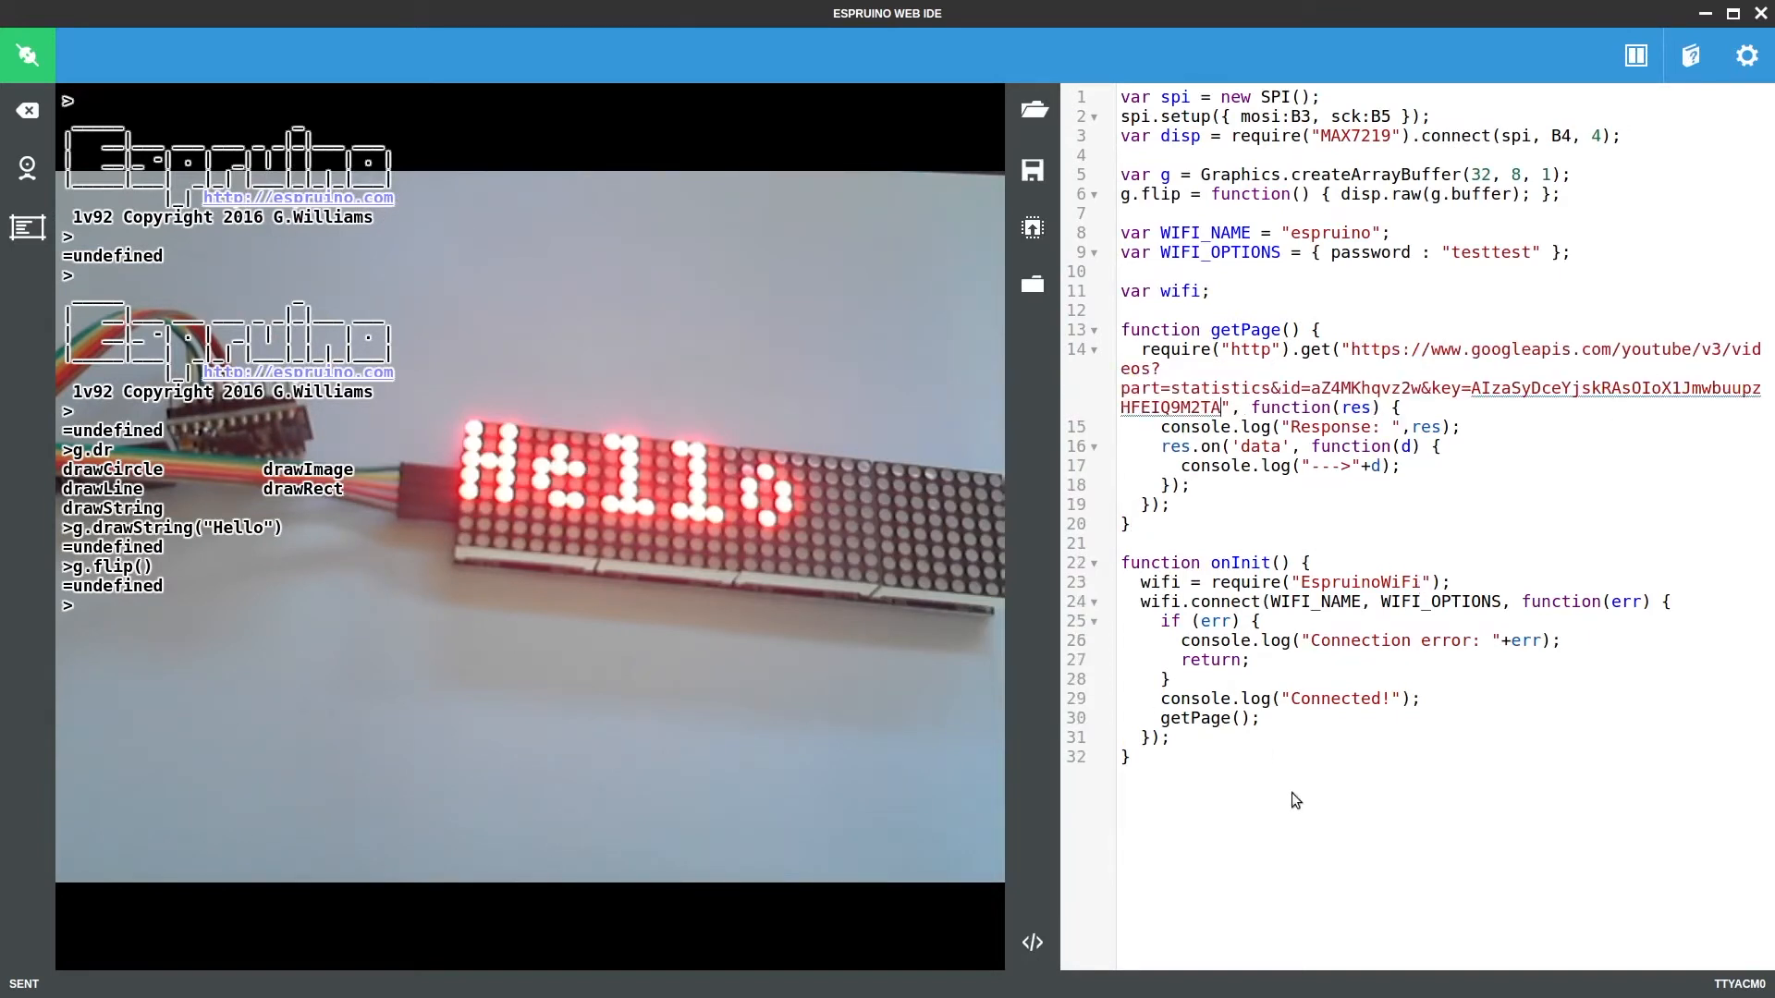
left_click(1031, 229)
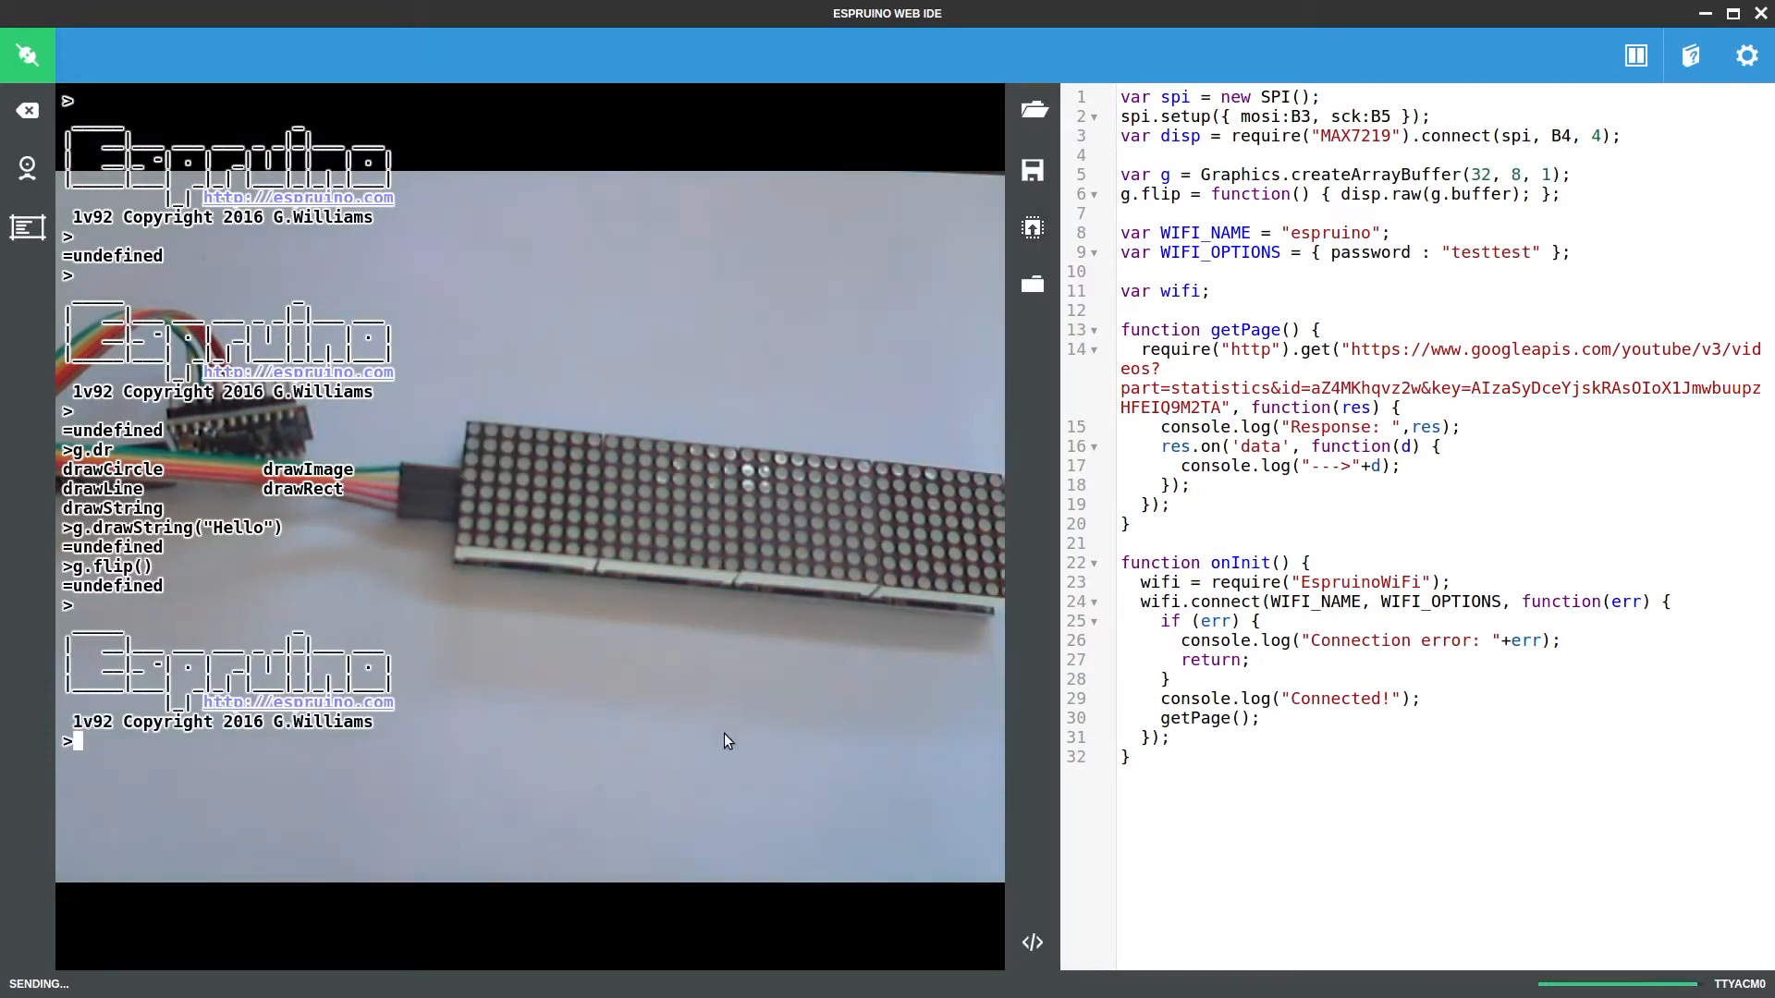
type("onInit()")
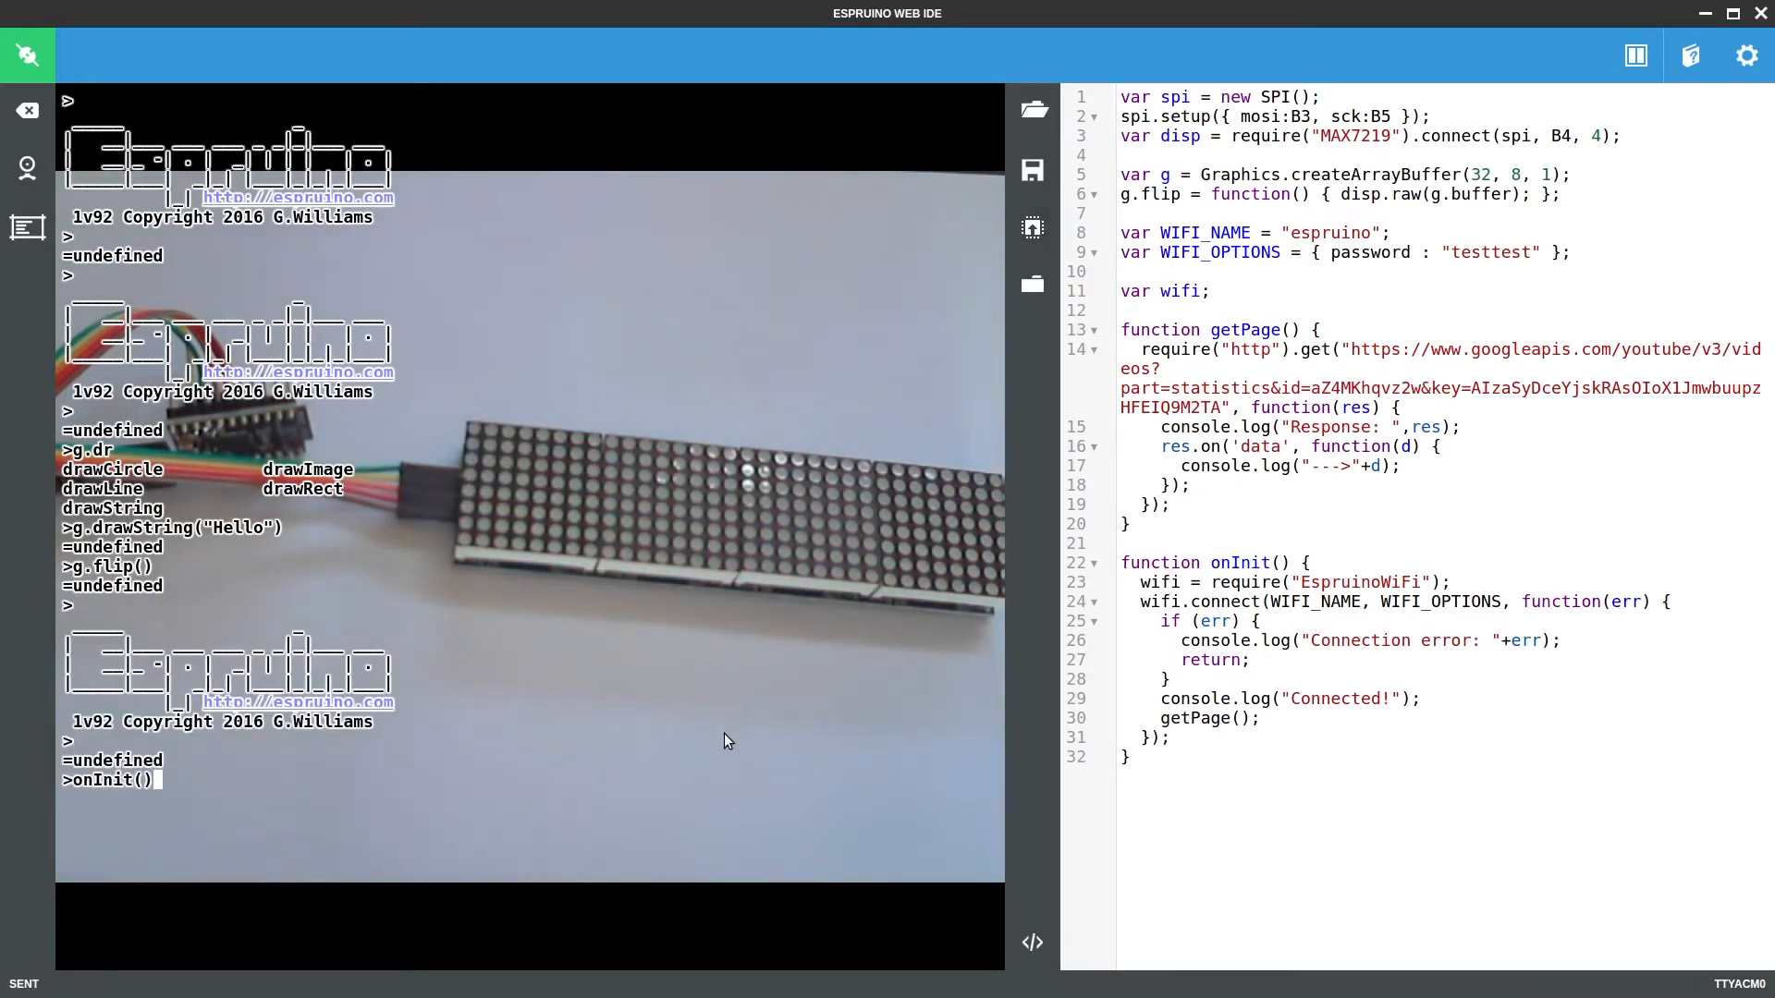
key("Enter")
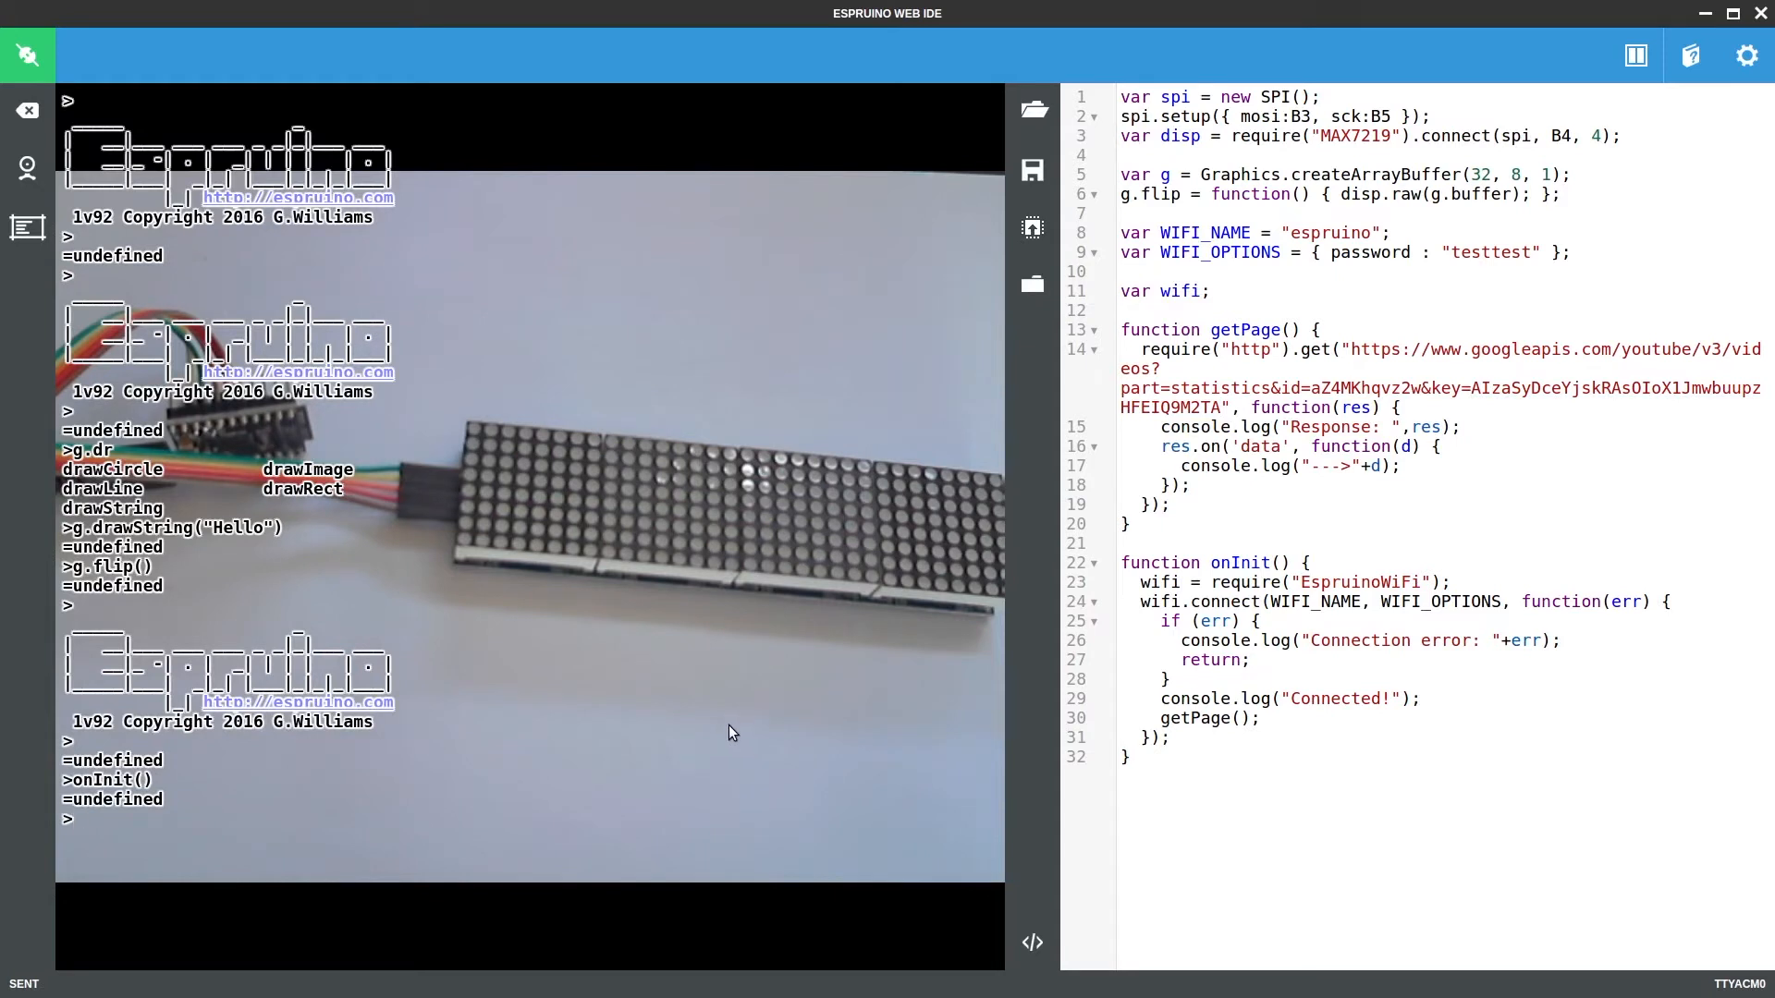
mouse_move(222, 459)
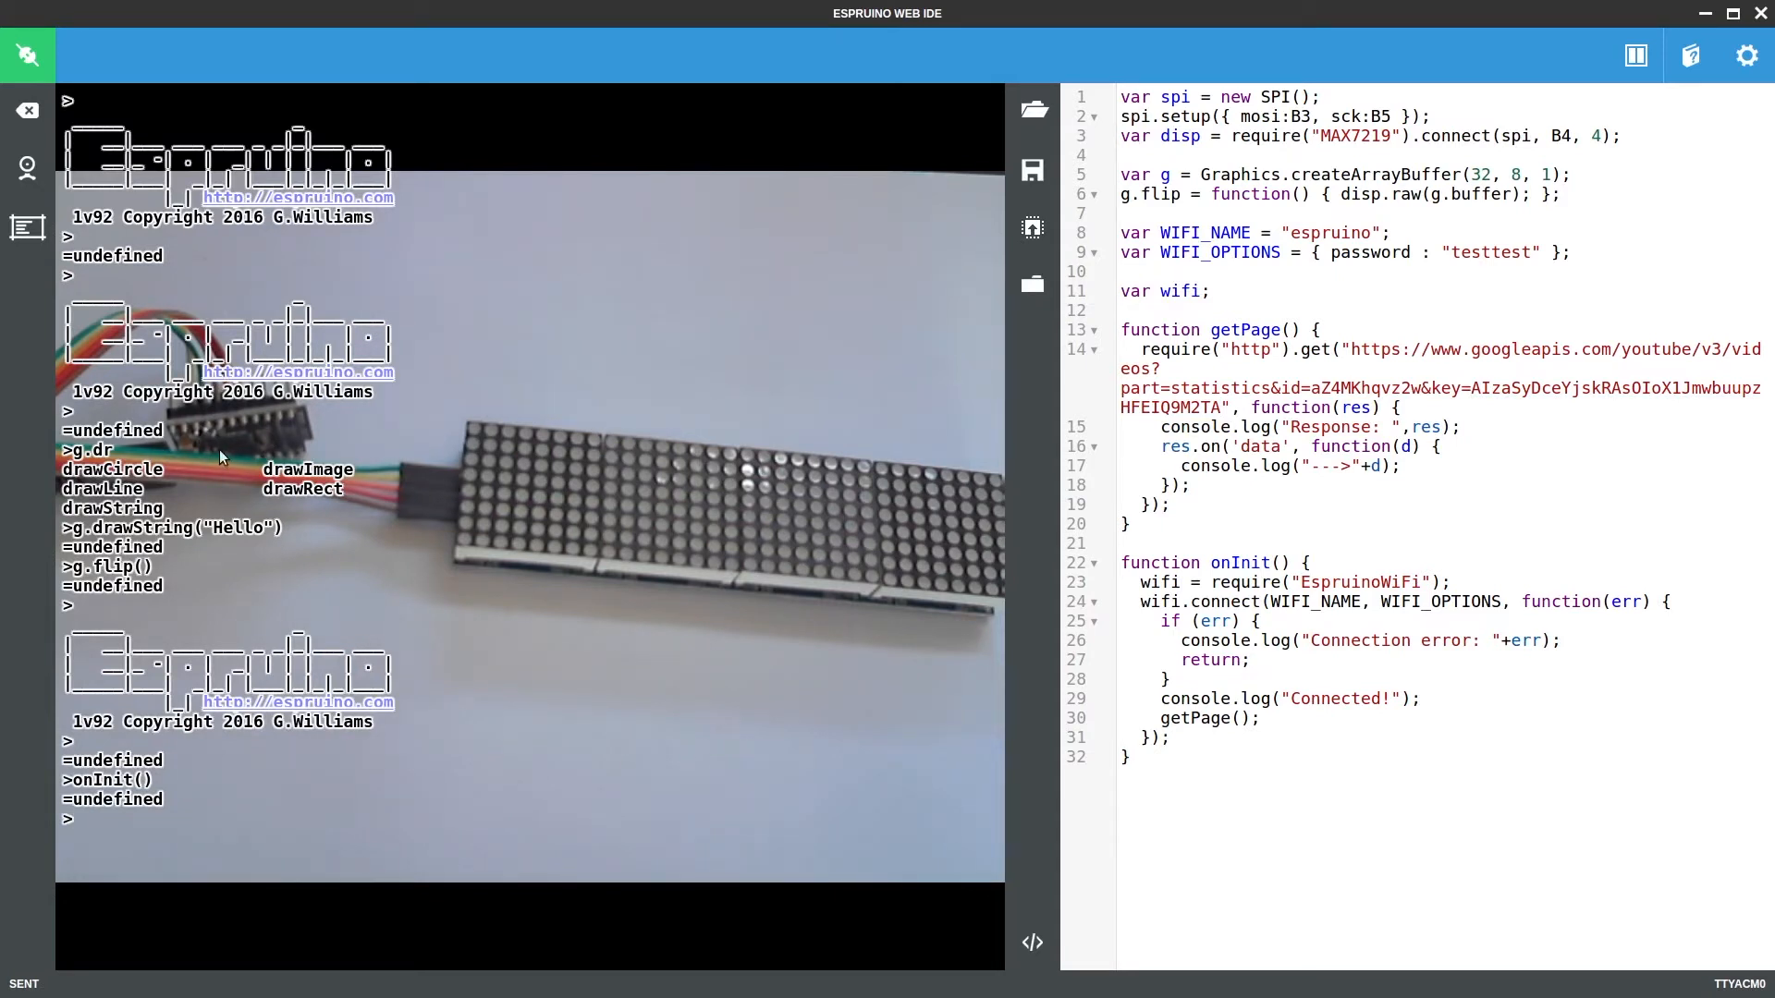
mouse_move(416, 710)
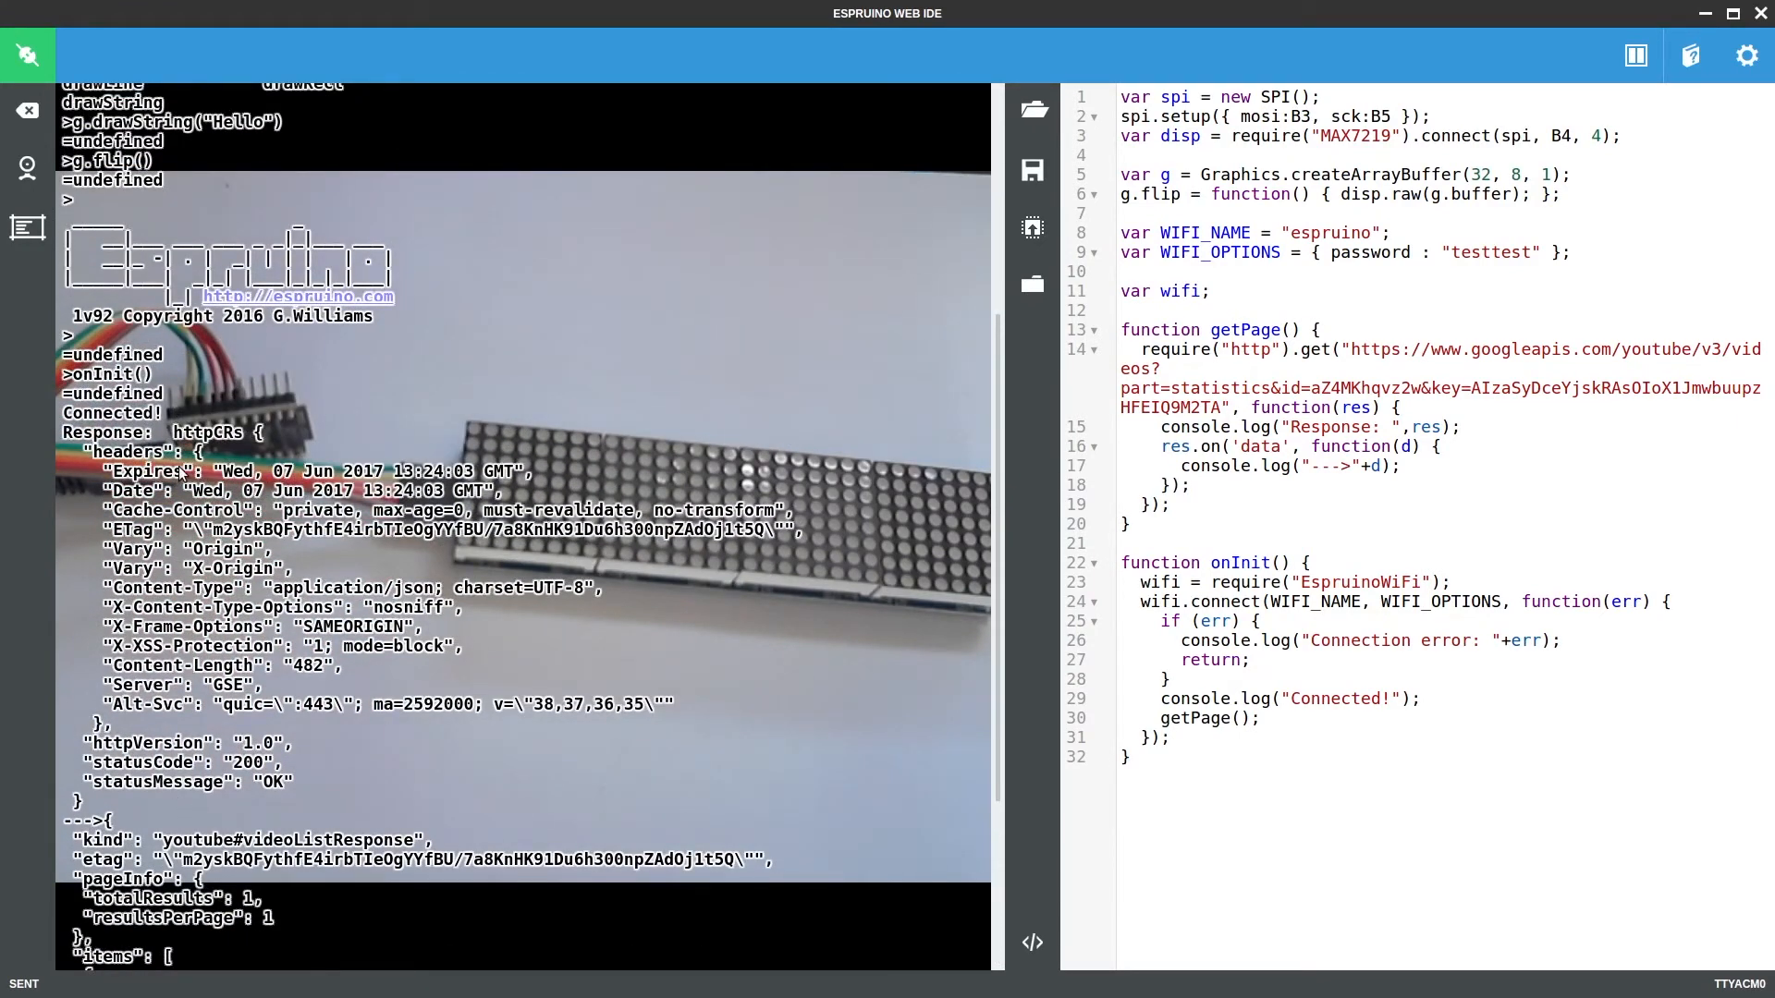
scroll("down", 3)
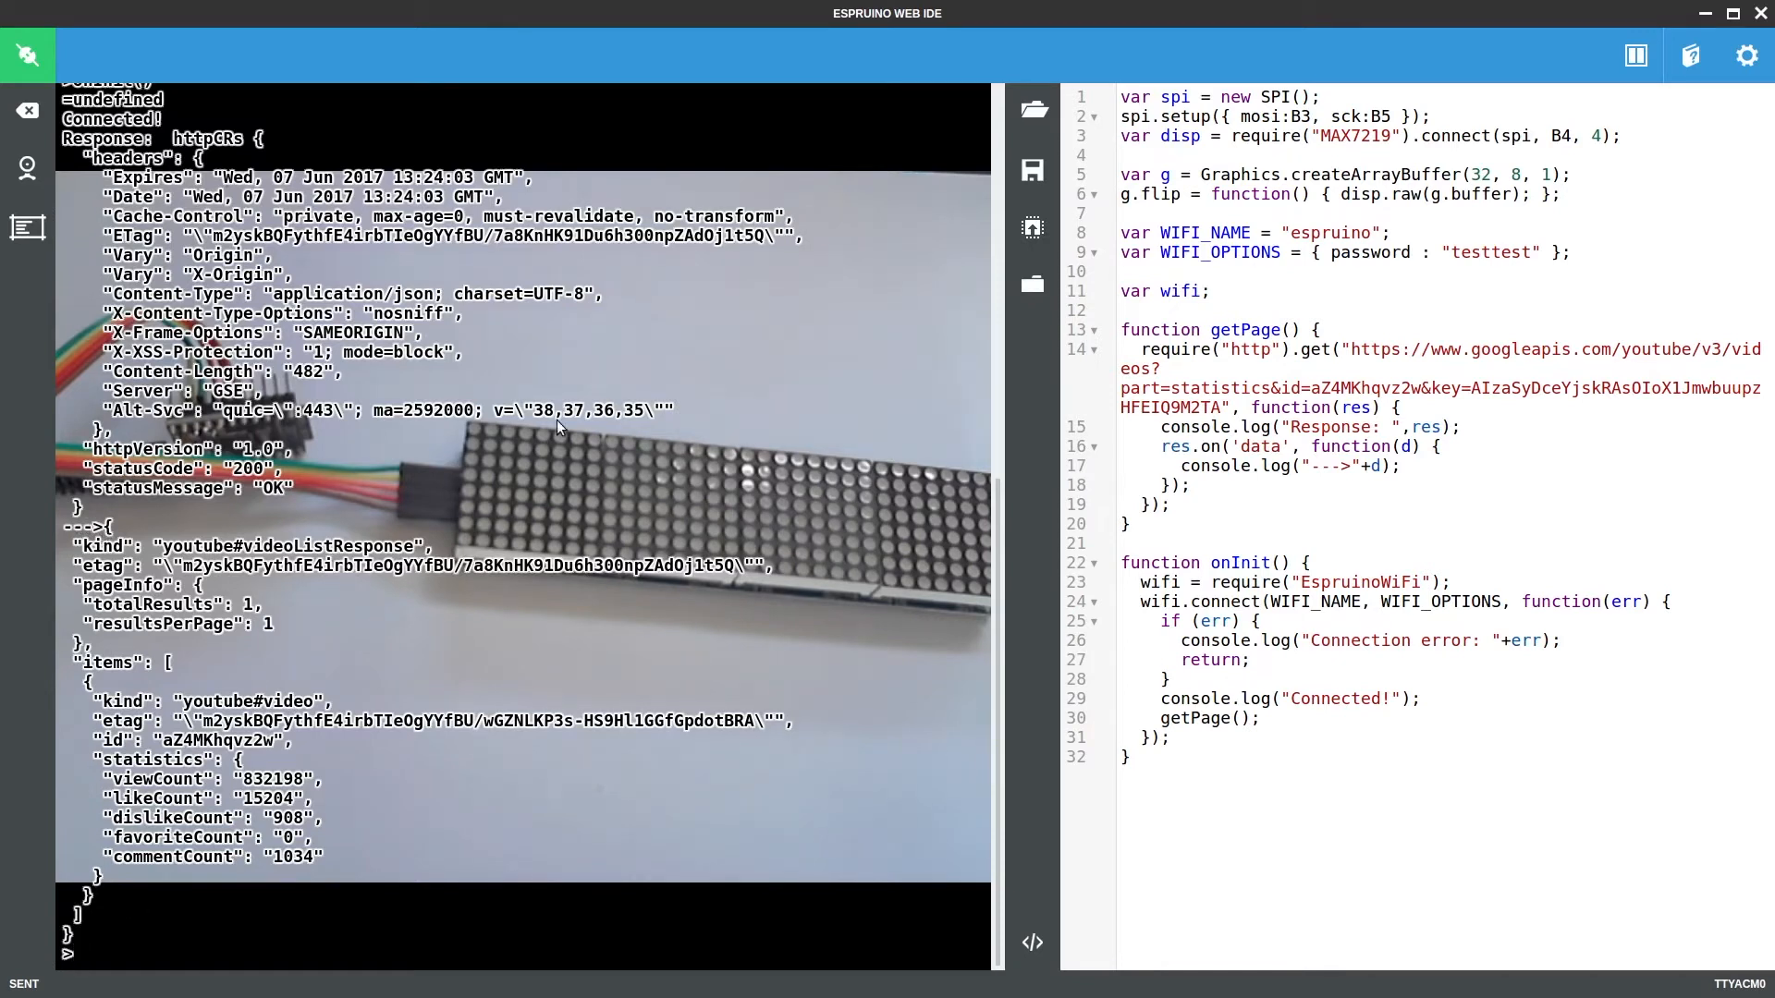
mouse_move(581, 749)
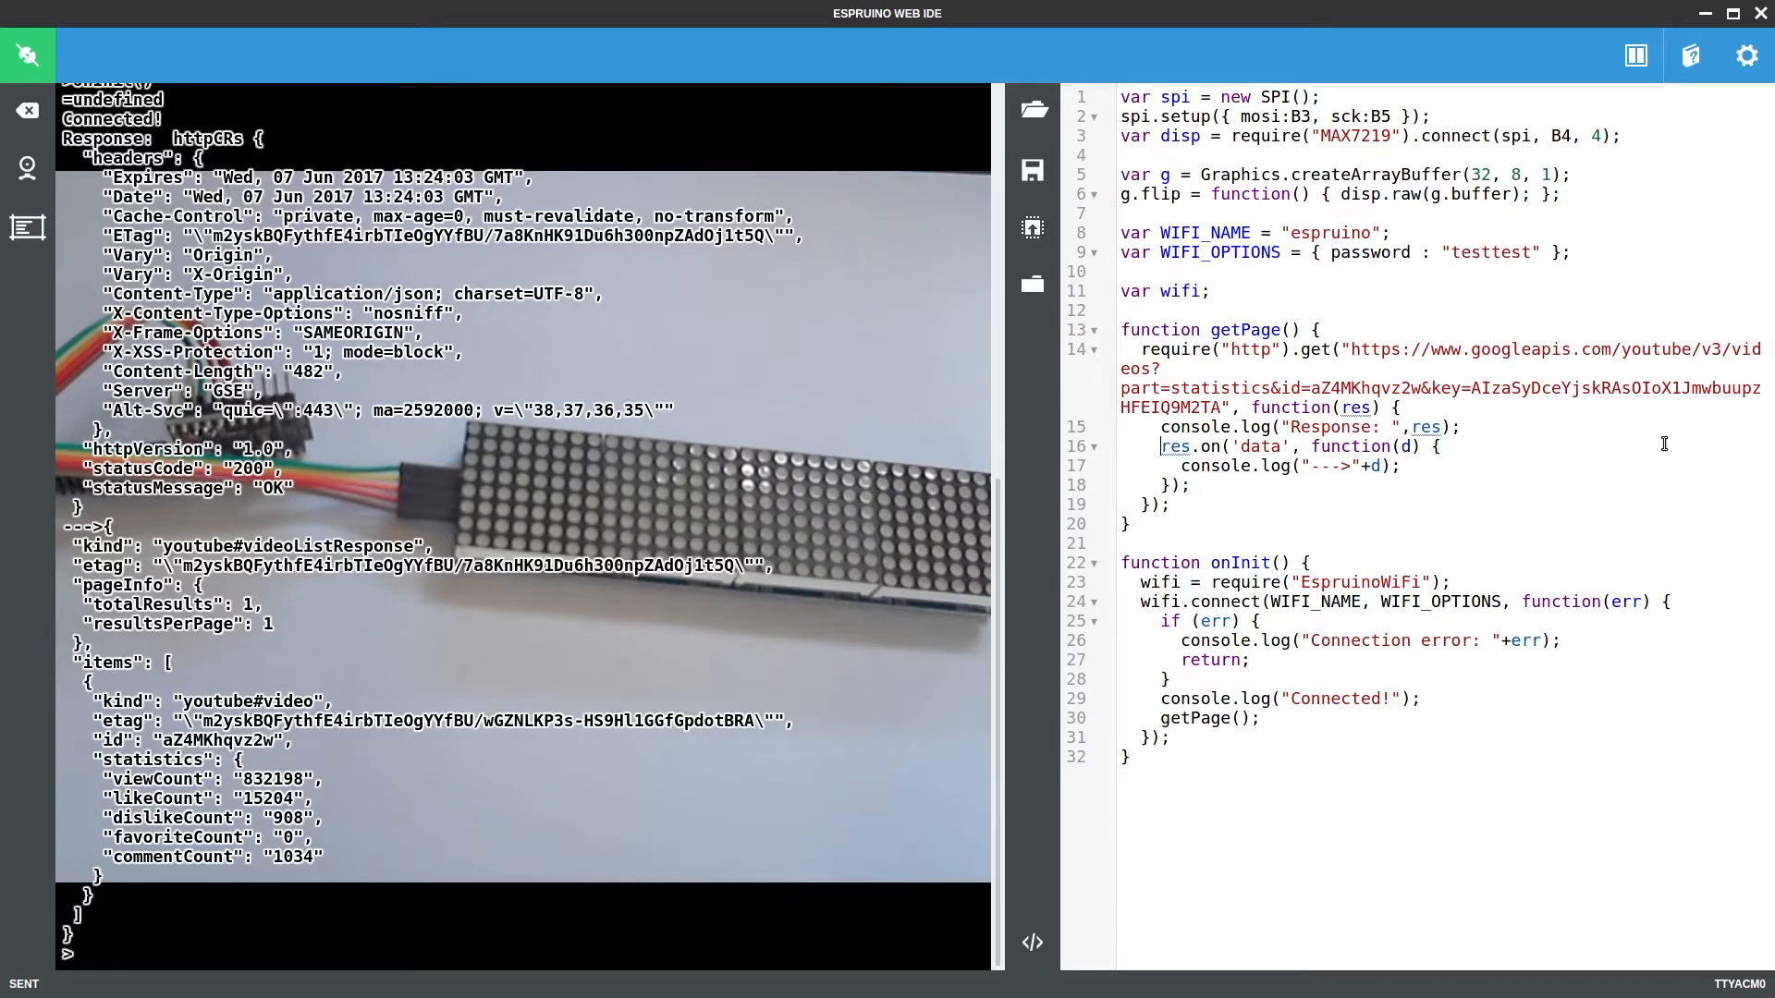
Store the response in data and parse it with var json = JSON.parse(data)
type("var")
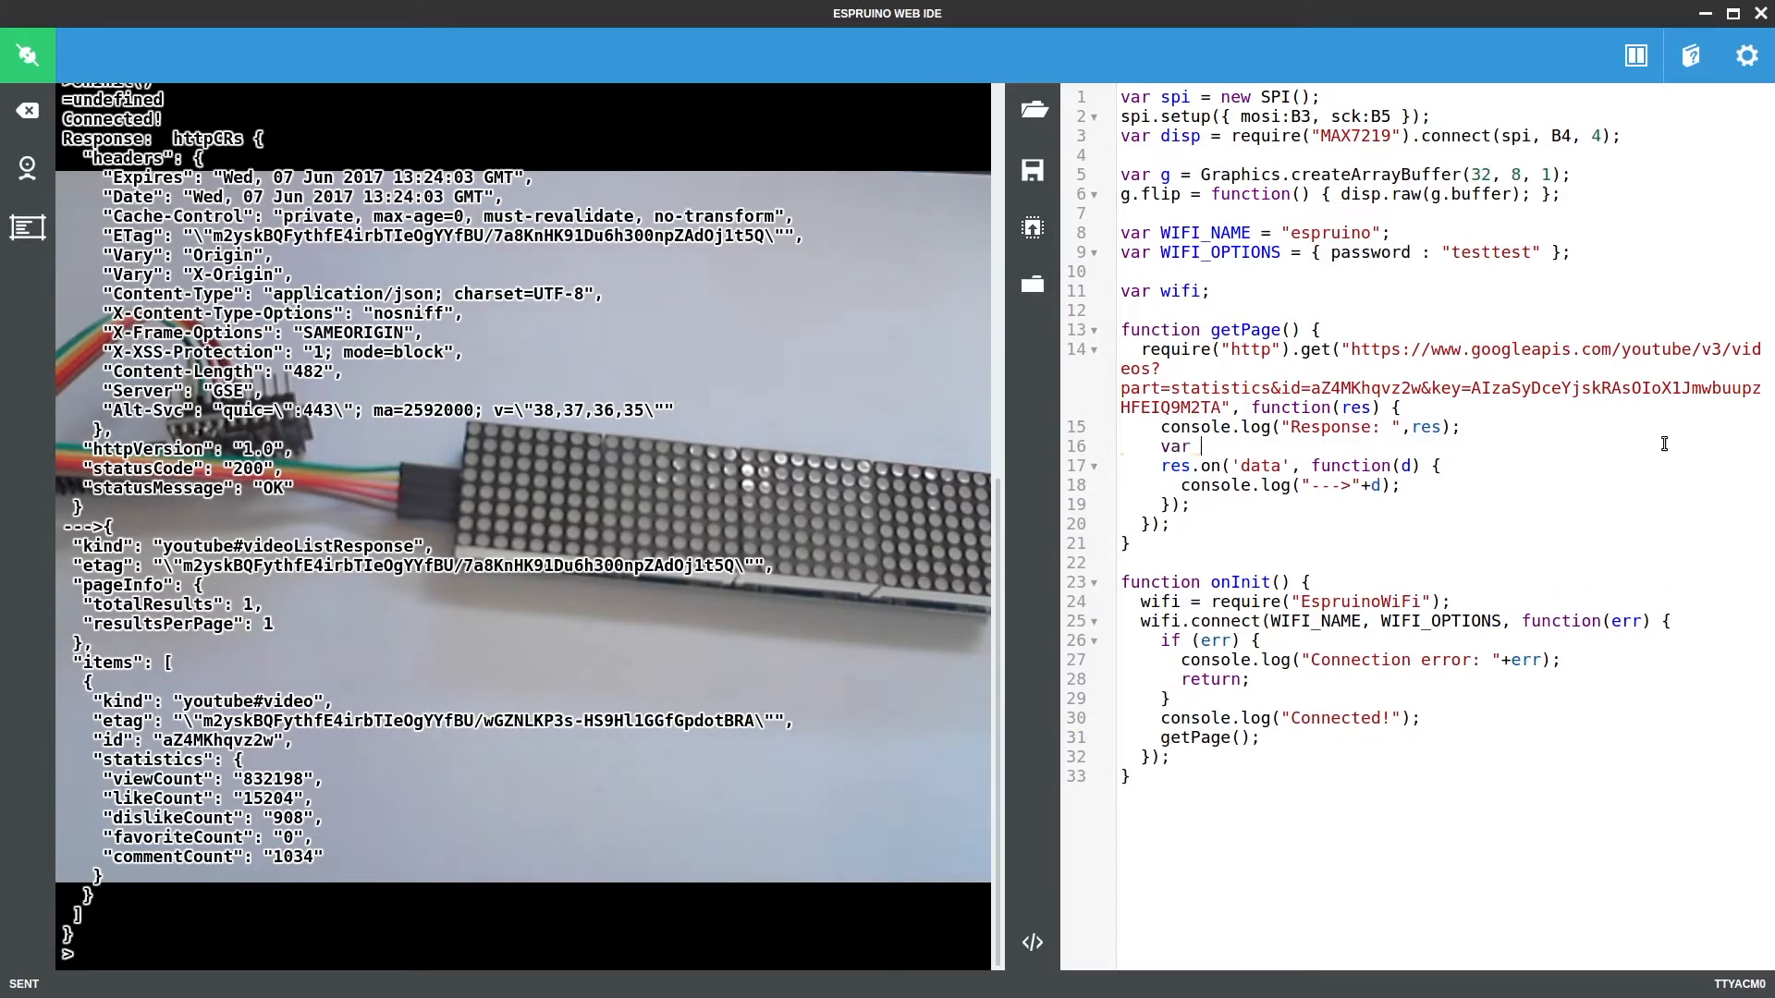
type("data = \"\";")
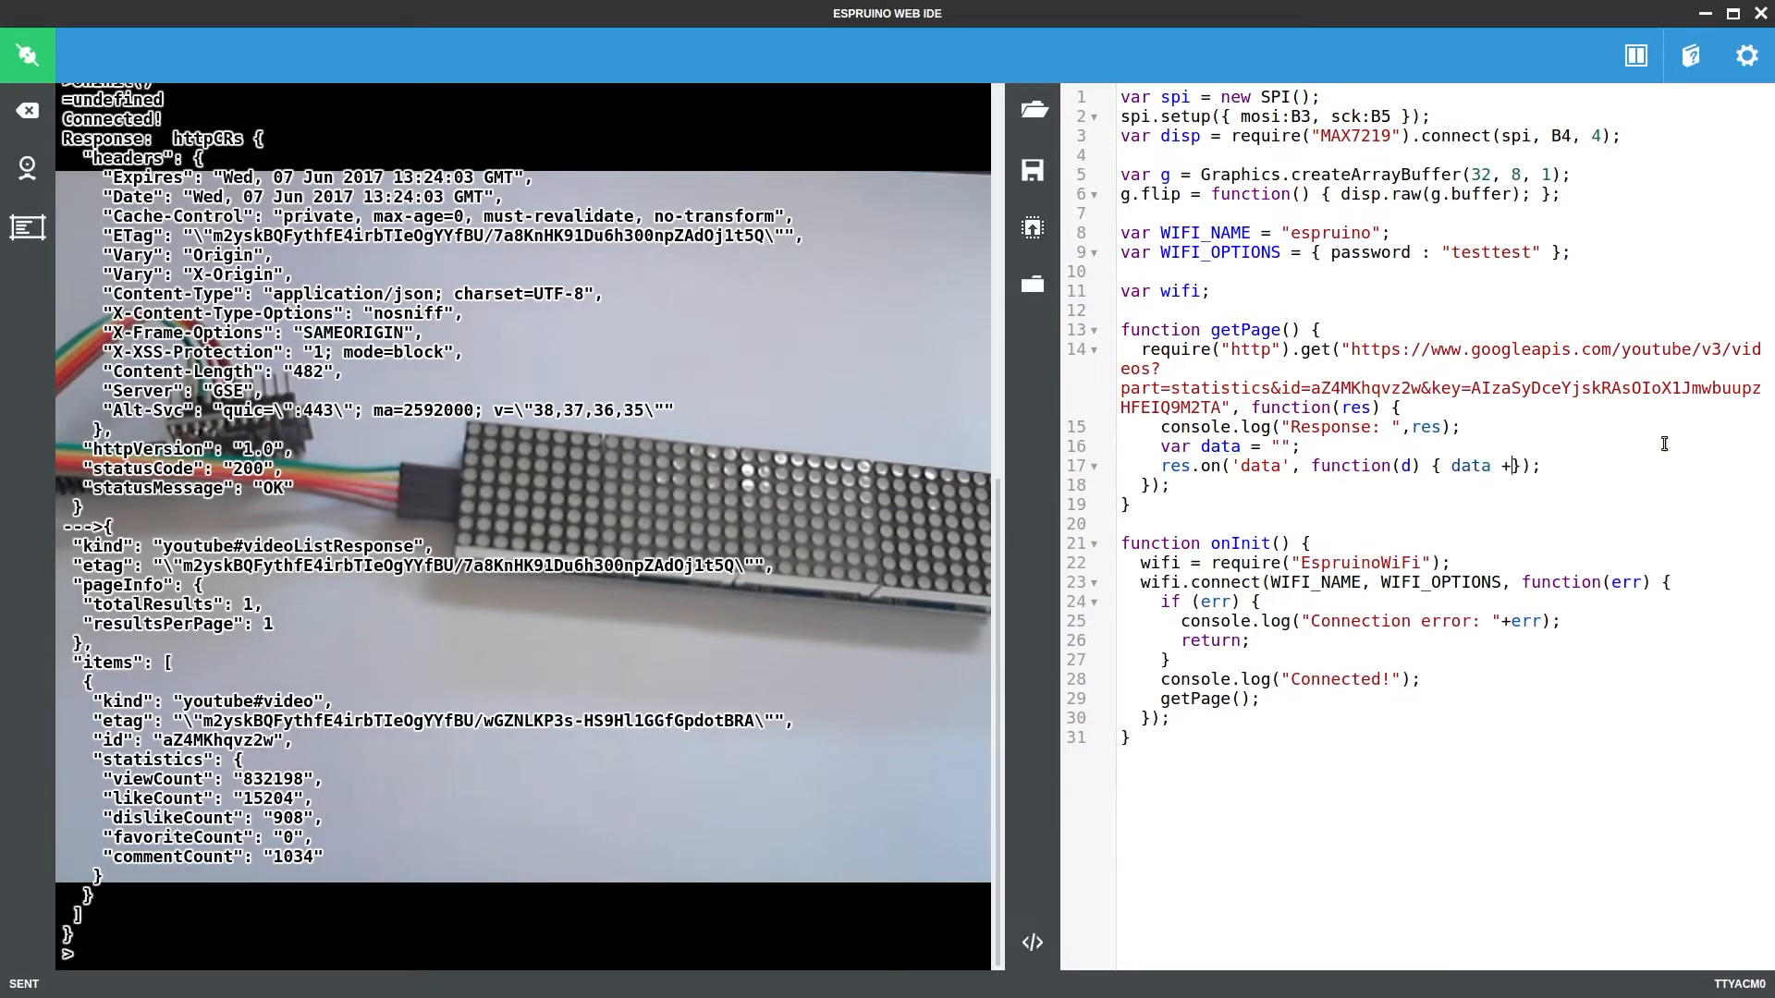
type("= d;")
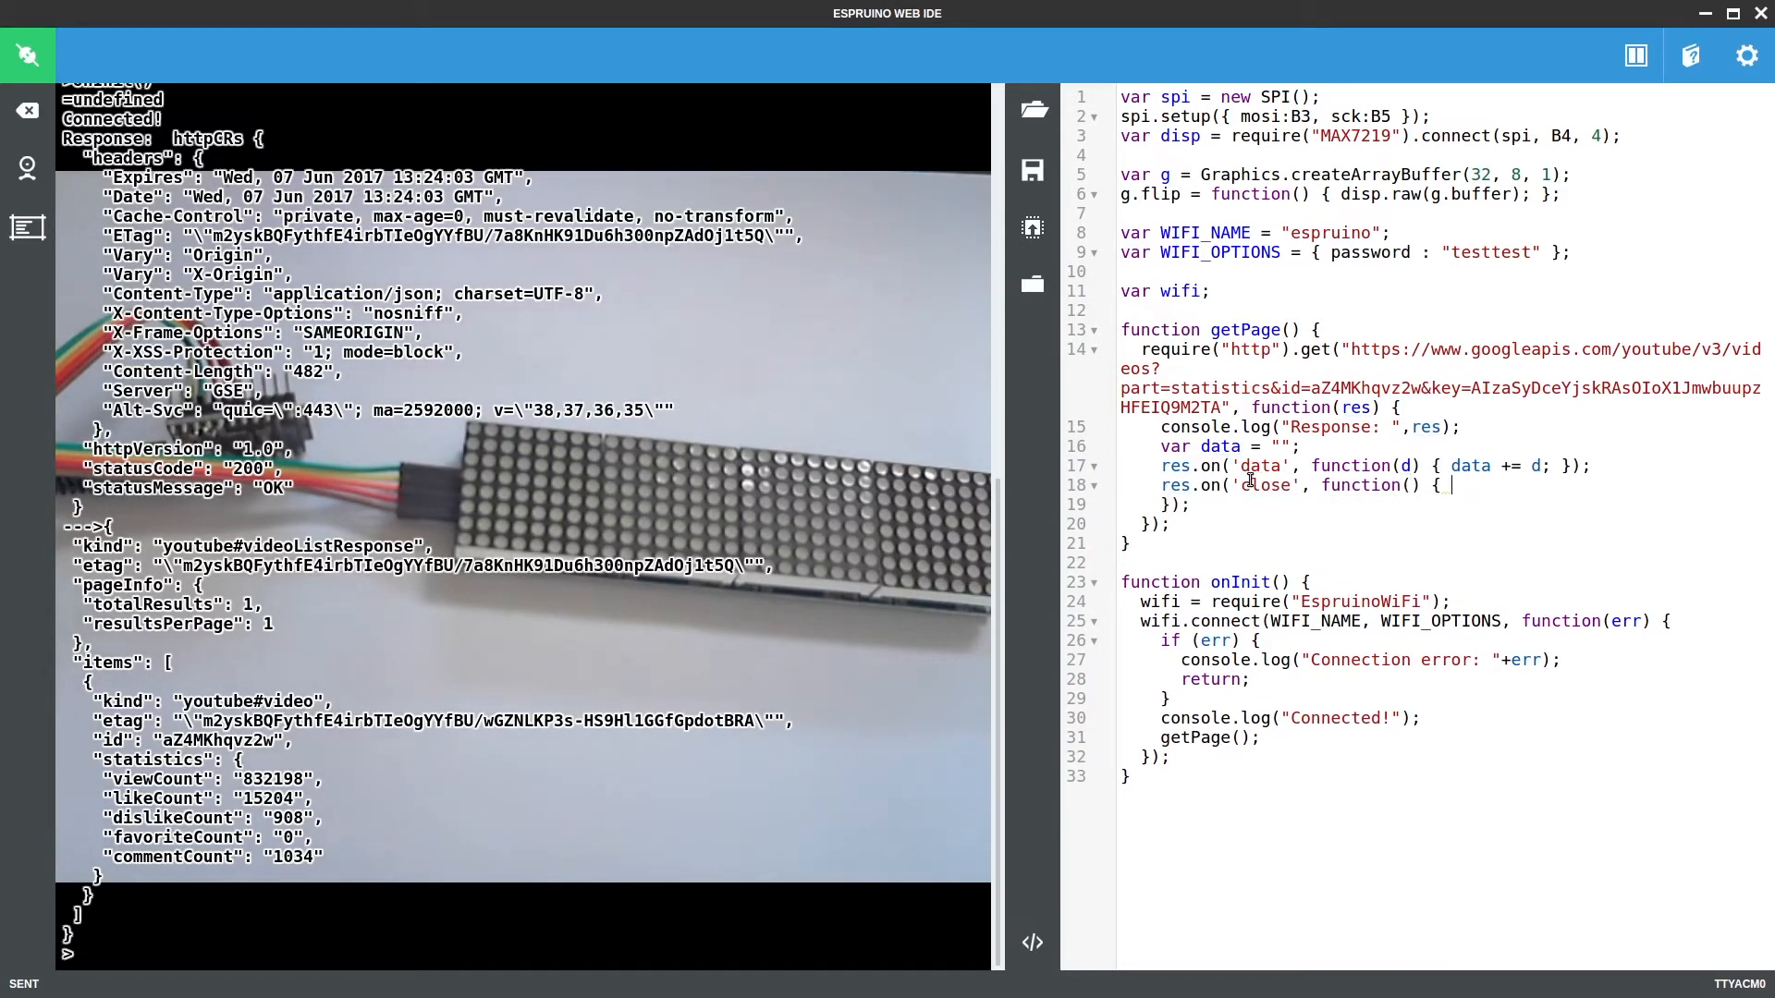
type("var")
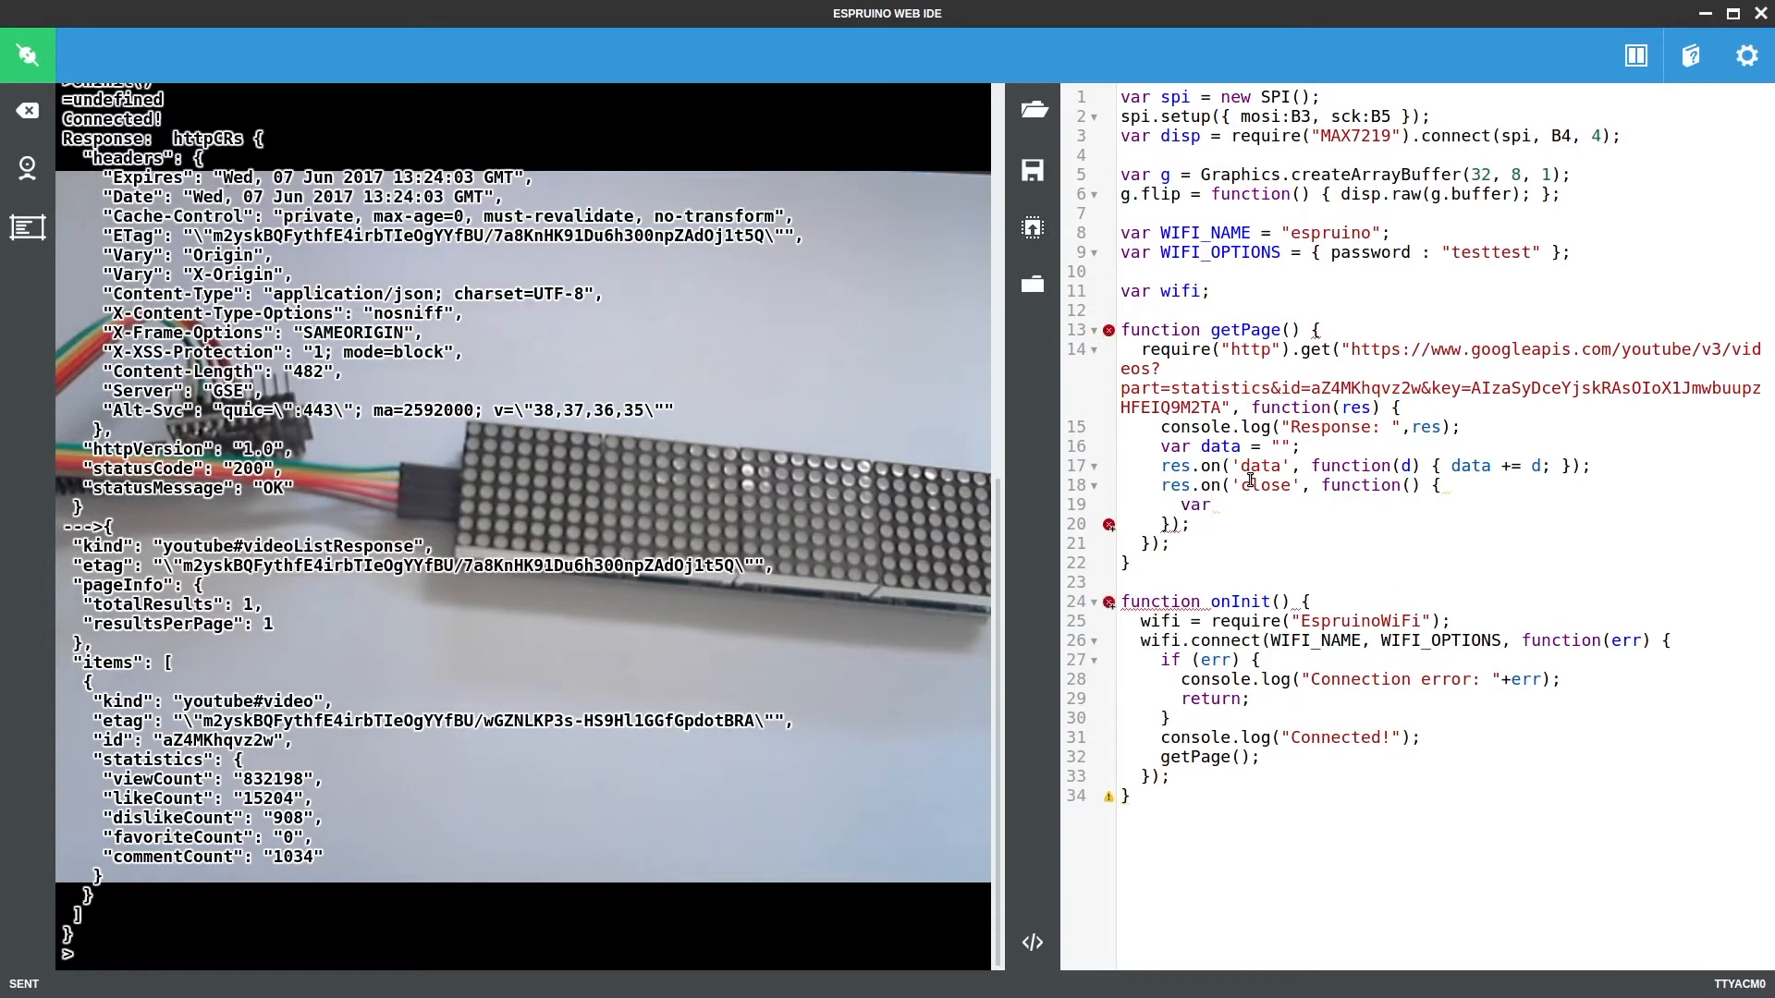
type("json =")
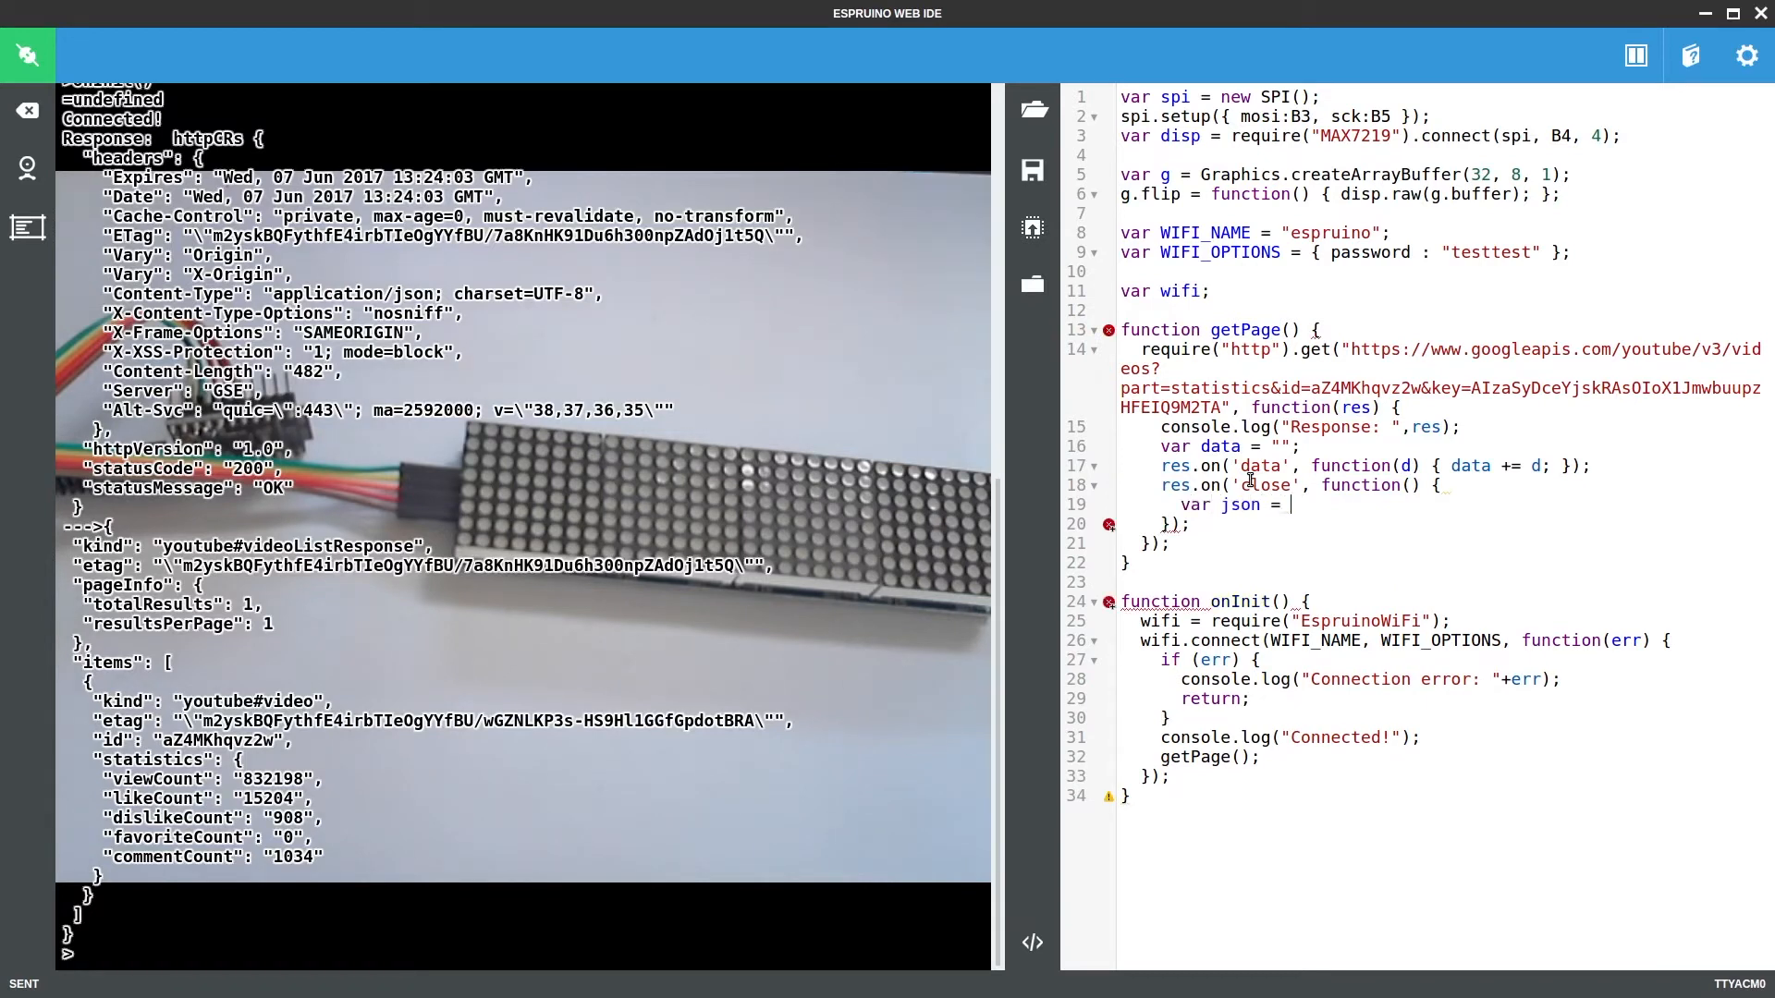
type("JSON.parse();")
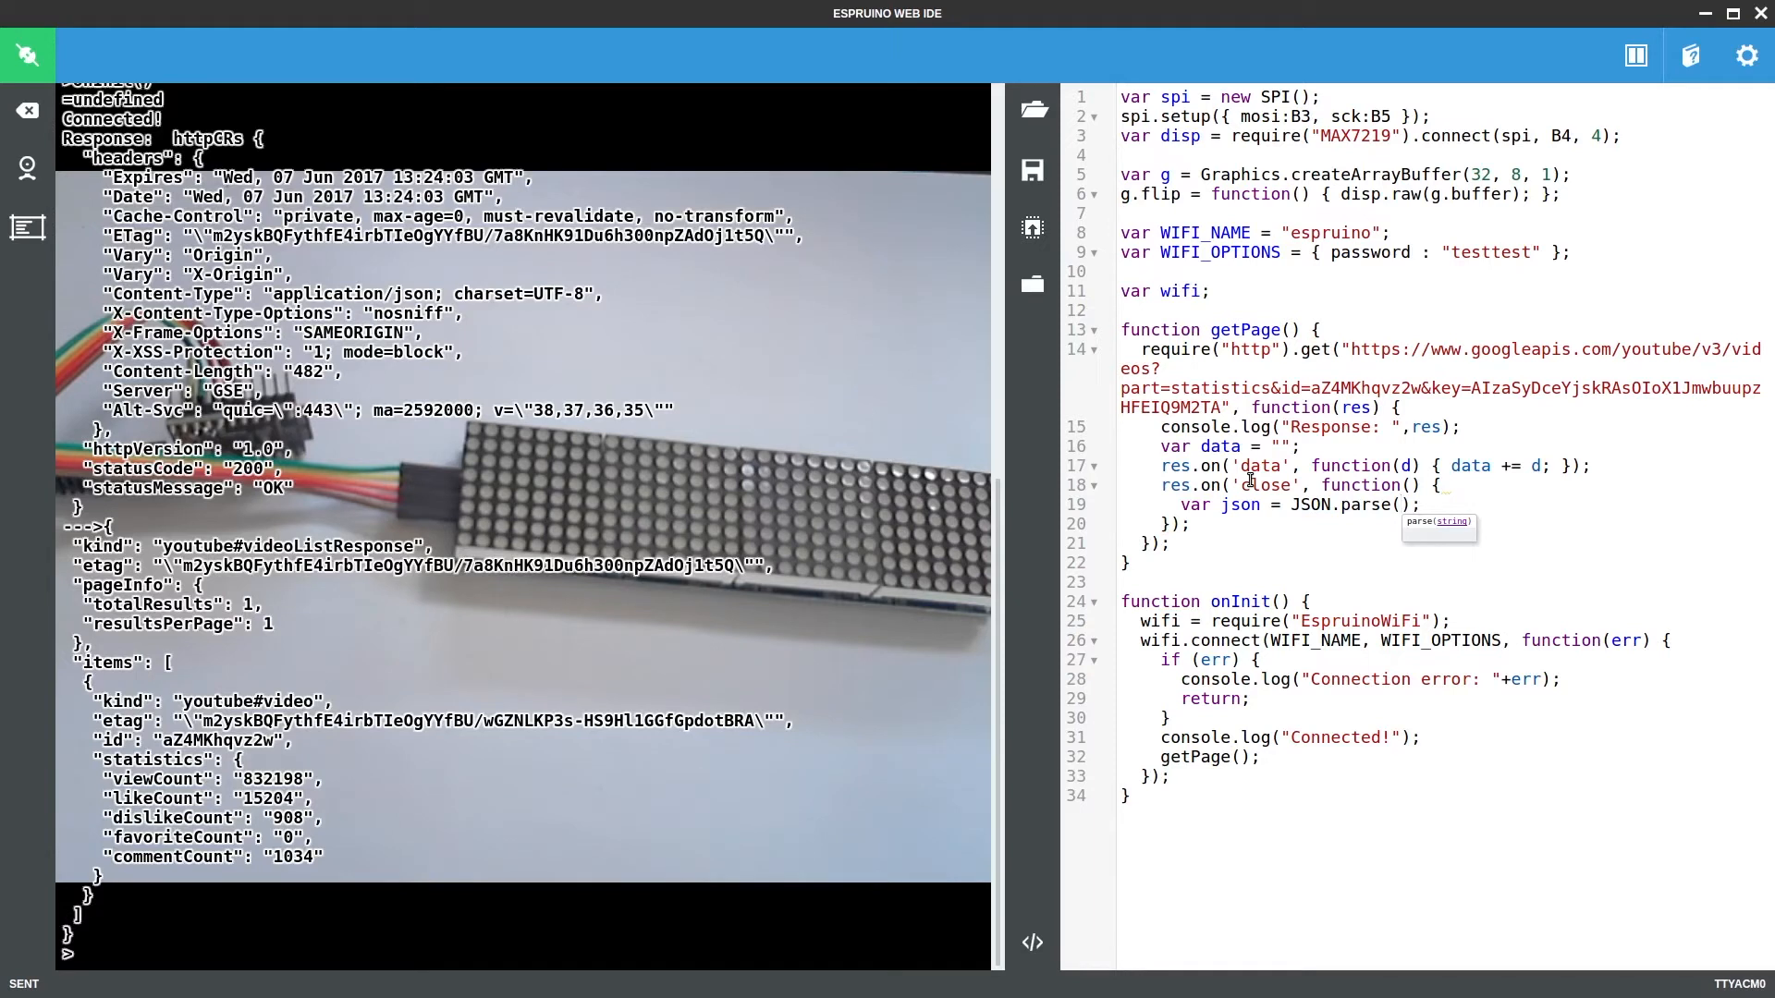
type("data")
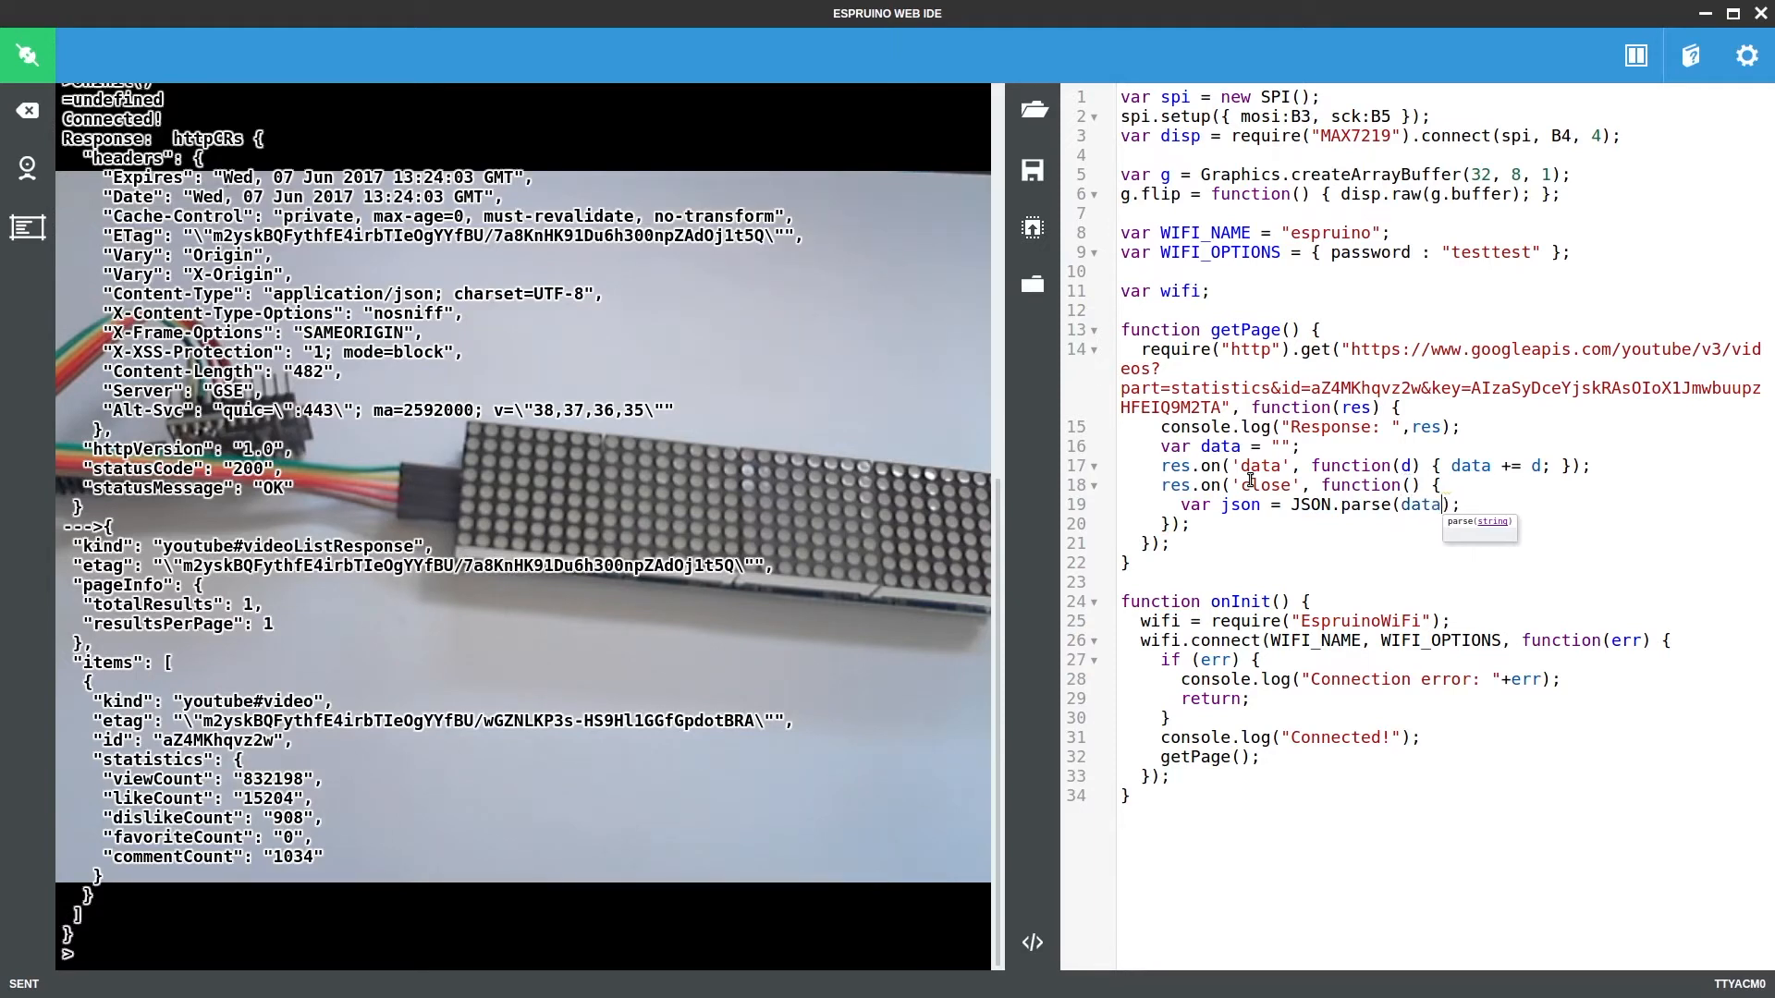
Log json.items[0].statistics.viewCount instead of the whole response
type("consoel")
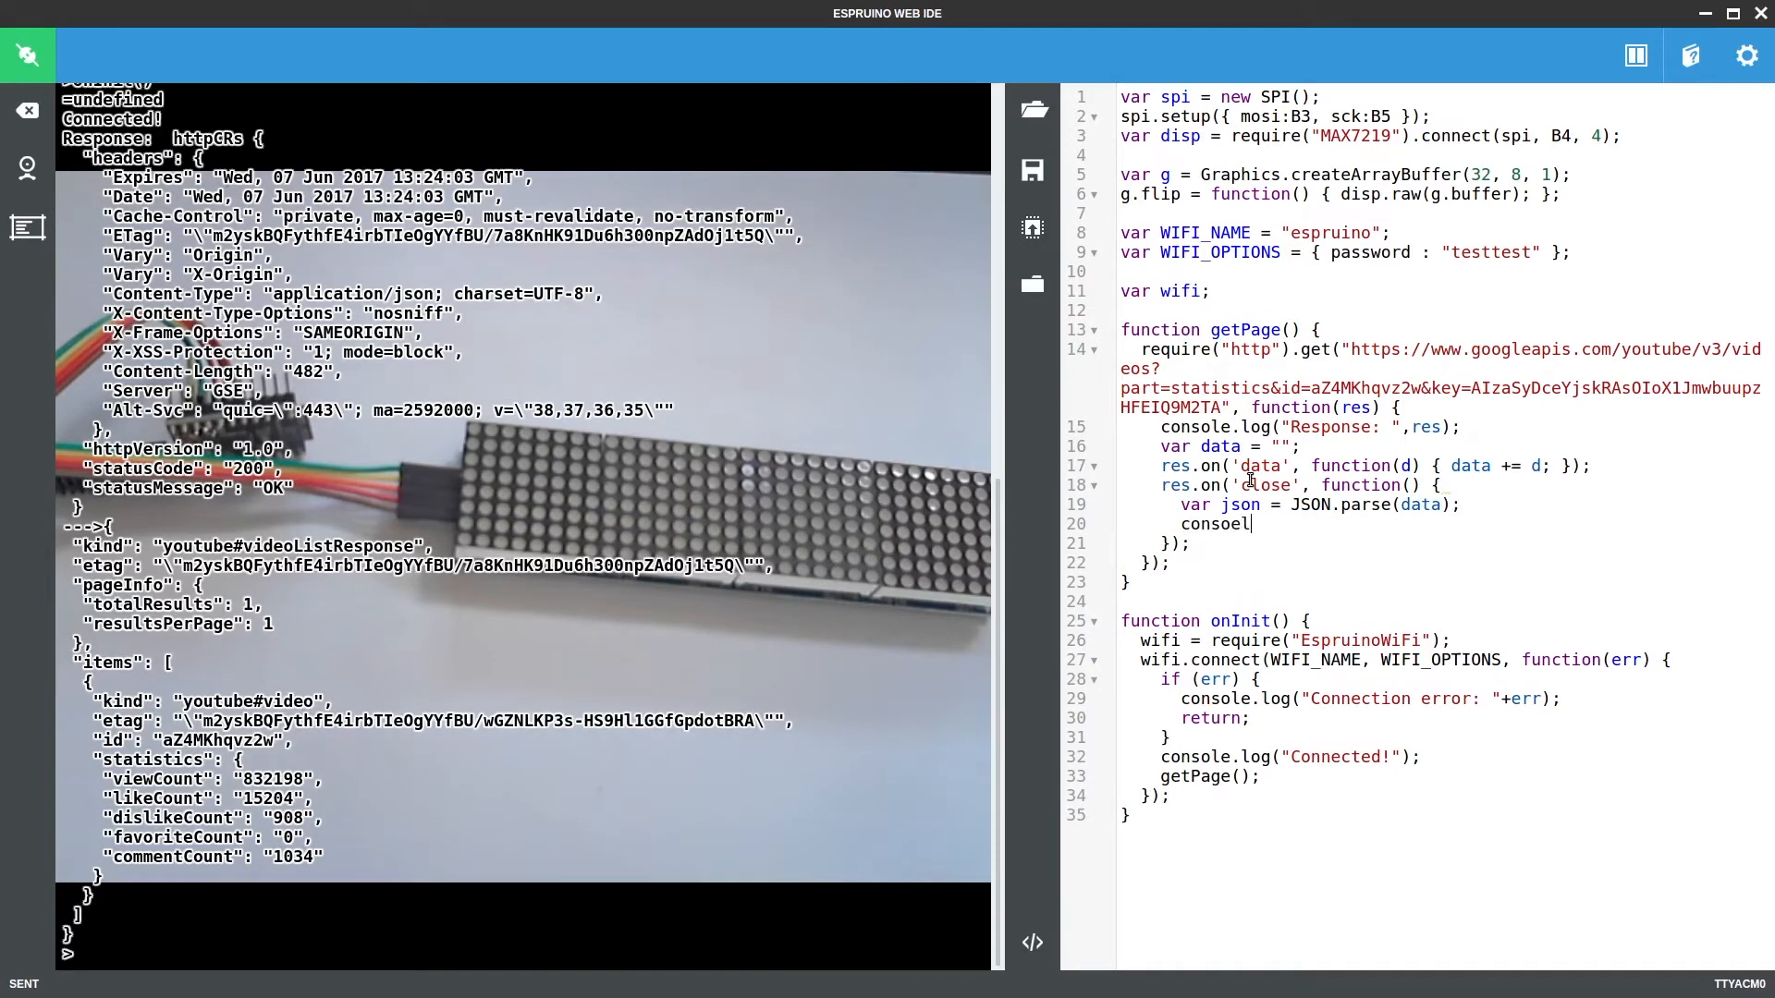
type("console.l")
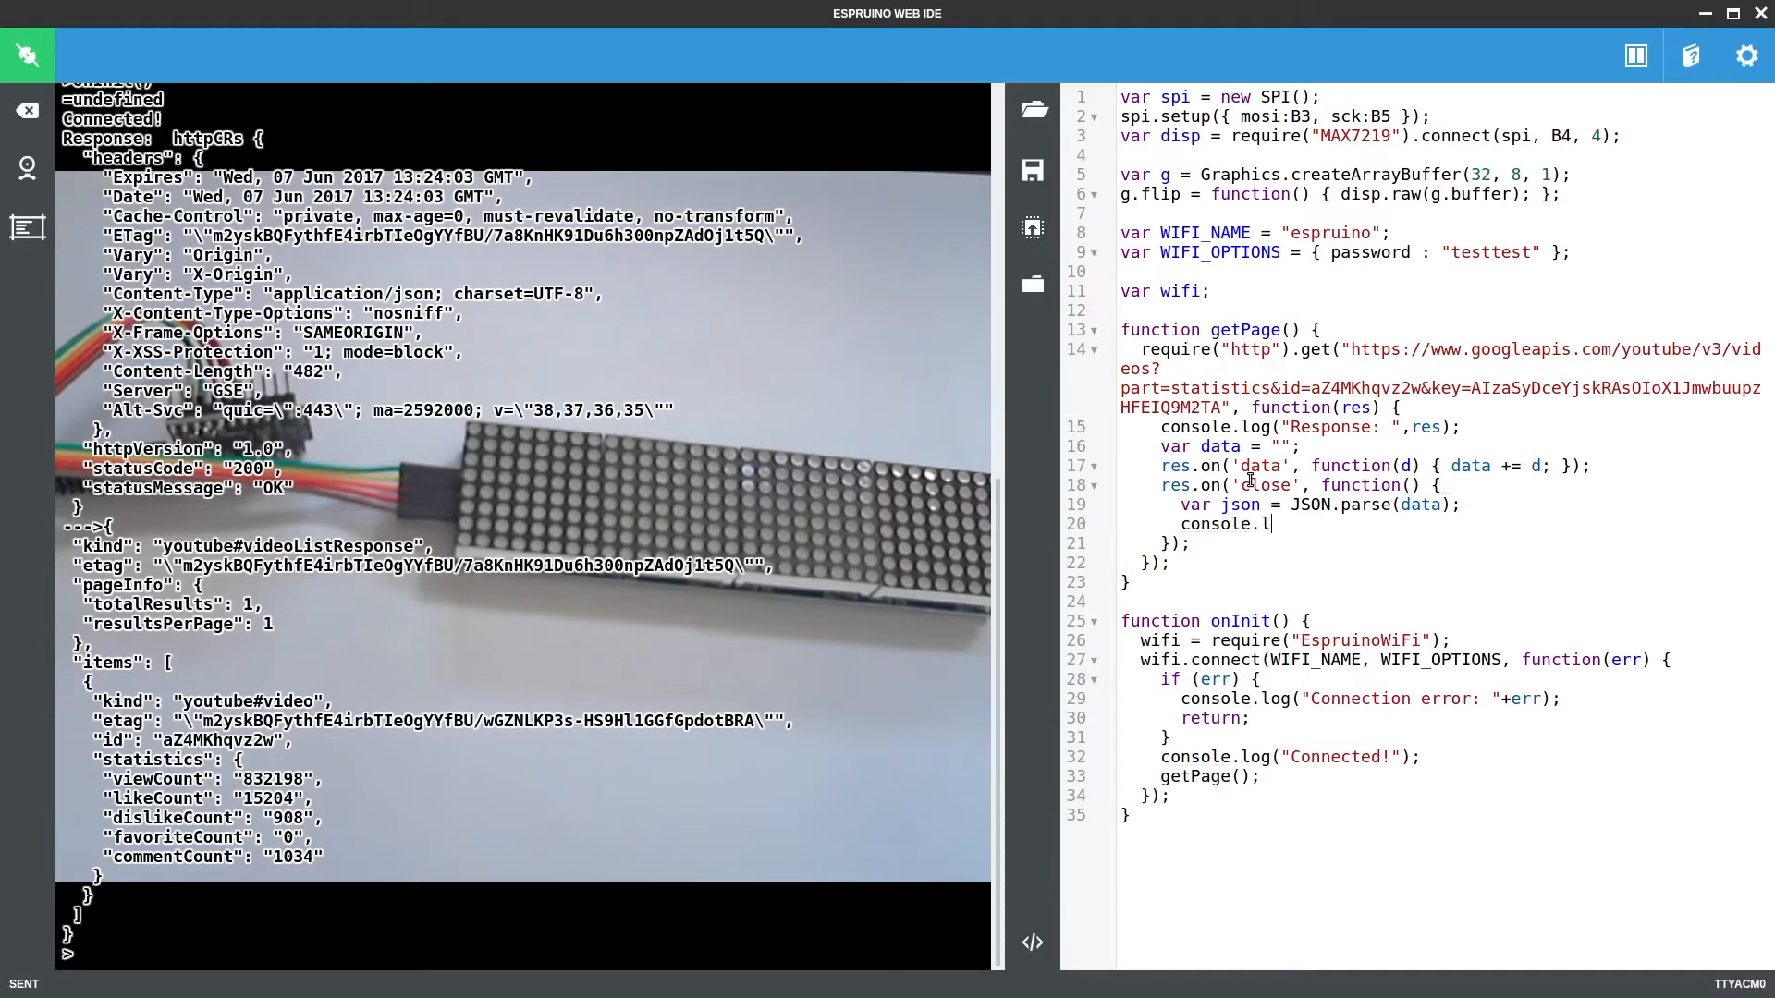
type("og();")
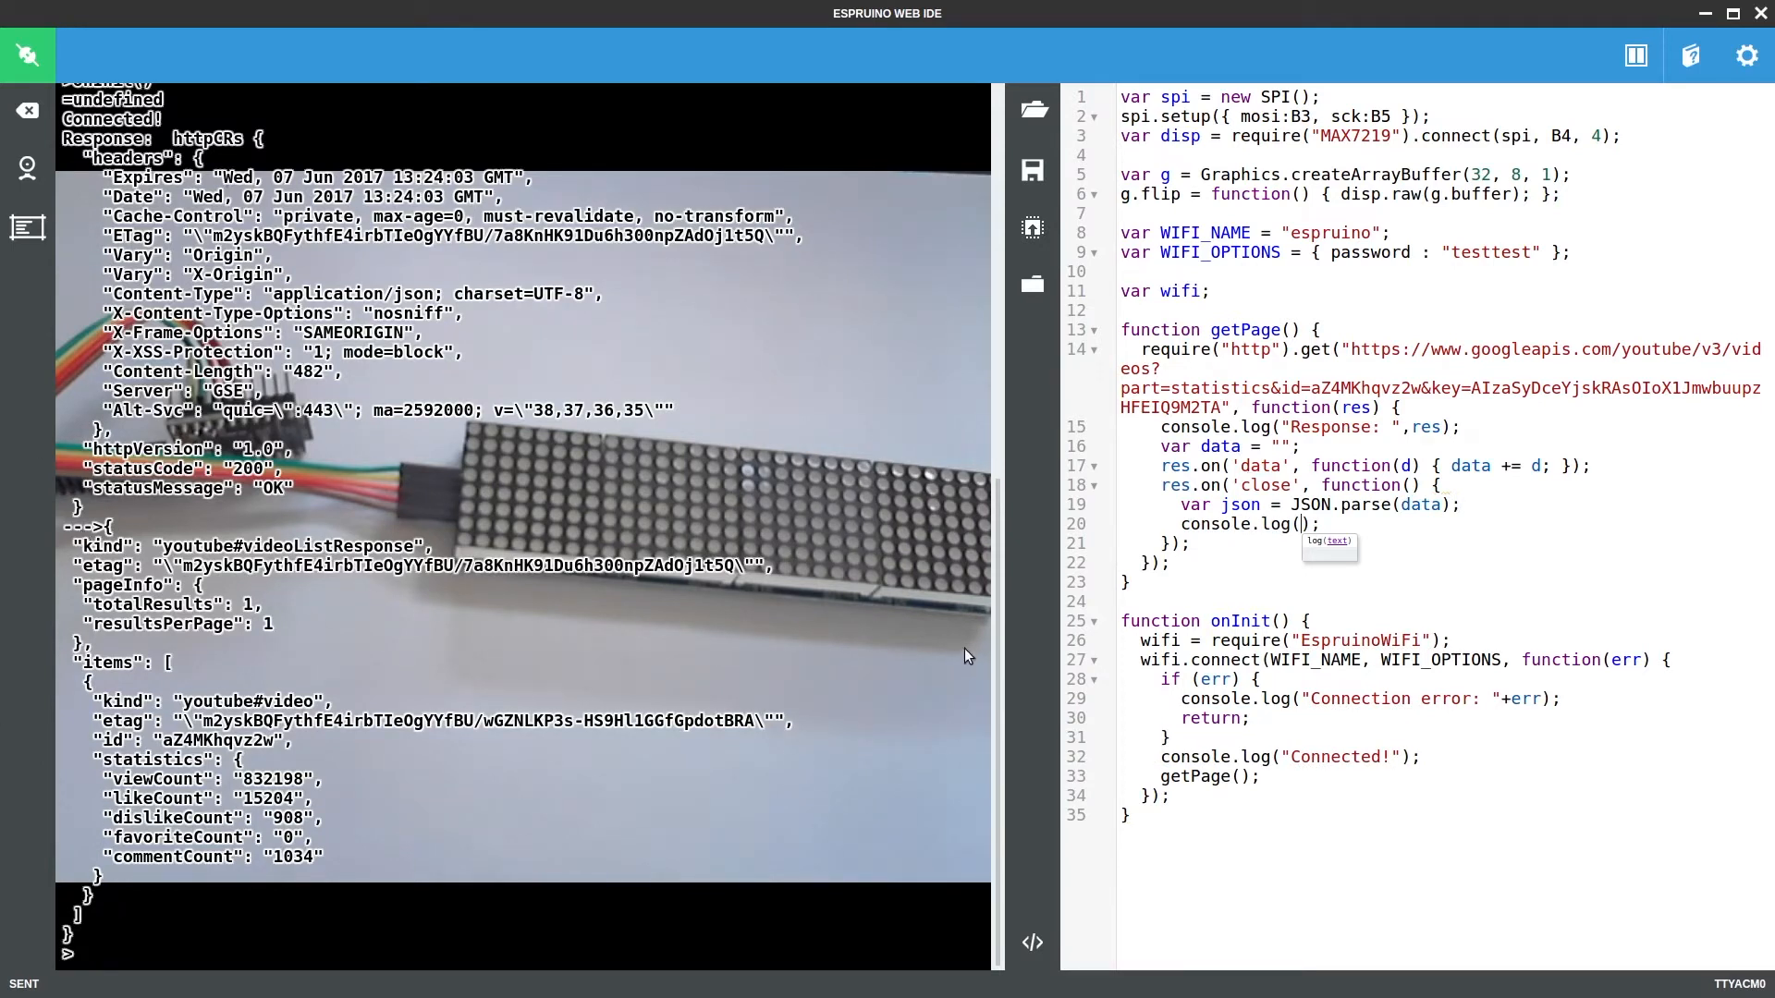
type("json")
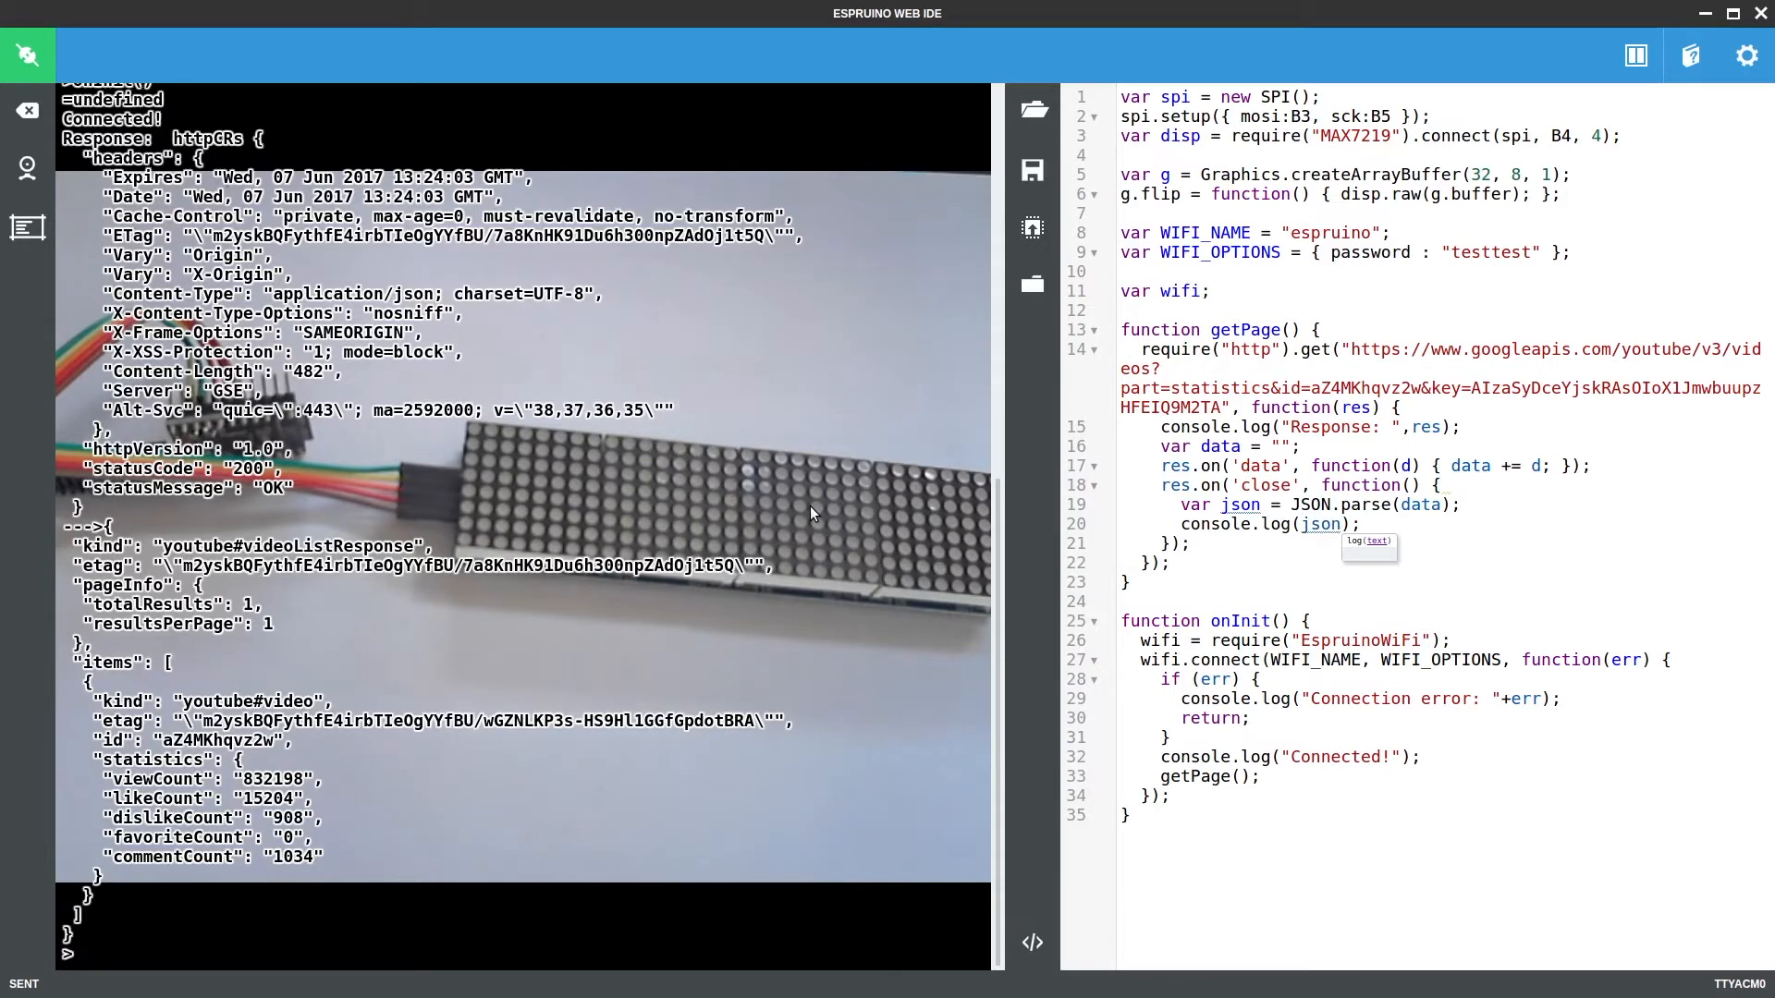
type(".i")
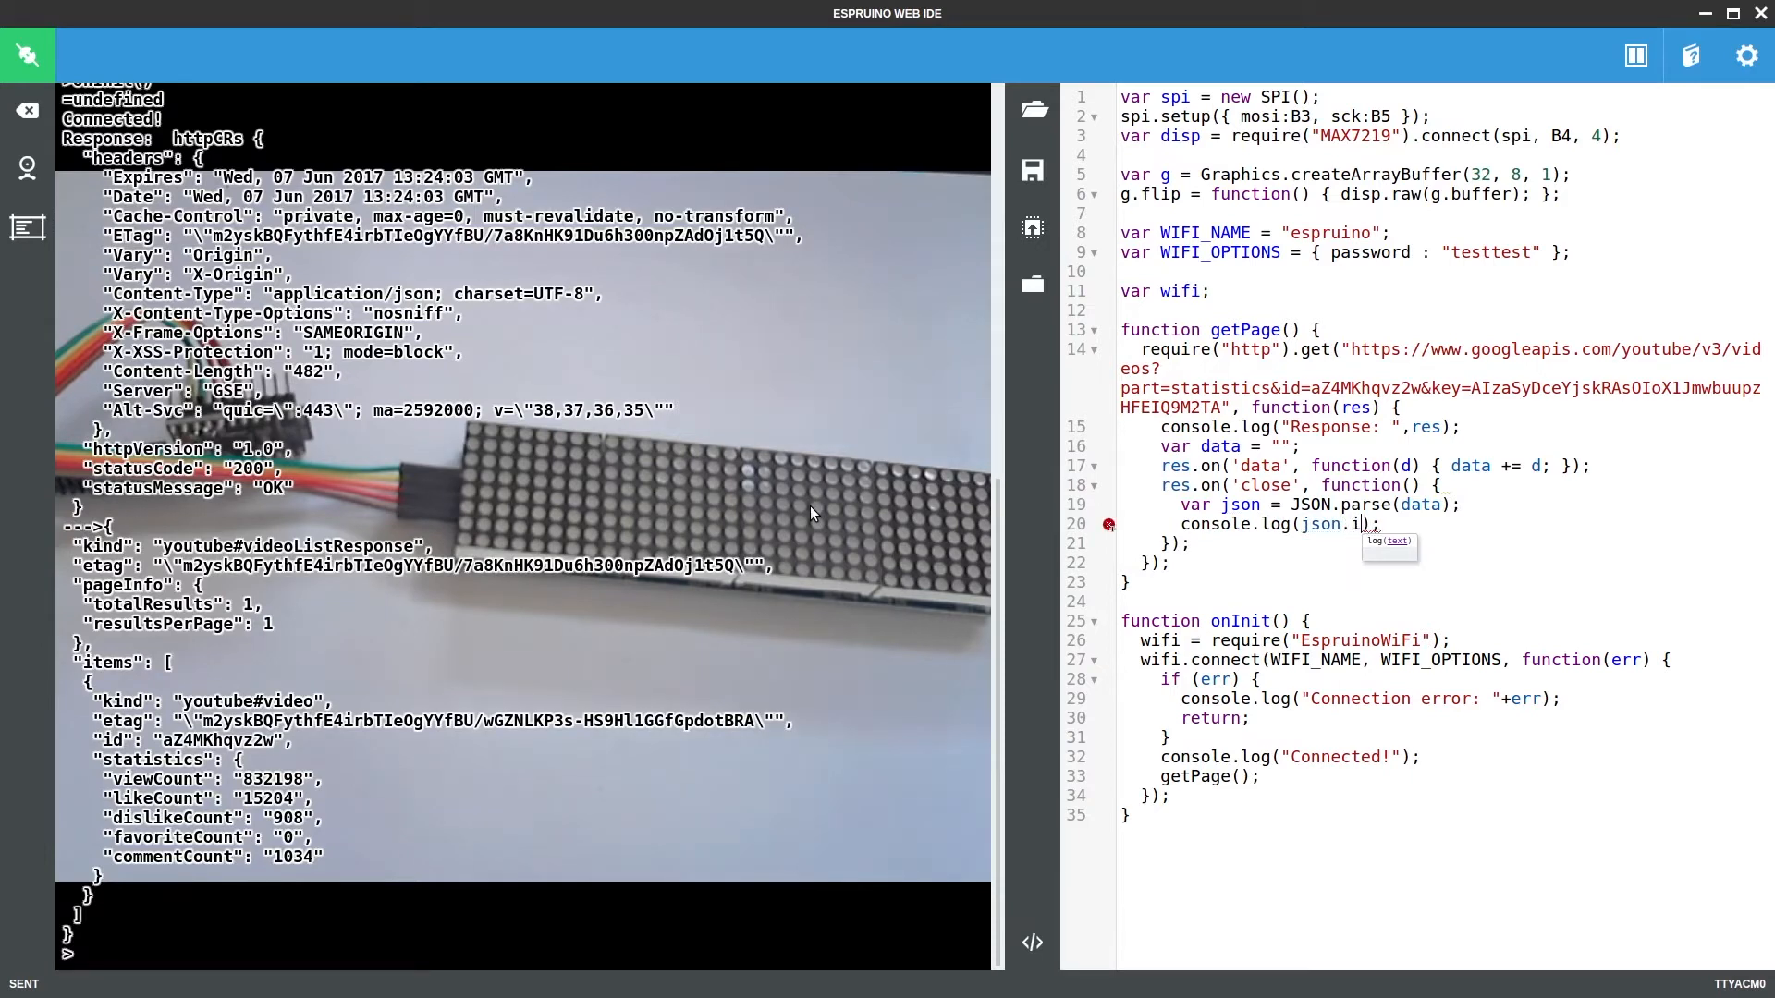
type("tems[0]")
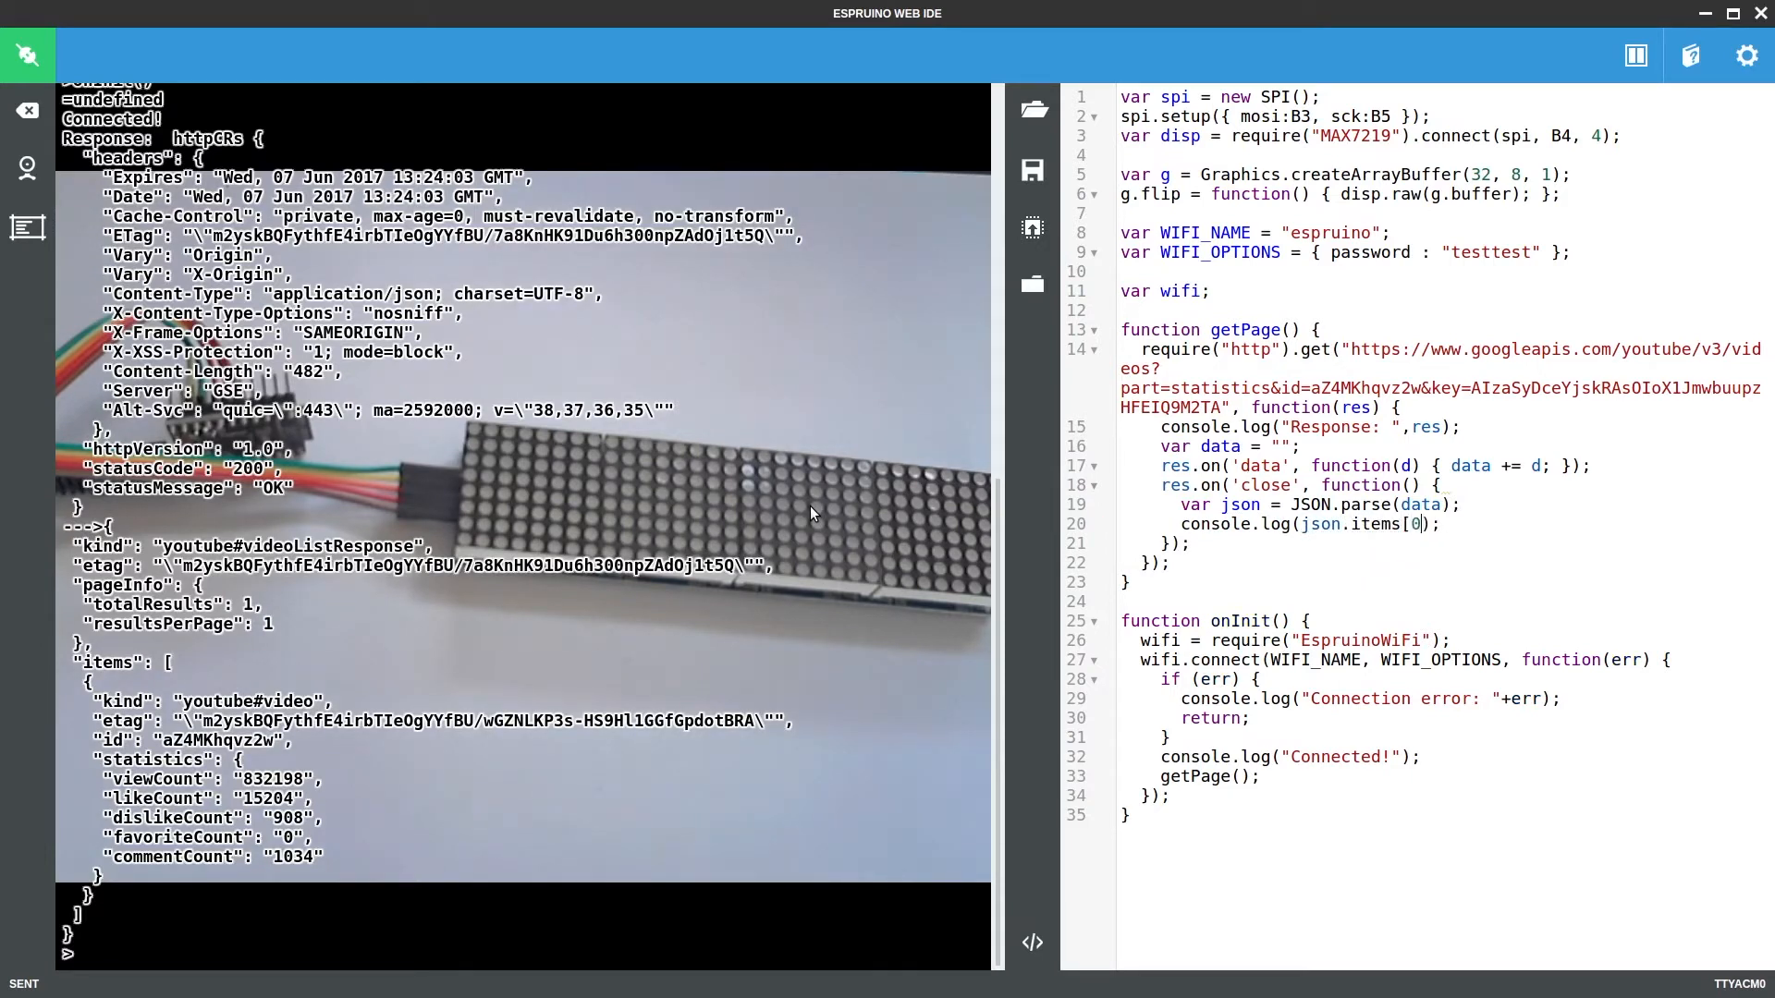
type(".")
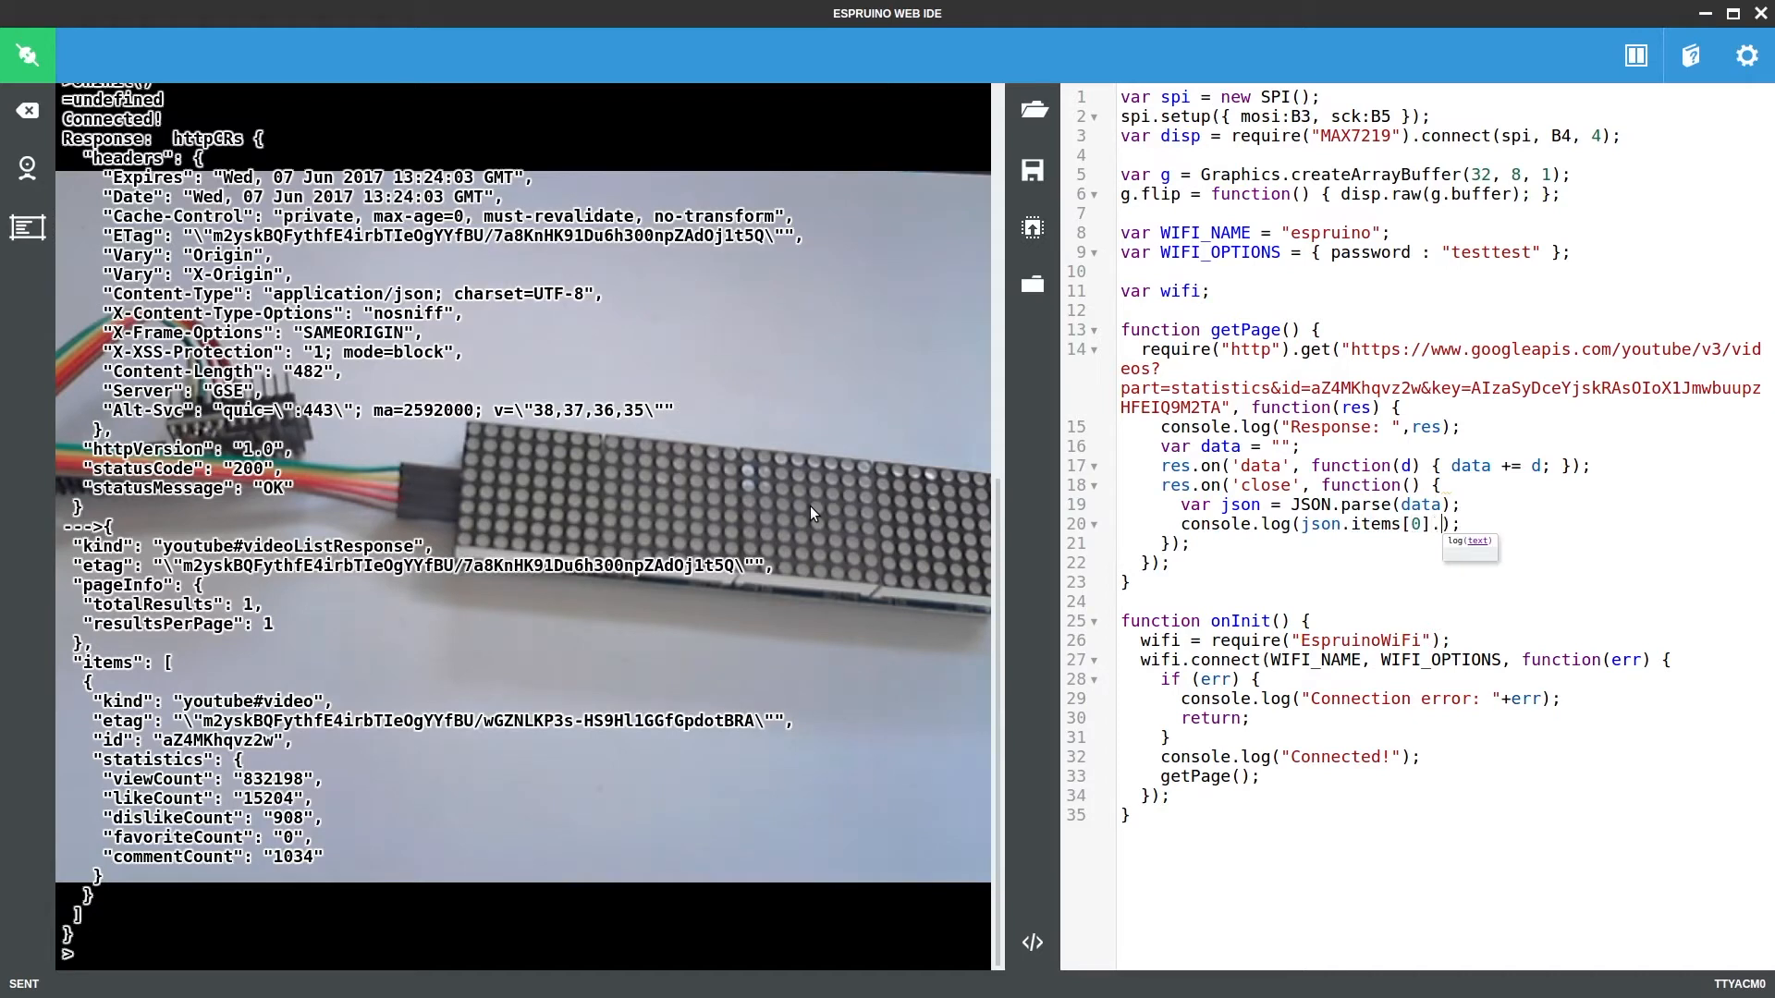
type("statistics.")
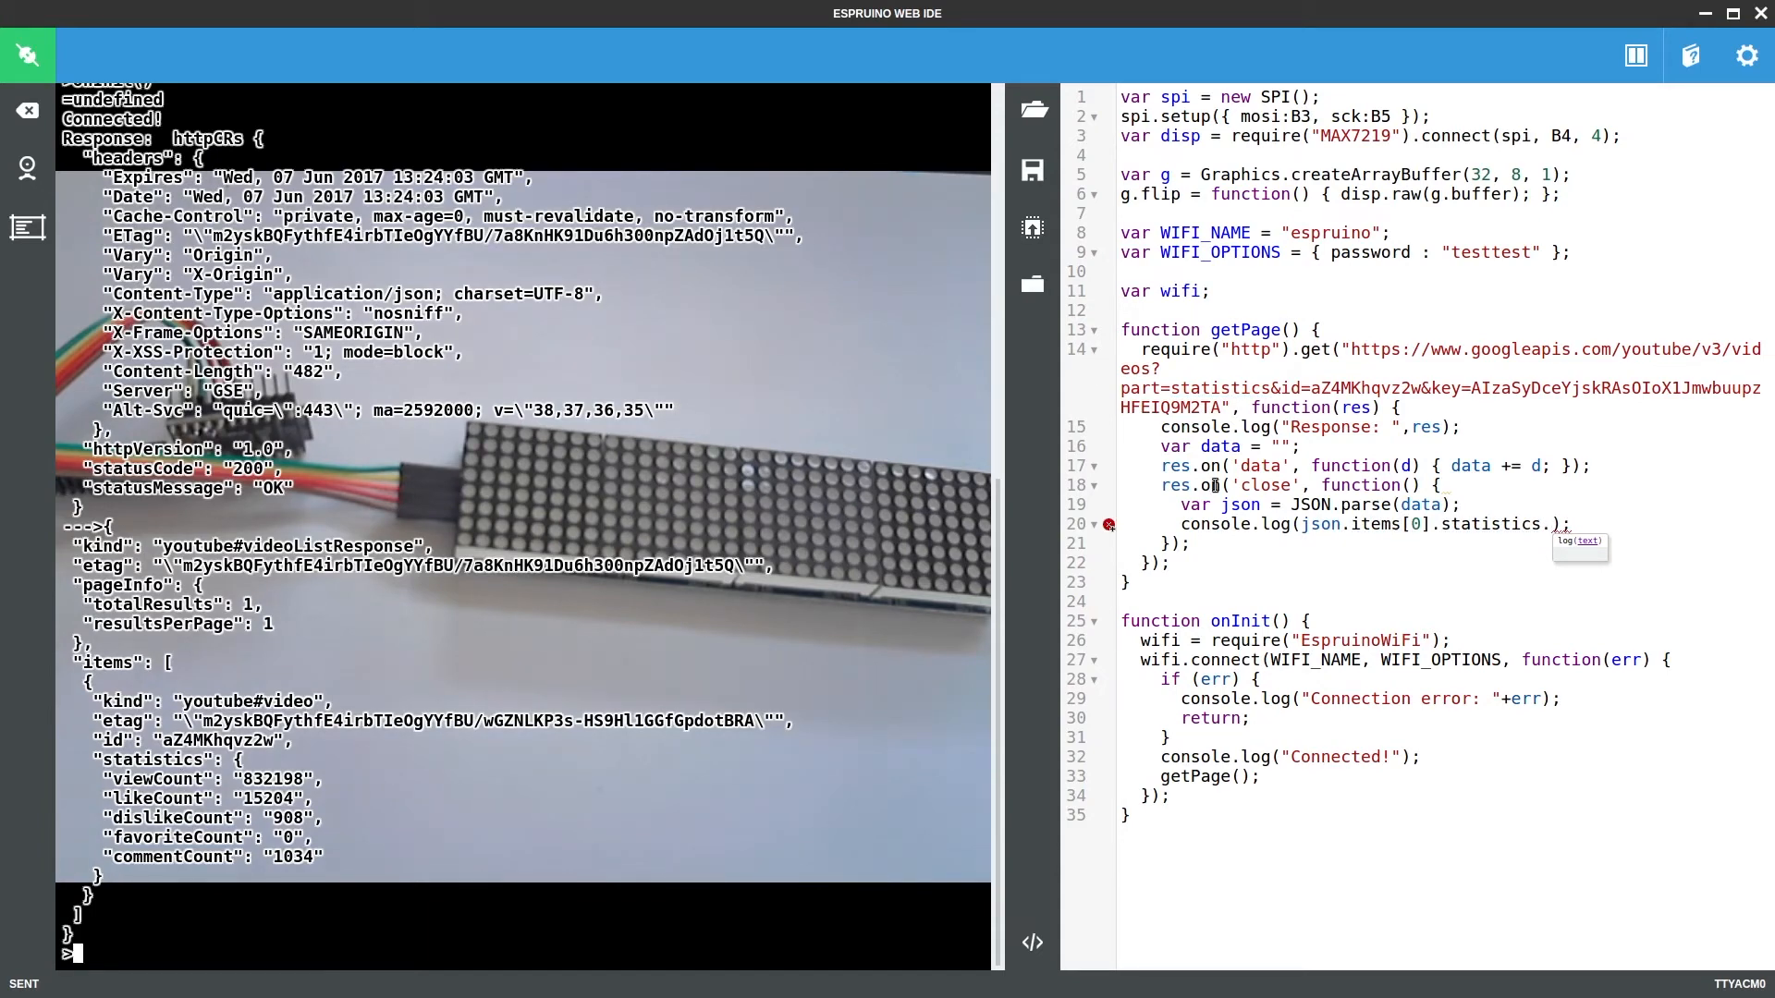
type("viewCount")
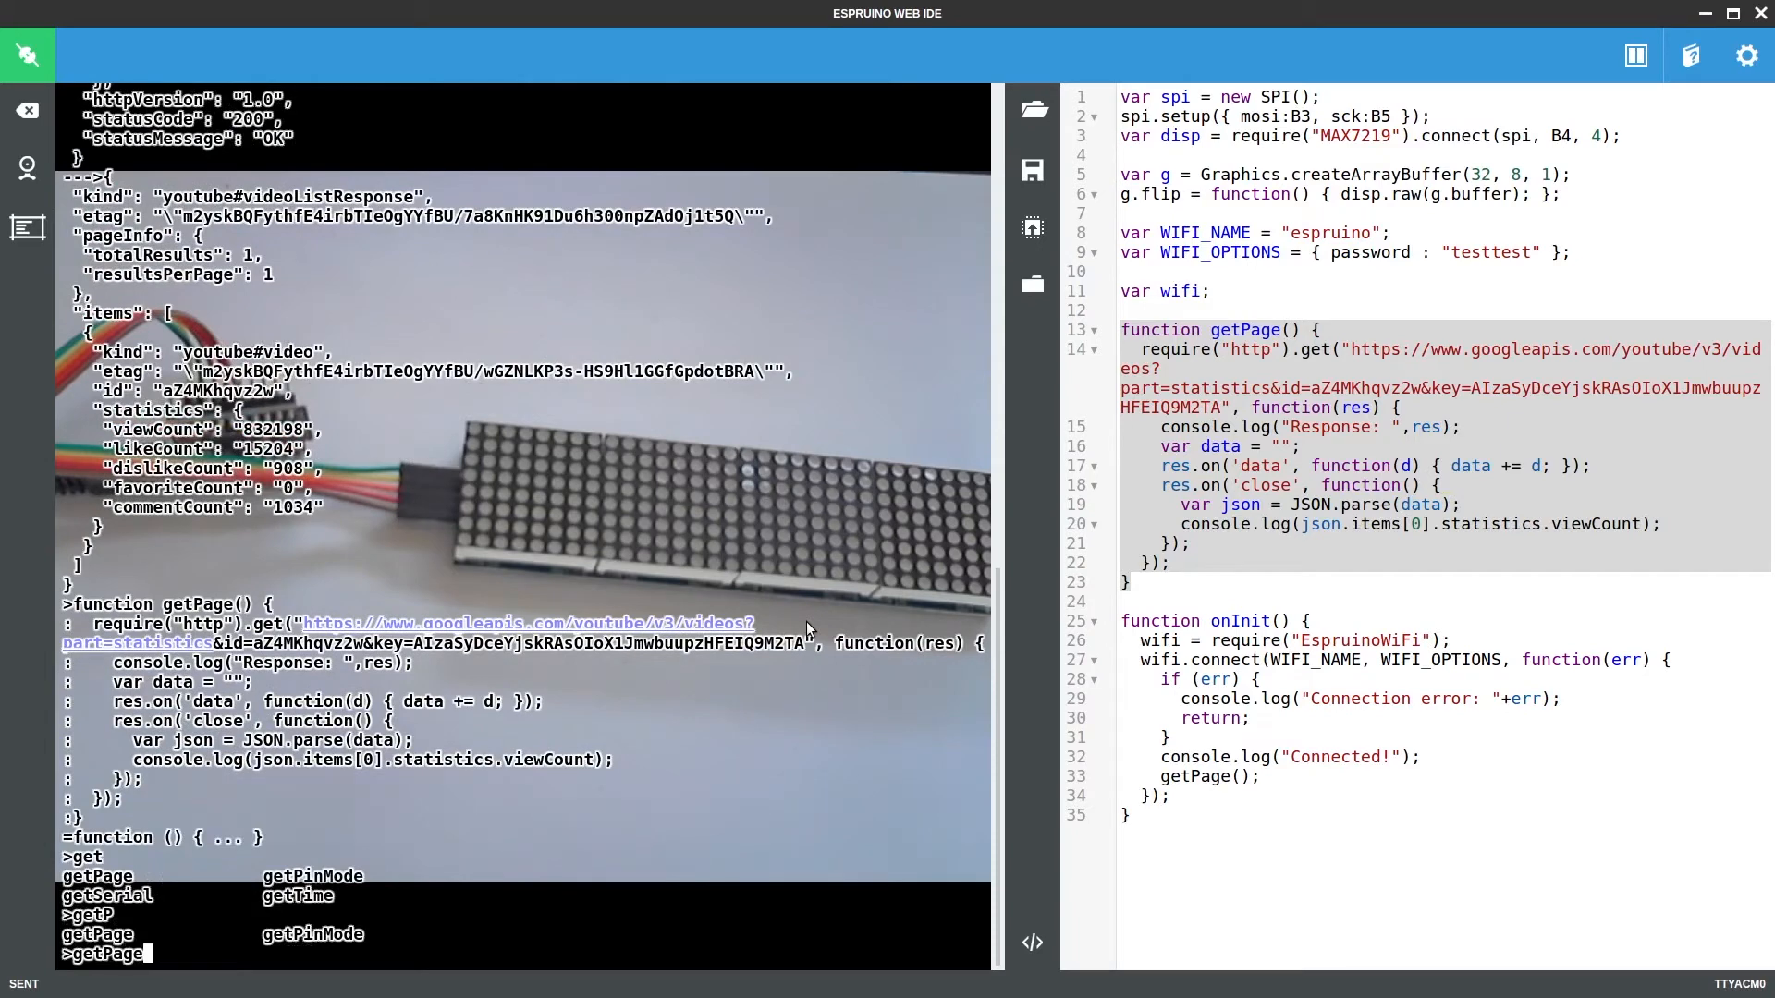
Run getPage() in the console so it prints the view count 832205 after the headers
key("Enter")
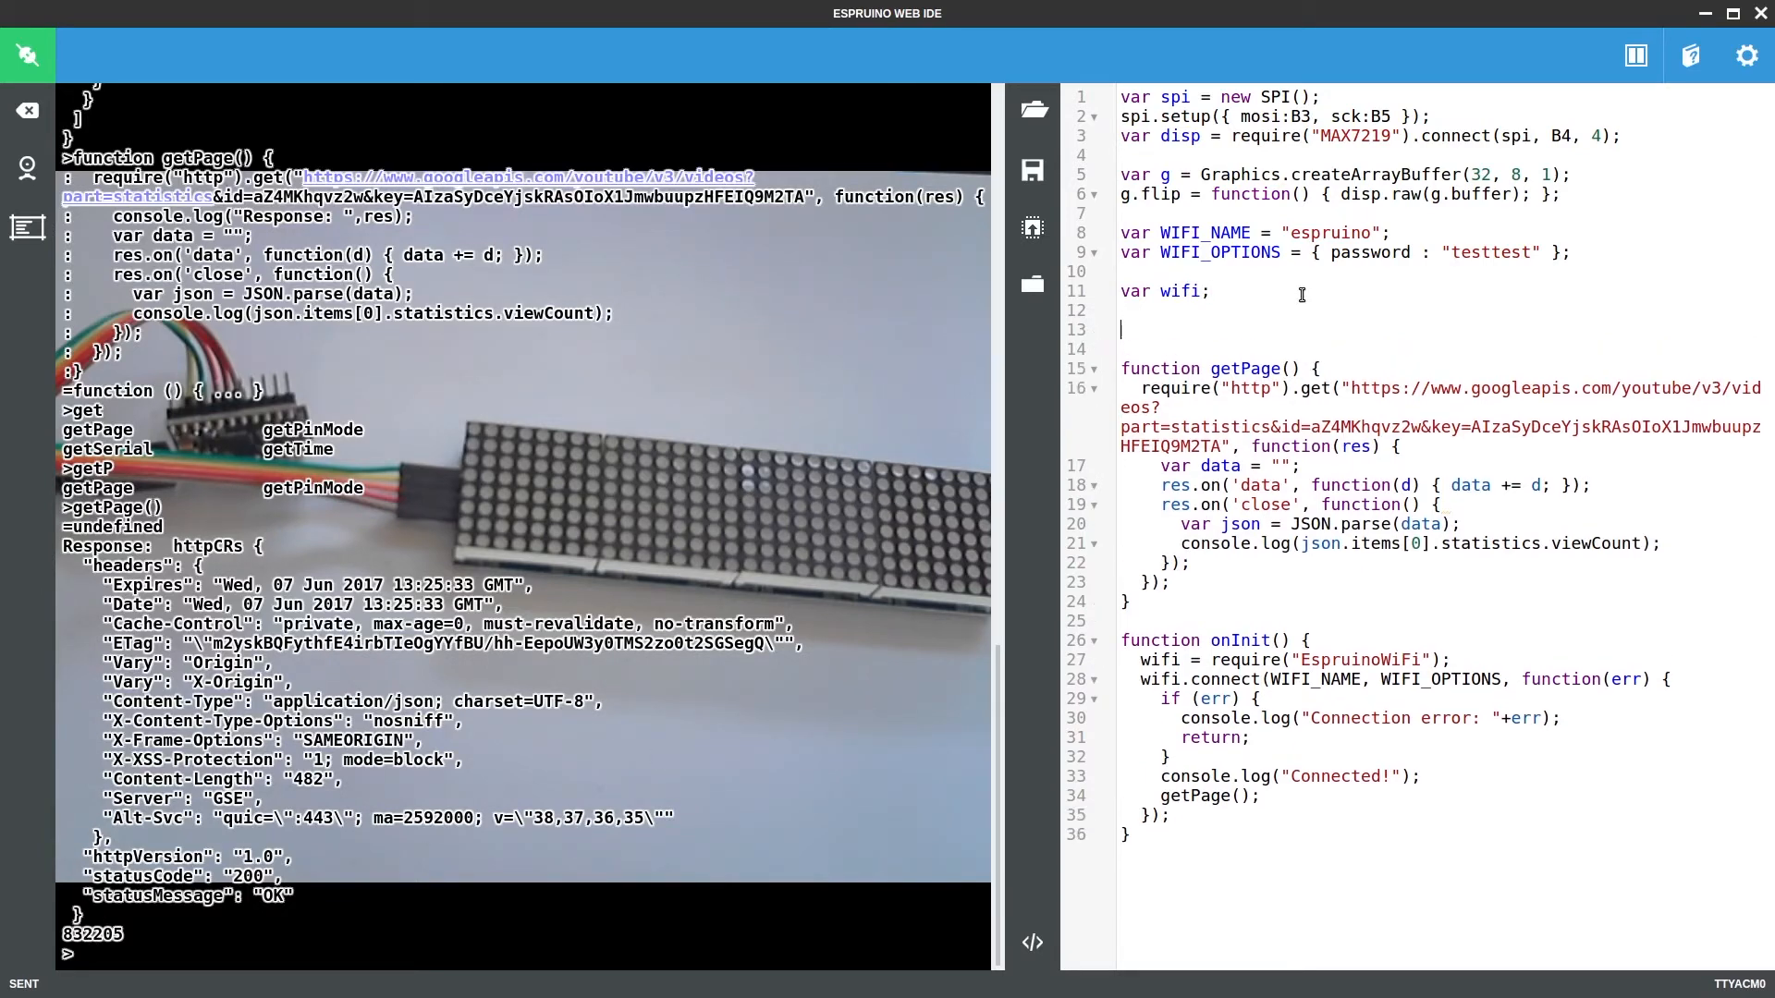
Write updateCount(count) that does g.clear(), g.drawString(count) and g.flip() to show the count
type("function")
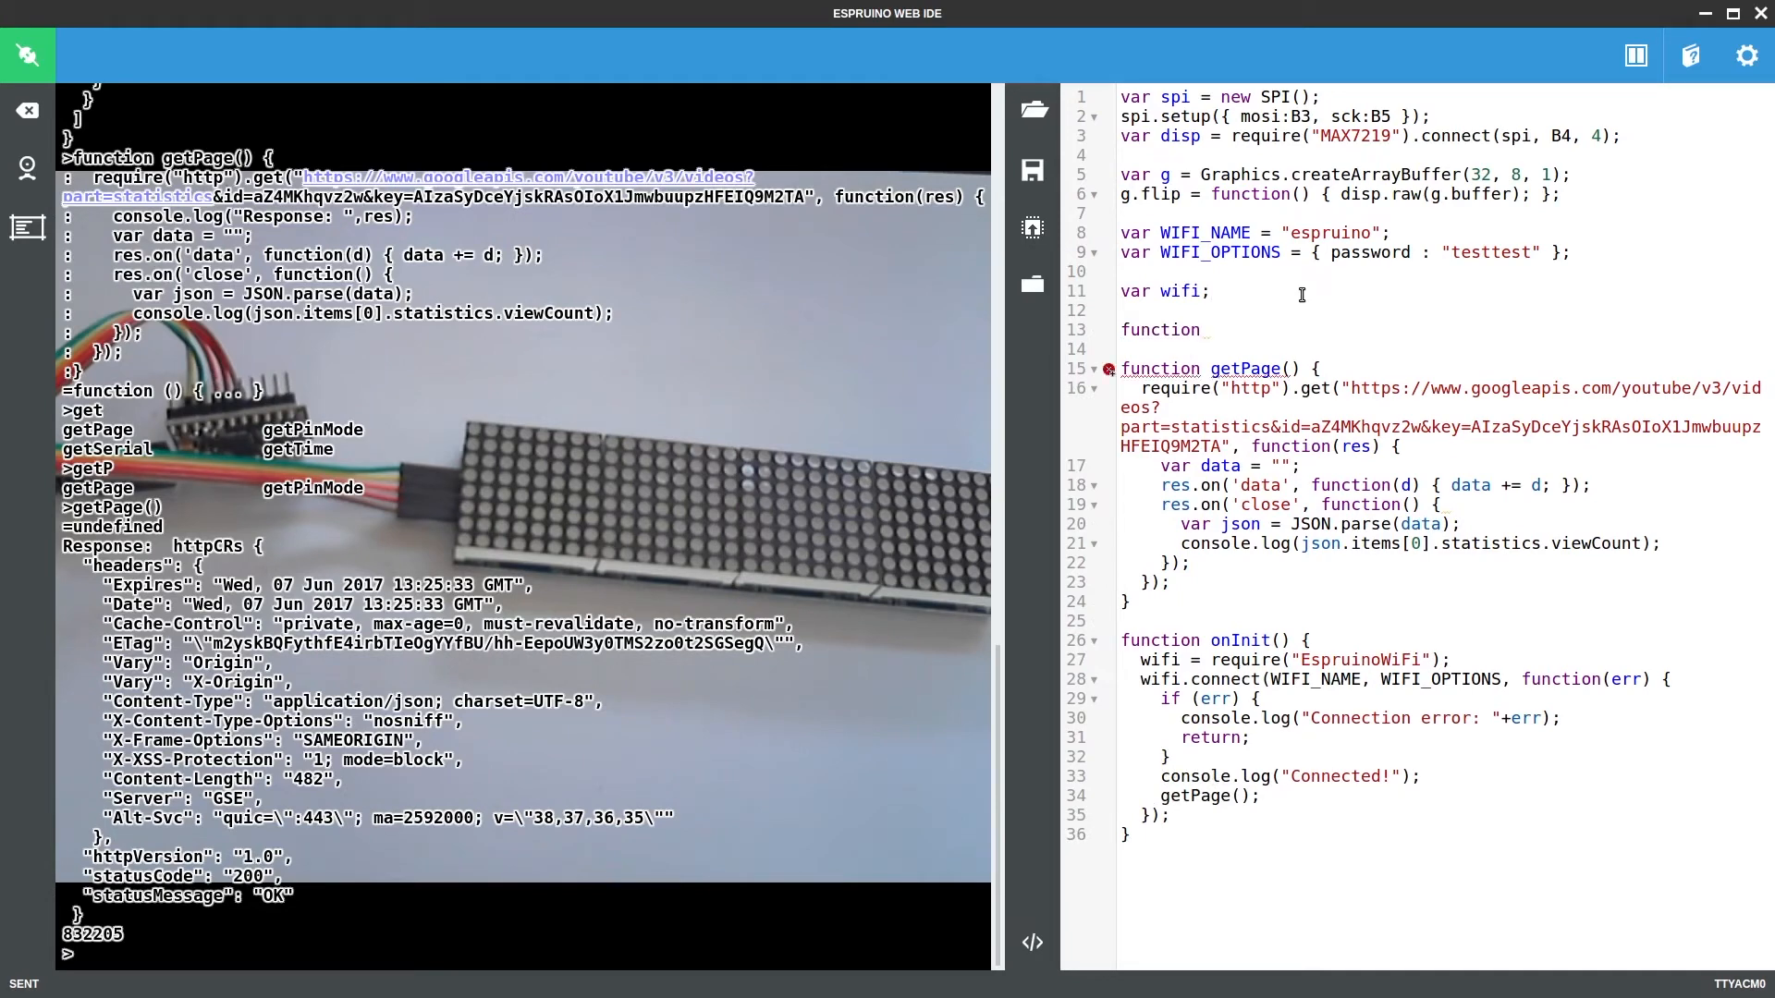
type("updateCount")
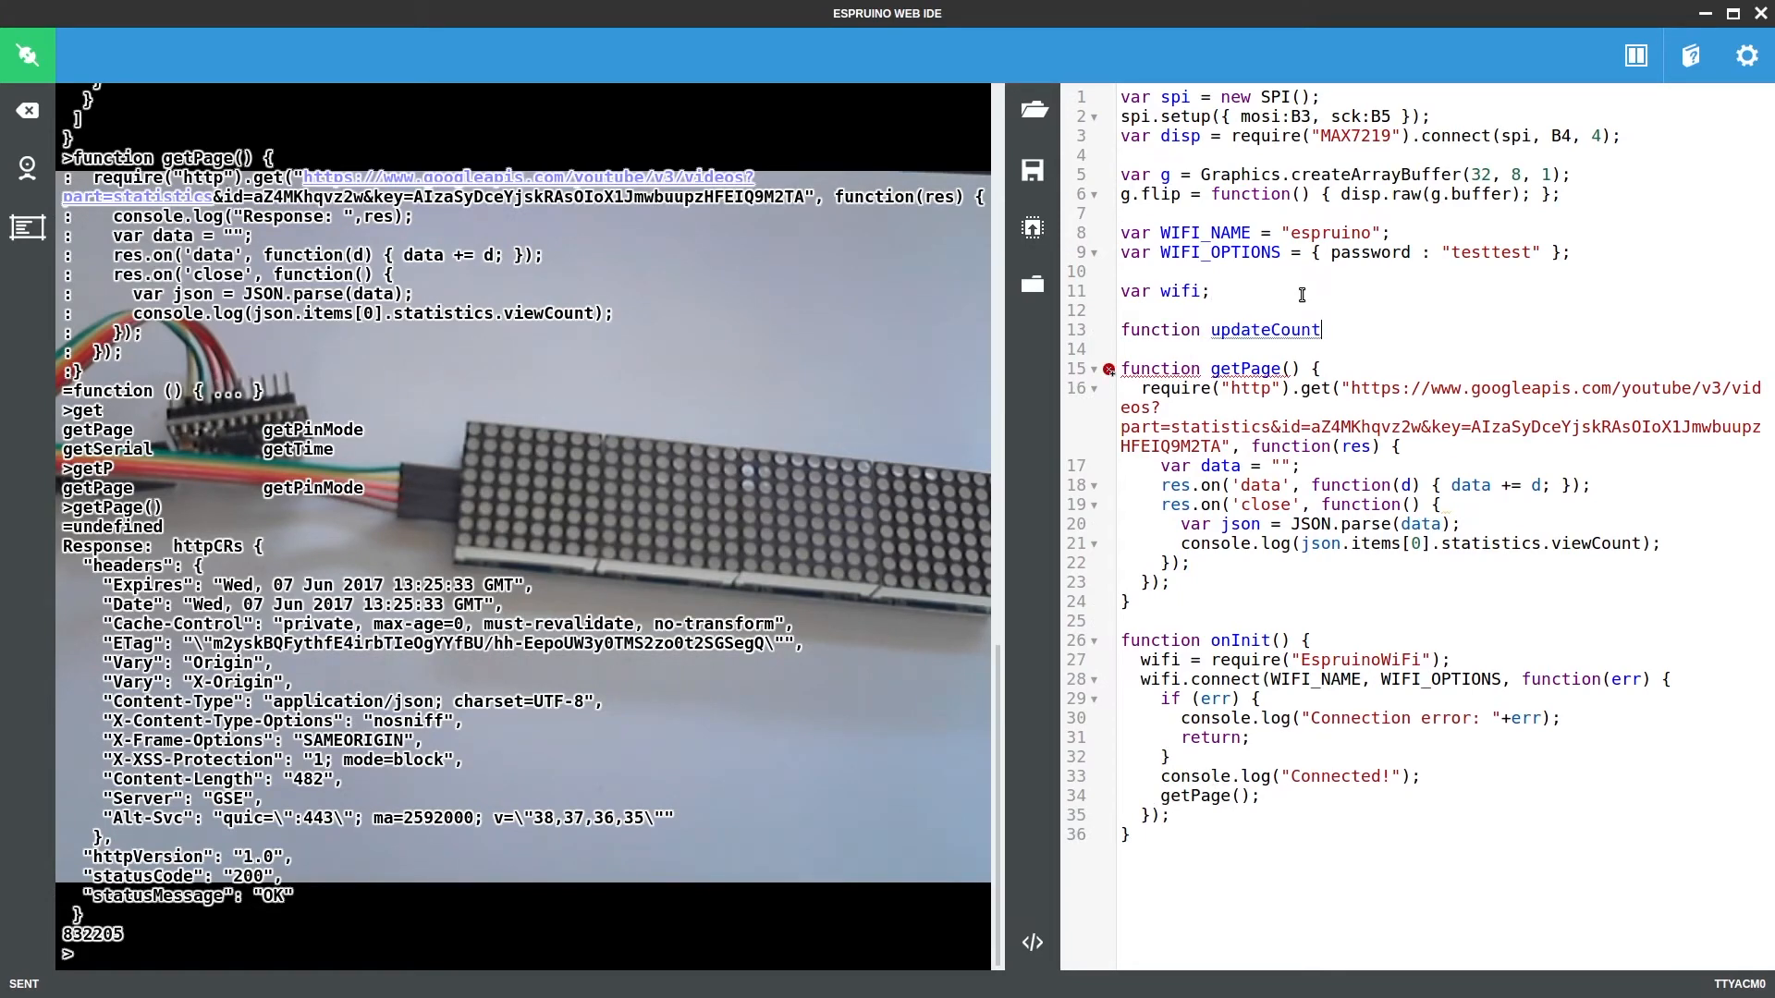
type("(count) {")
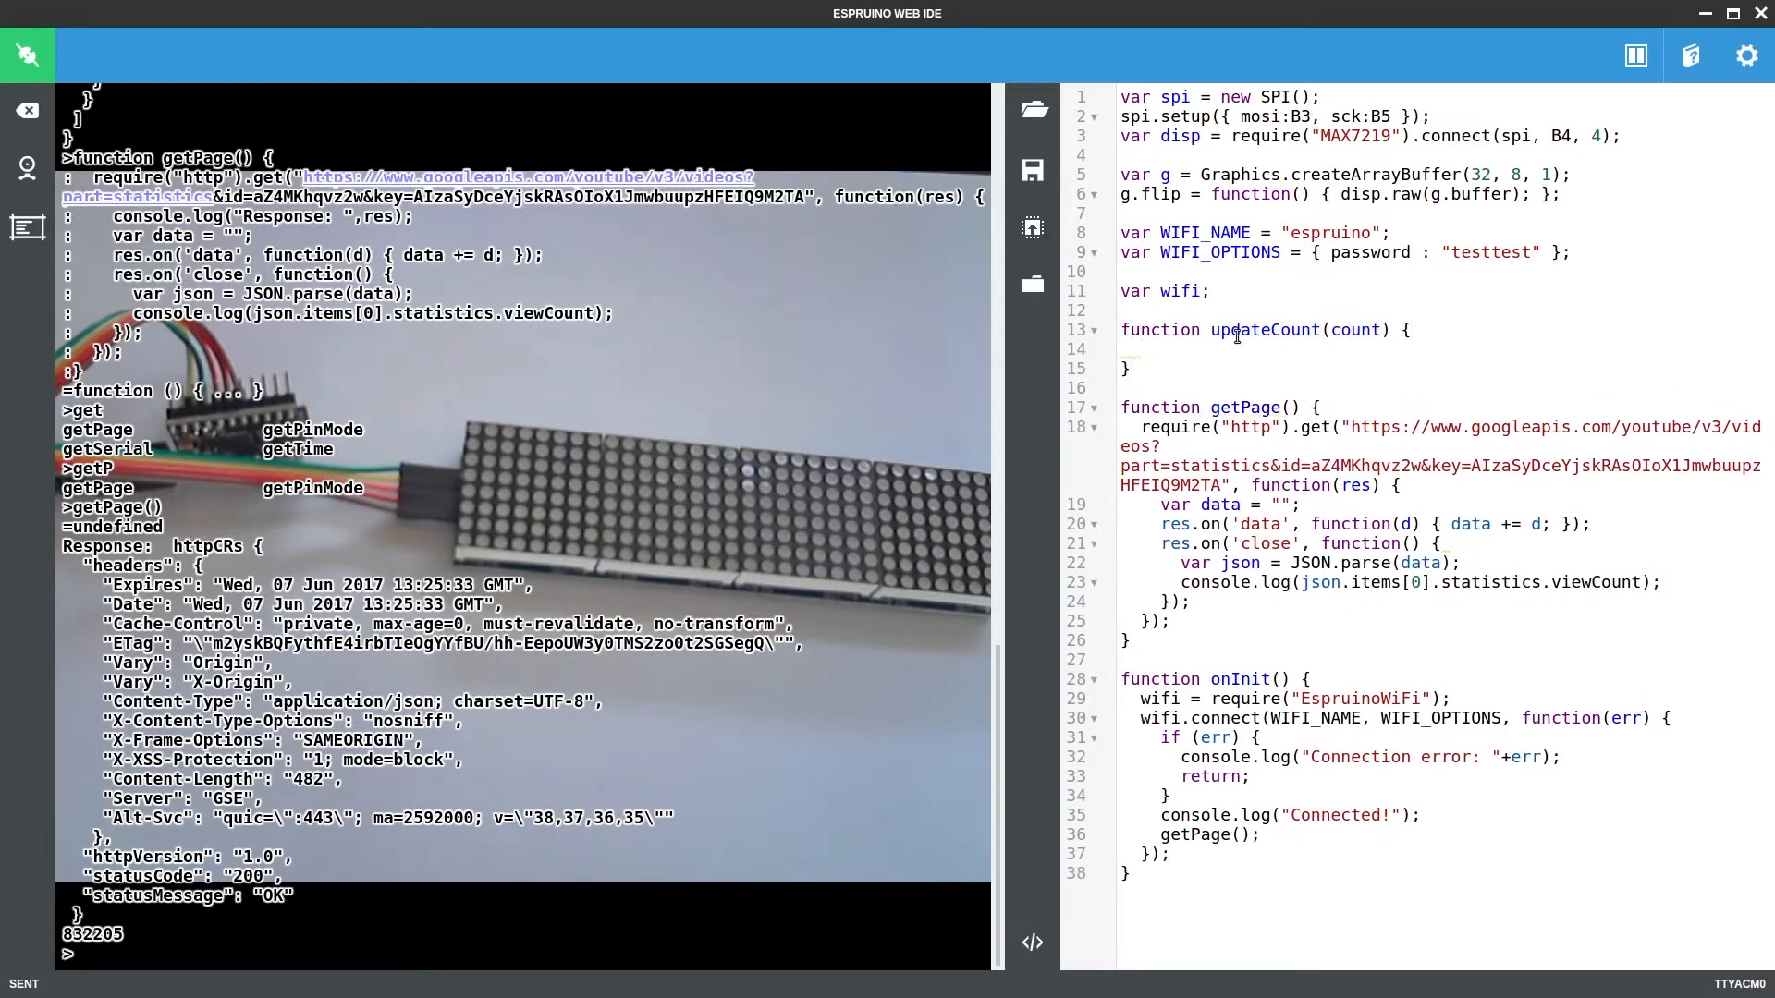
type("g.clear();")
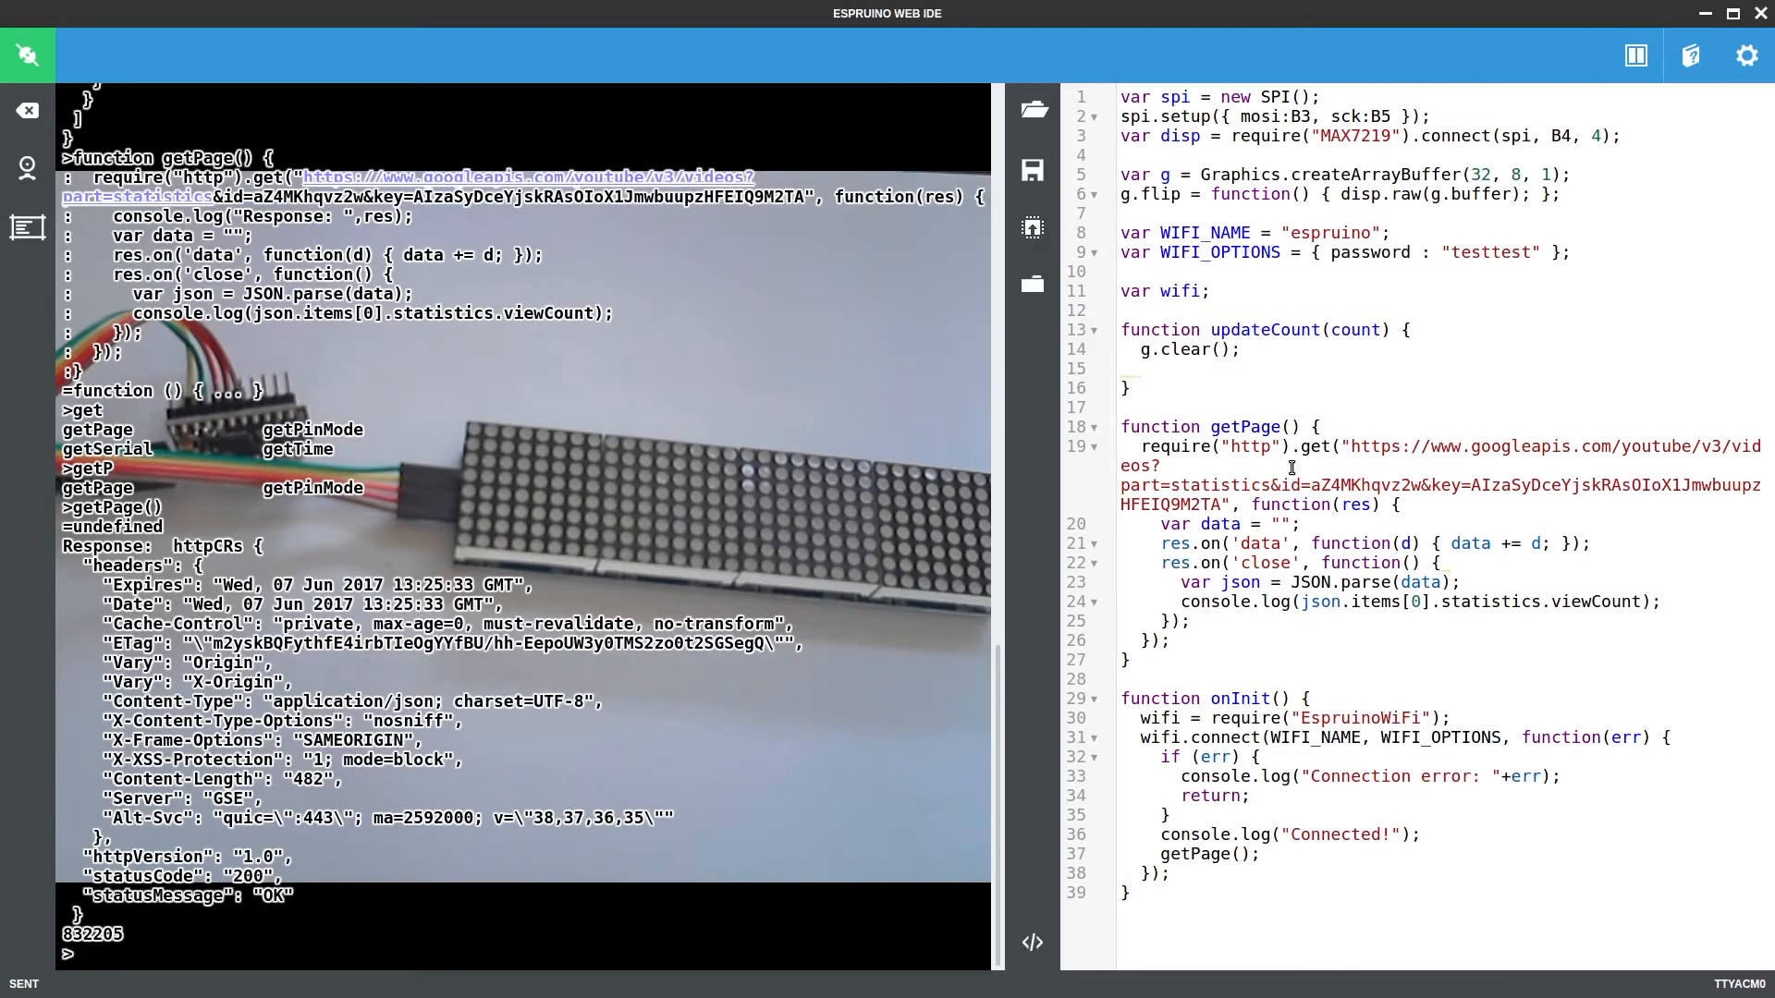
type("g.drawString();")
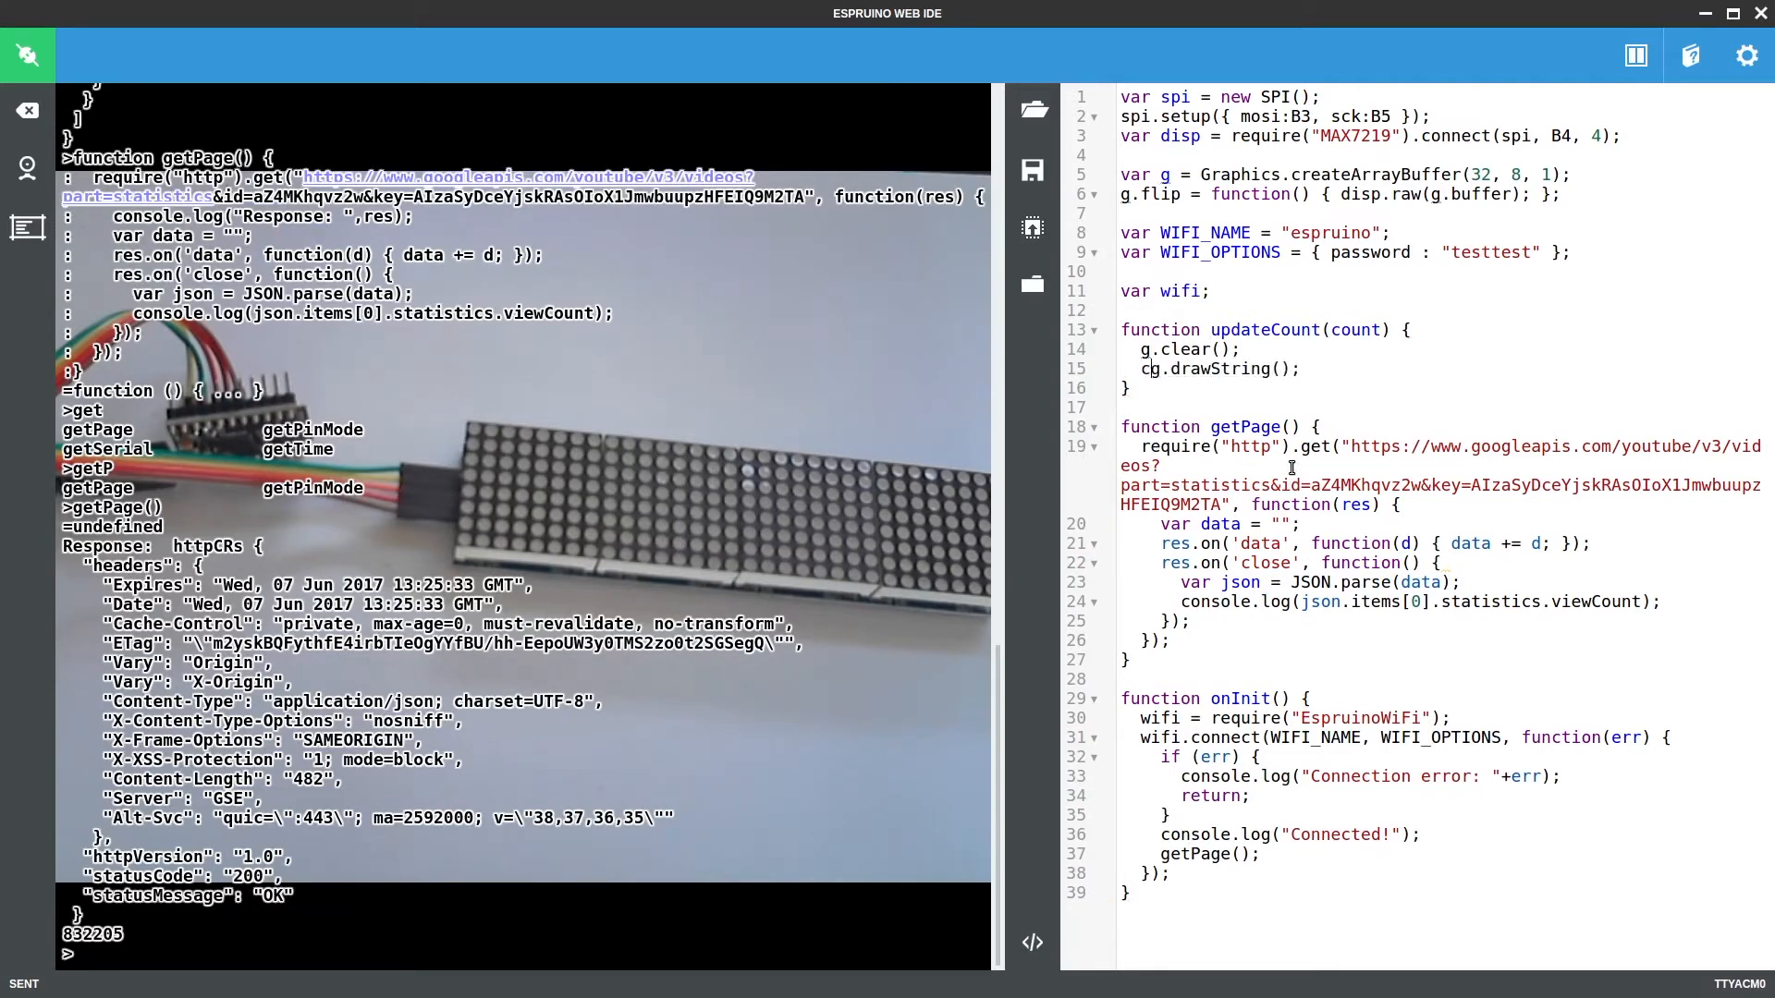
type("(")
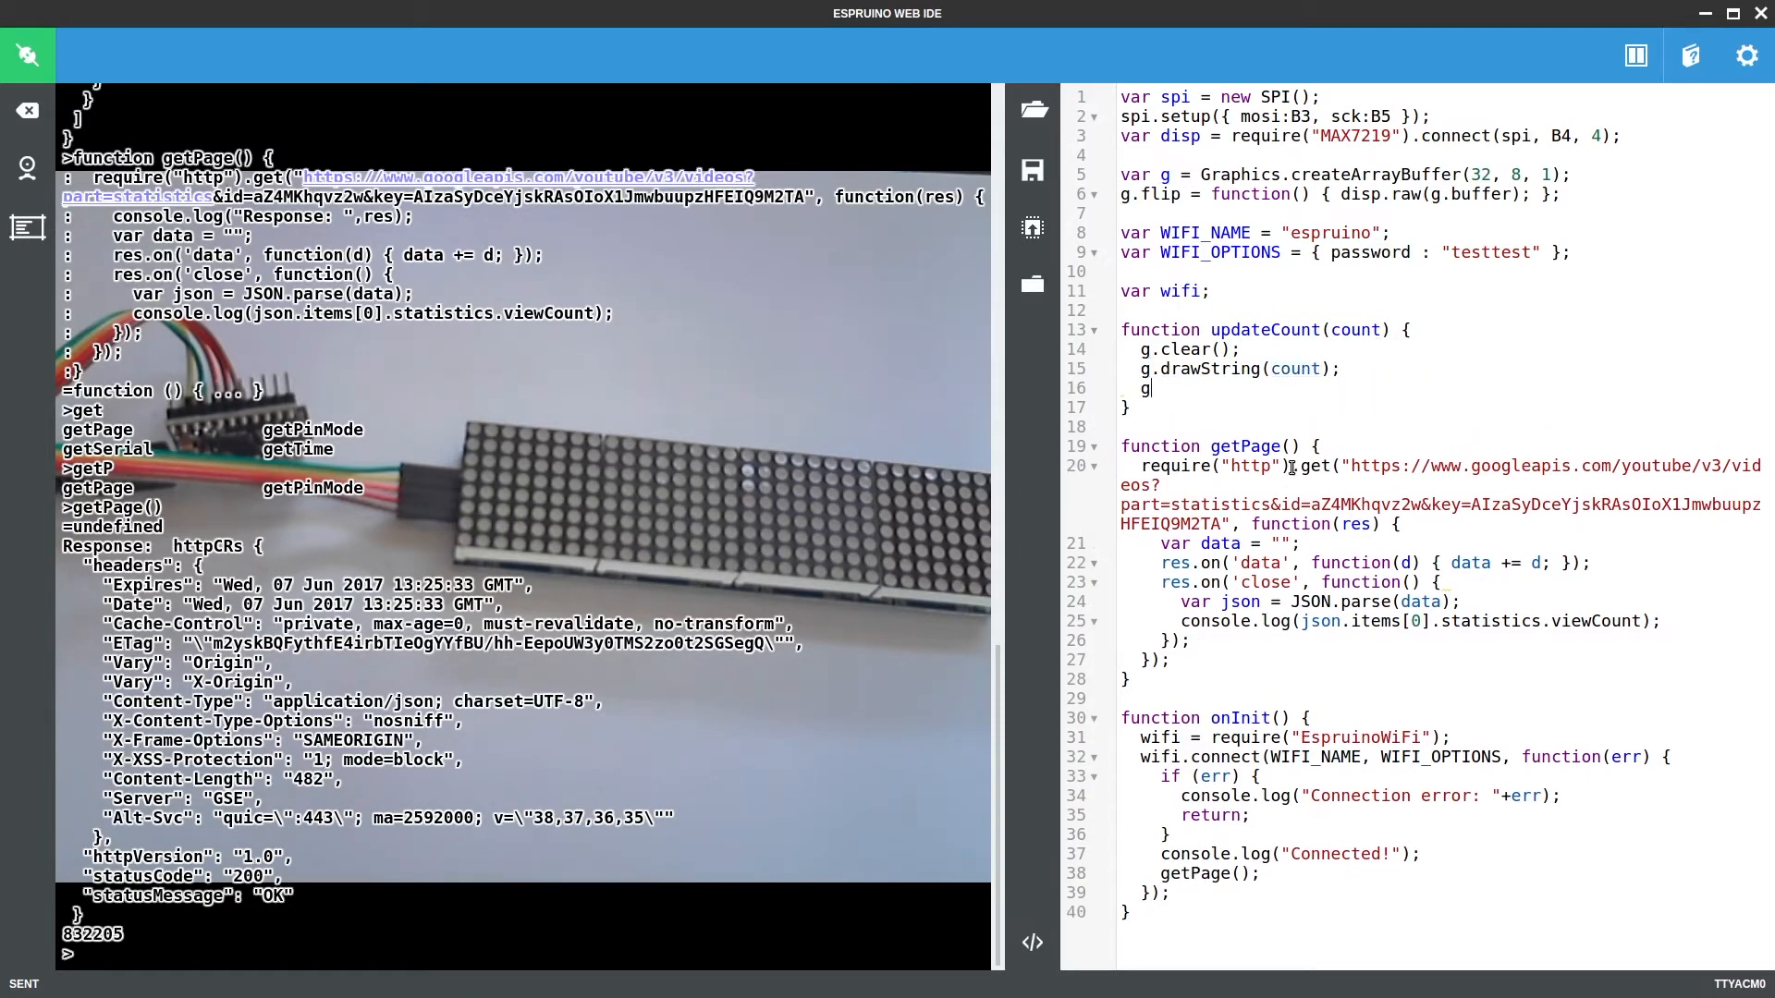
type(".flip();")
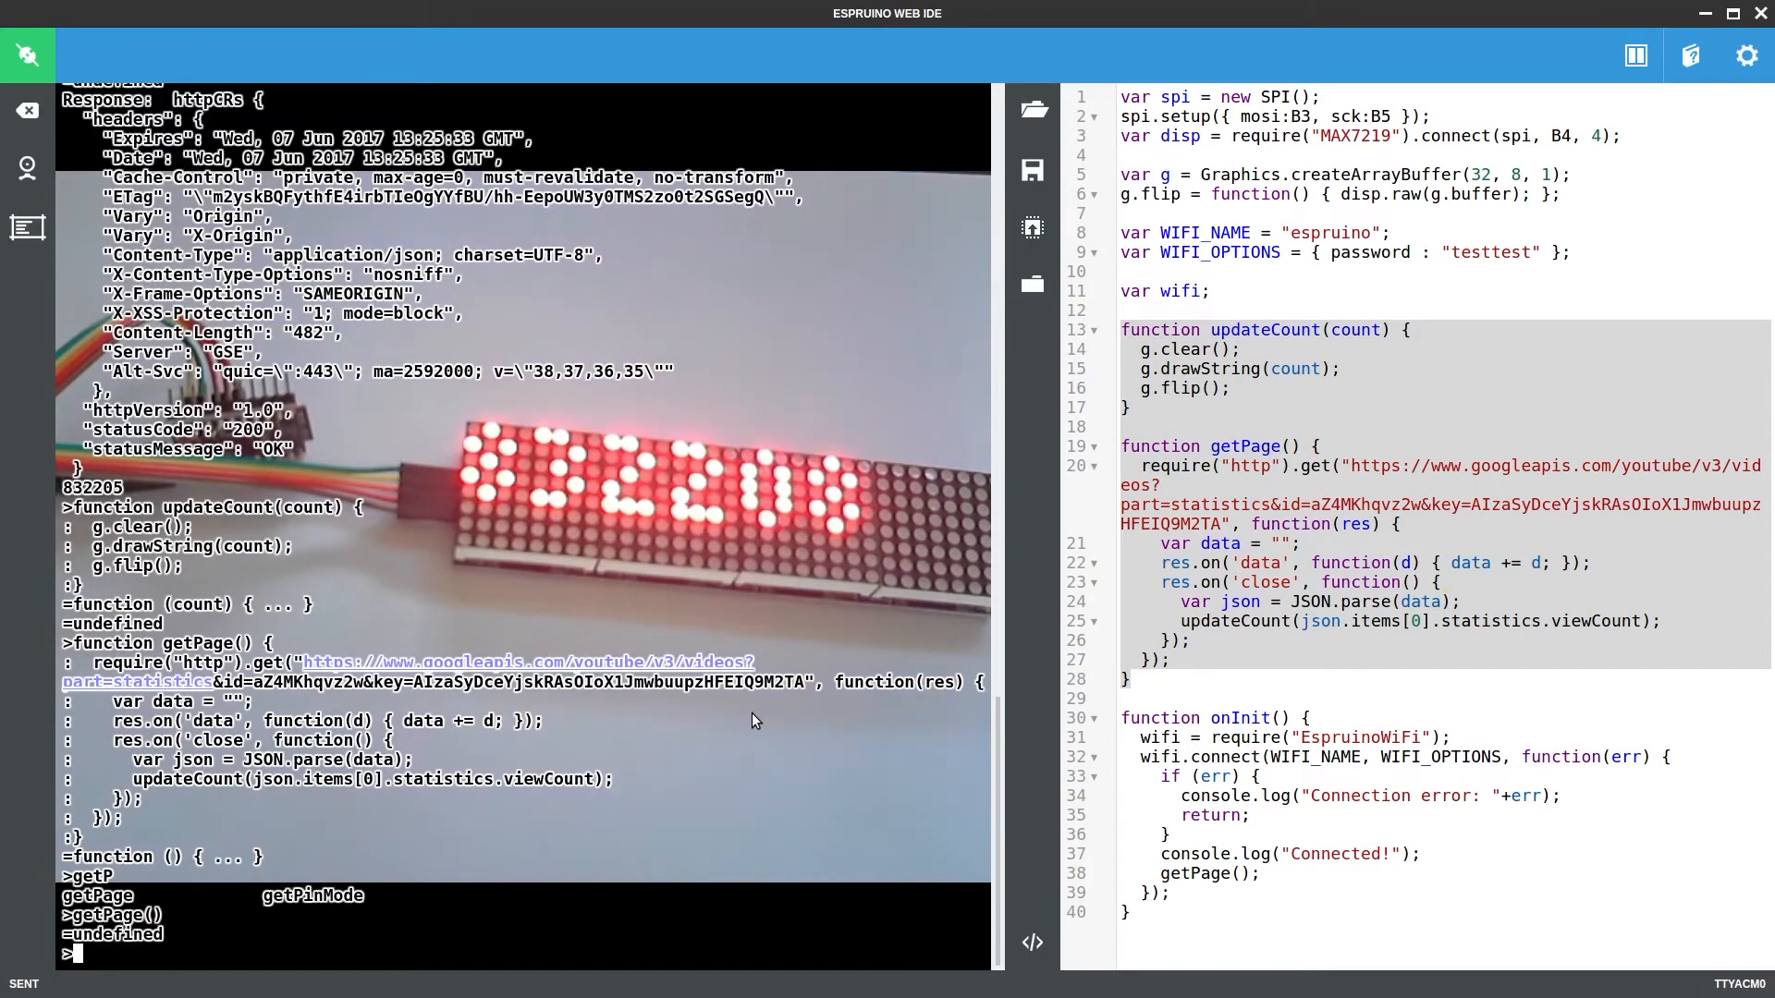
mouse_move(479, 560)
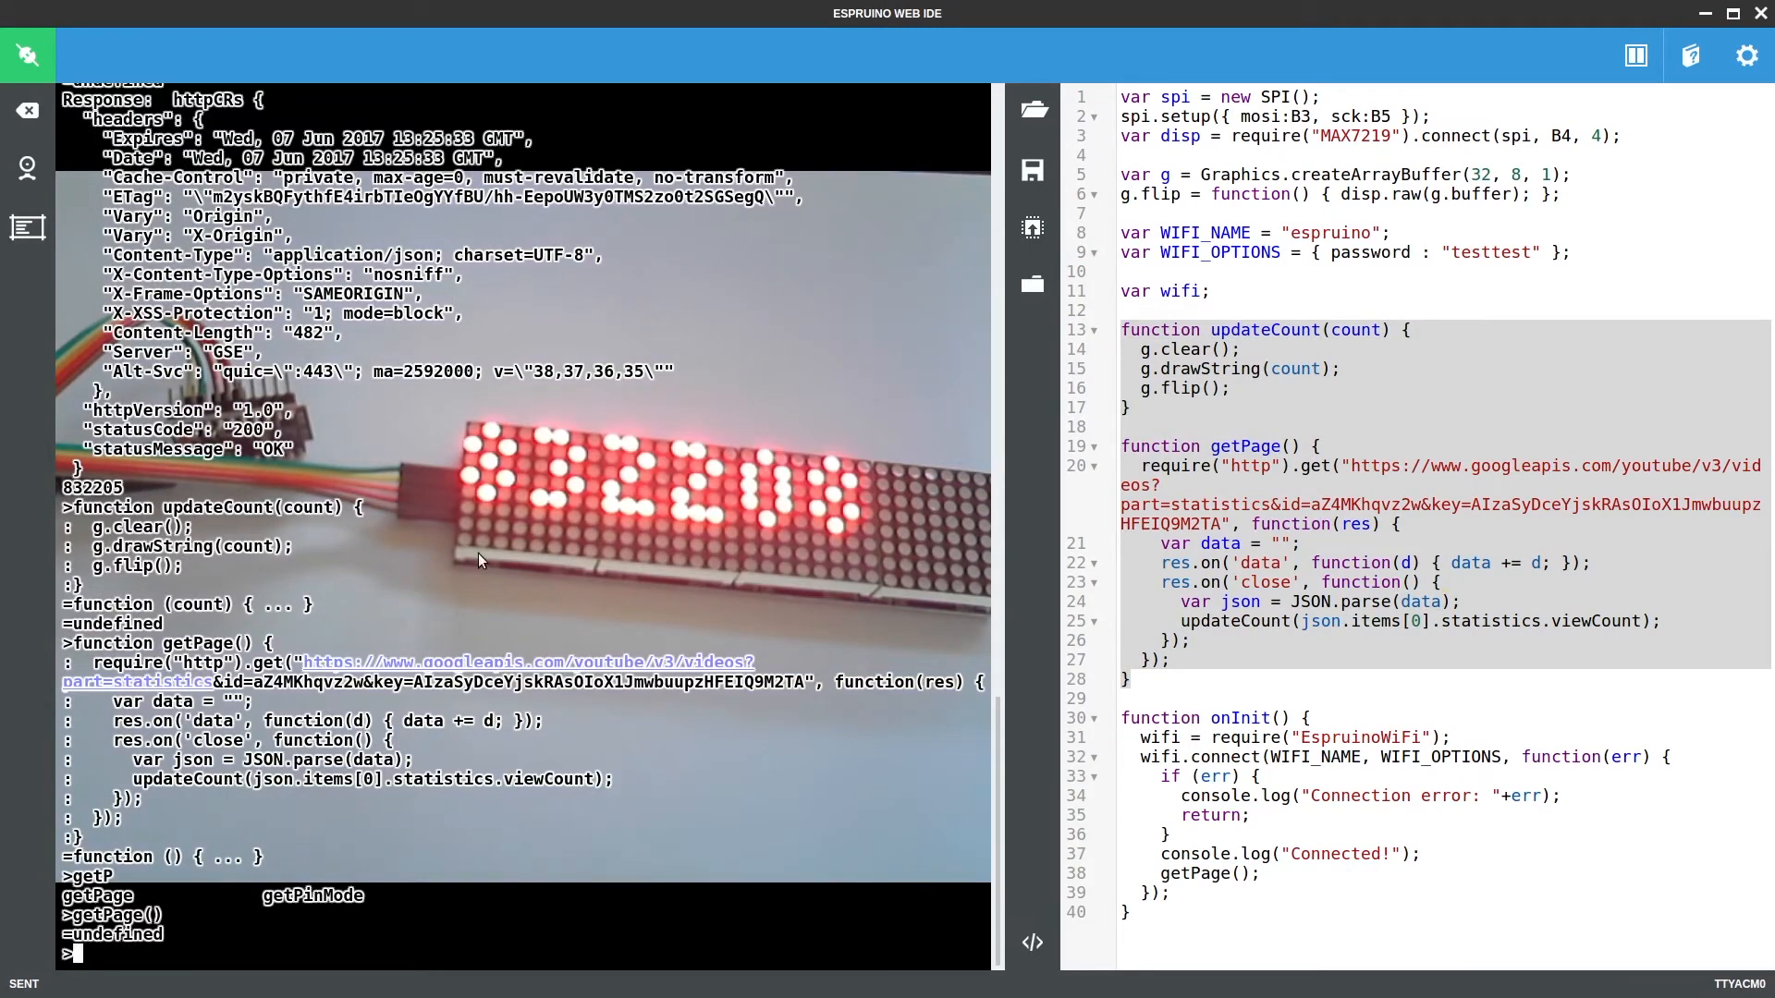
mouse_move(692, 528)
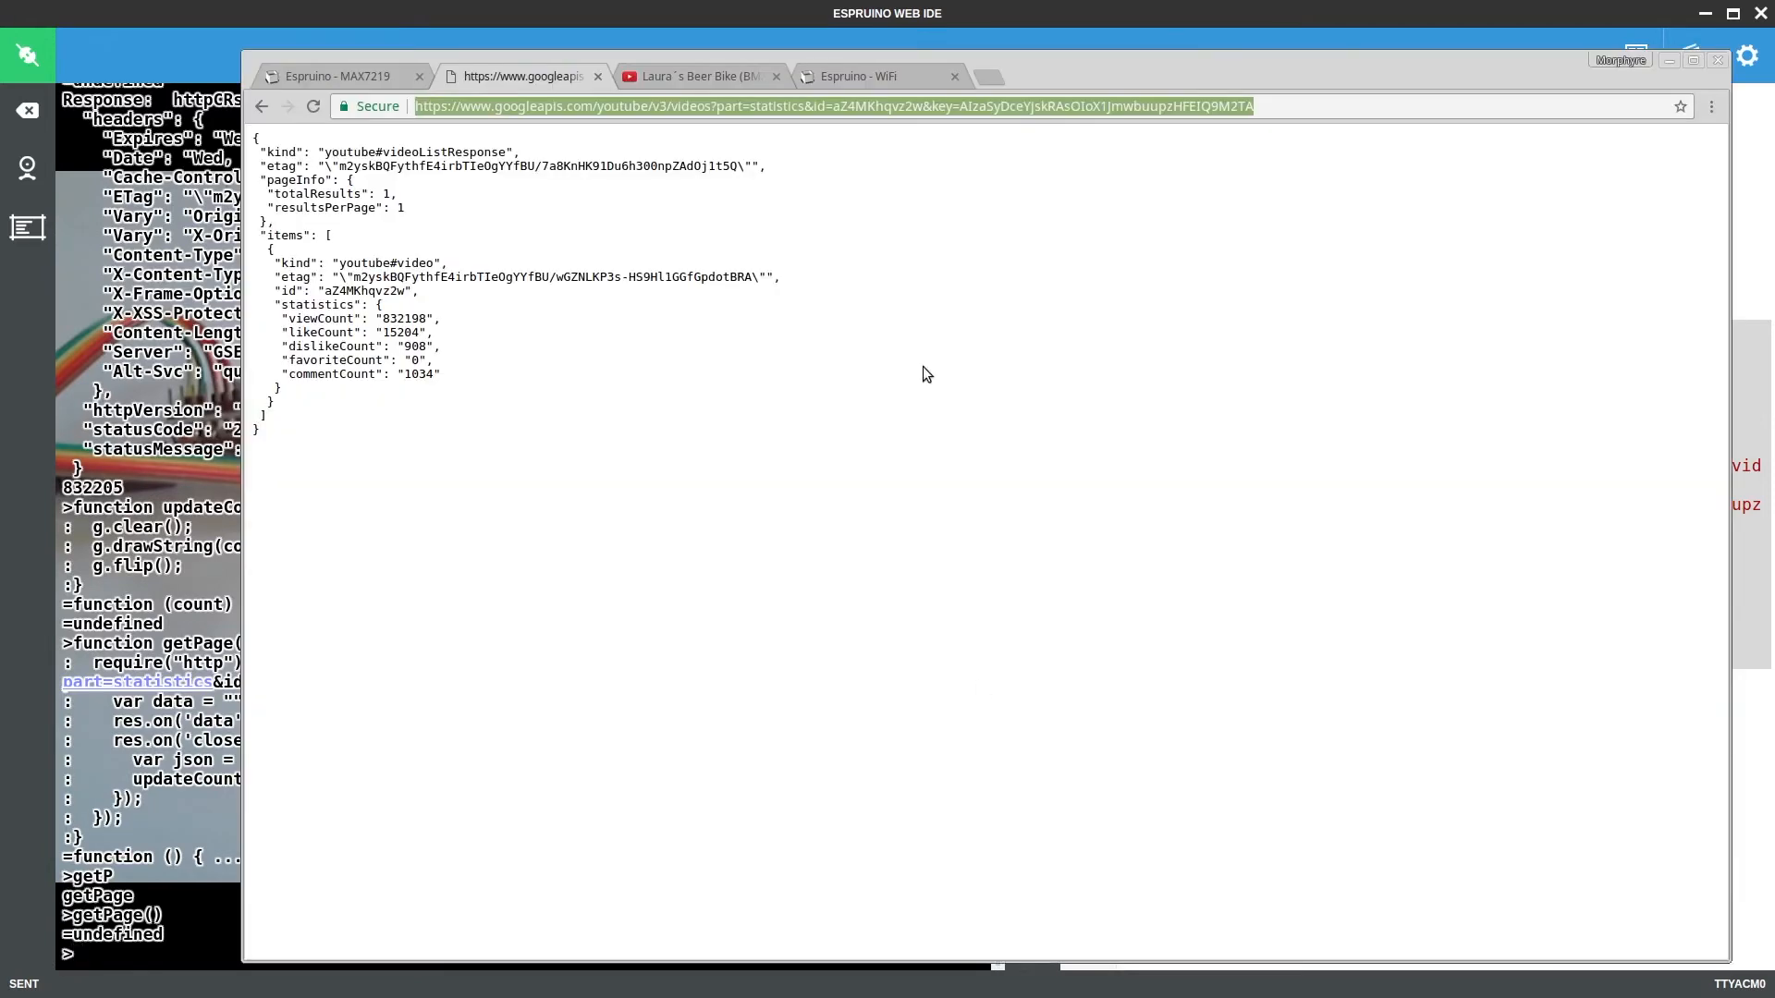
Bring up the Espruino Fonts page and scroll to the Font Modules list and usage example
left_click(858, 76)
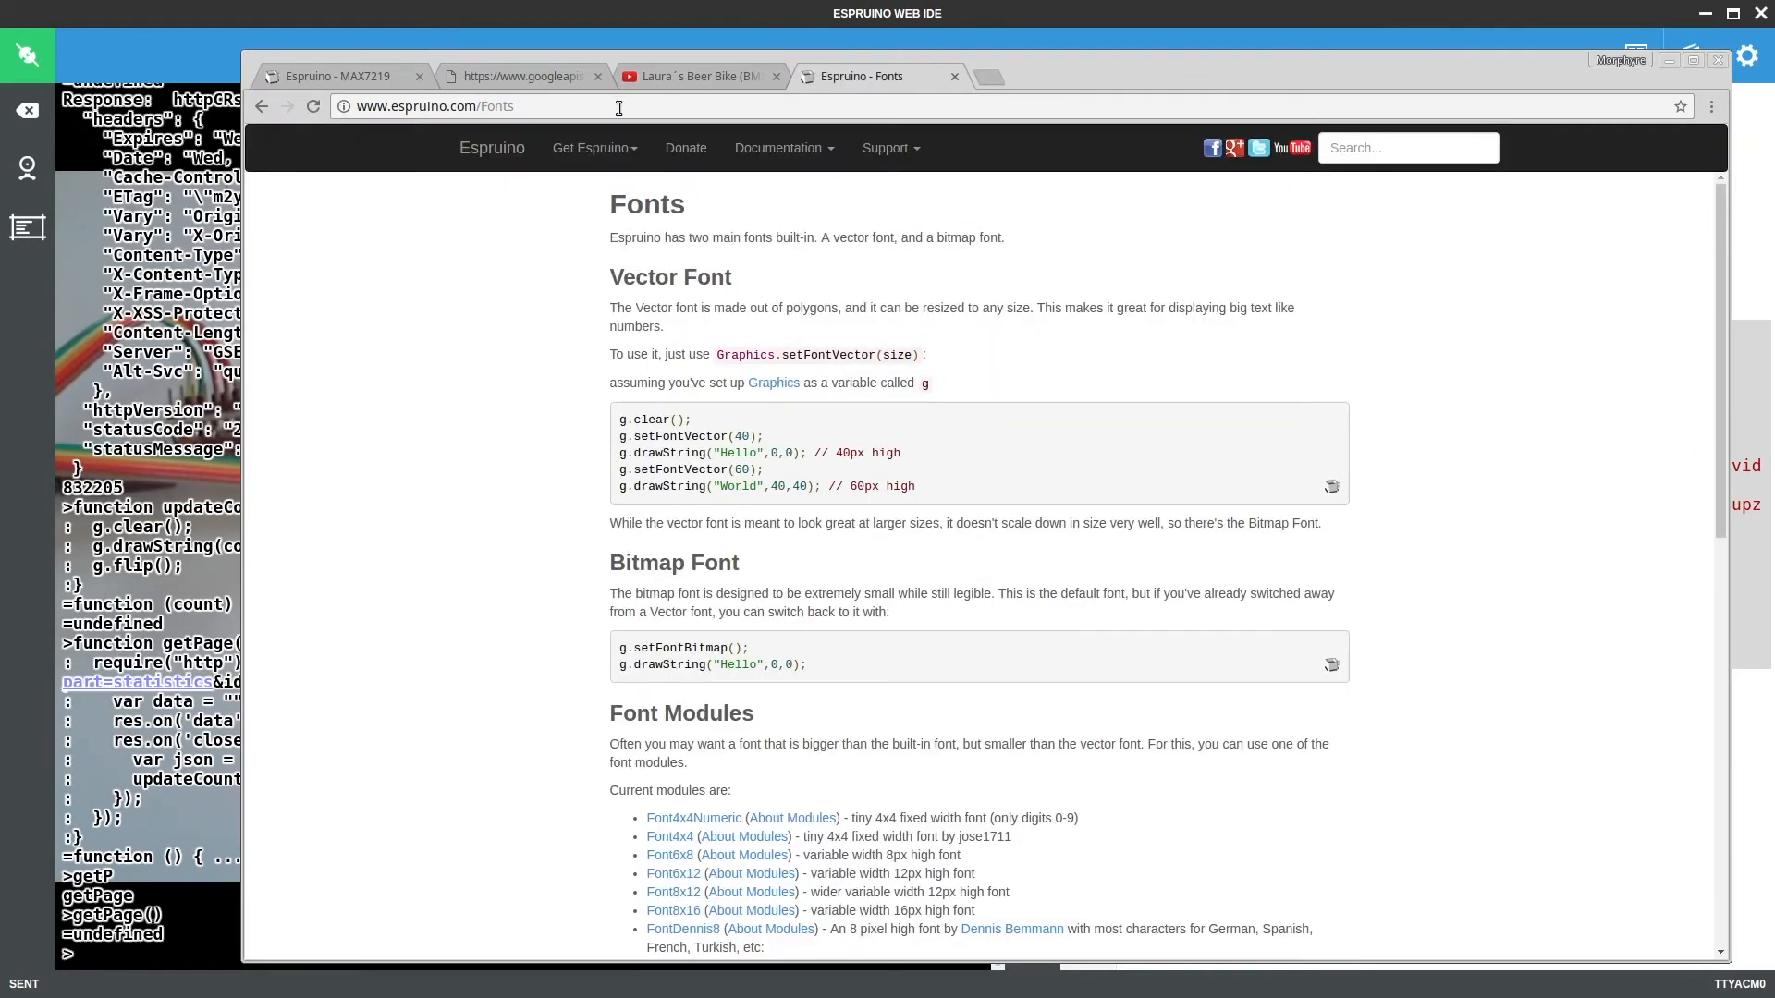
scroll("down", 3)
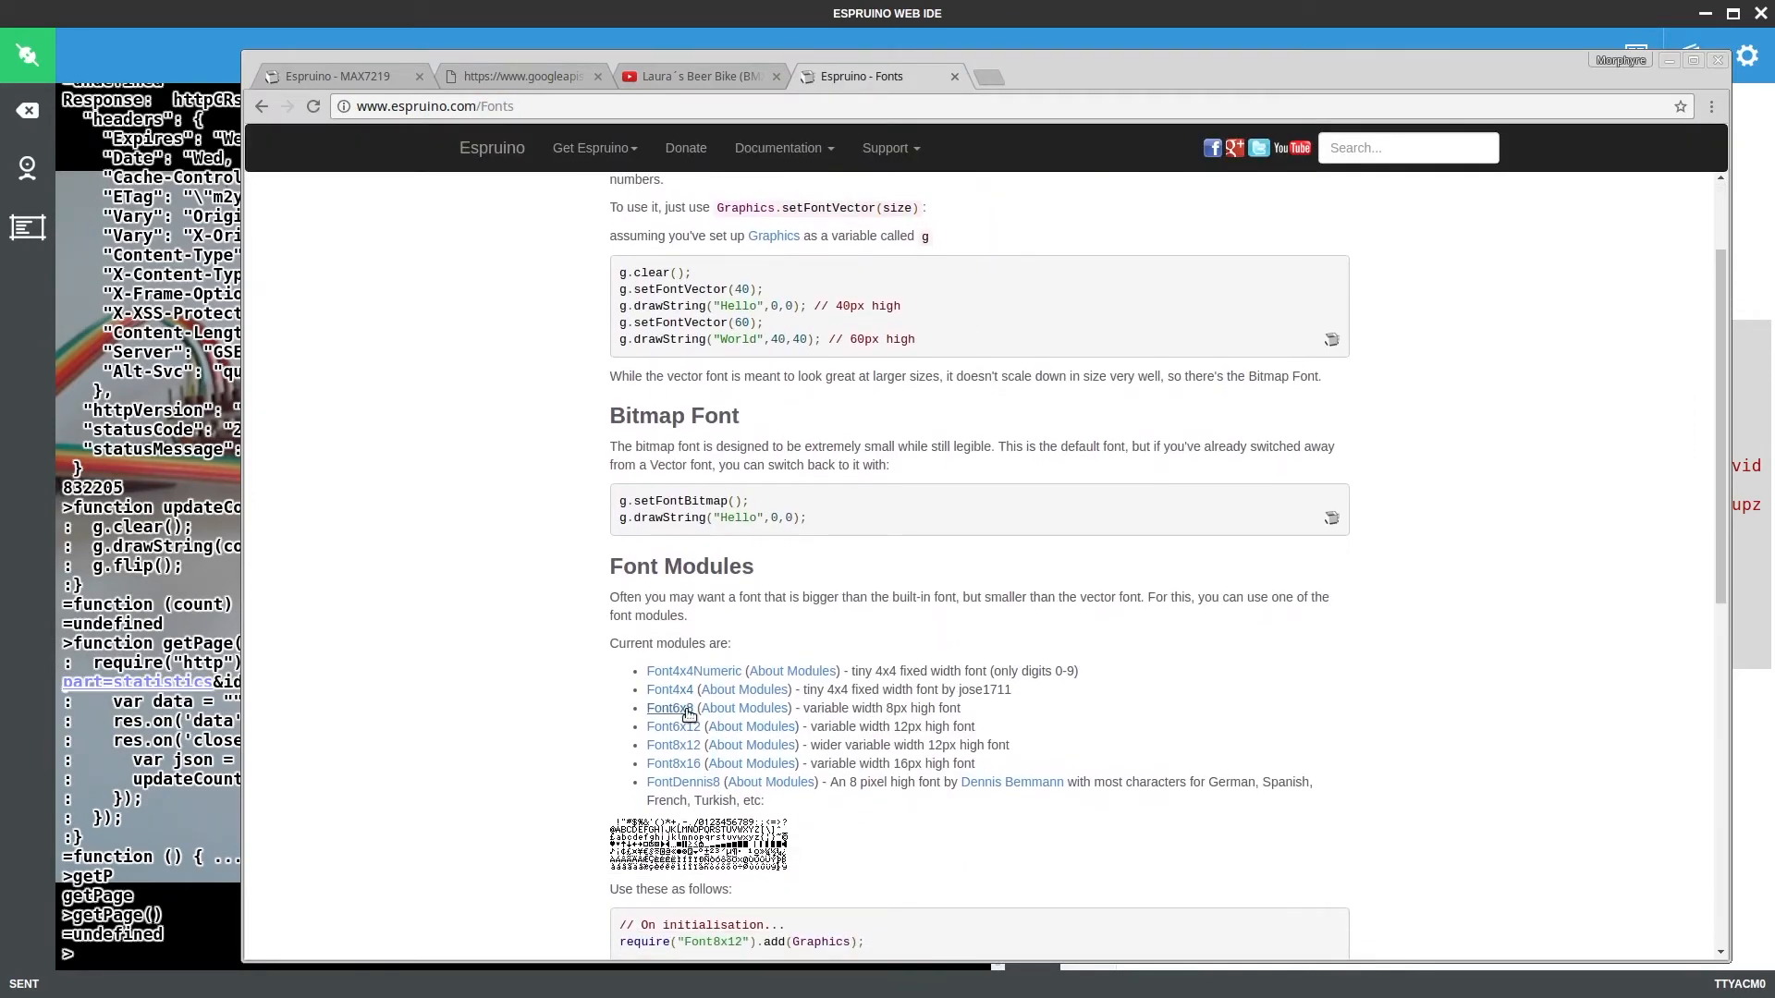
scroll("down", 3)
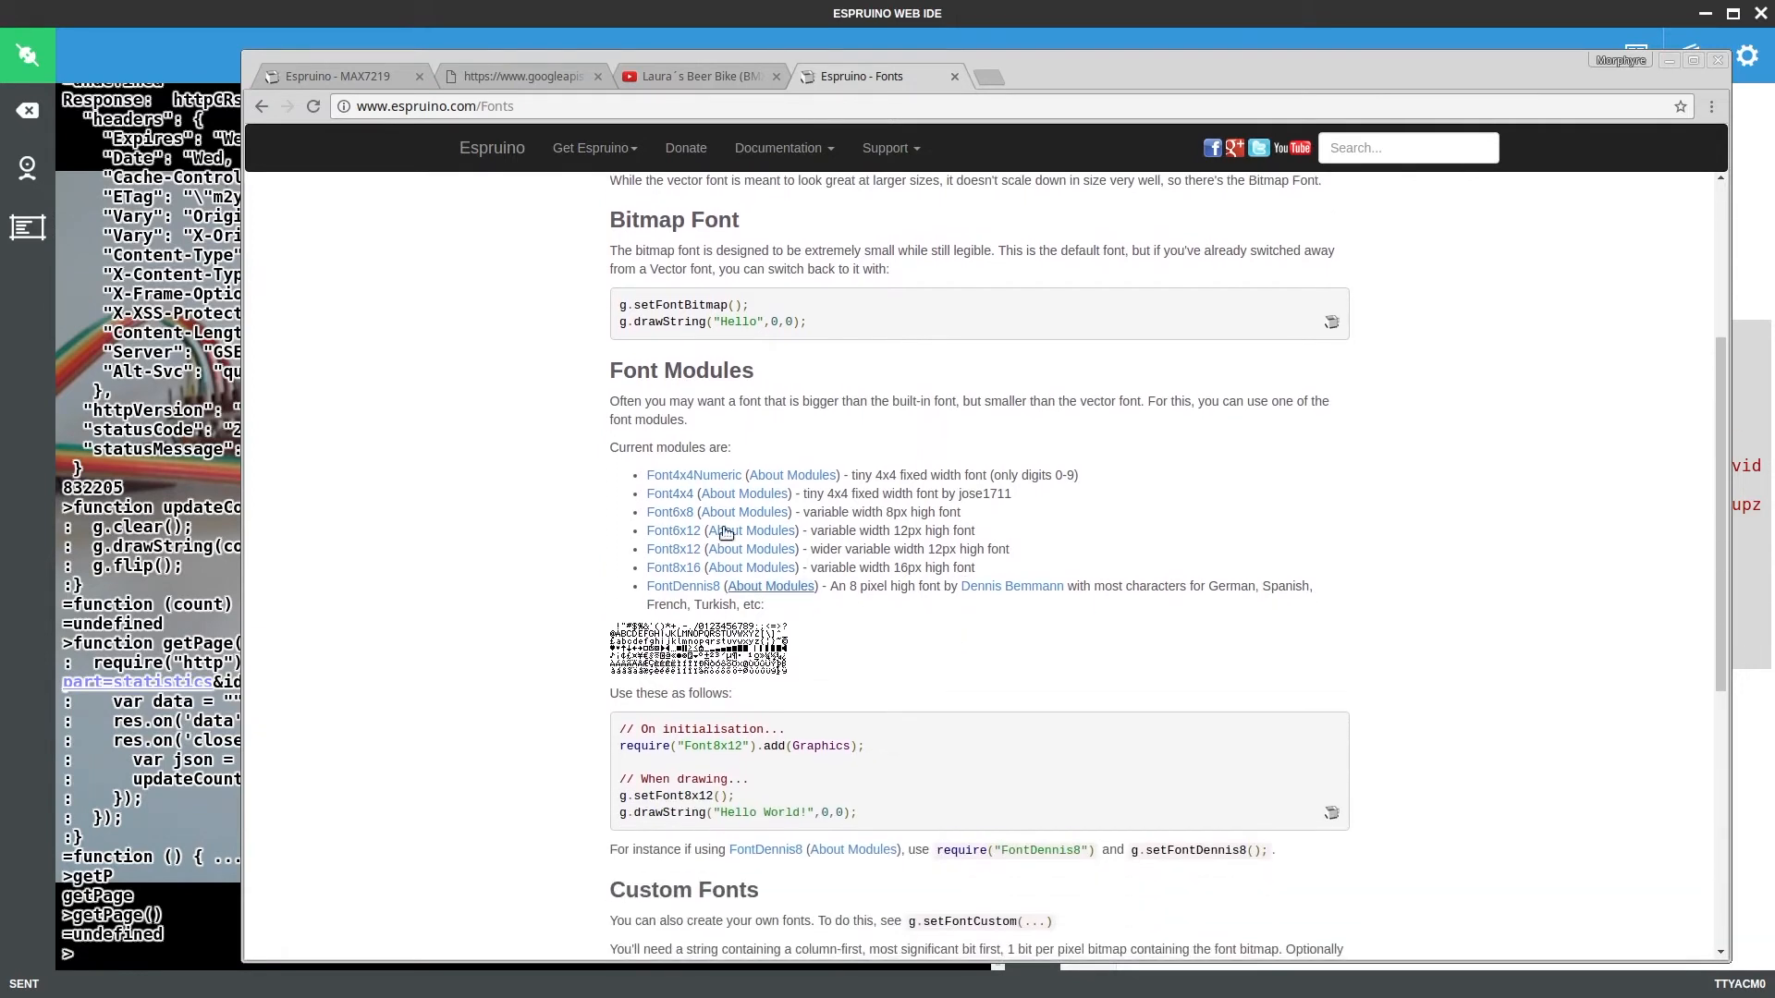
mouse_move(673, 518)
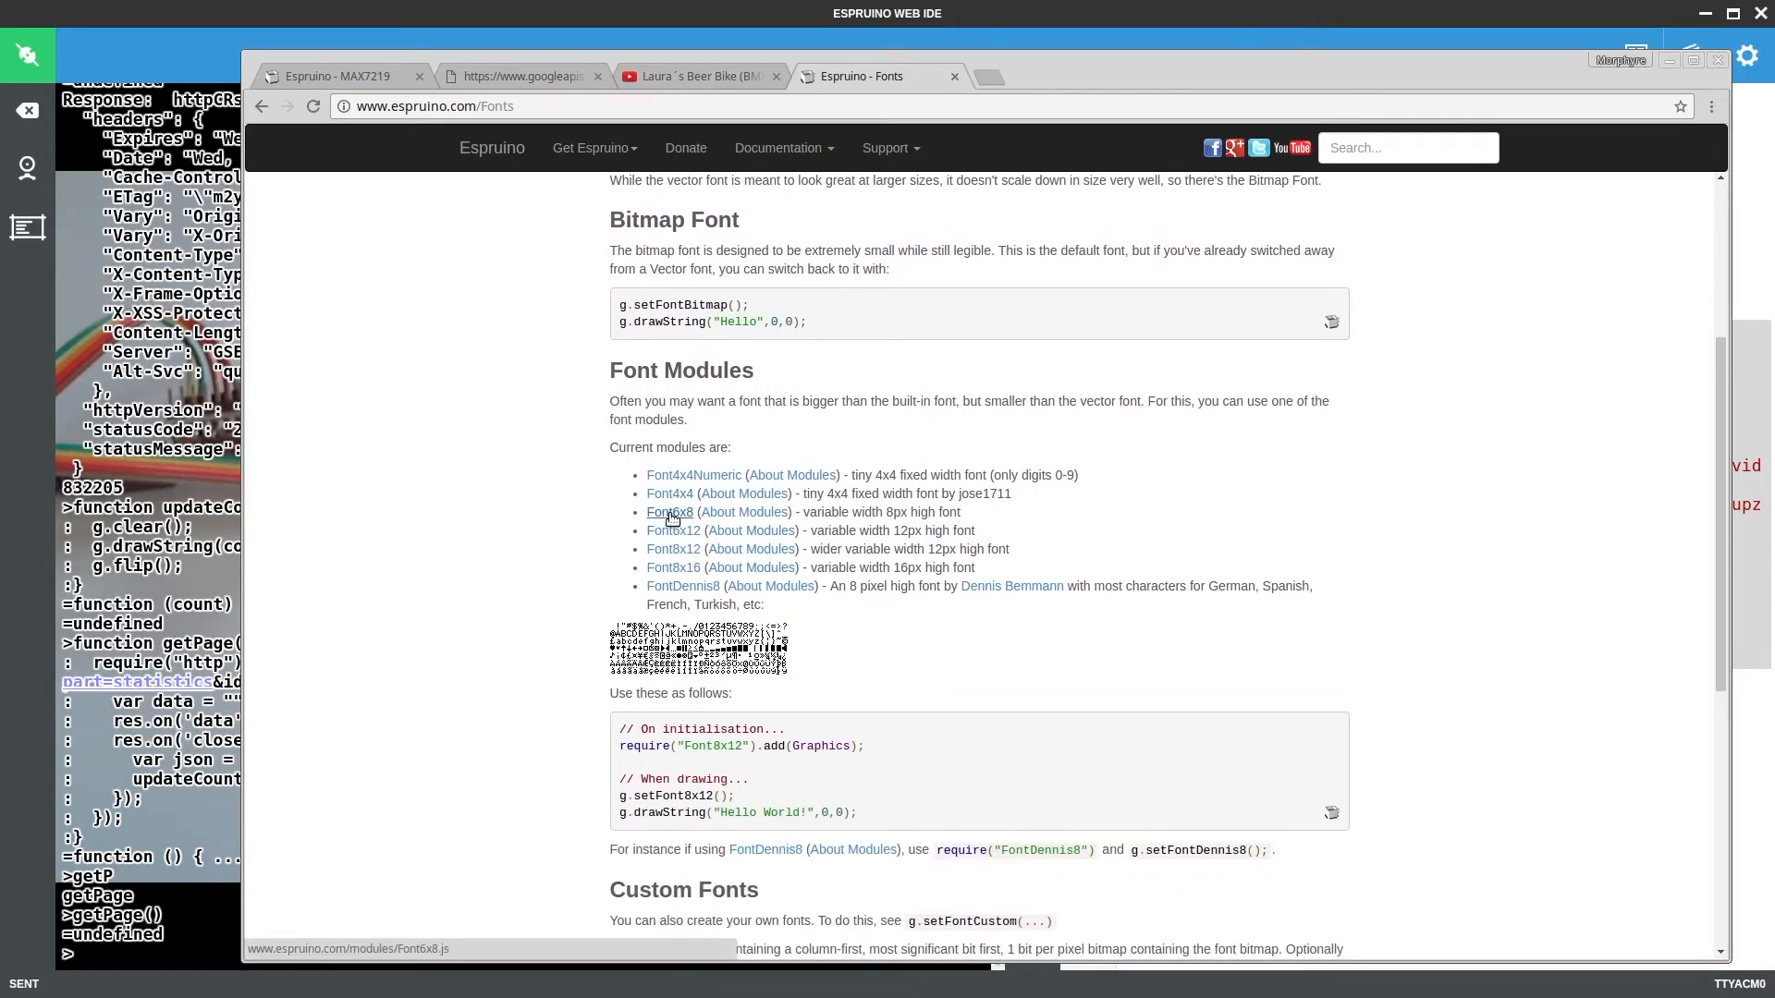
mouse_move(667, 521)
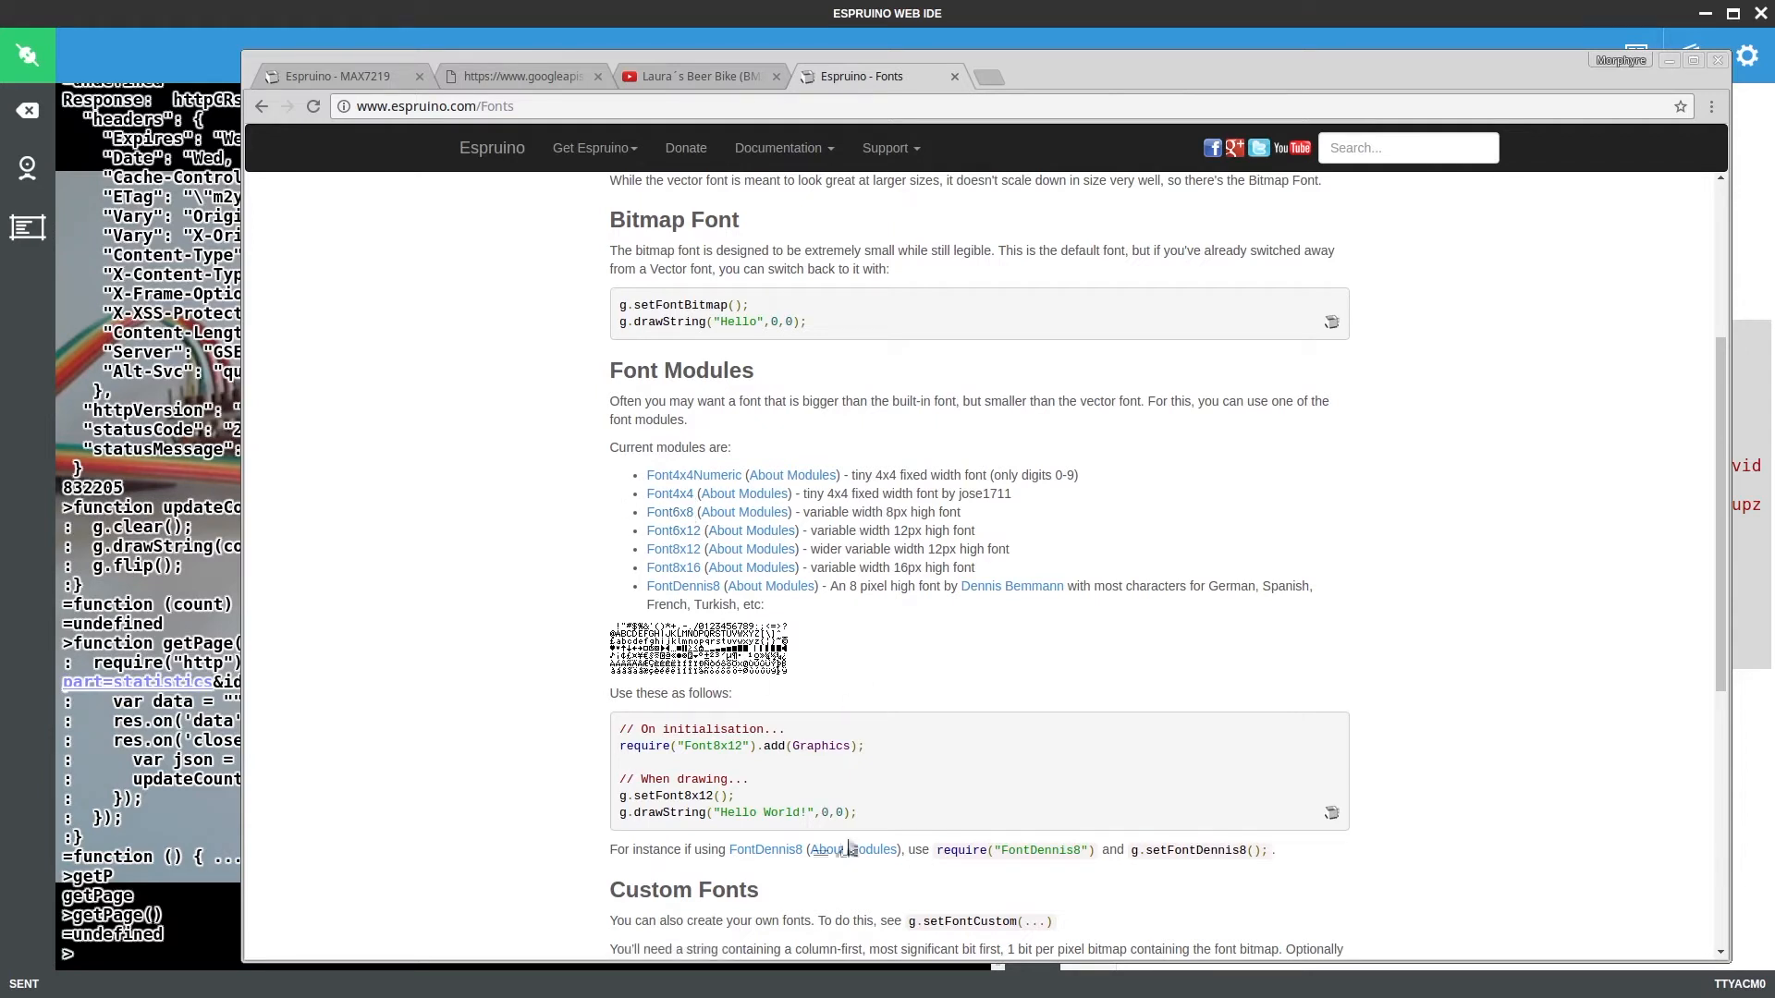
mouse_move(739, 806)
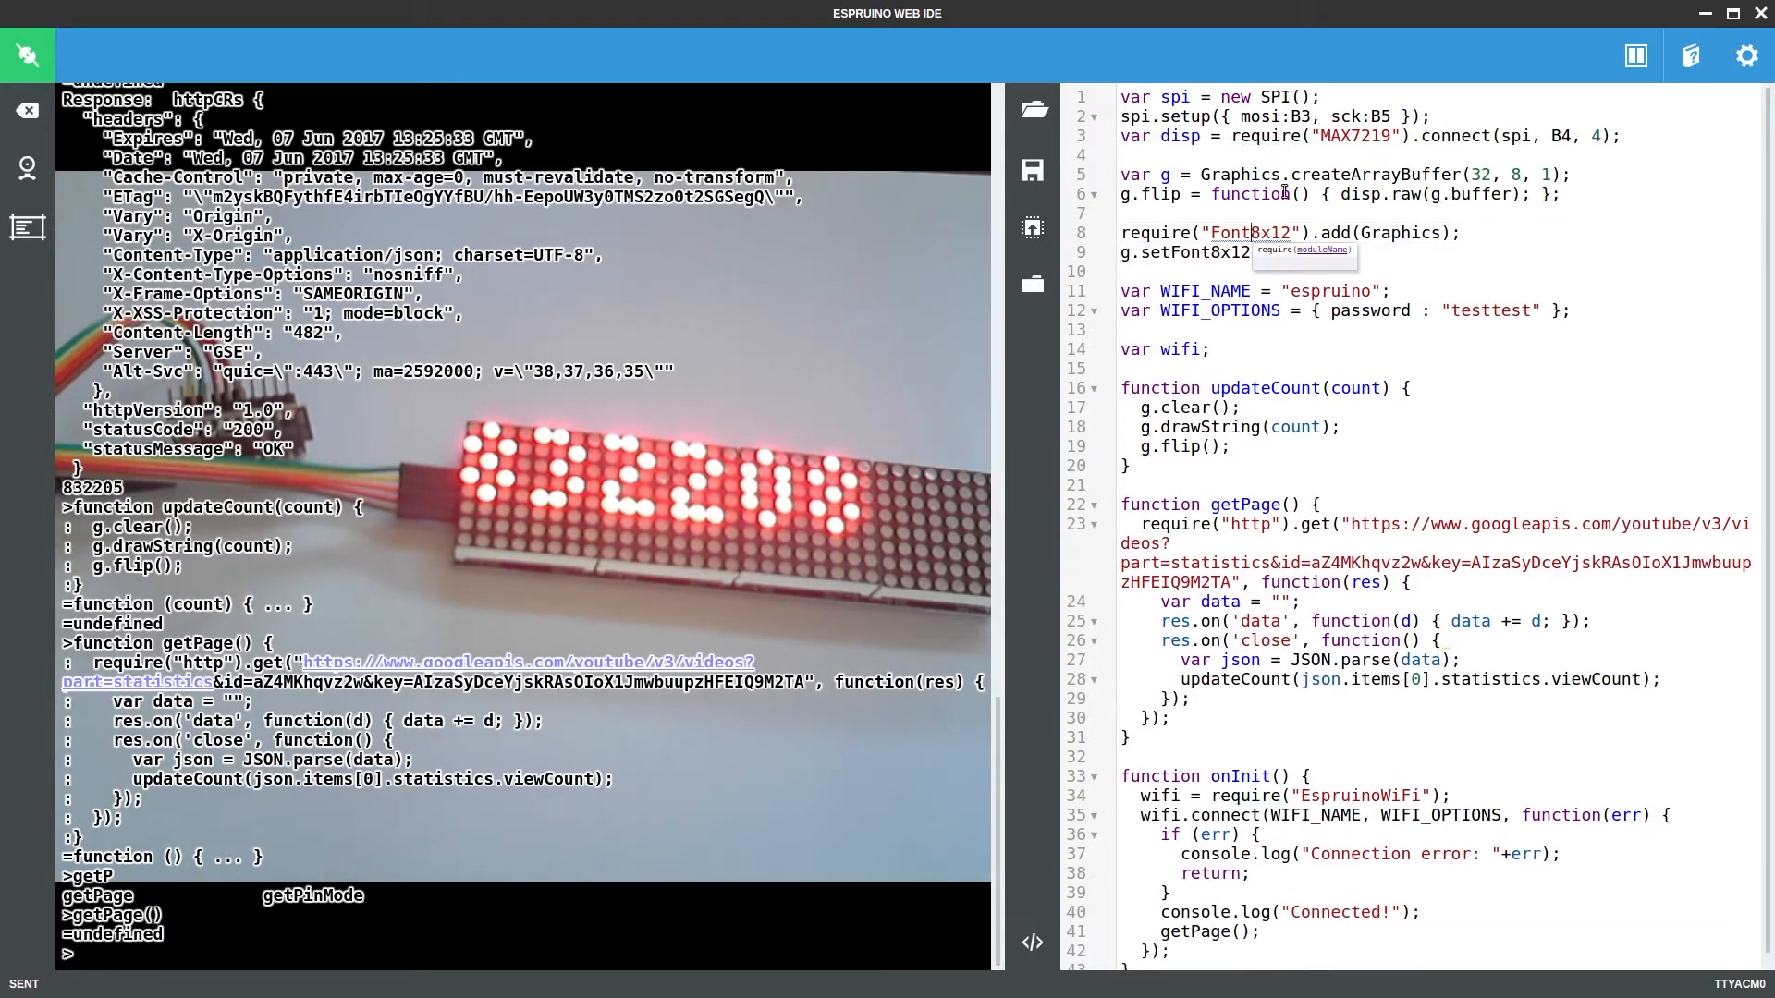
Change the required font module from Font8x12 to Font6x8 for the count display
type("Font6x8")
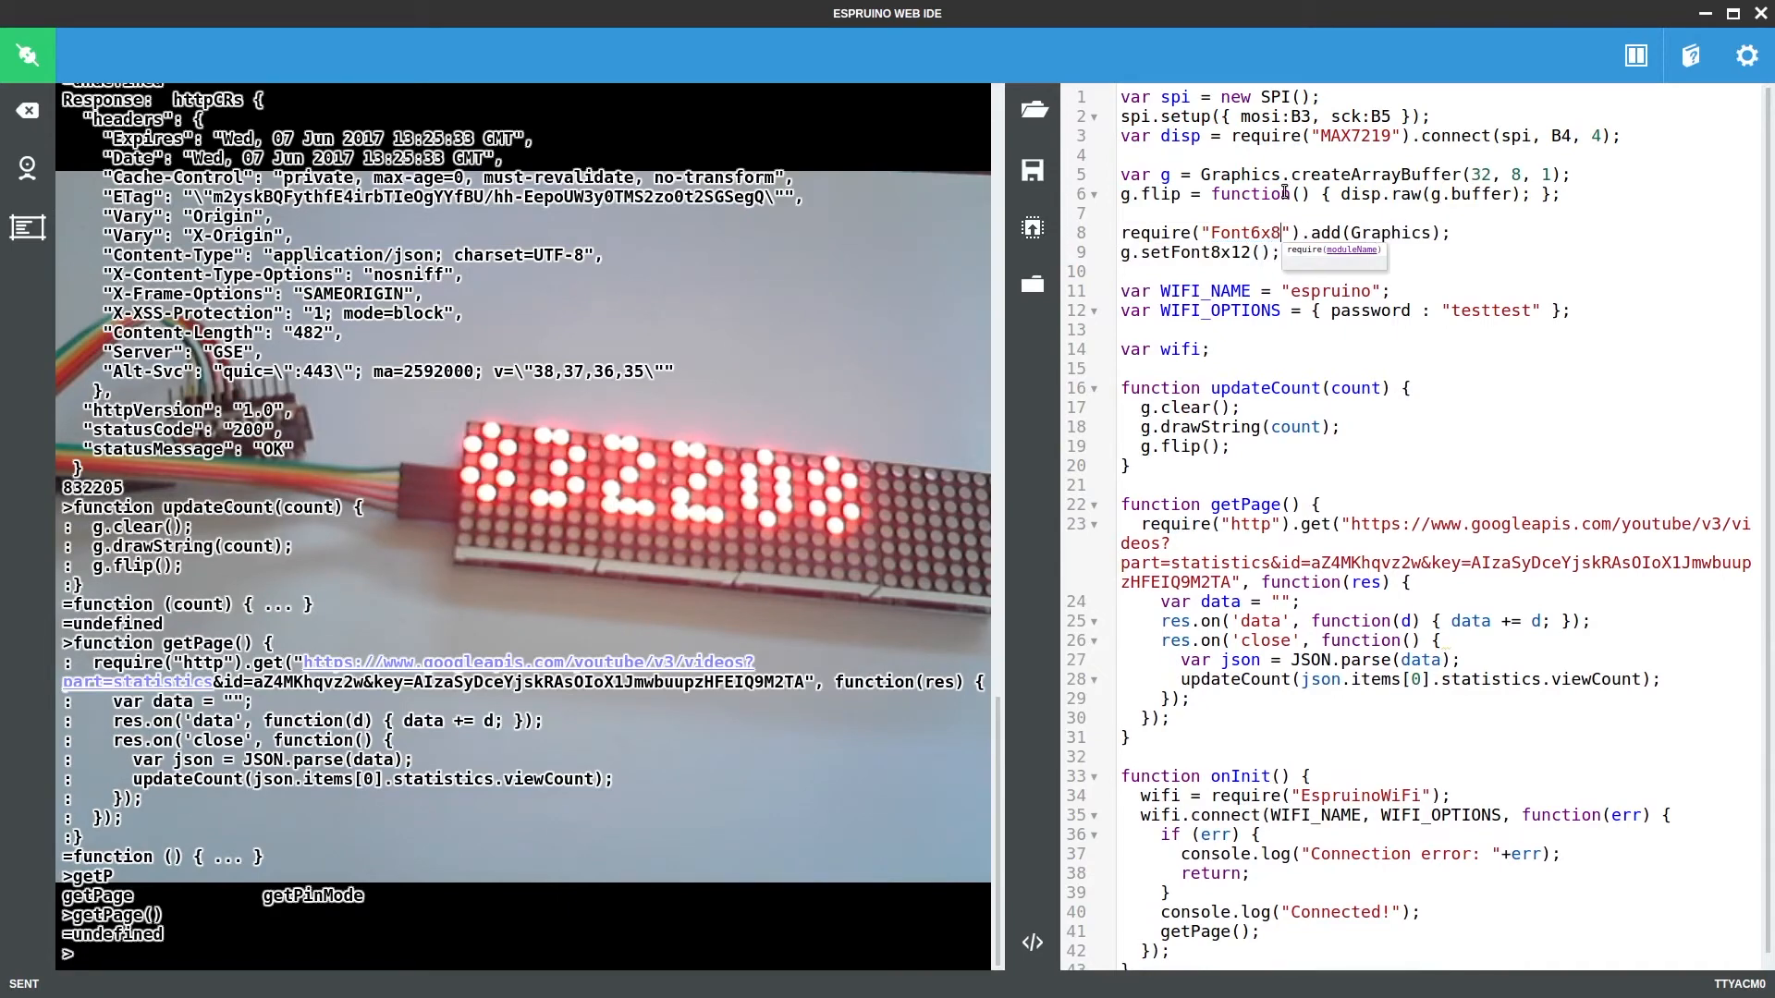
mouse_move(1222, 251)
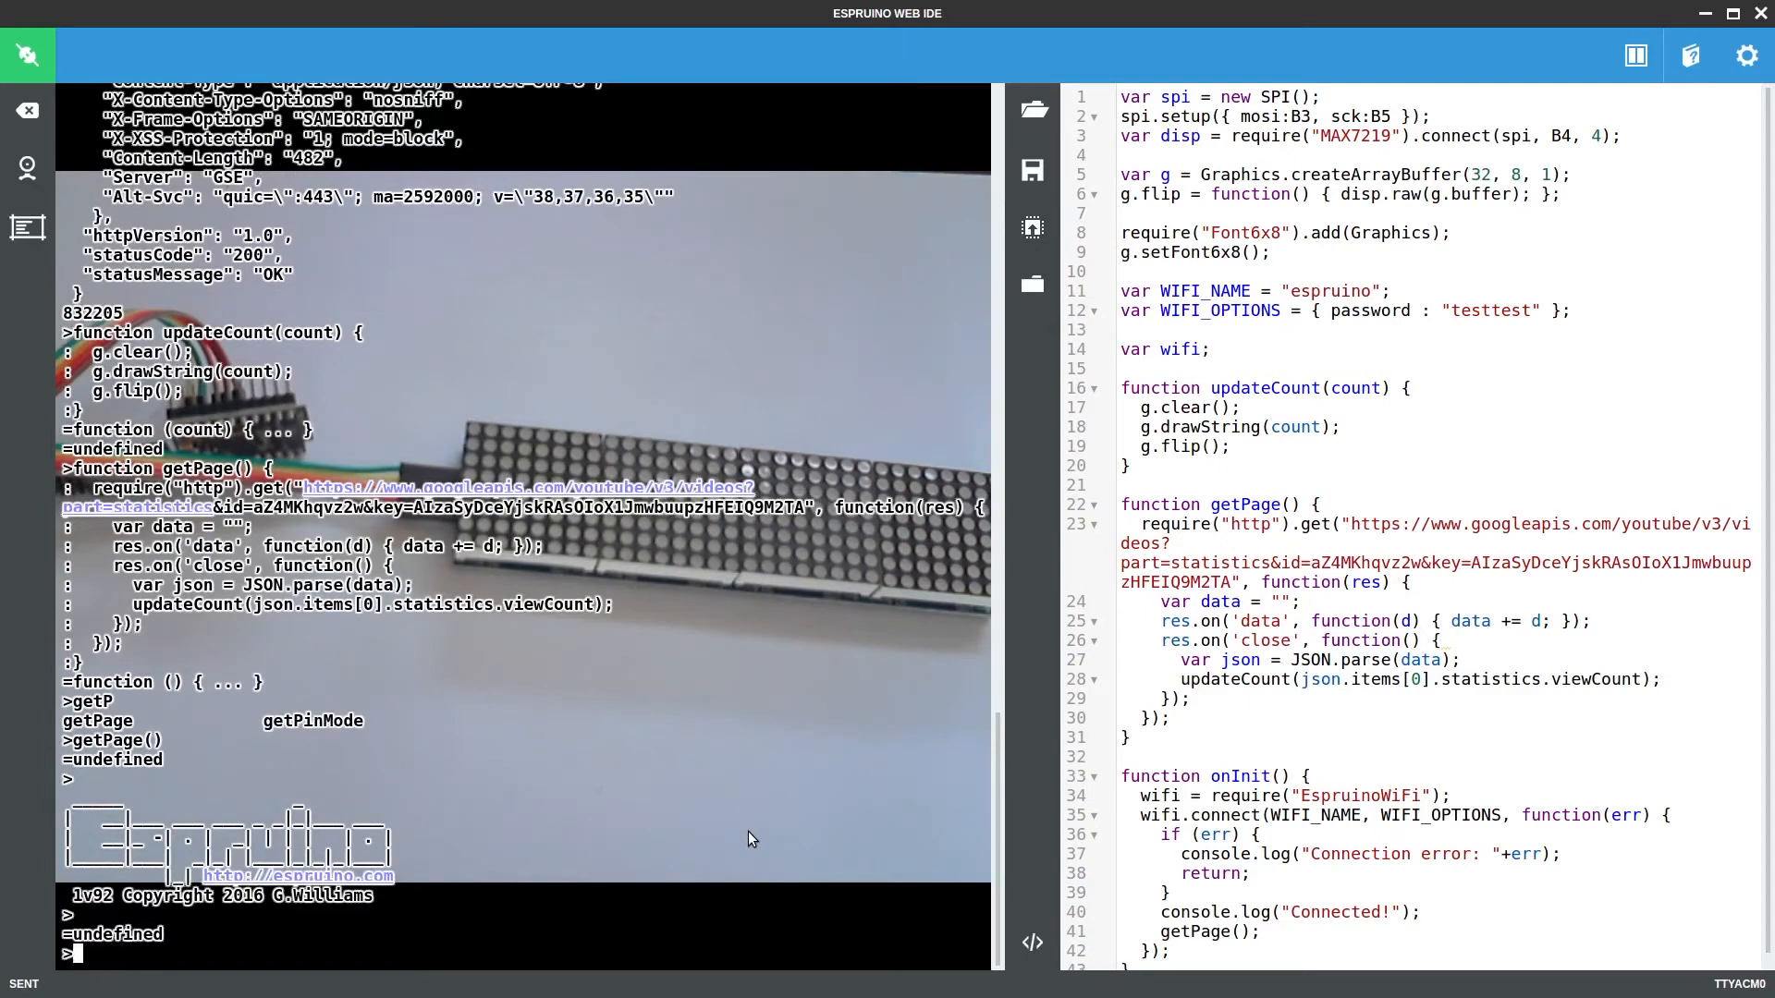
Run onInit() in the console to connect to WiFi and show the count on the matrix
type("onI")
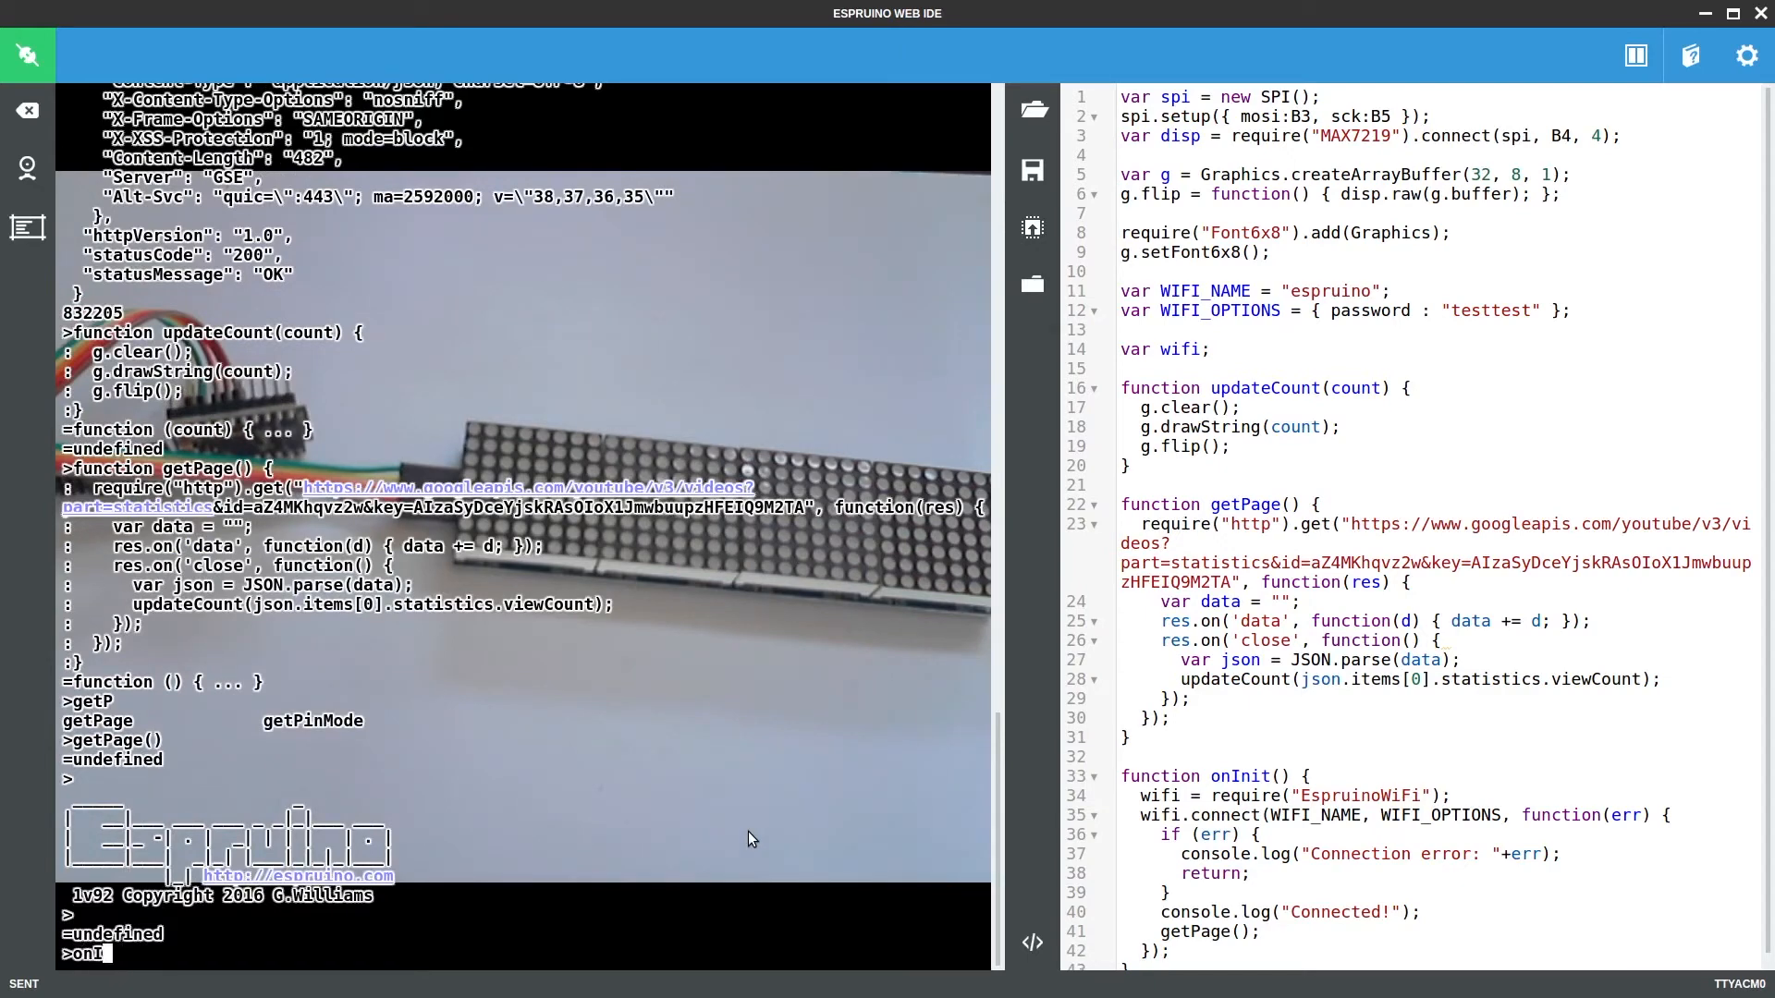
key("Enter")
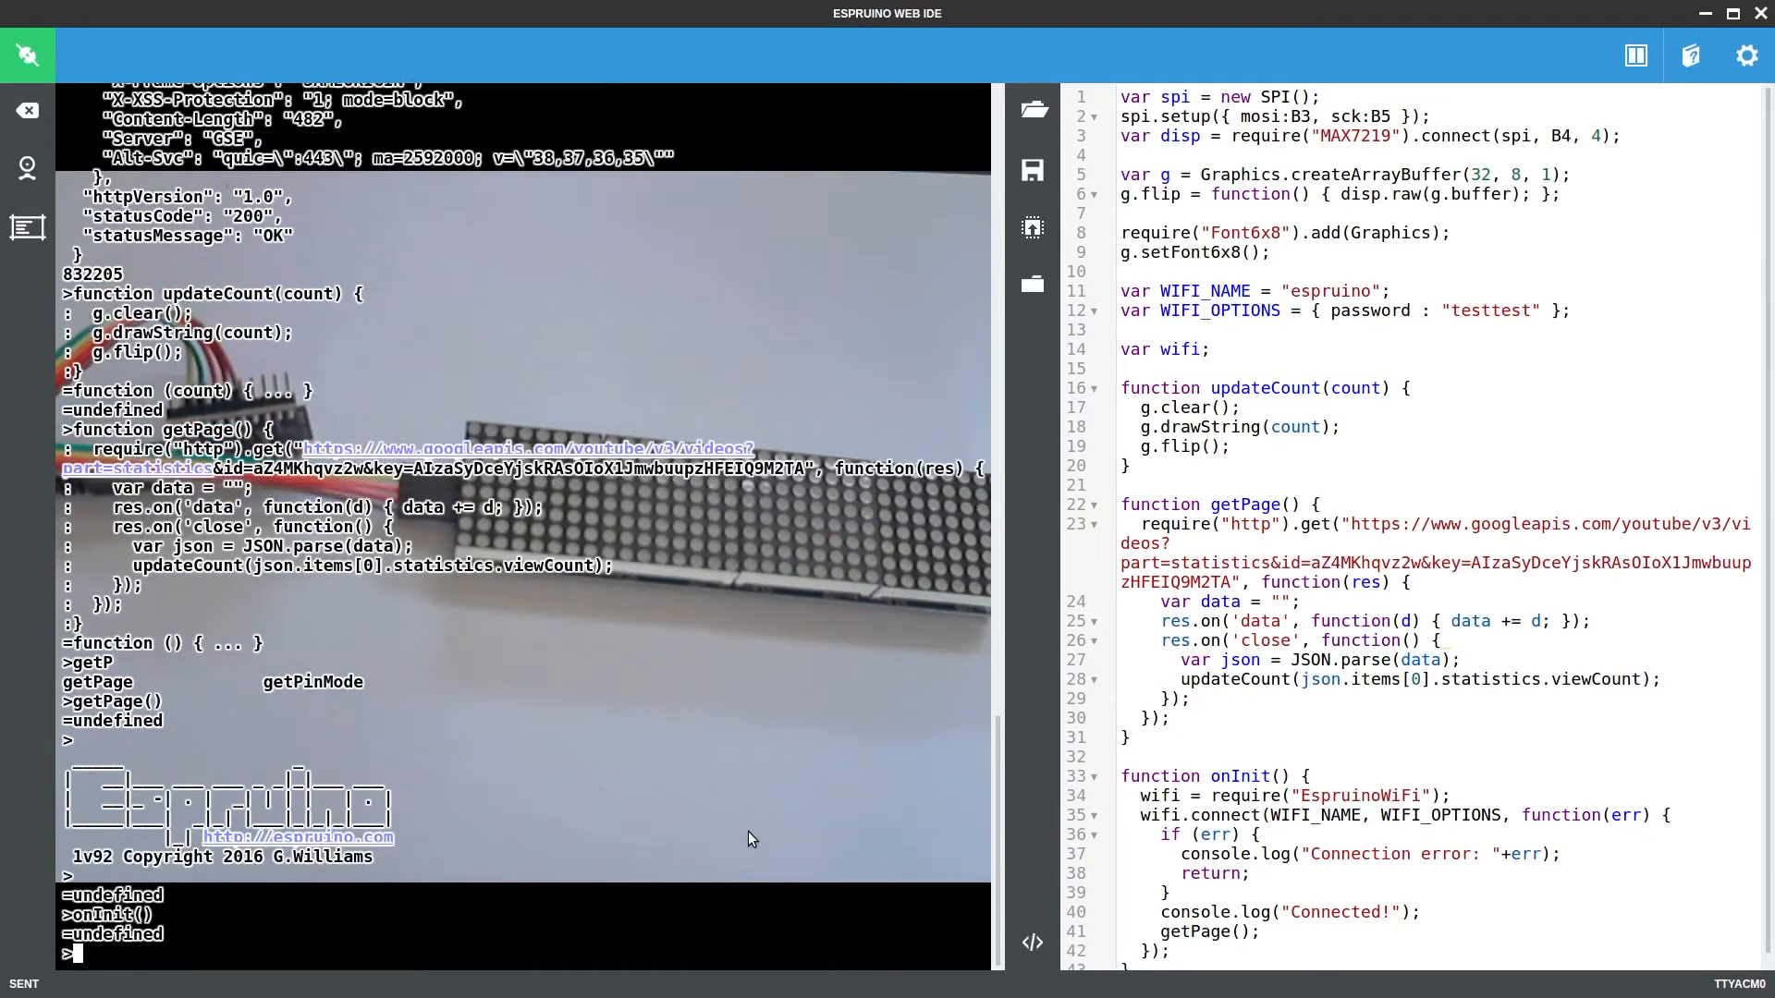
mouse_move(732, 592)
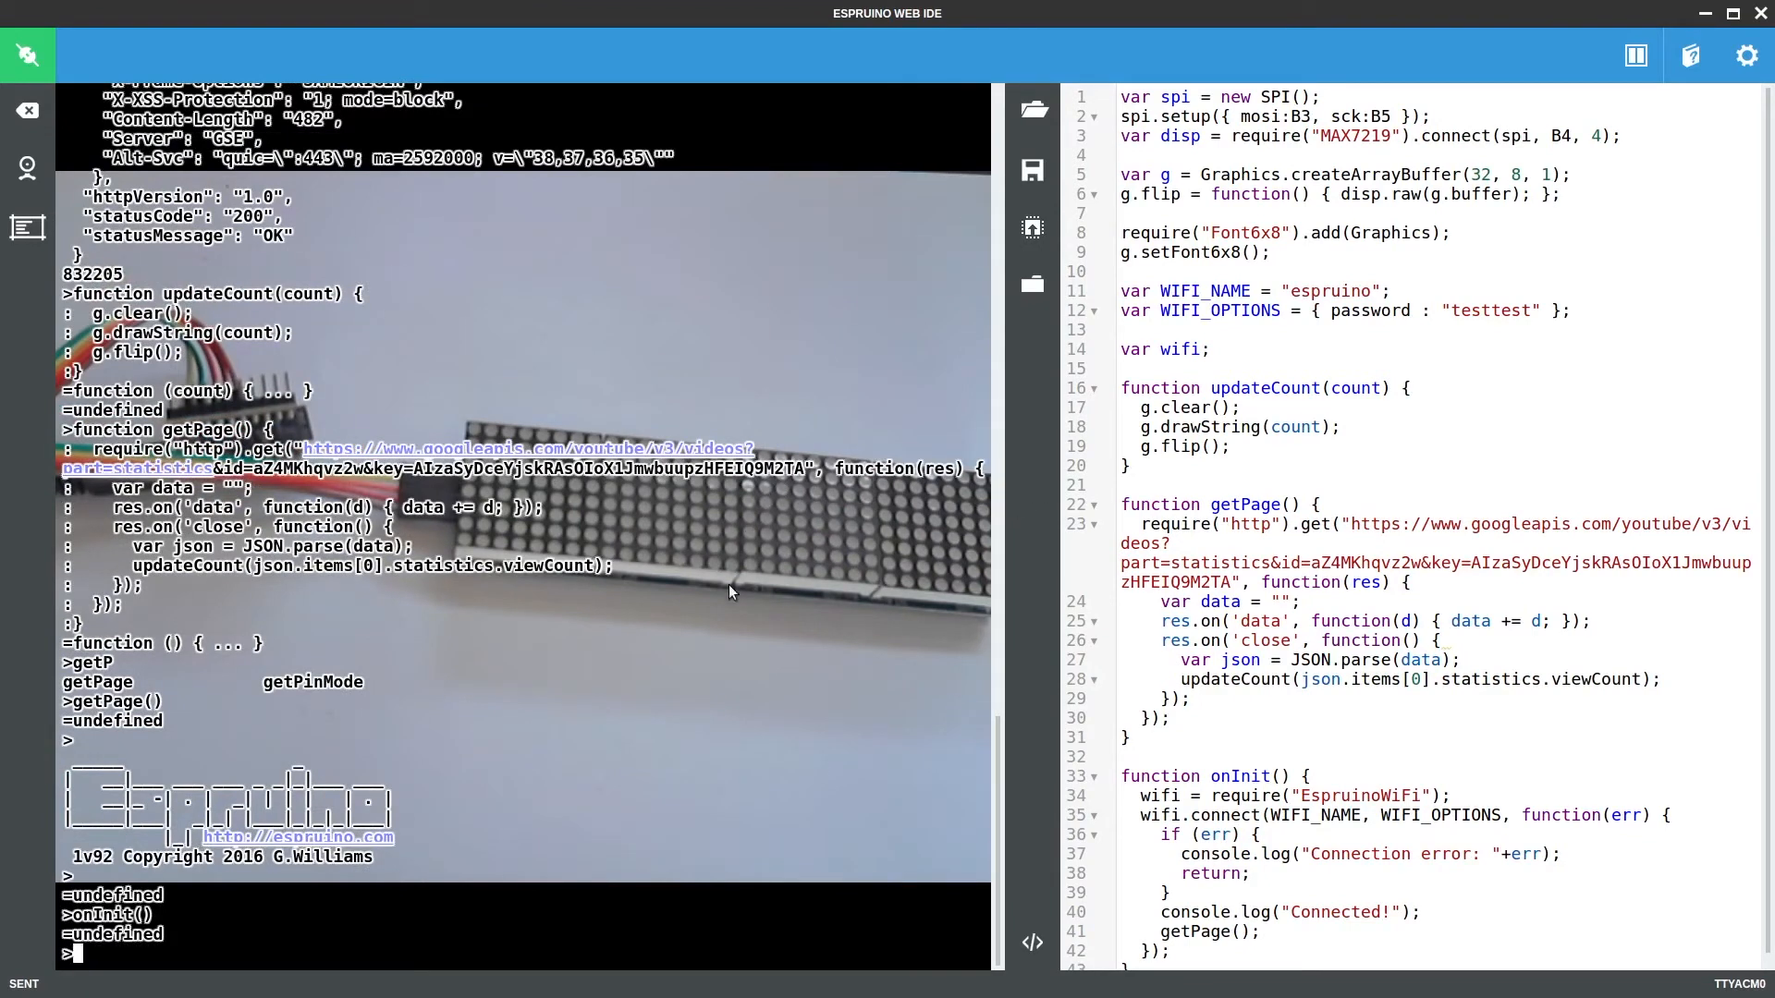
mouse_move(263, 917)
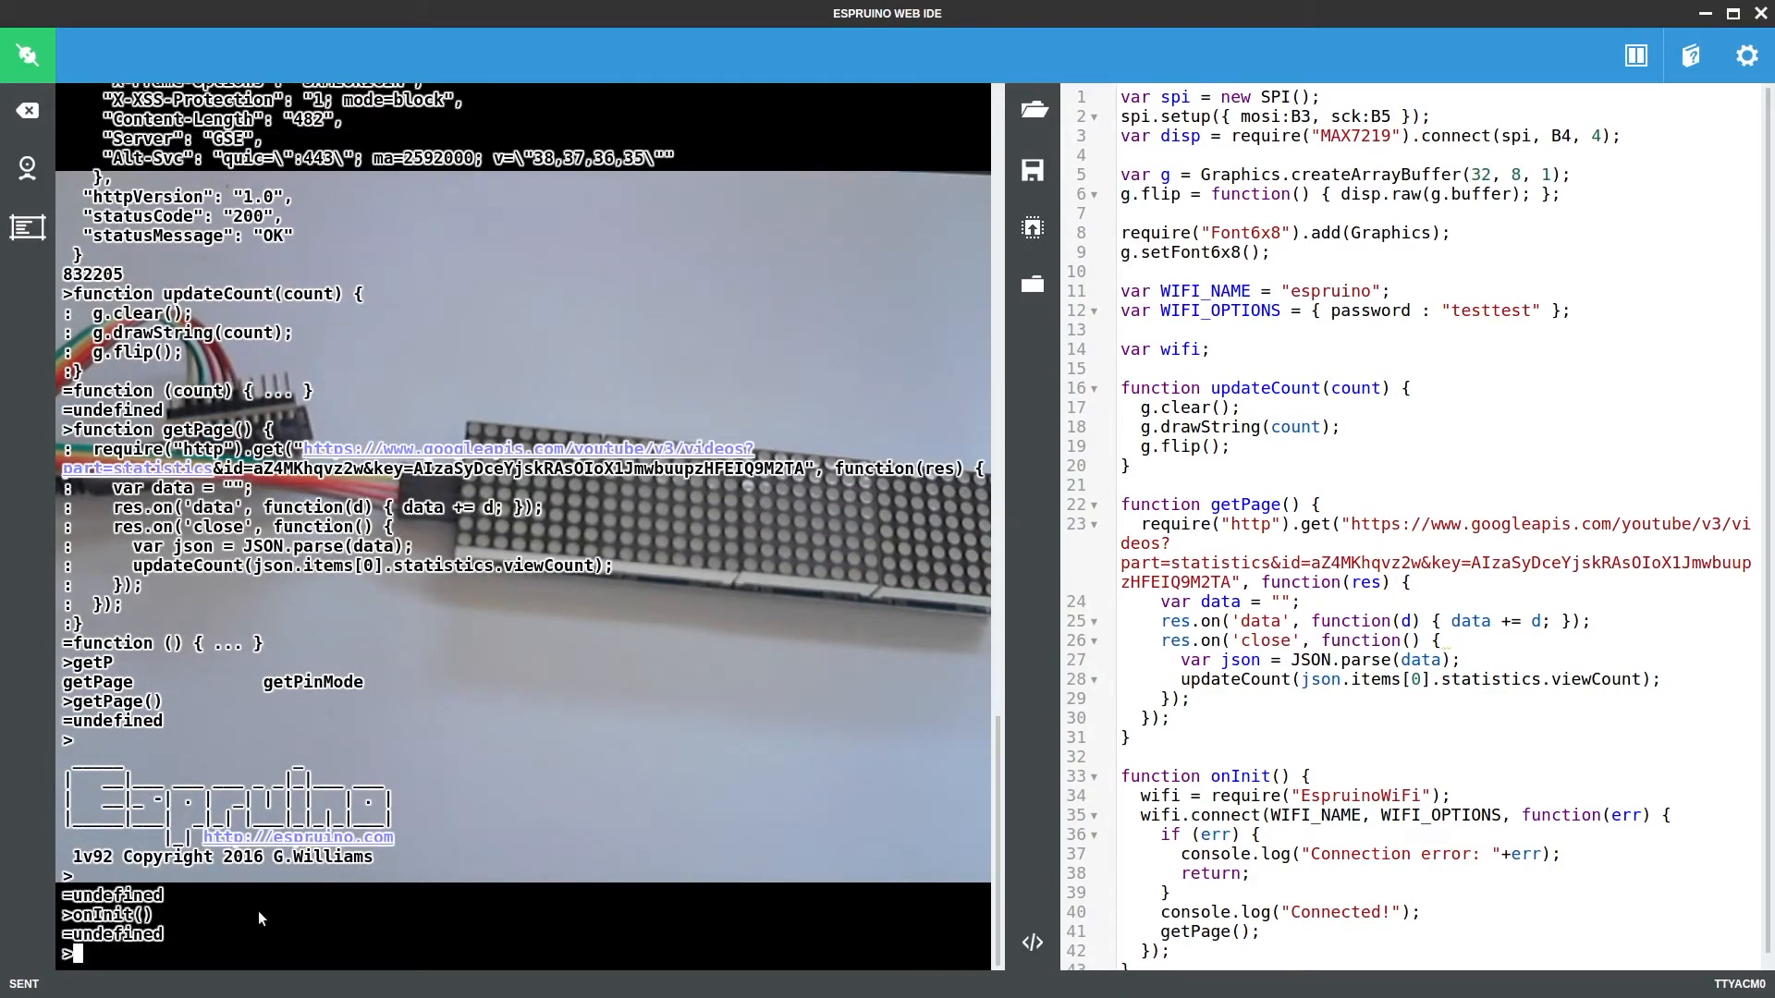
mouse_move(503, 642)
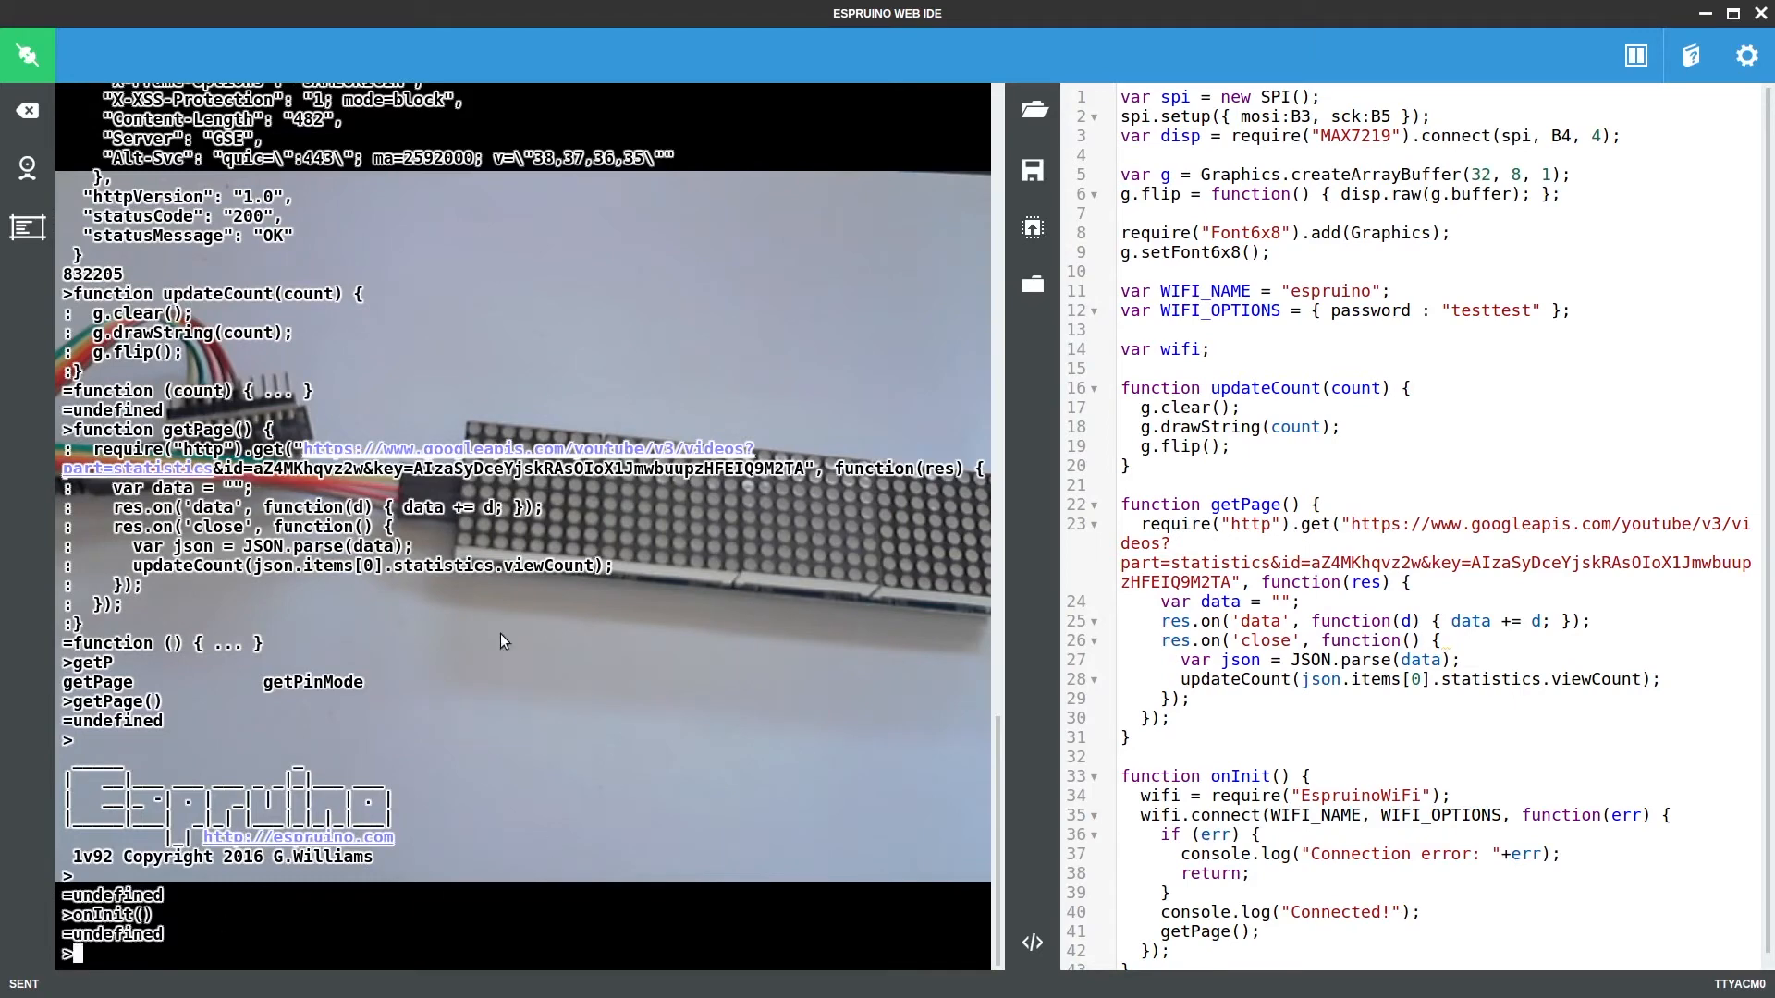
mouse_move(367, 660)
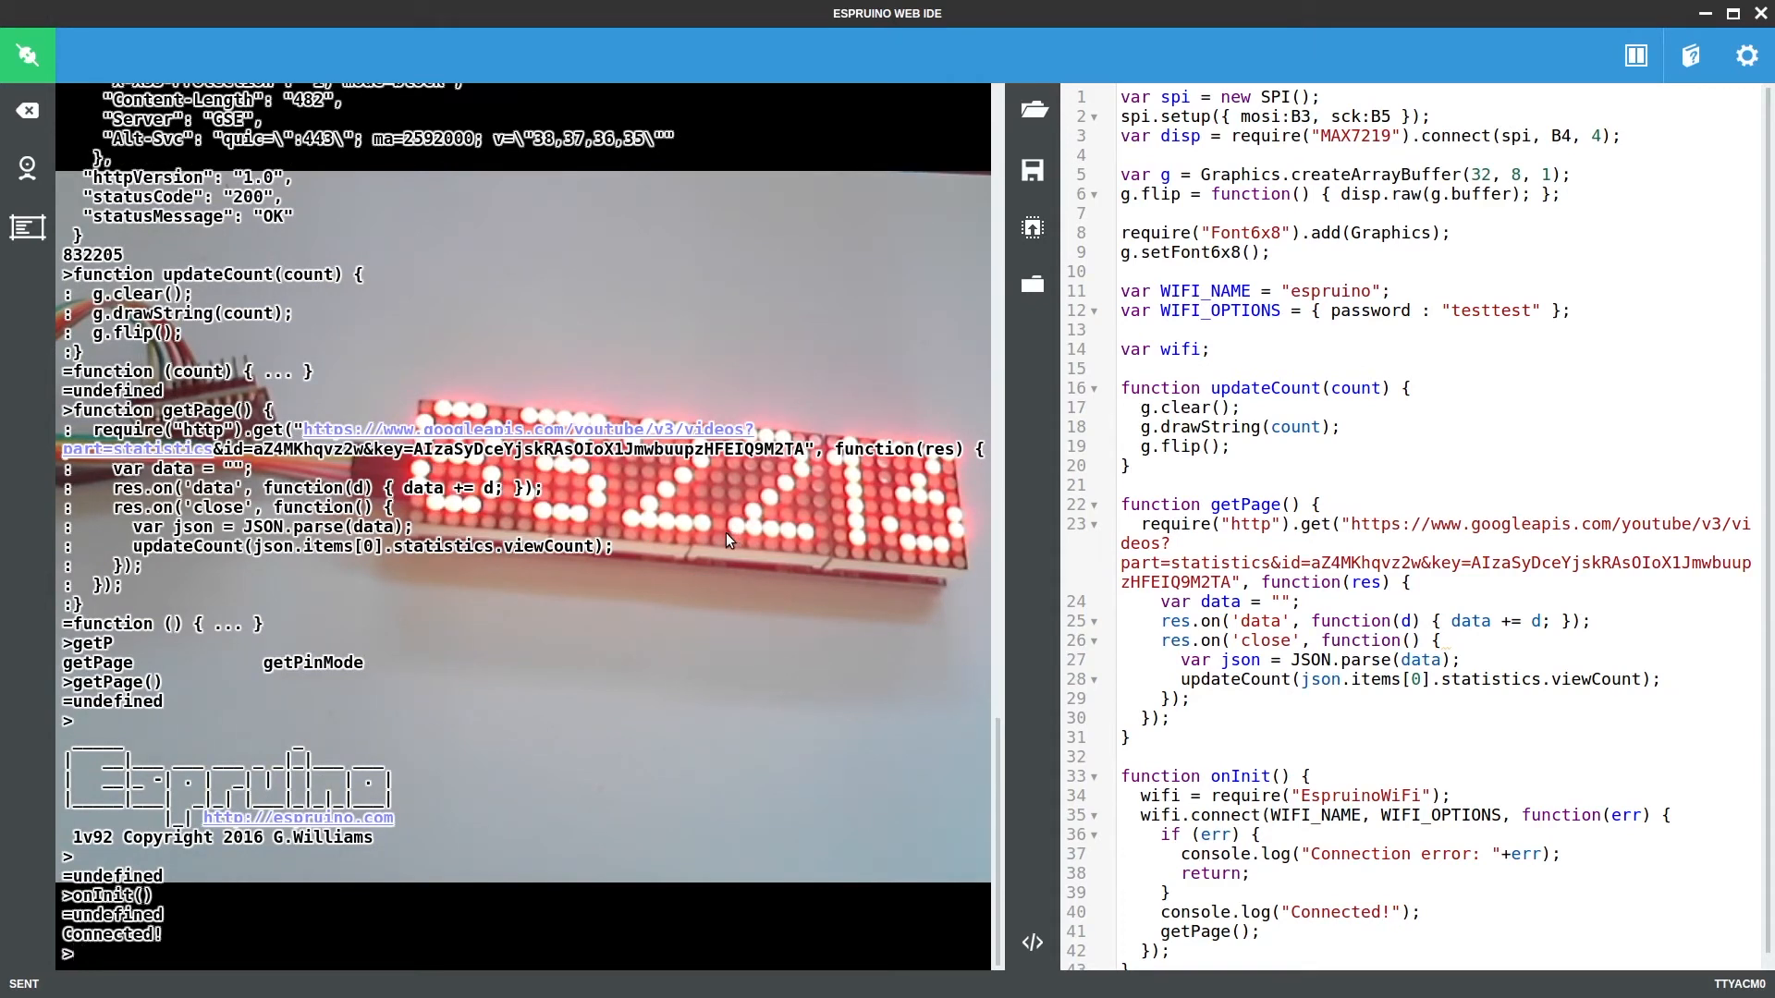
mouse_move(802, 505)
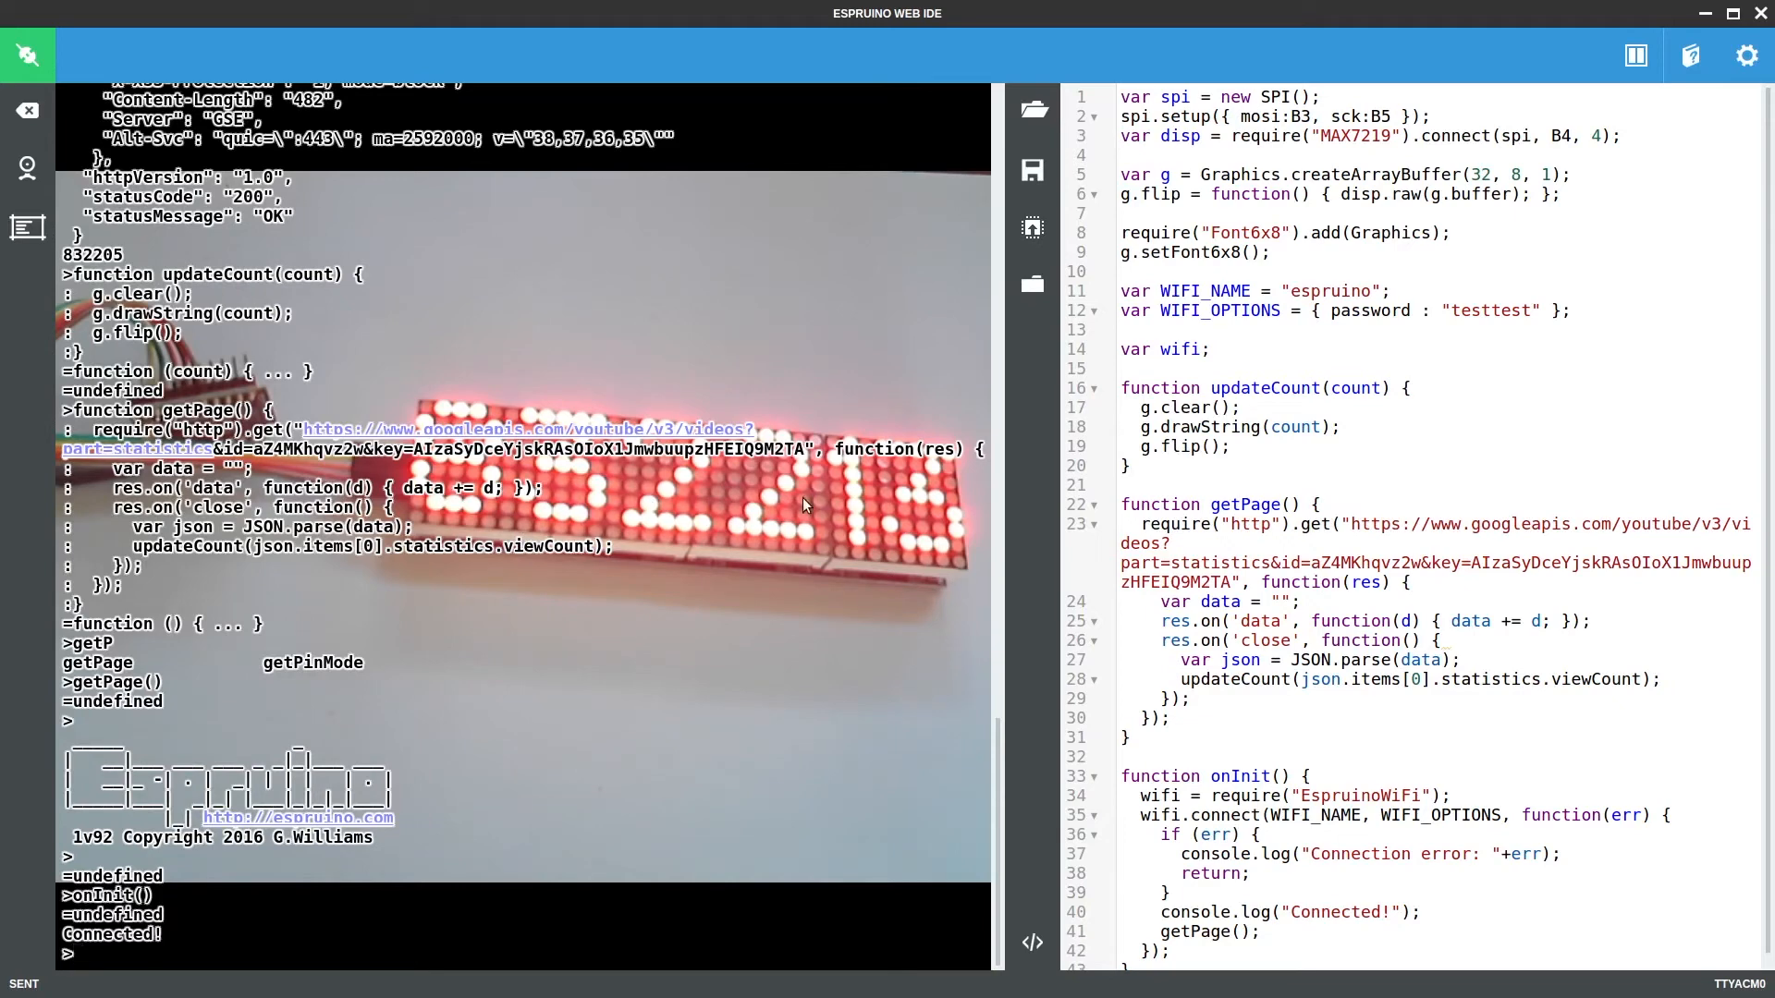
mouse_move(654, 643)
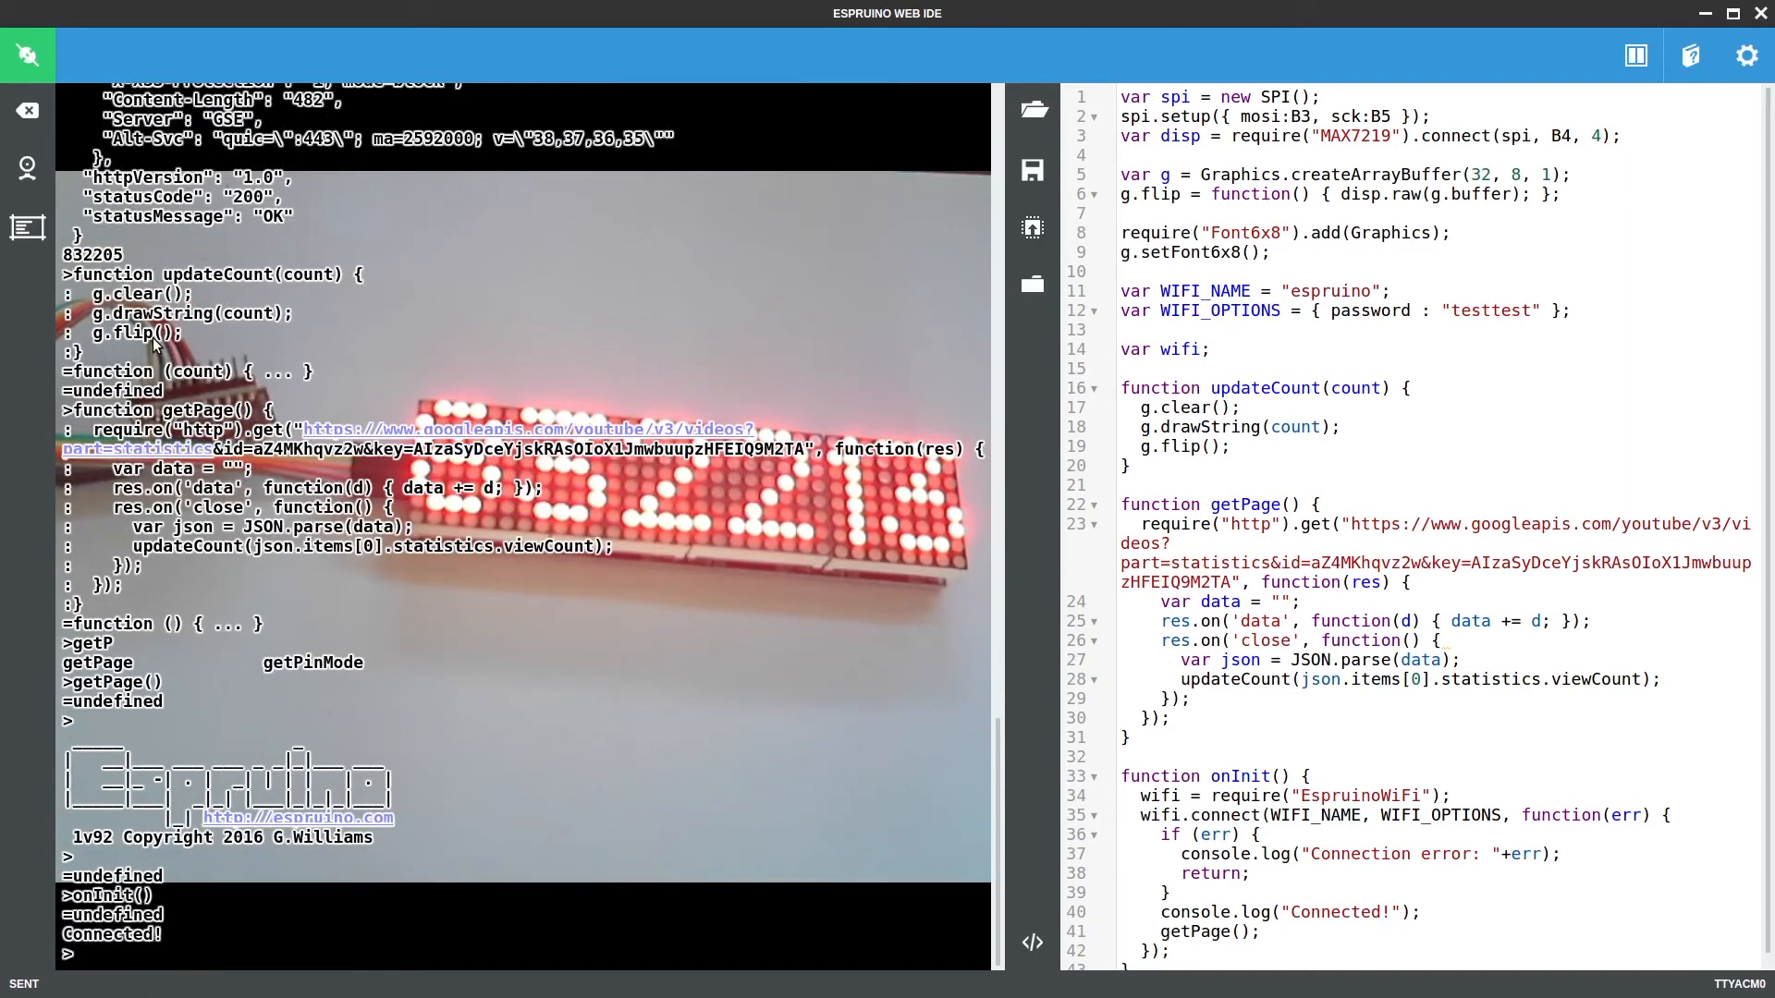
mouse_move(299, 673)
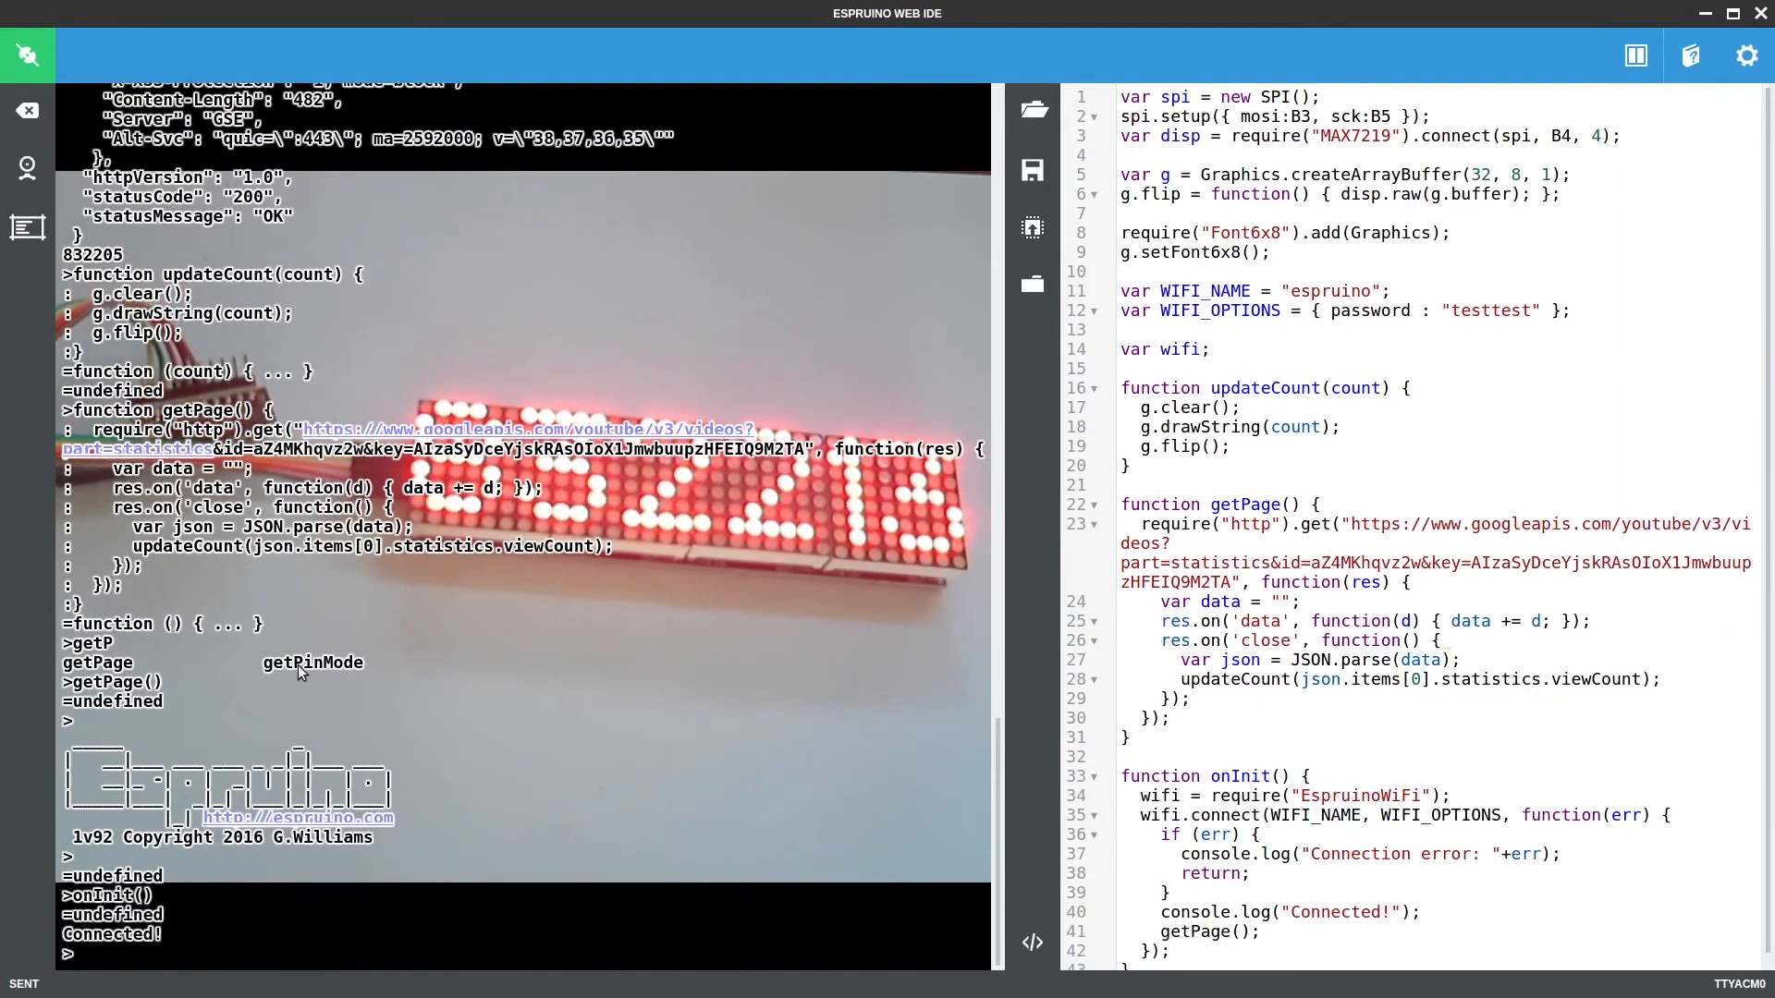
mouse_move(460, 647)
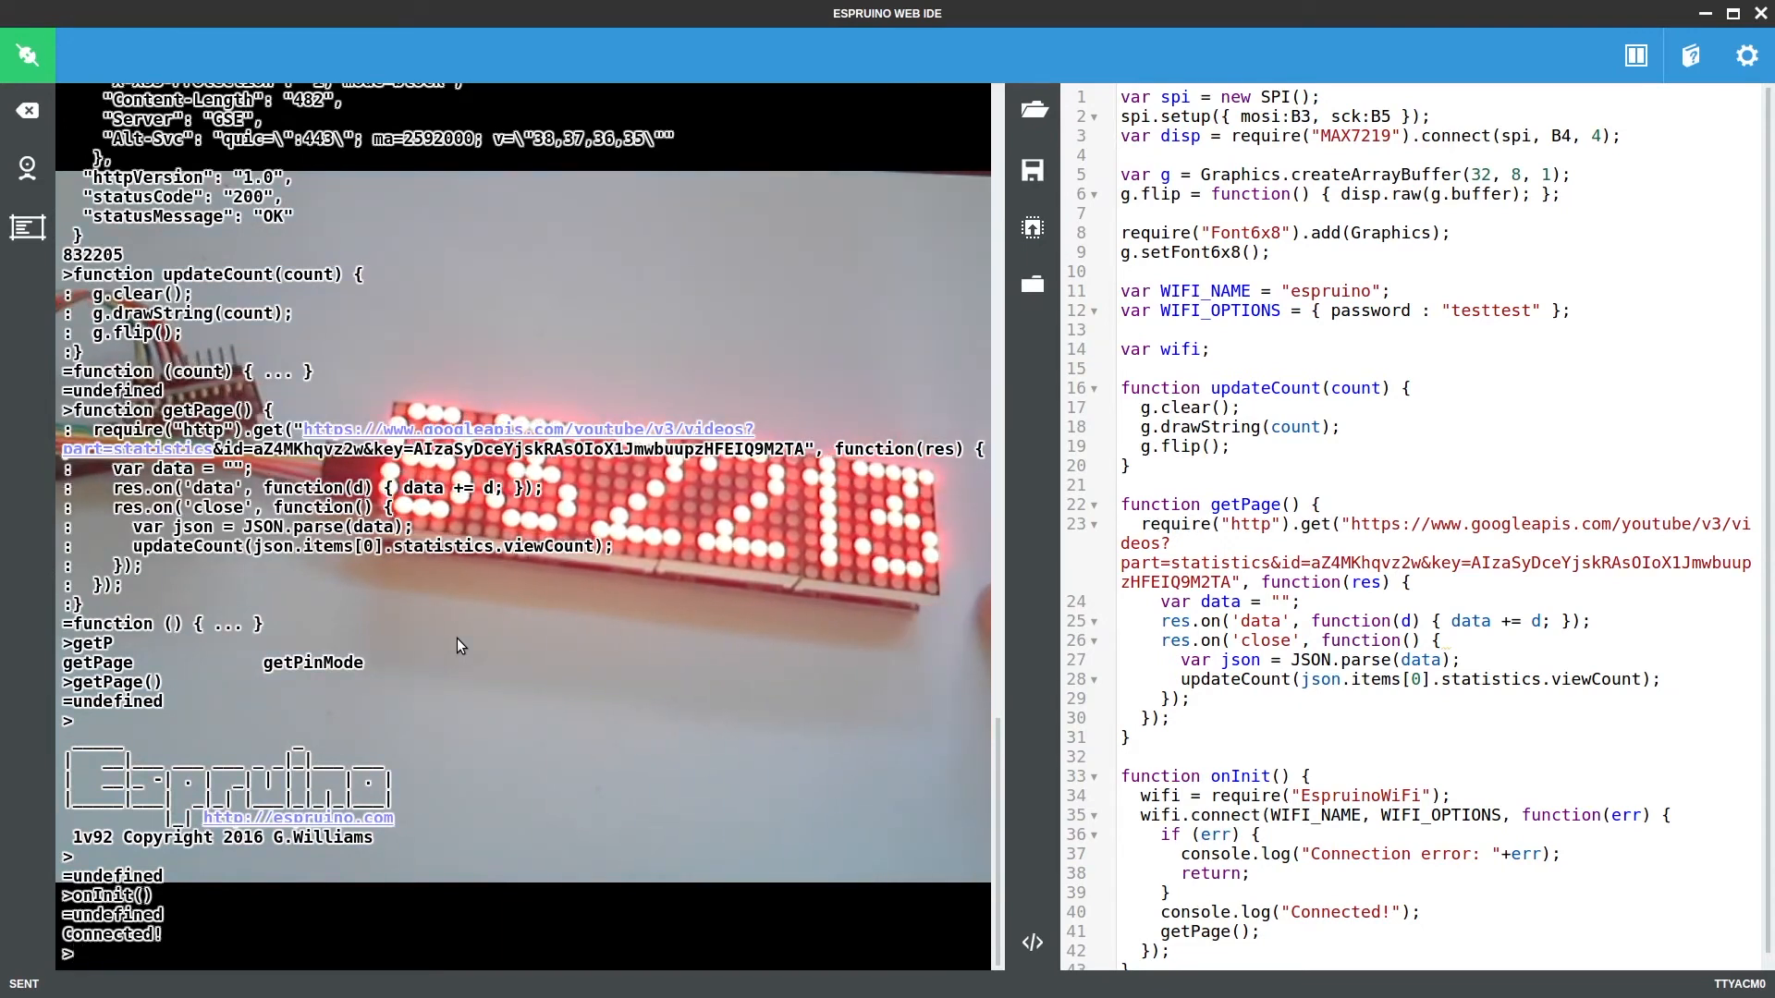
mouse_move(1483, 190)
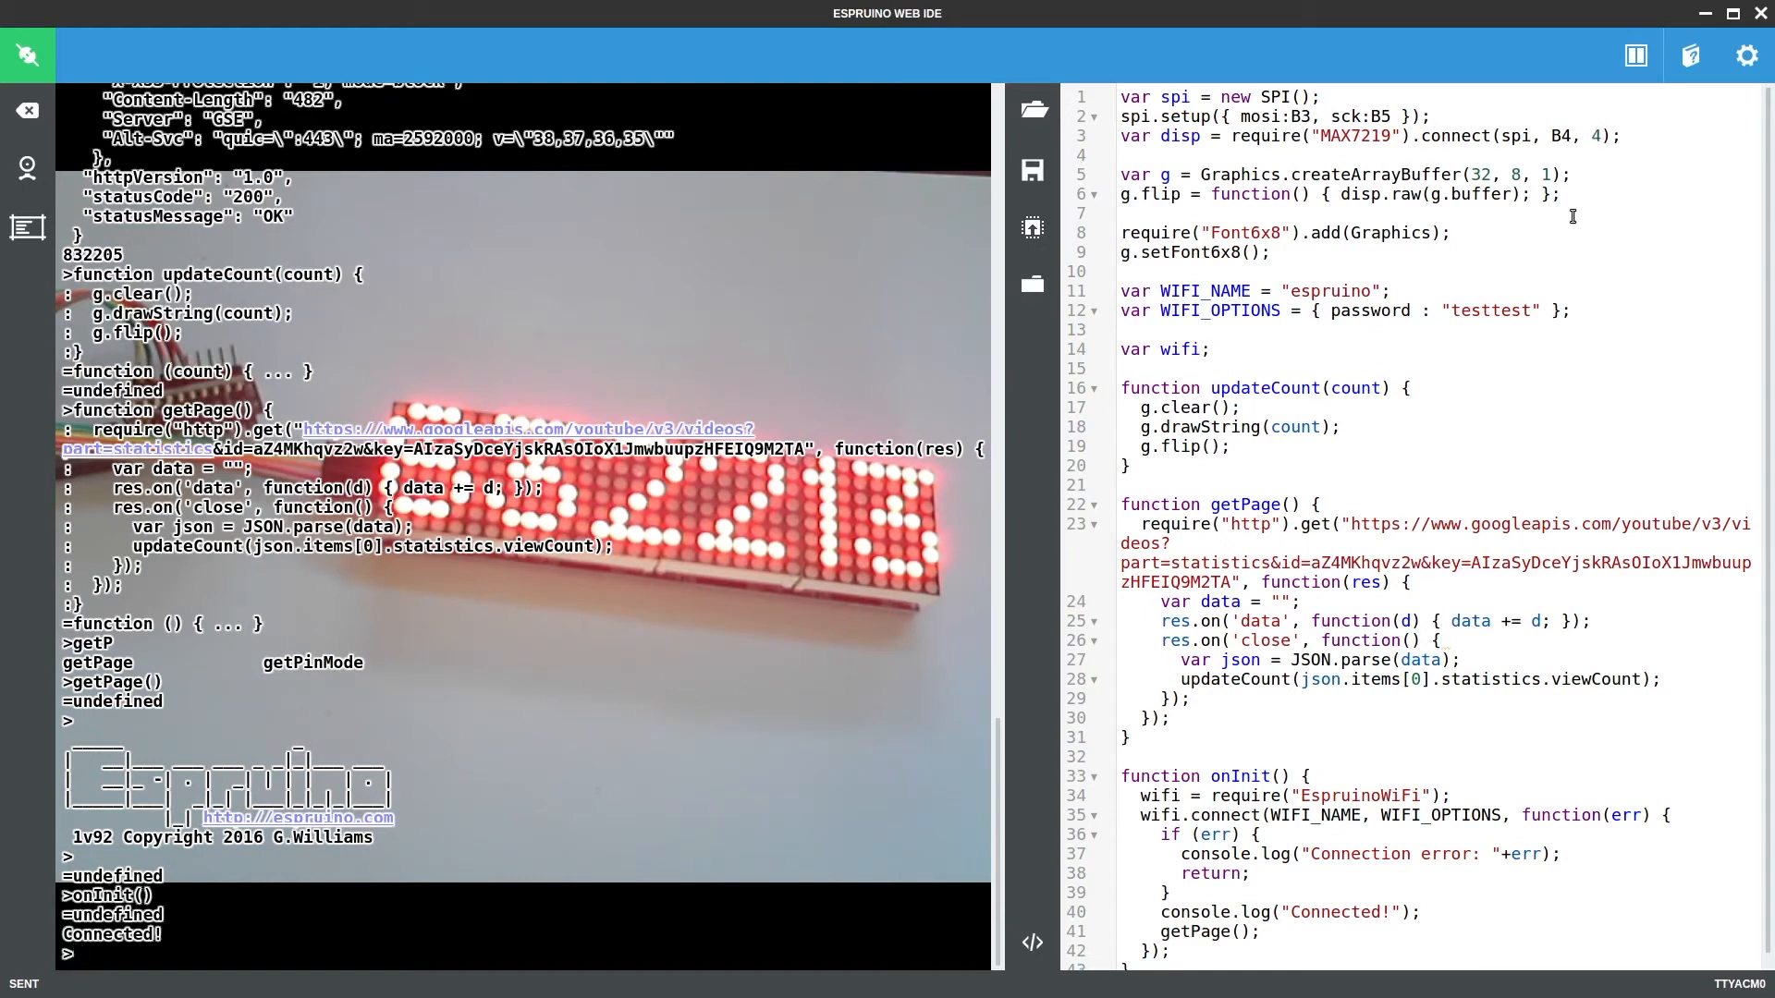
mouse_move(629, 579)
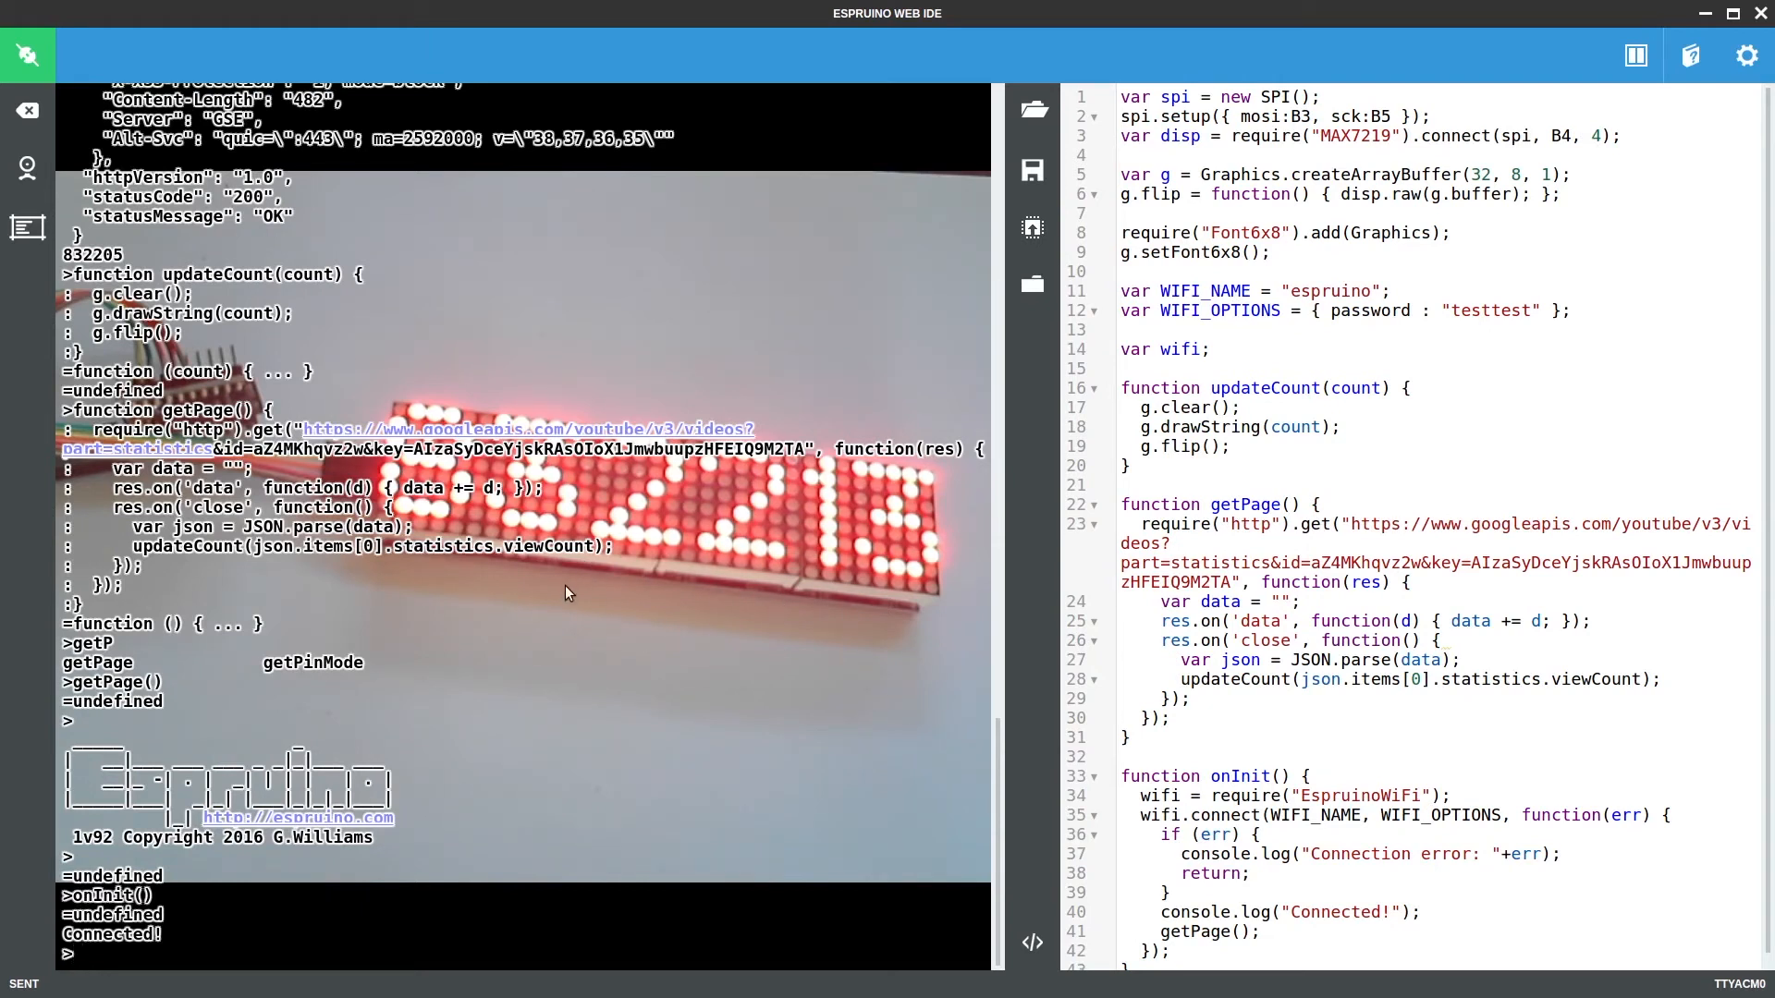
mouse_move(336, 817)
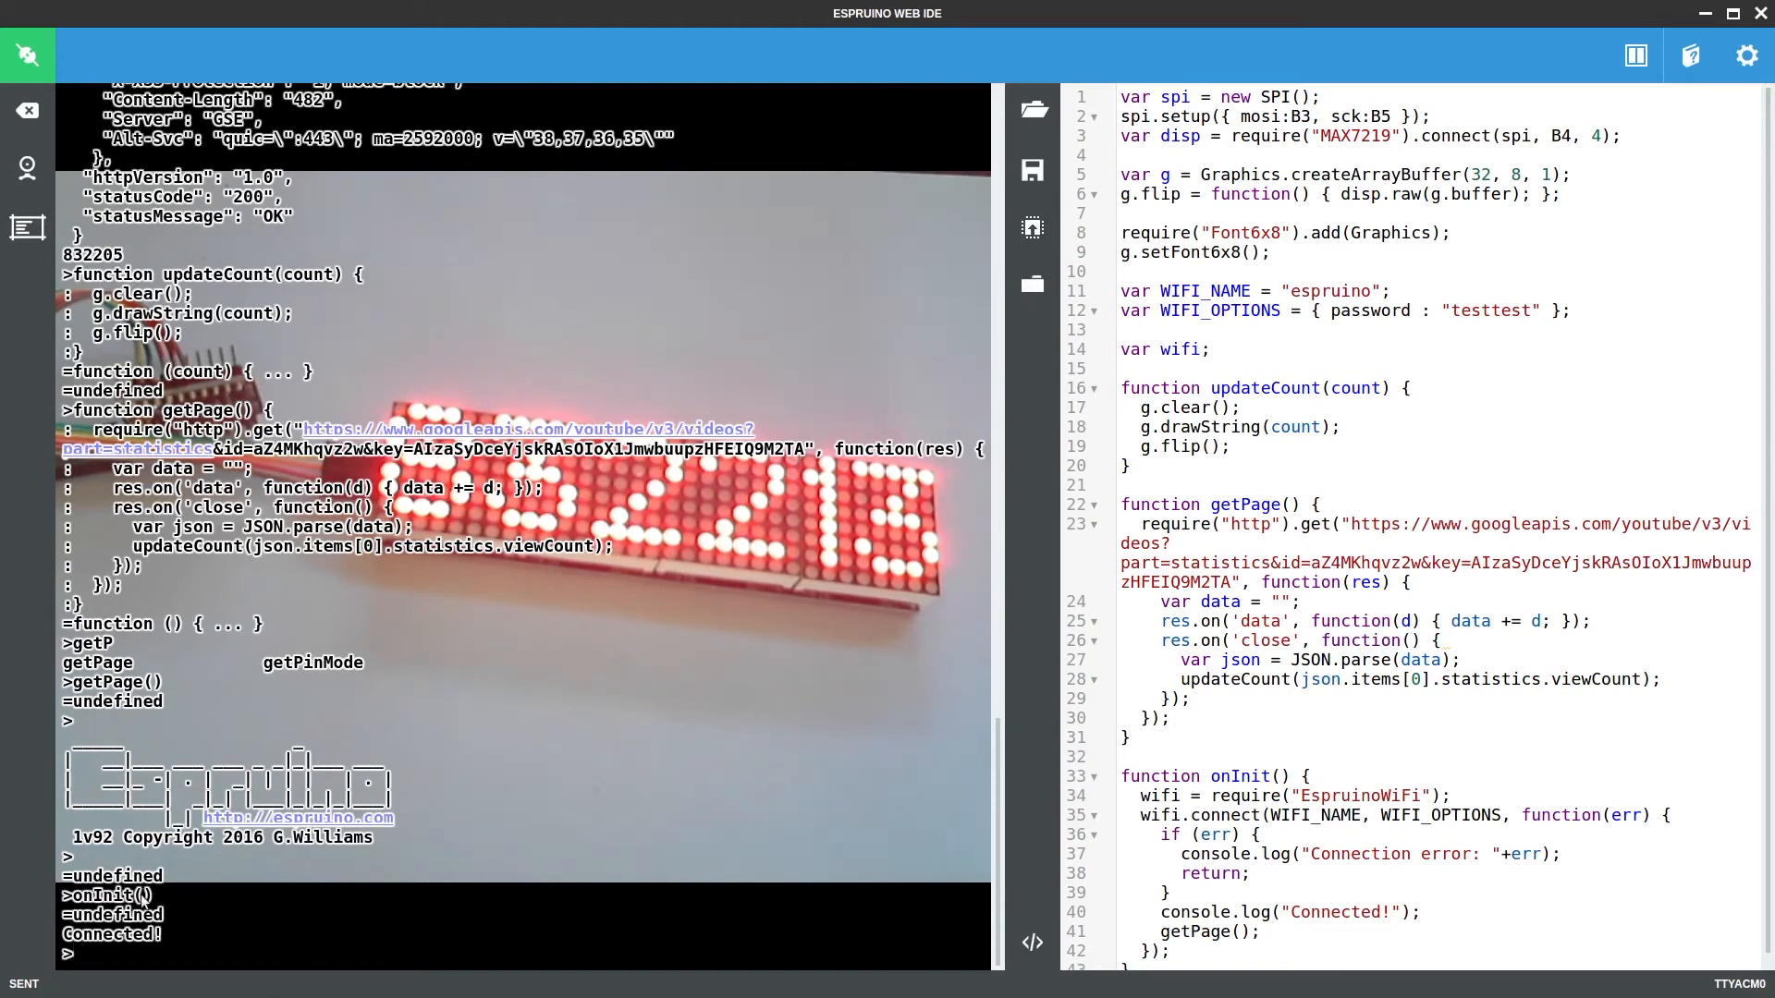
mouse_move(444, 822)
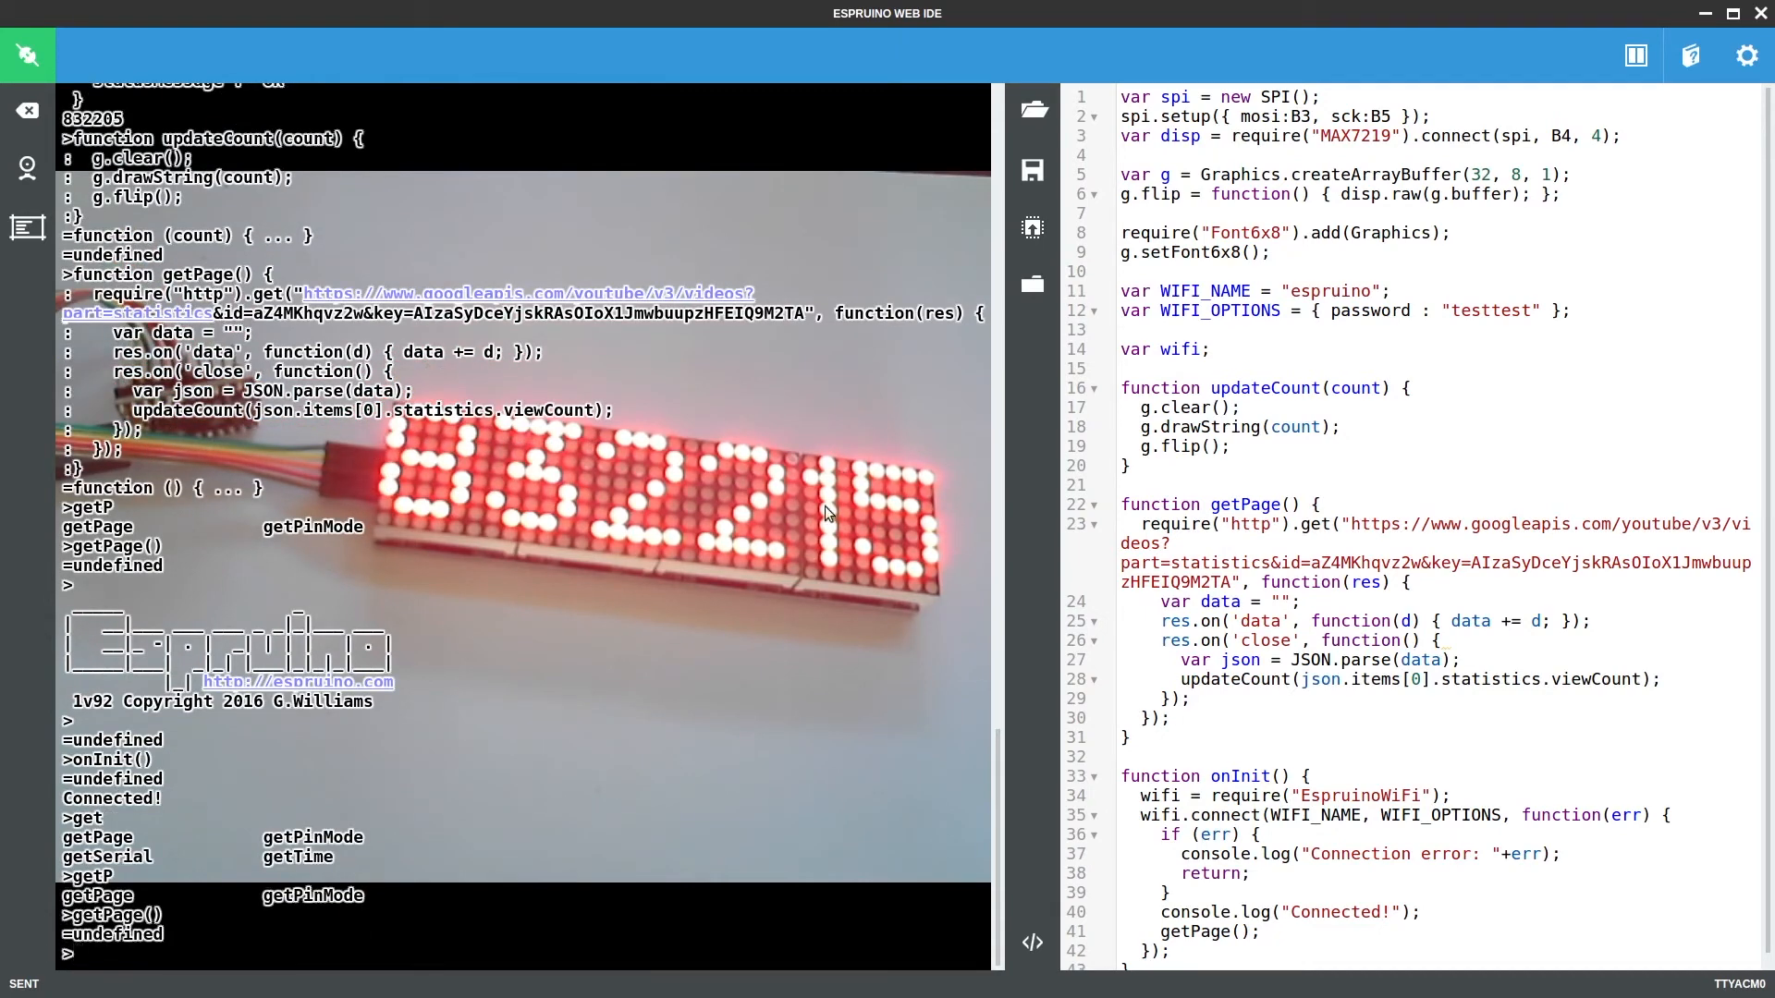
mouse_move(762, 632)
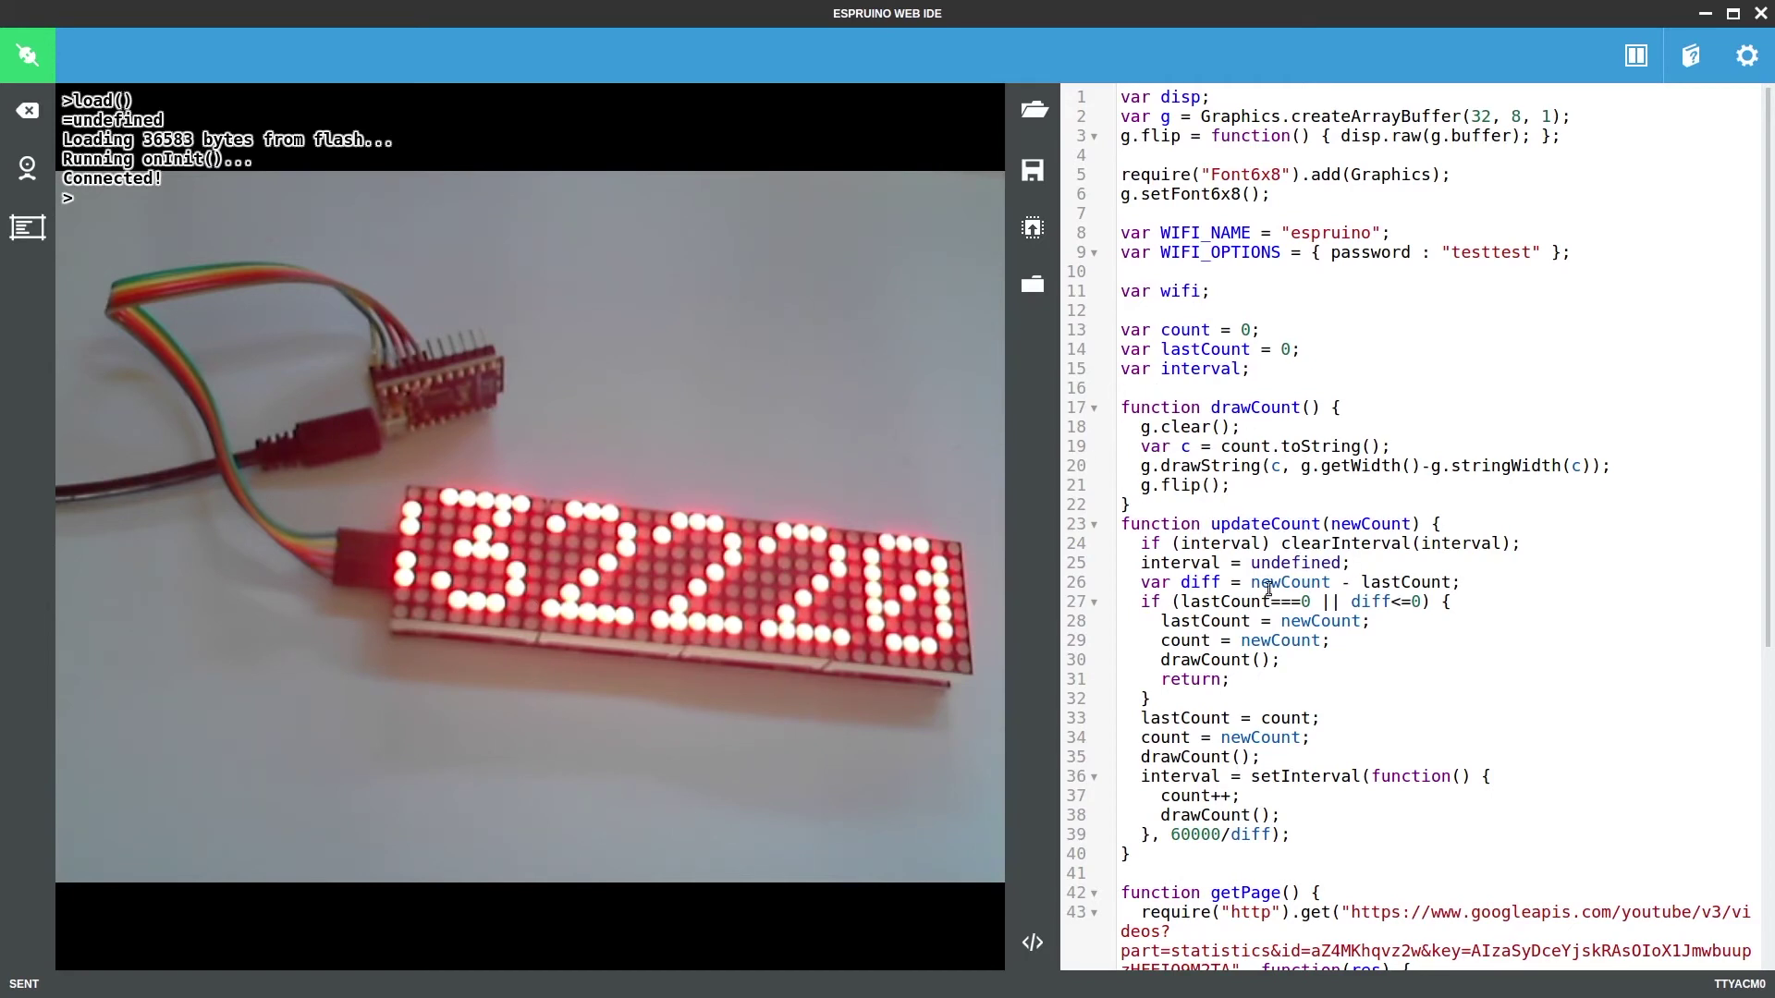
mouse_move(869, 625)
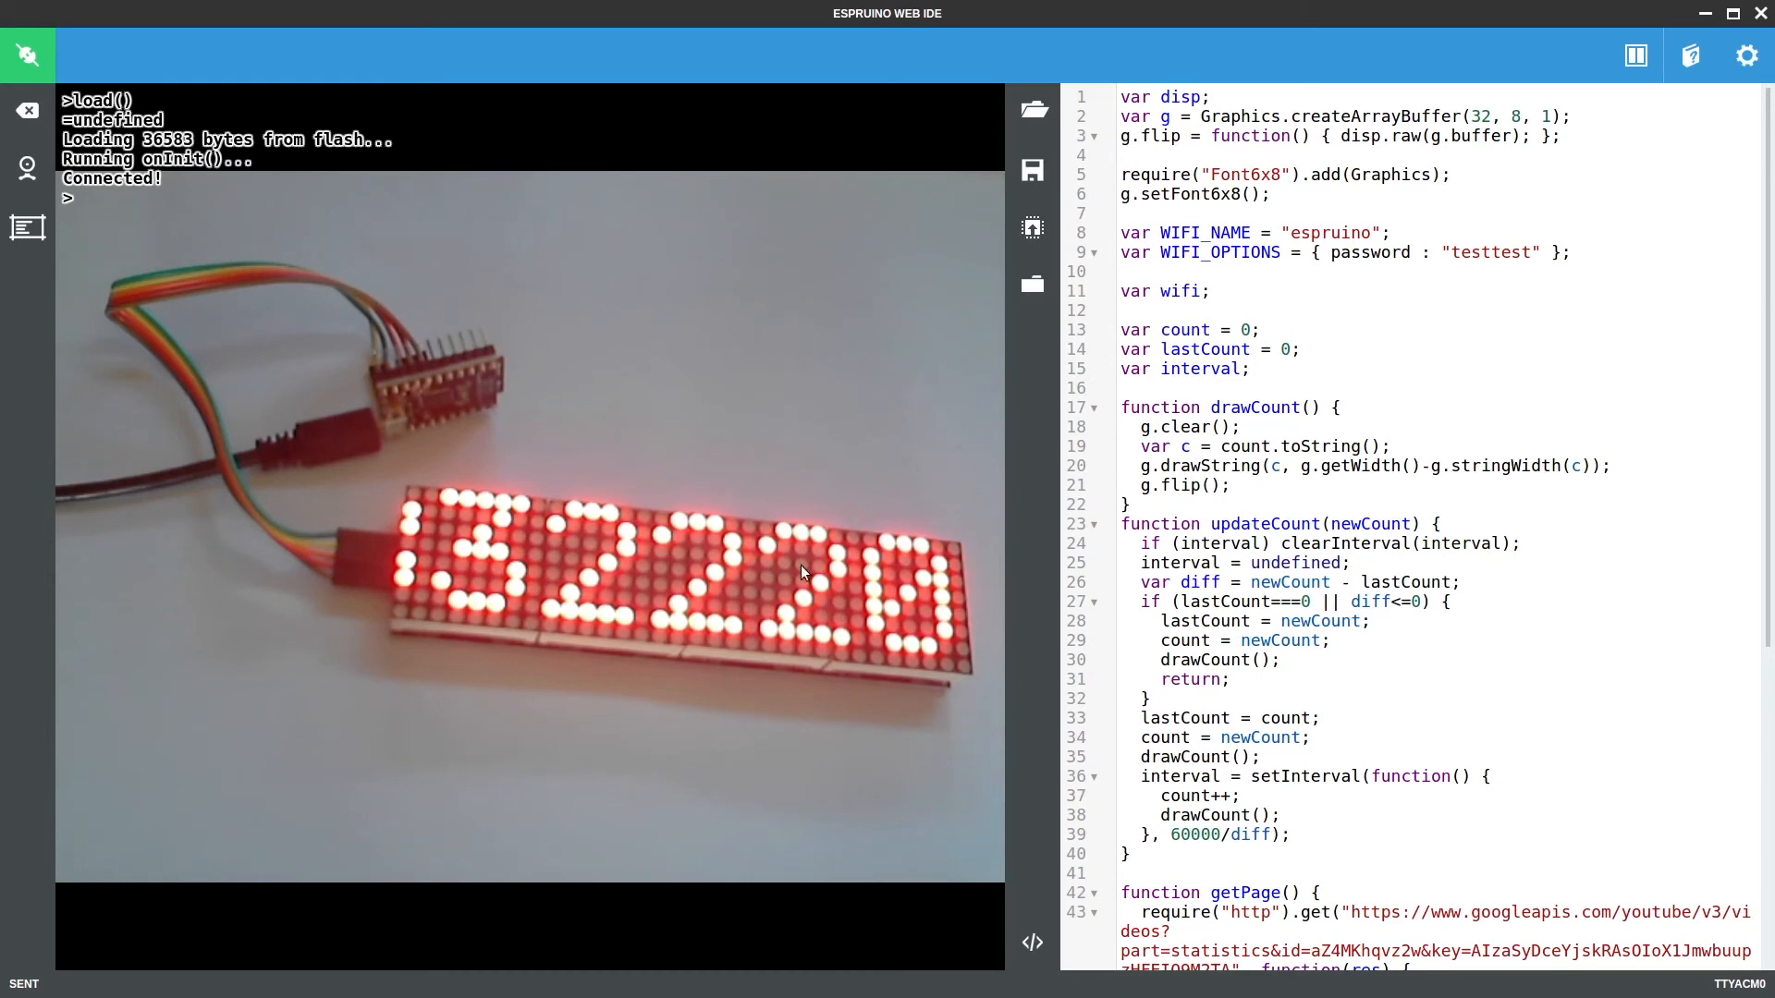
mouse_move(778, 657)
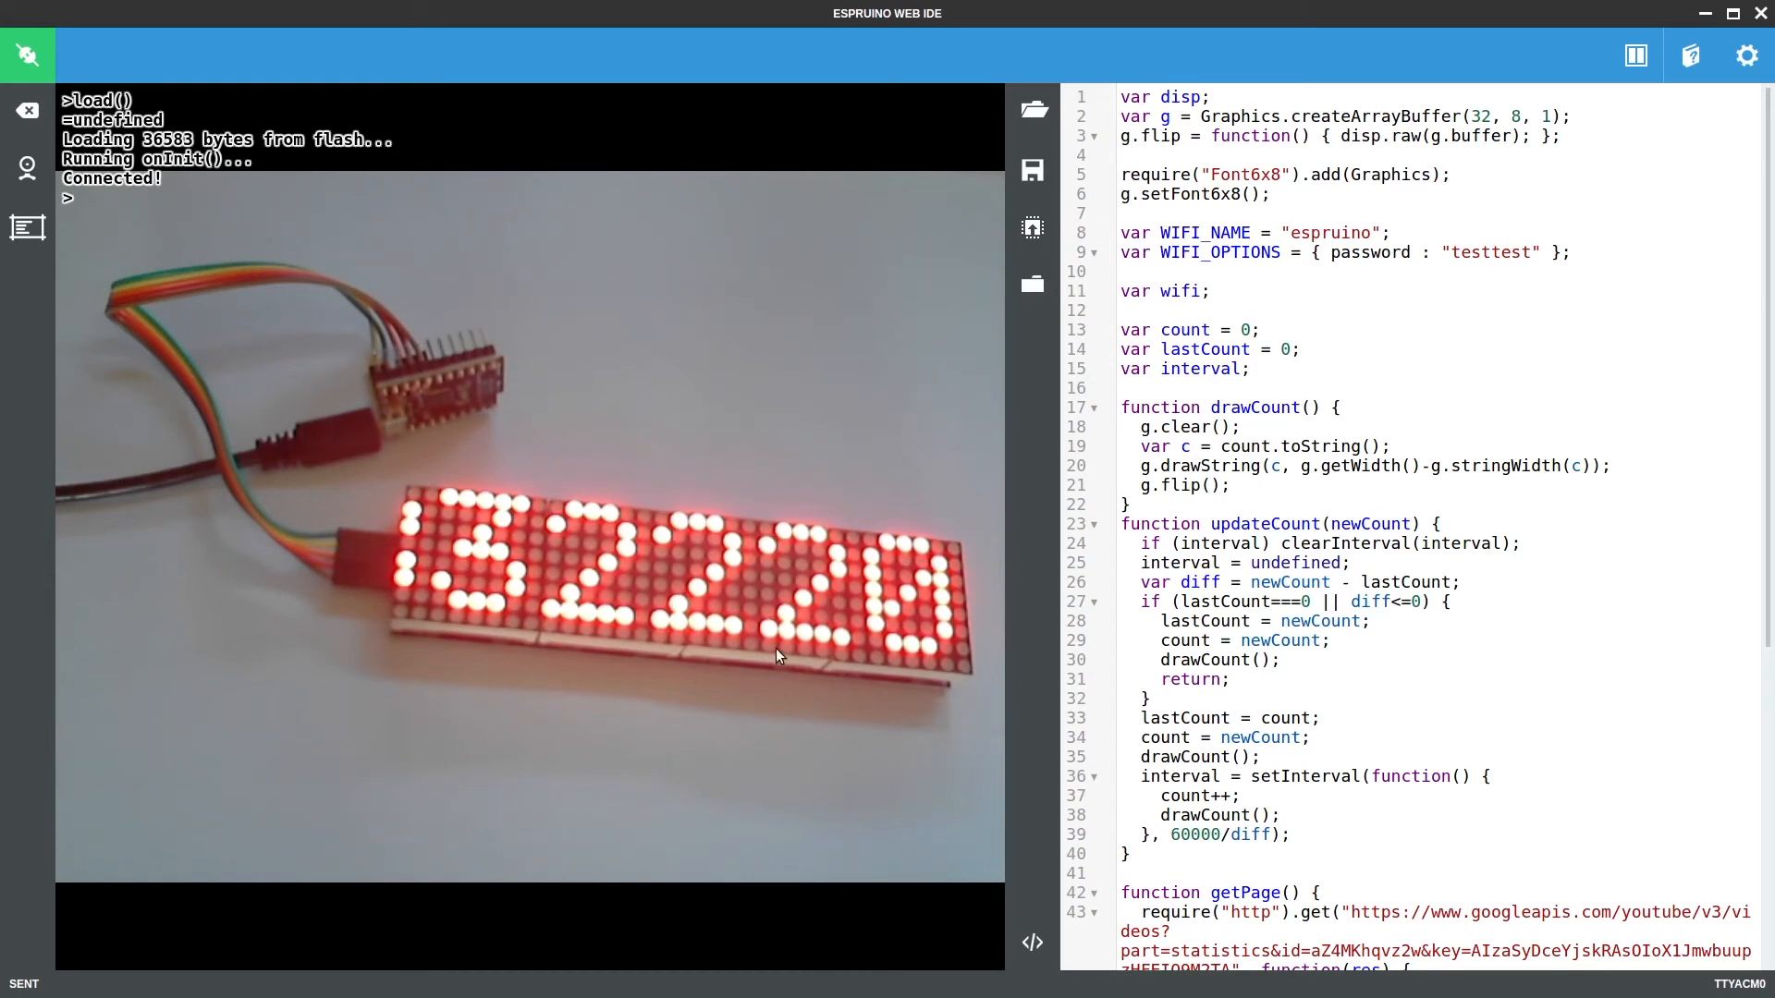
mouse_move(725, 647)
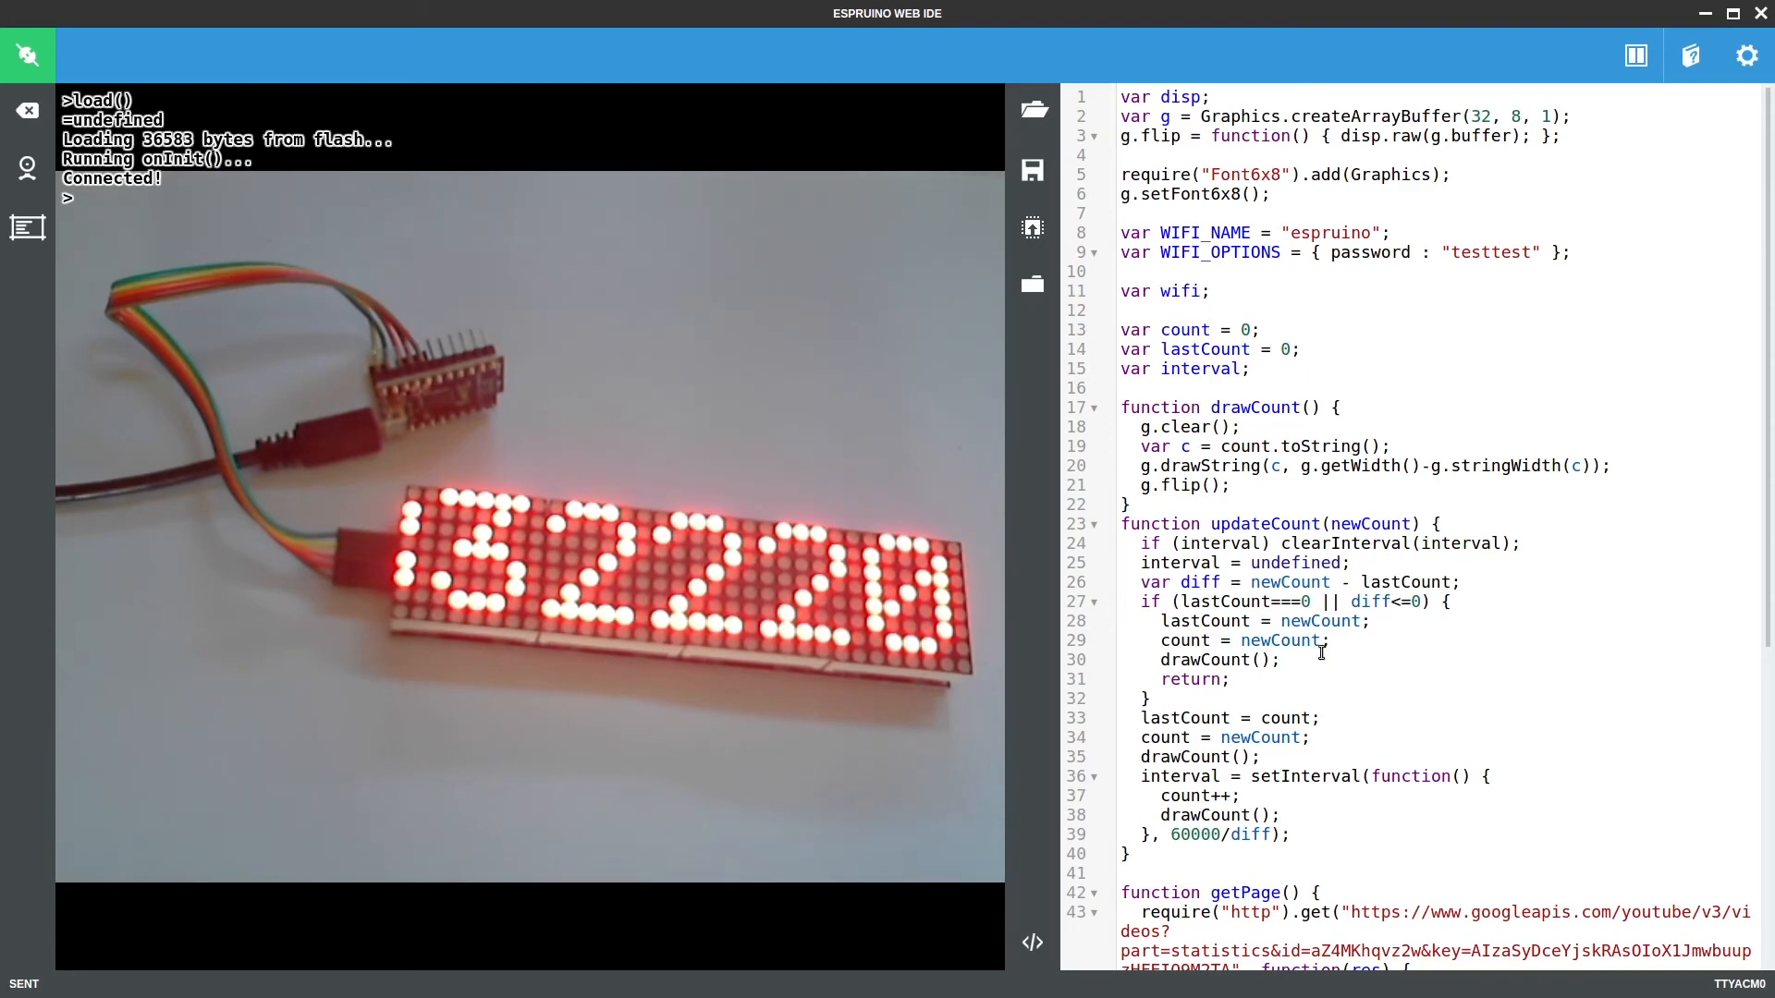
Scroll through the reloaded code and select the updateCount function name
scroll("down", 3)
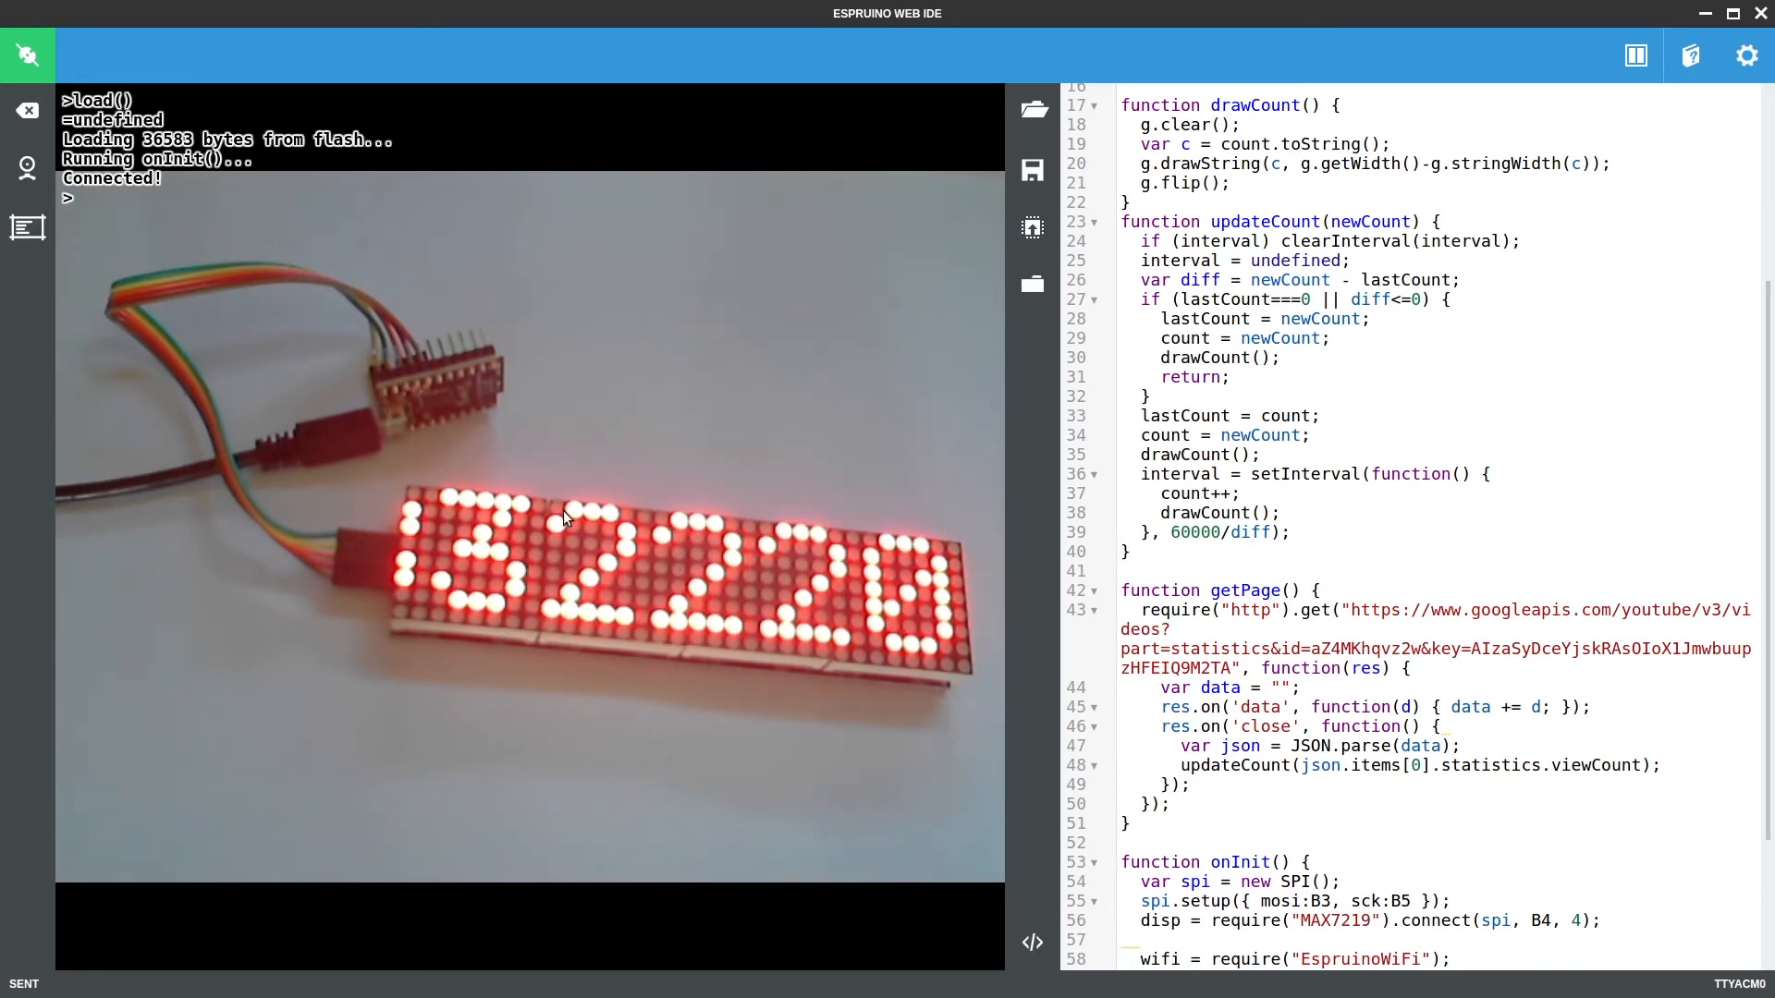
scroll("down", 3)
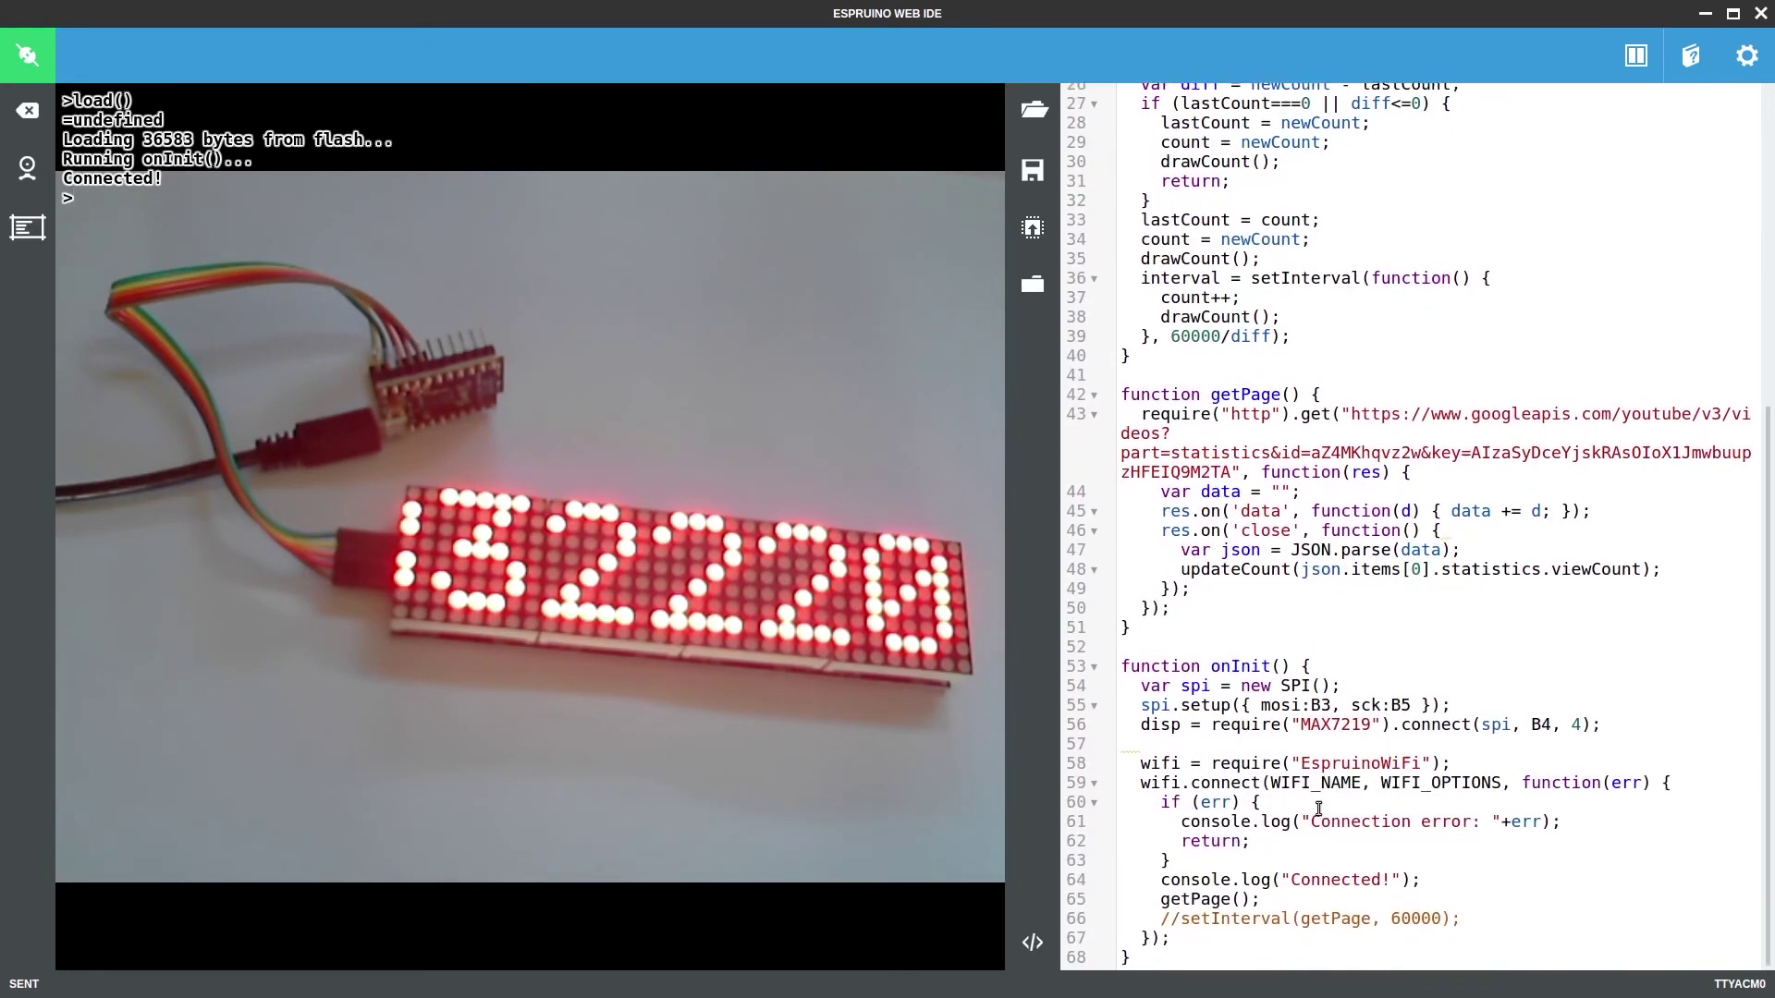
double_click(1316, 919)
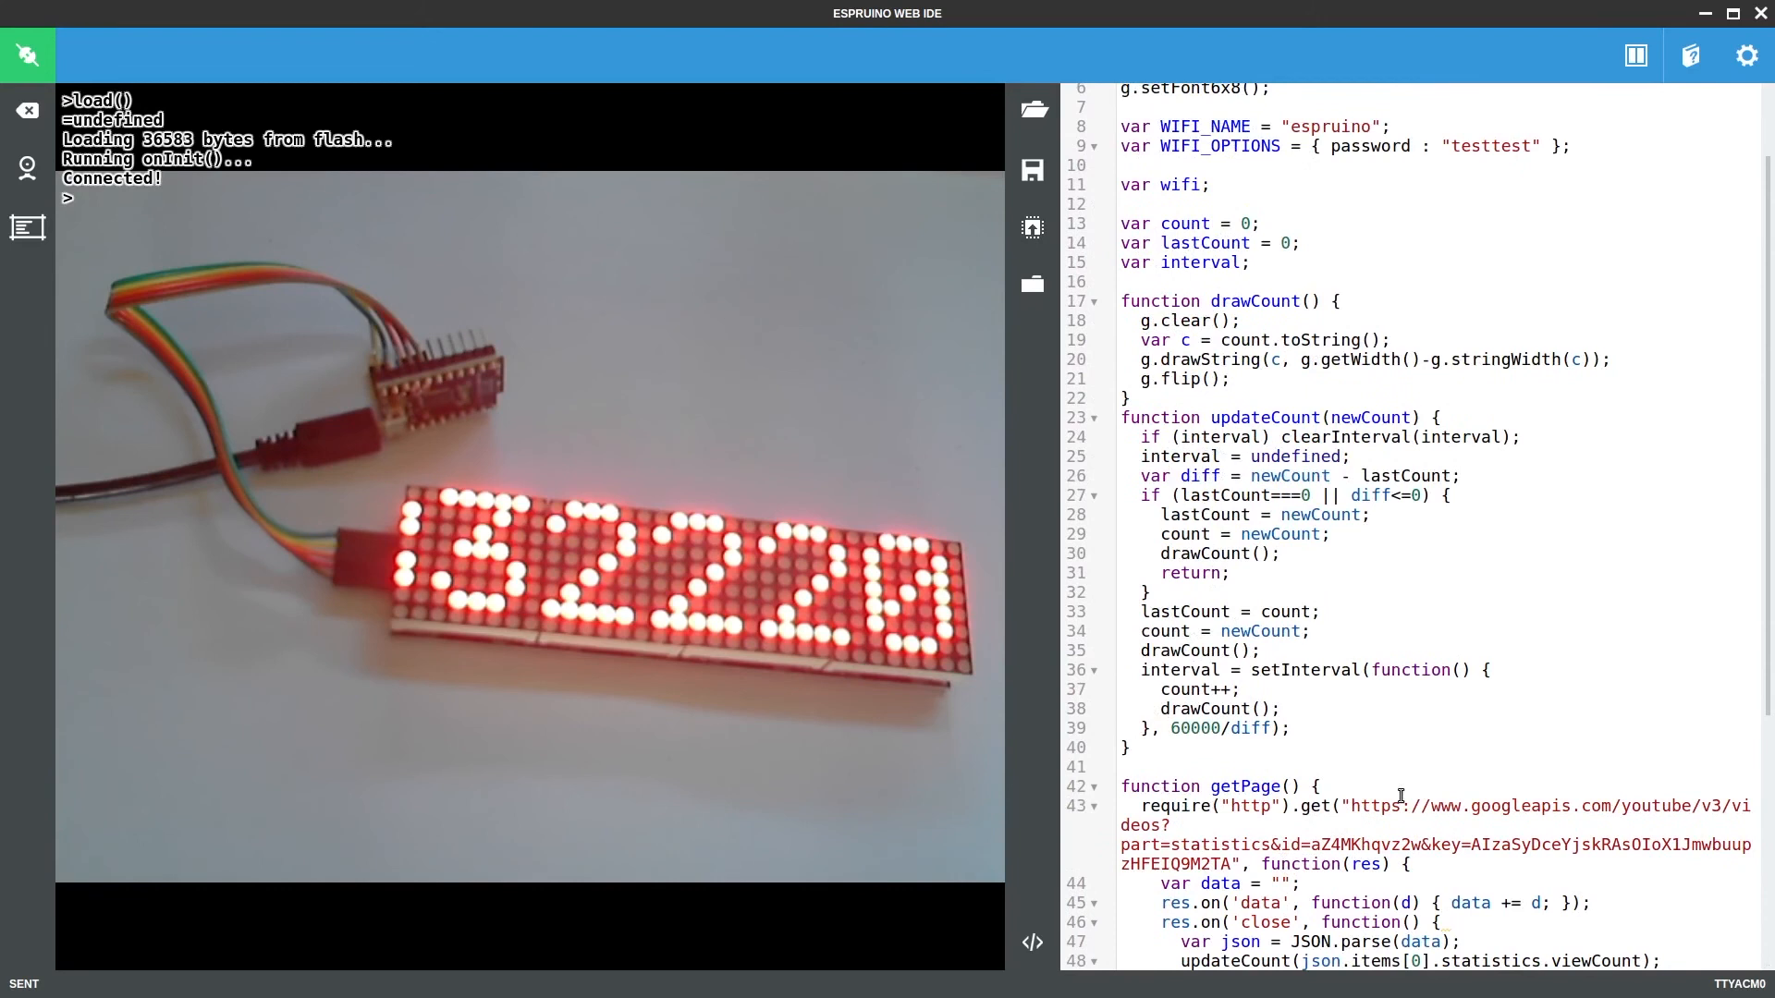
double_click(1264, 418)
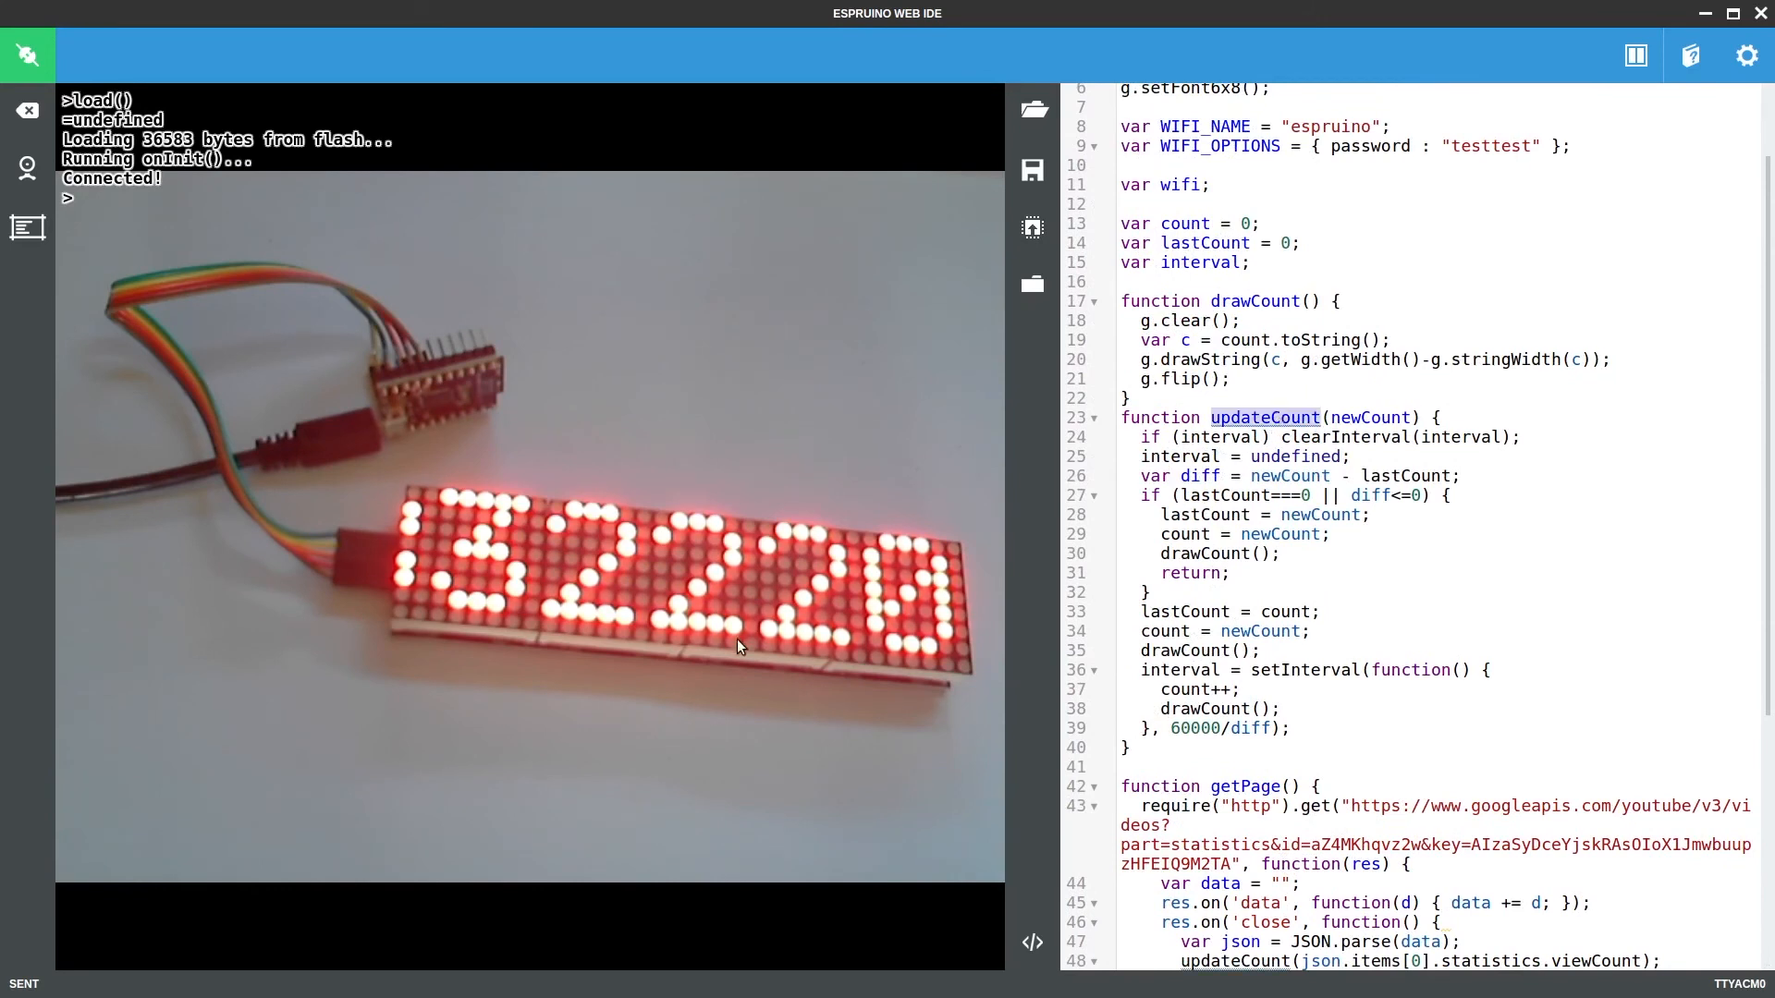
Check count shows 832220, then run updateCount with a higher value so the matrix counts up
type("updateCount")
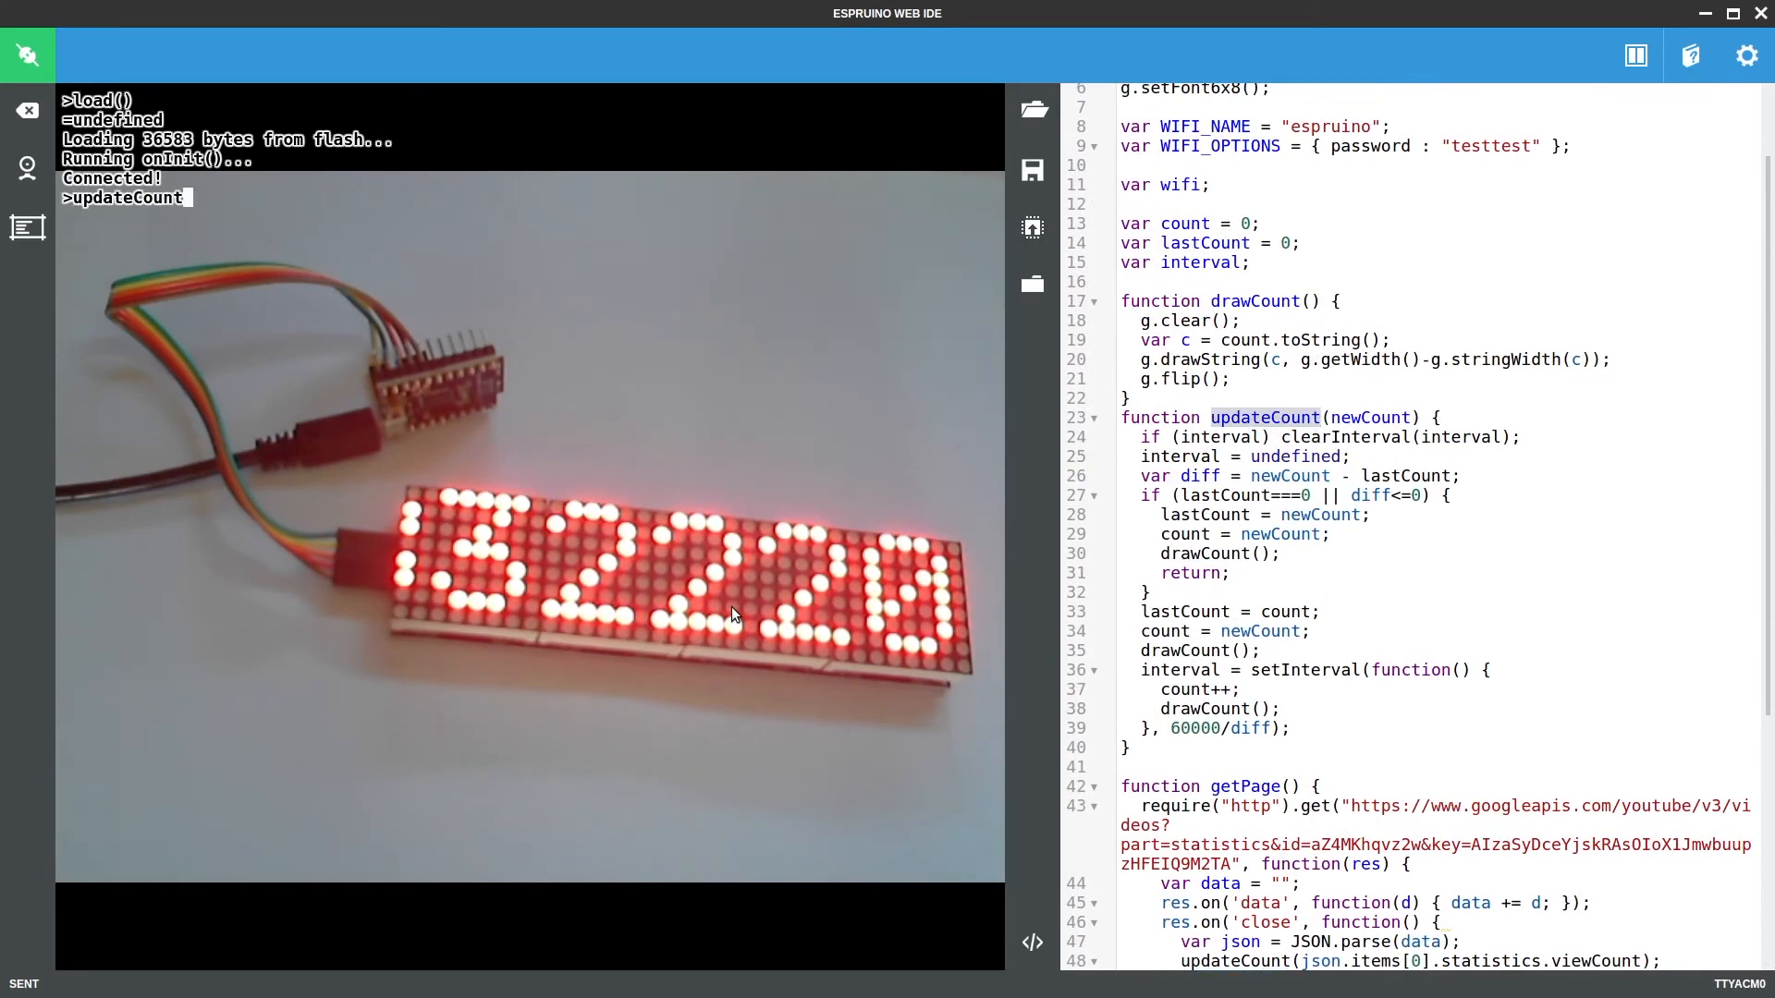
key("Enter")
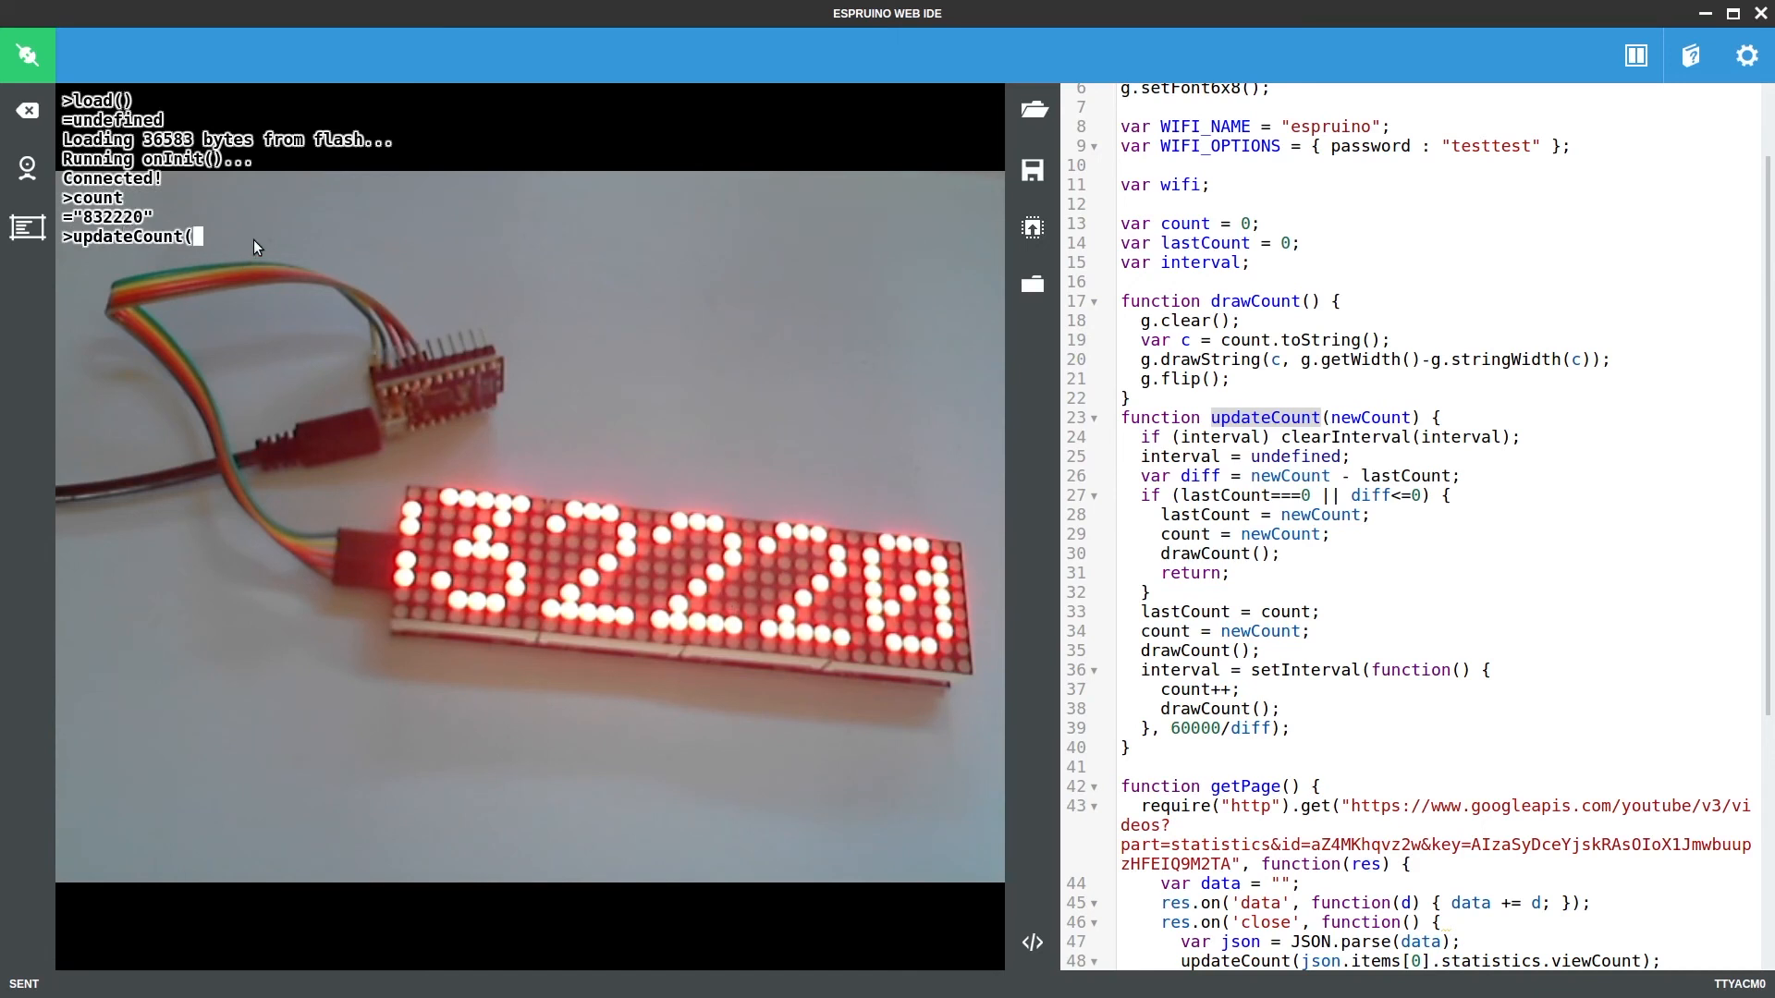
type("832220")
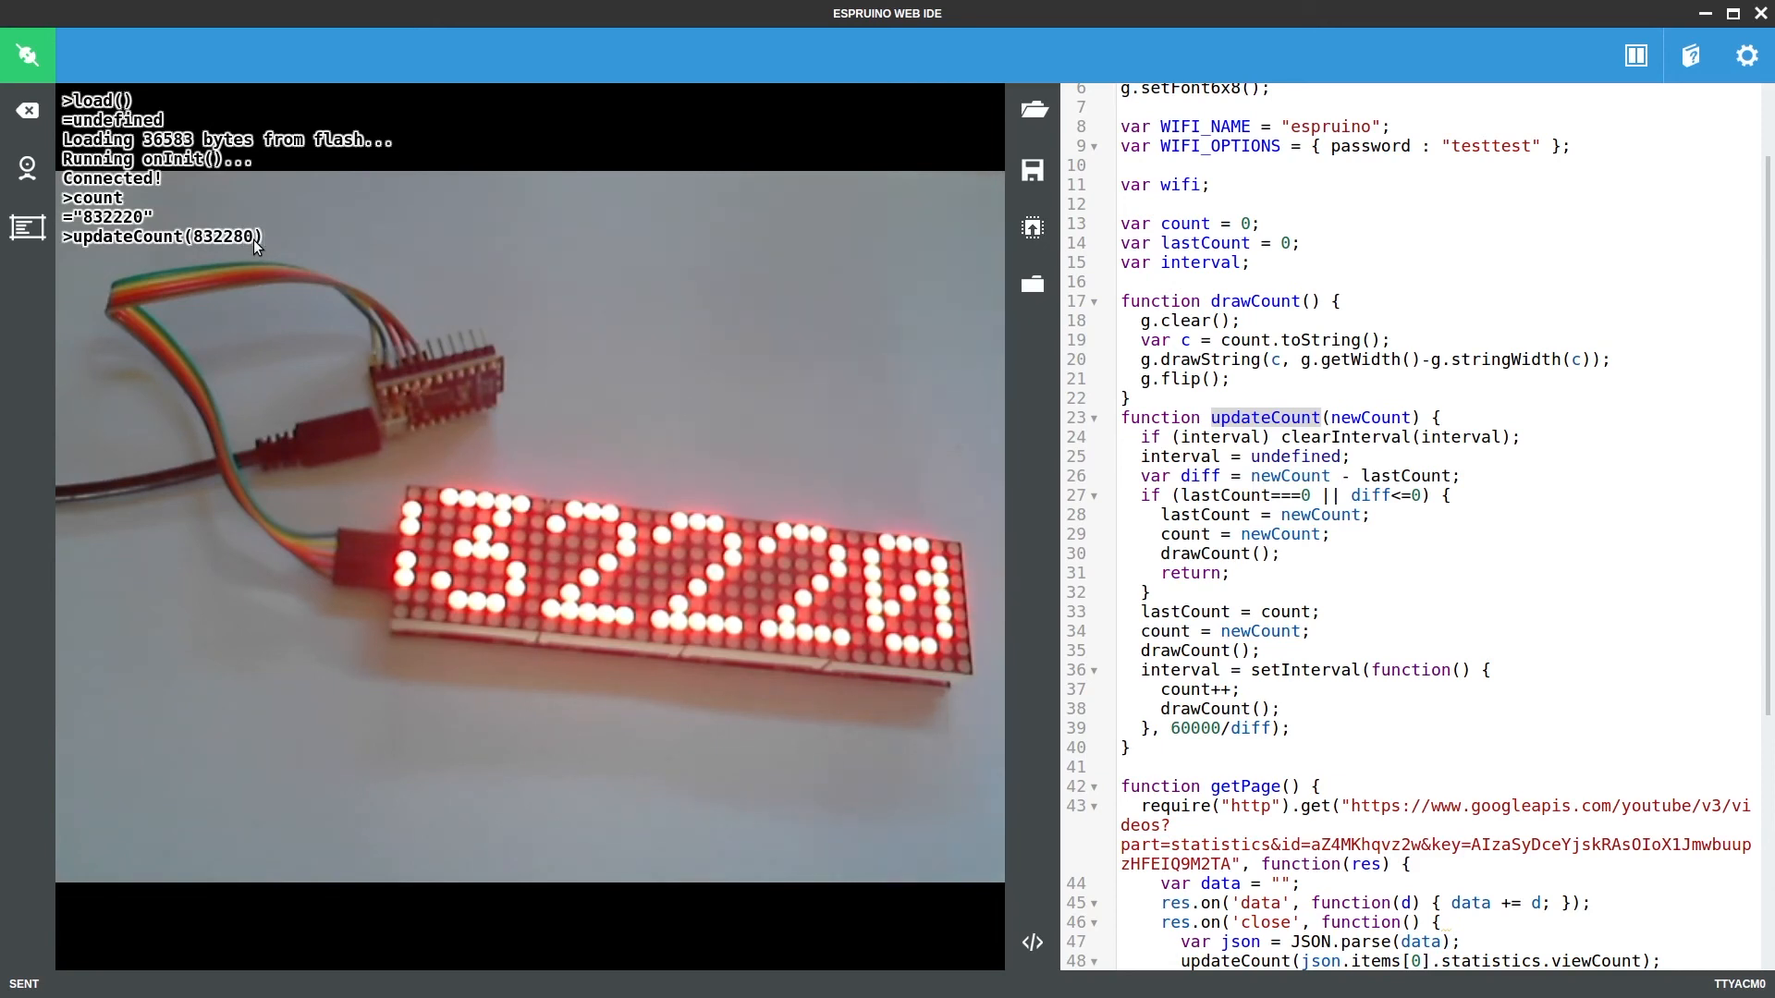
key("Enter")
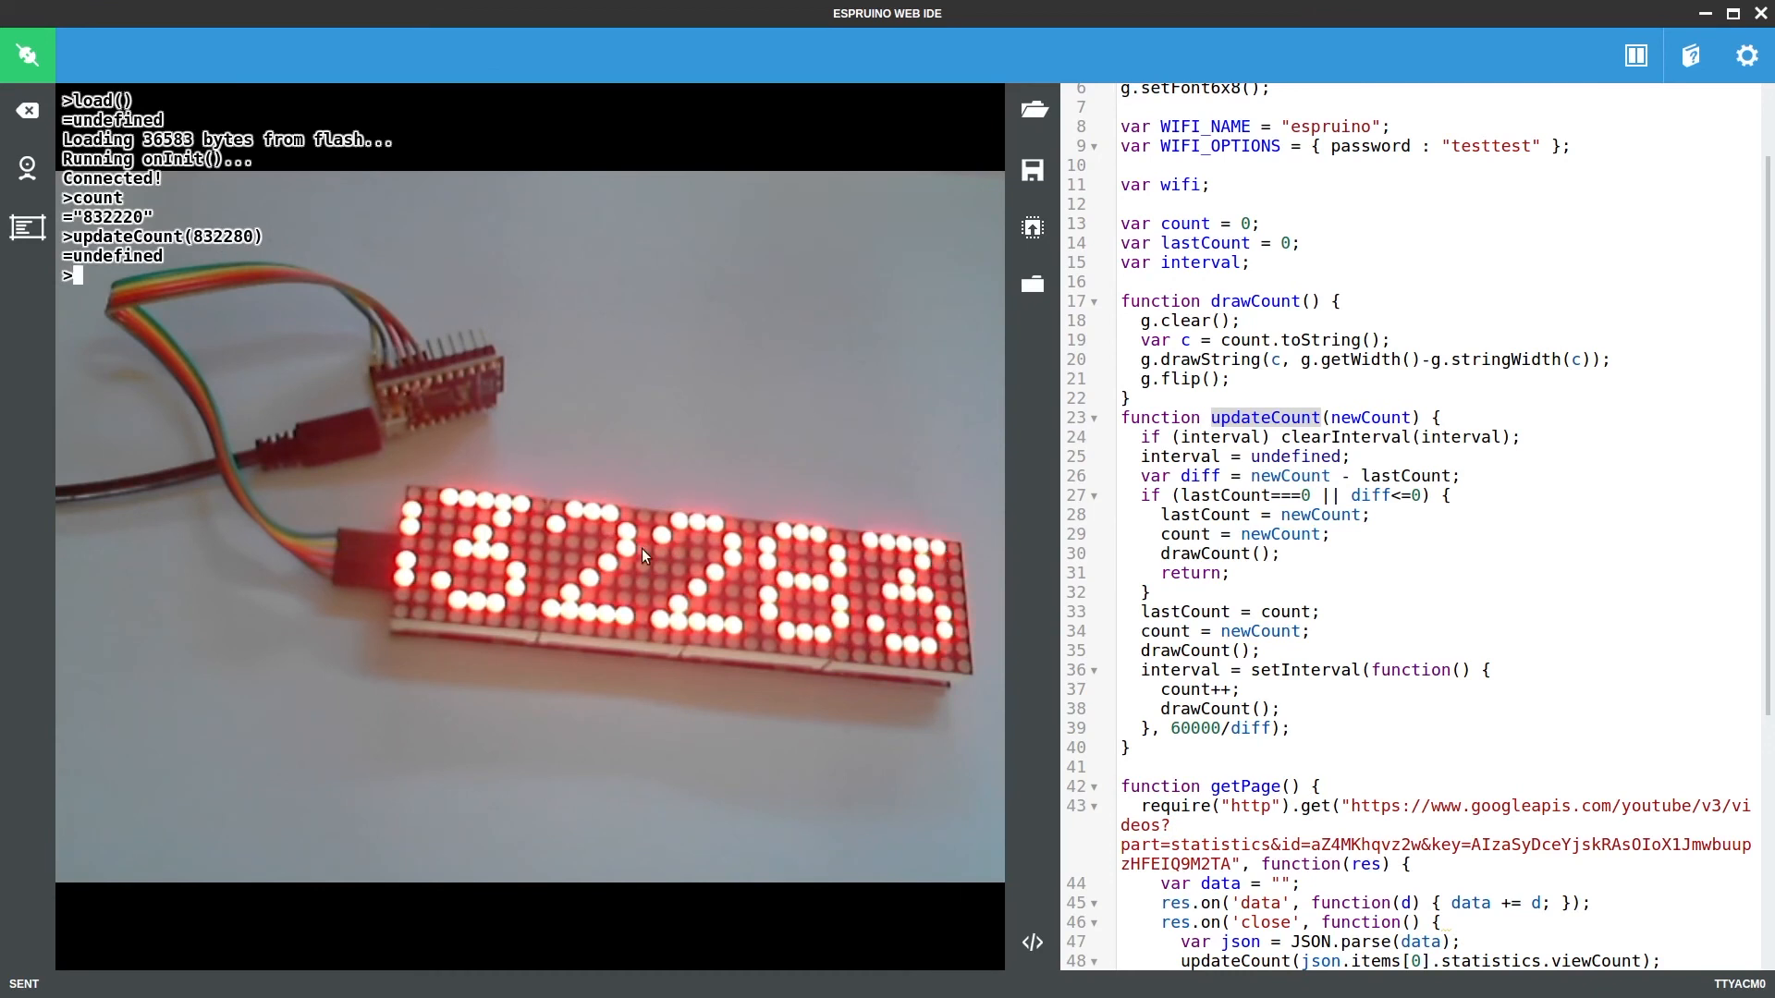
mouse_move(906, 588)
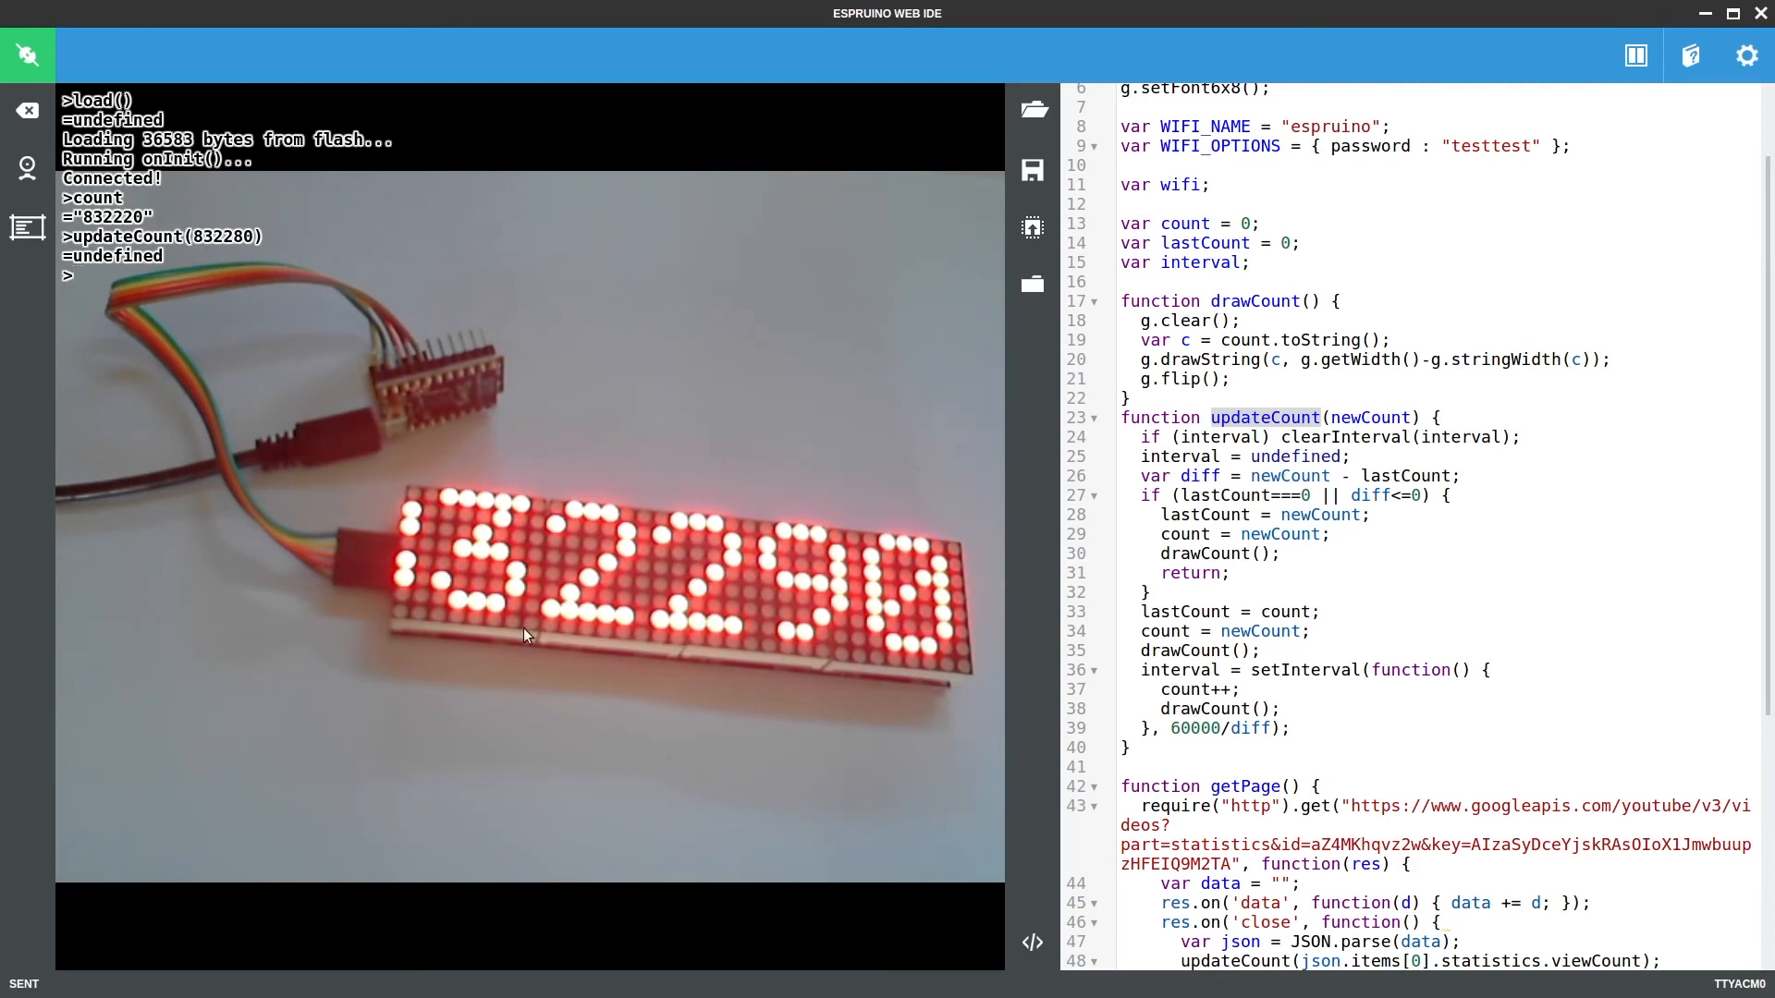
mouse_move(655, 451)
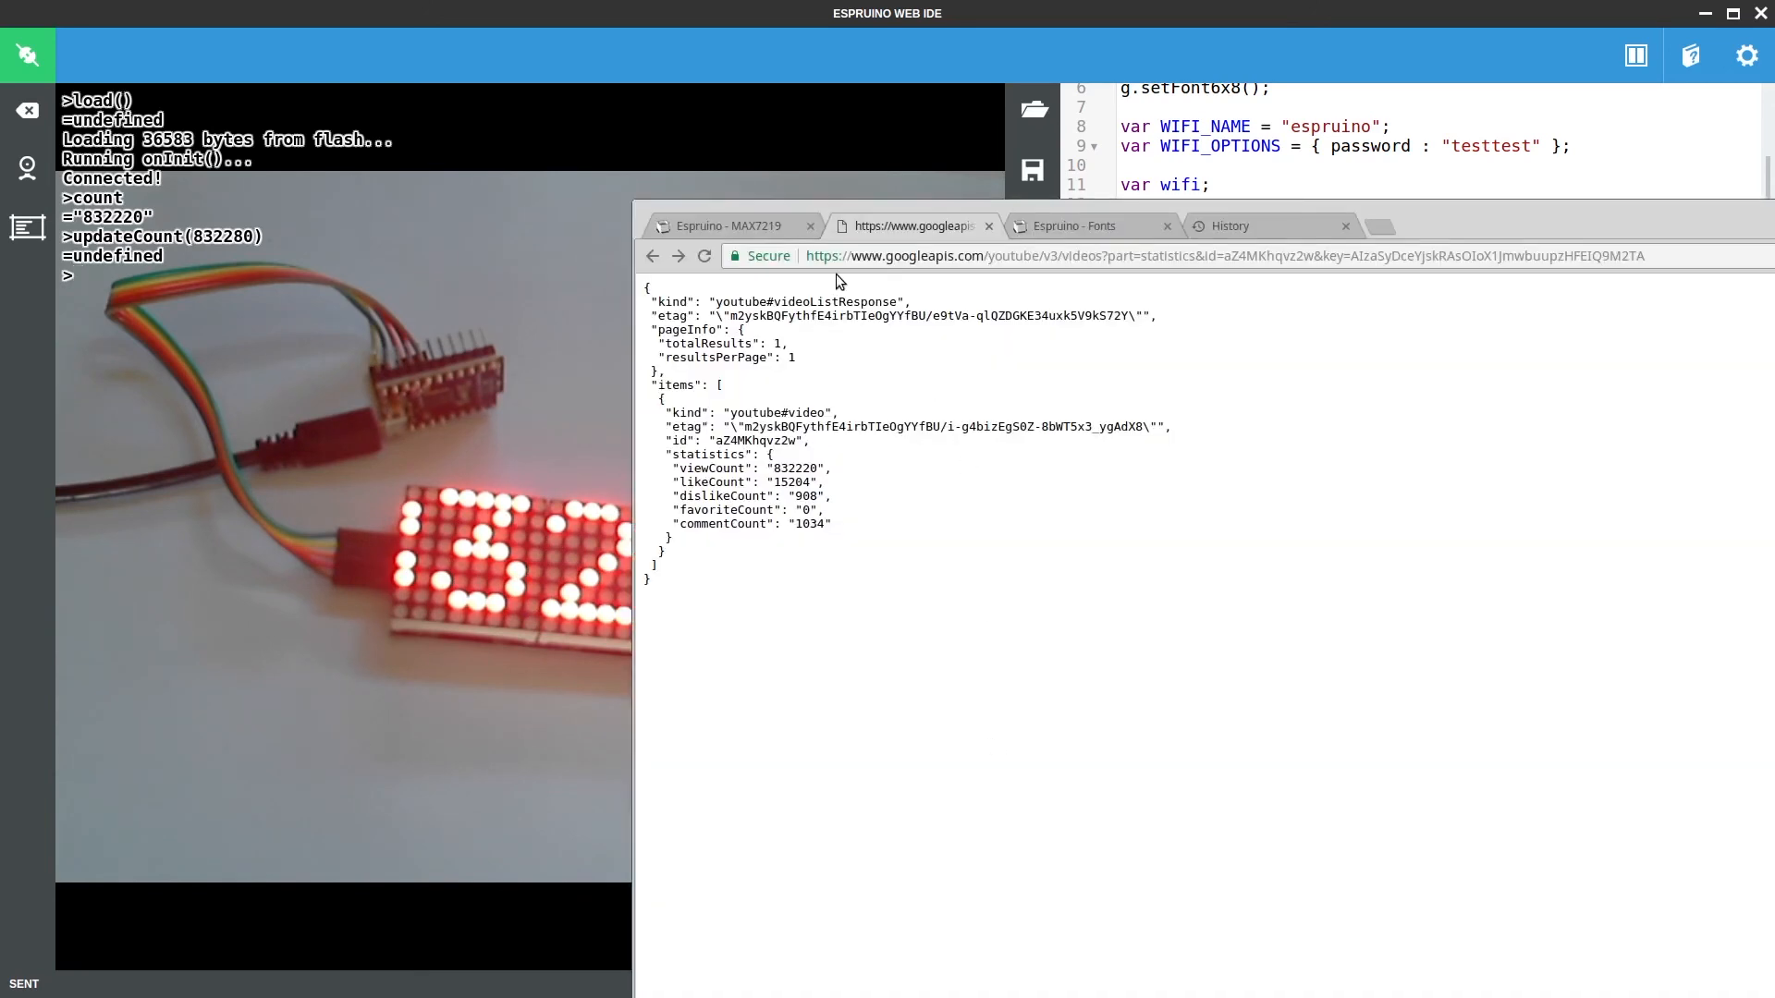
Switch Chrome to the Espruino MAX7219 display driver documentation tab
left_click(729, 226)
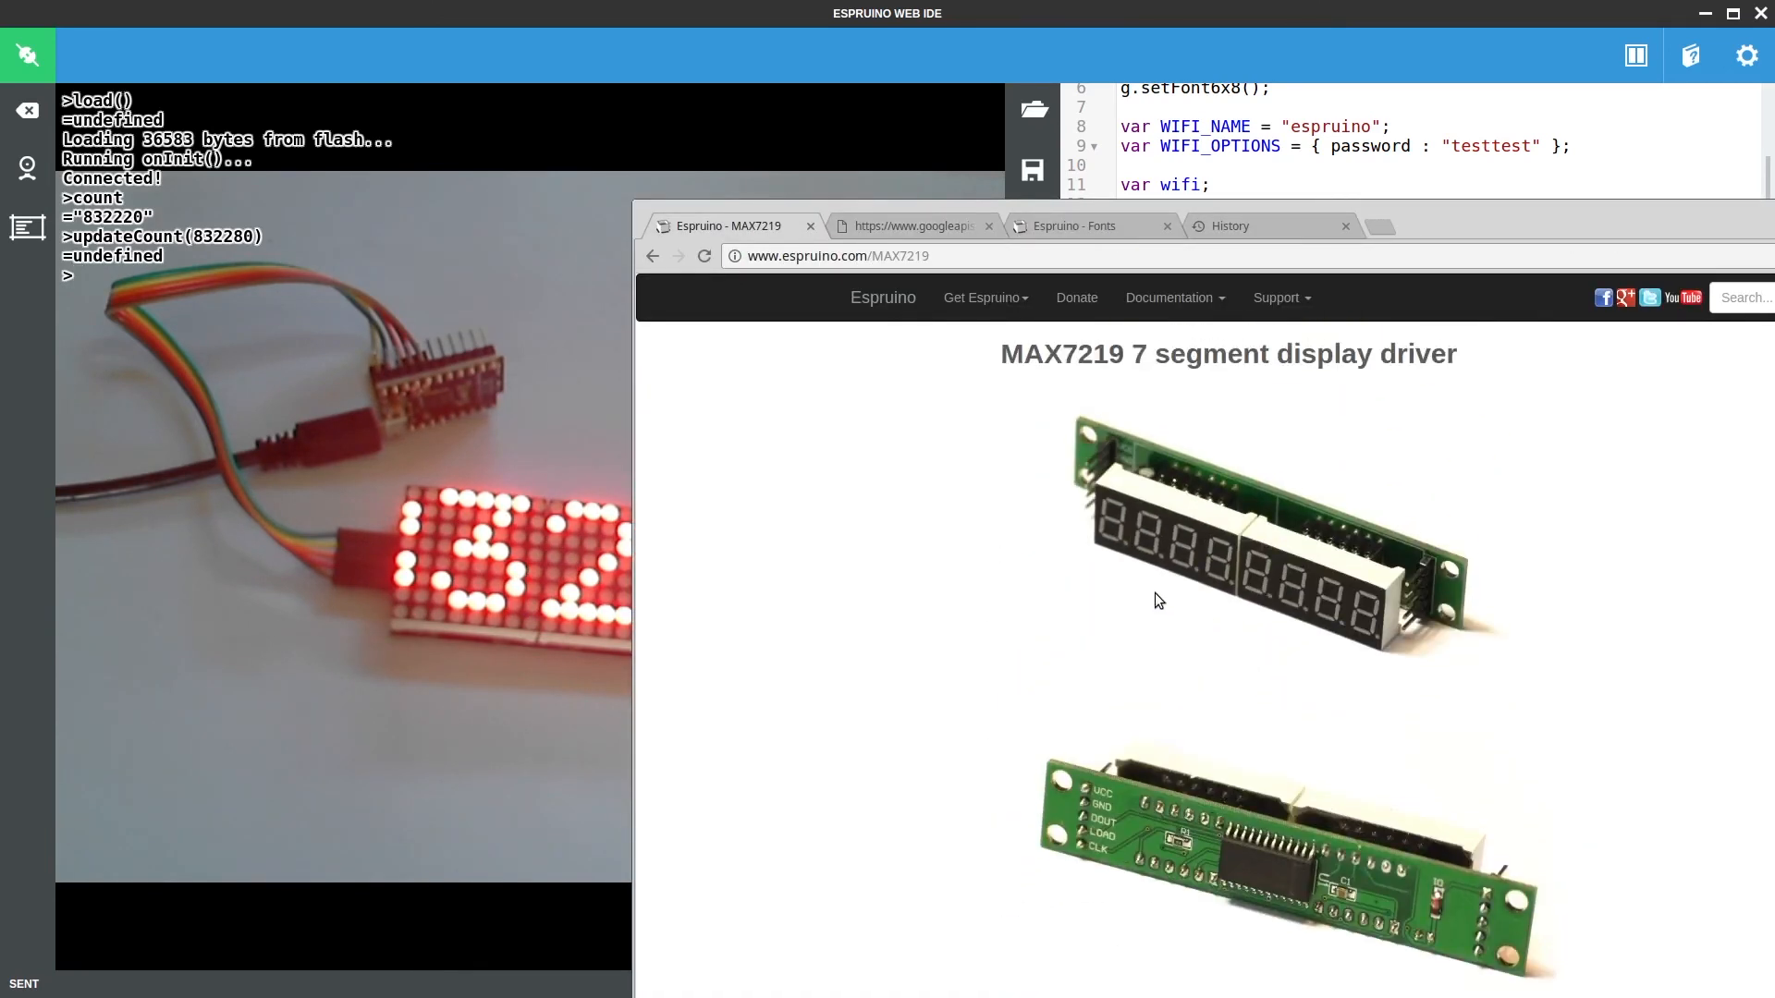
mouse_move(1073, 513)
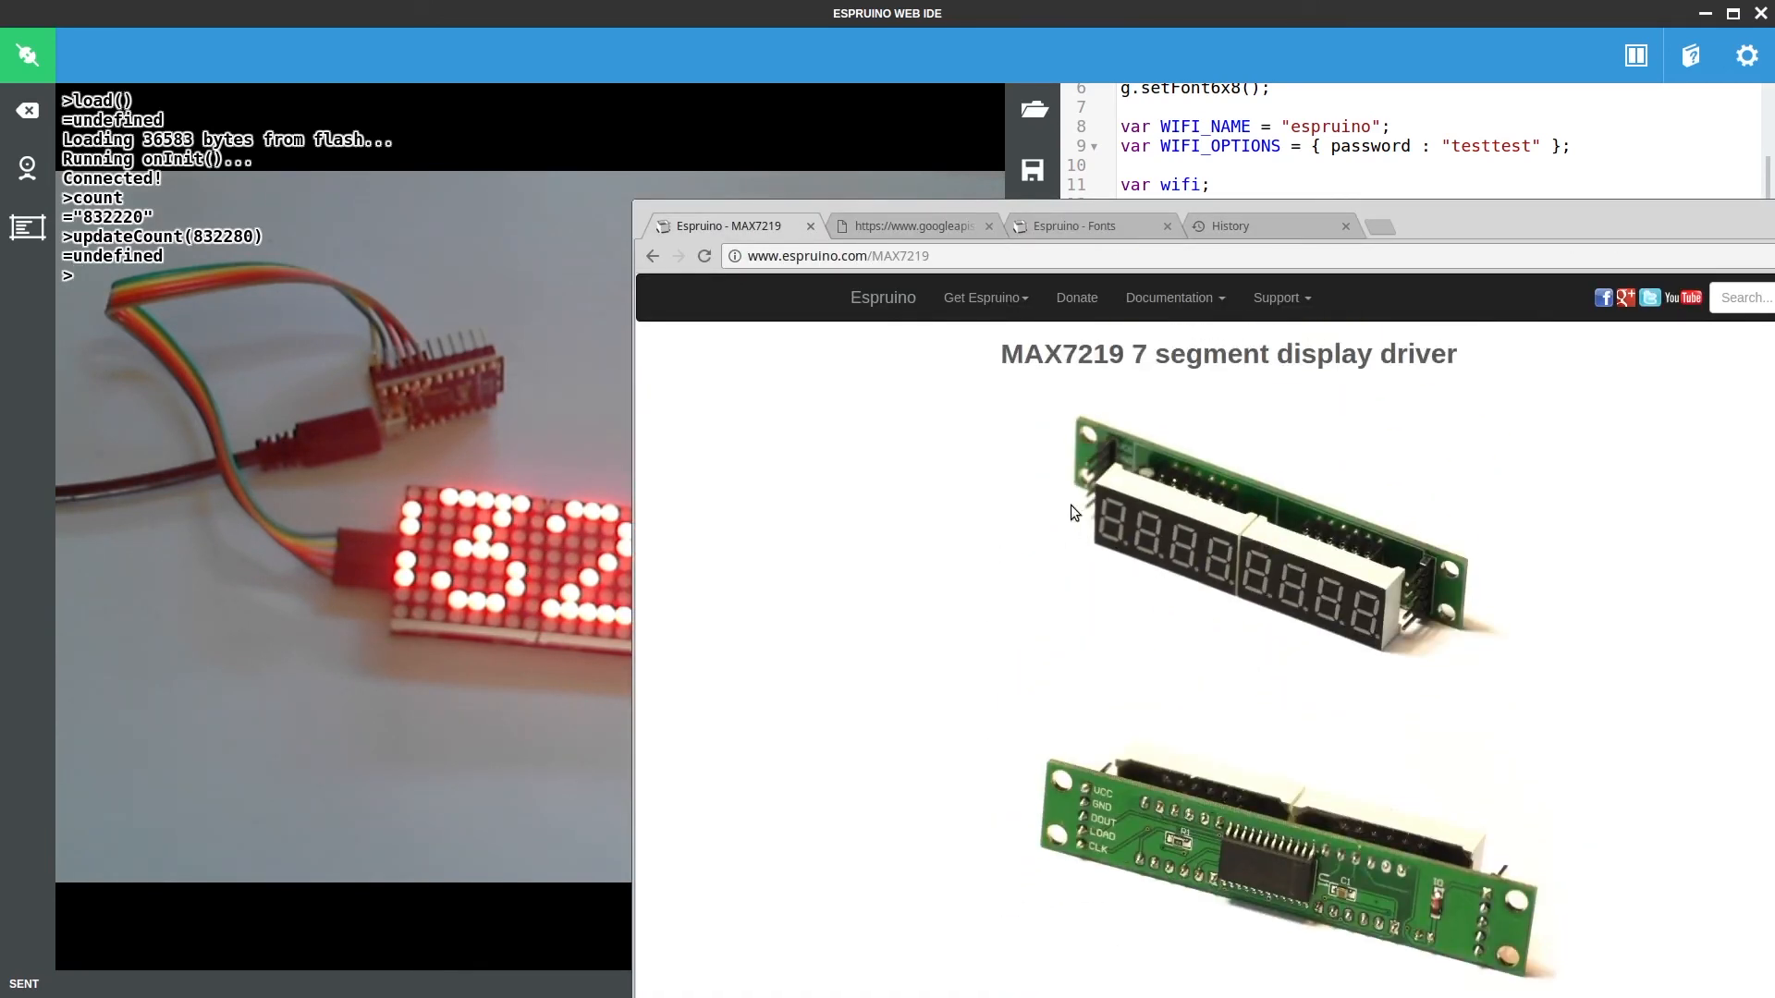
mouse_move(1241, 514)
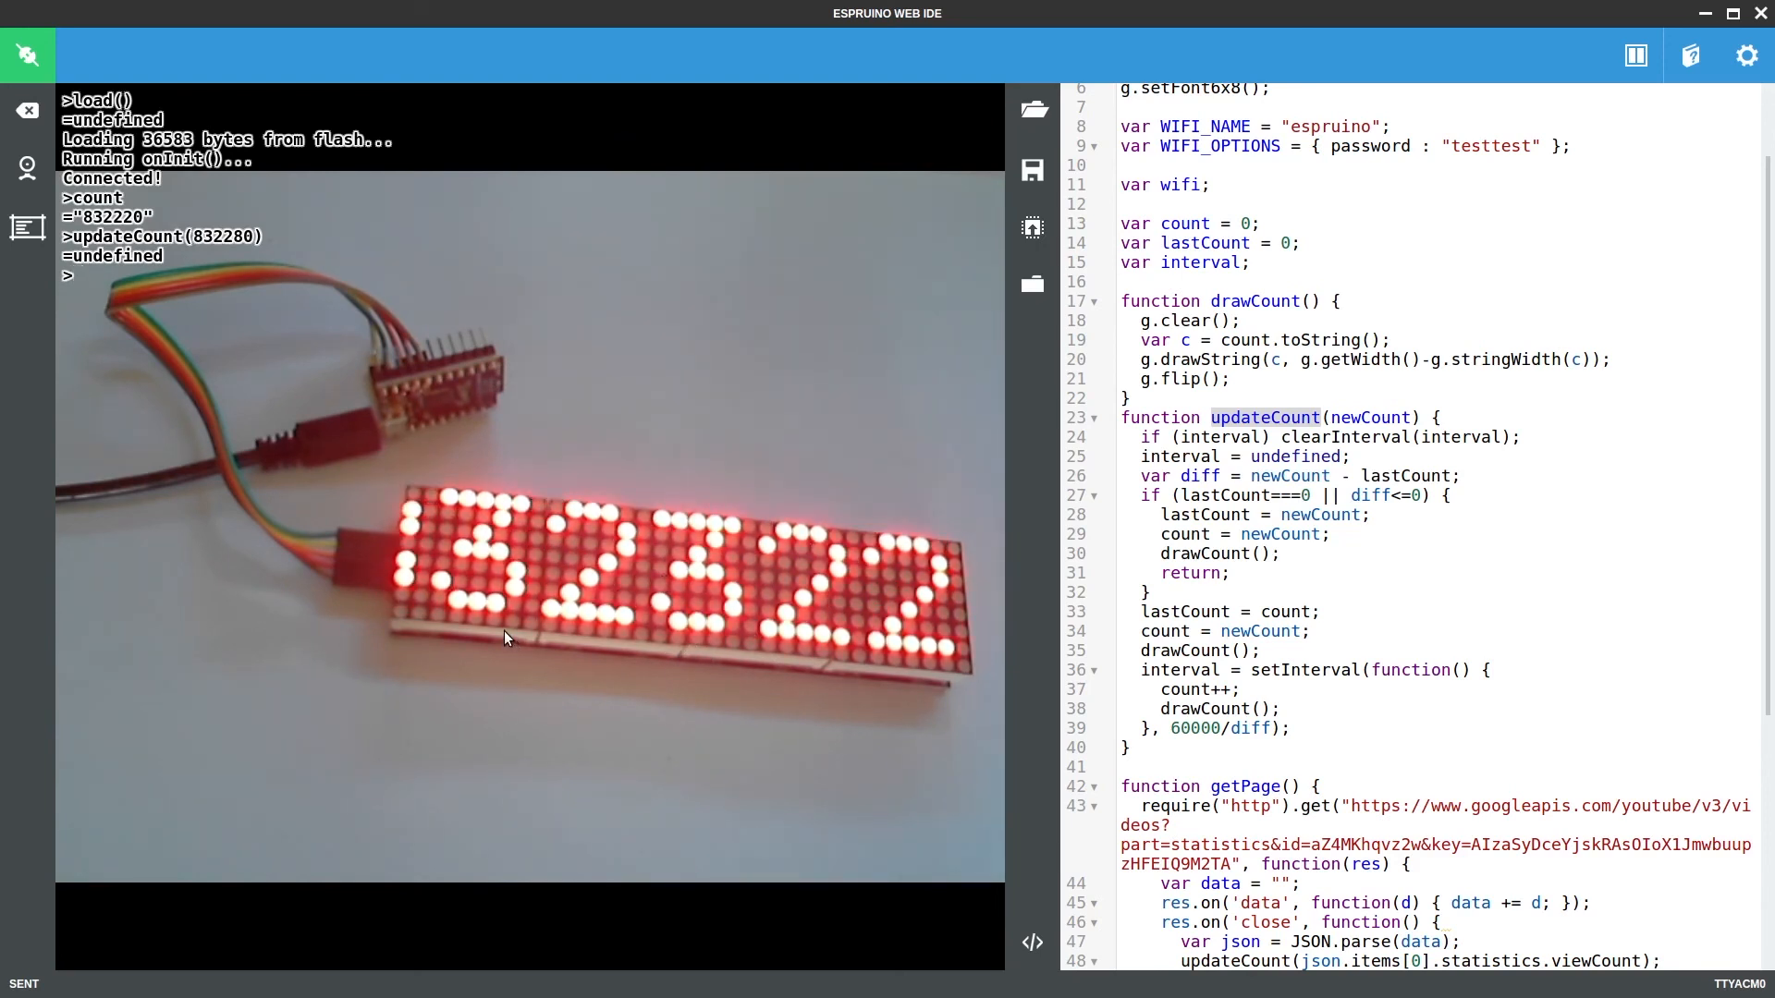
mouse_move(292, 695)
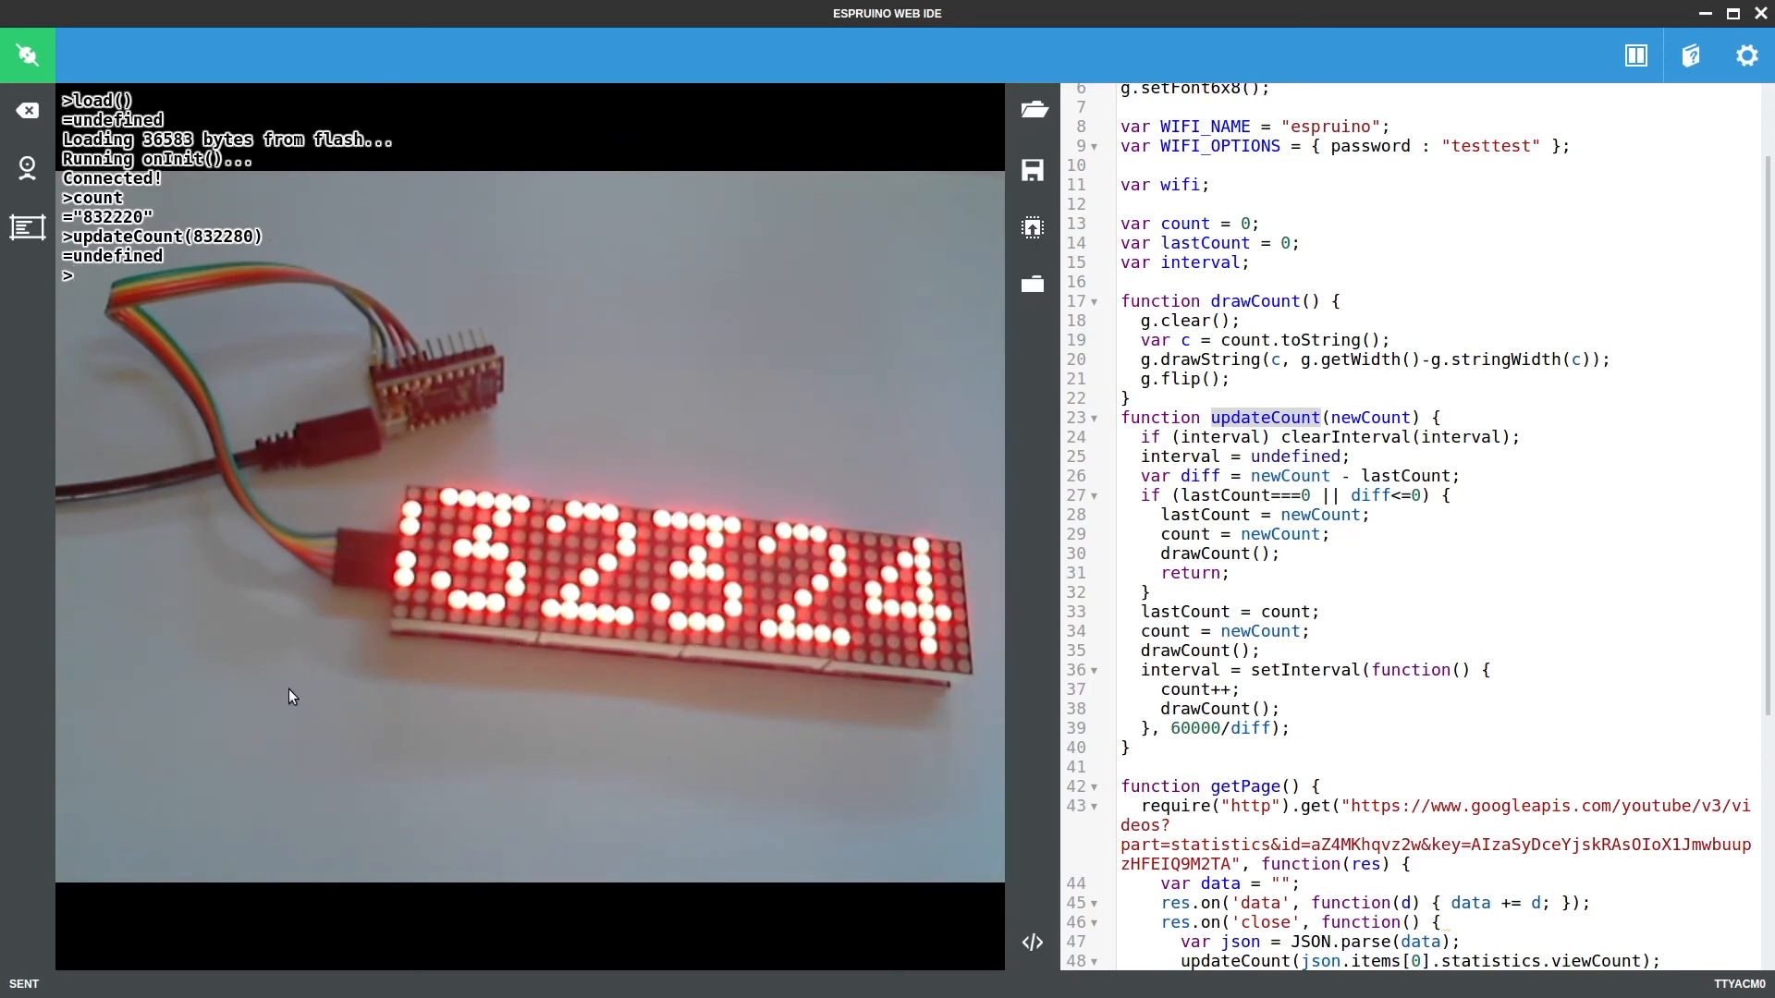
mouse_move(668, 409)
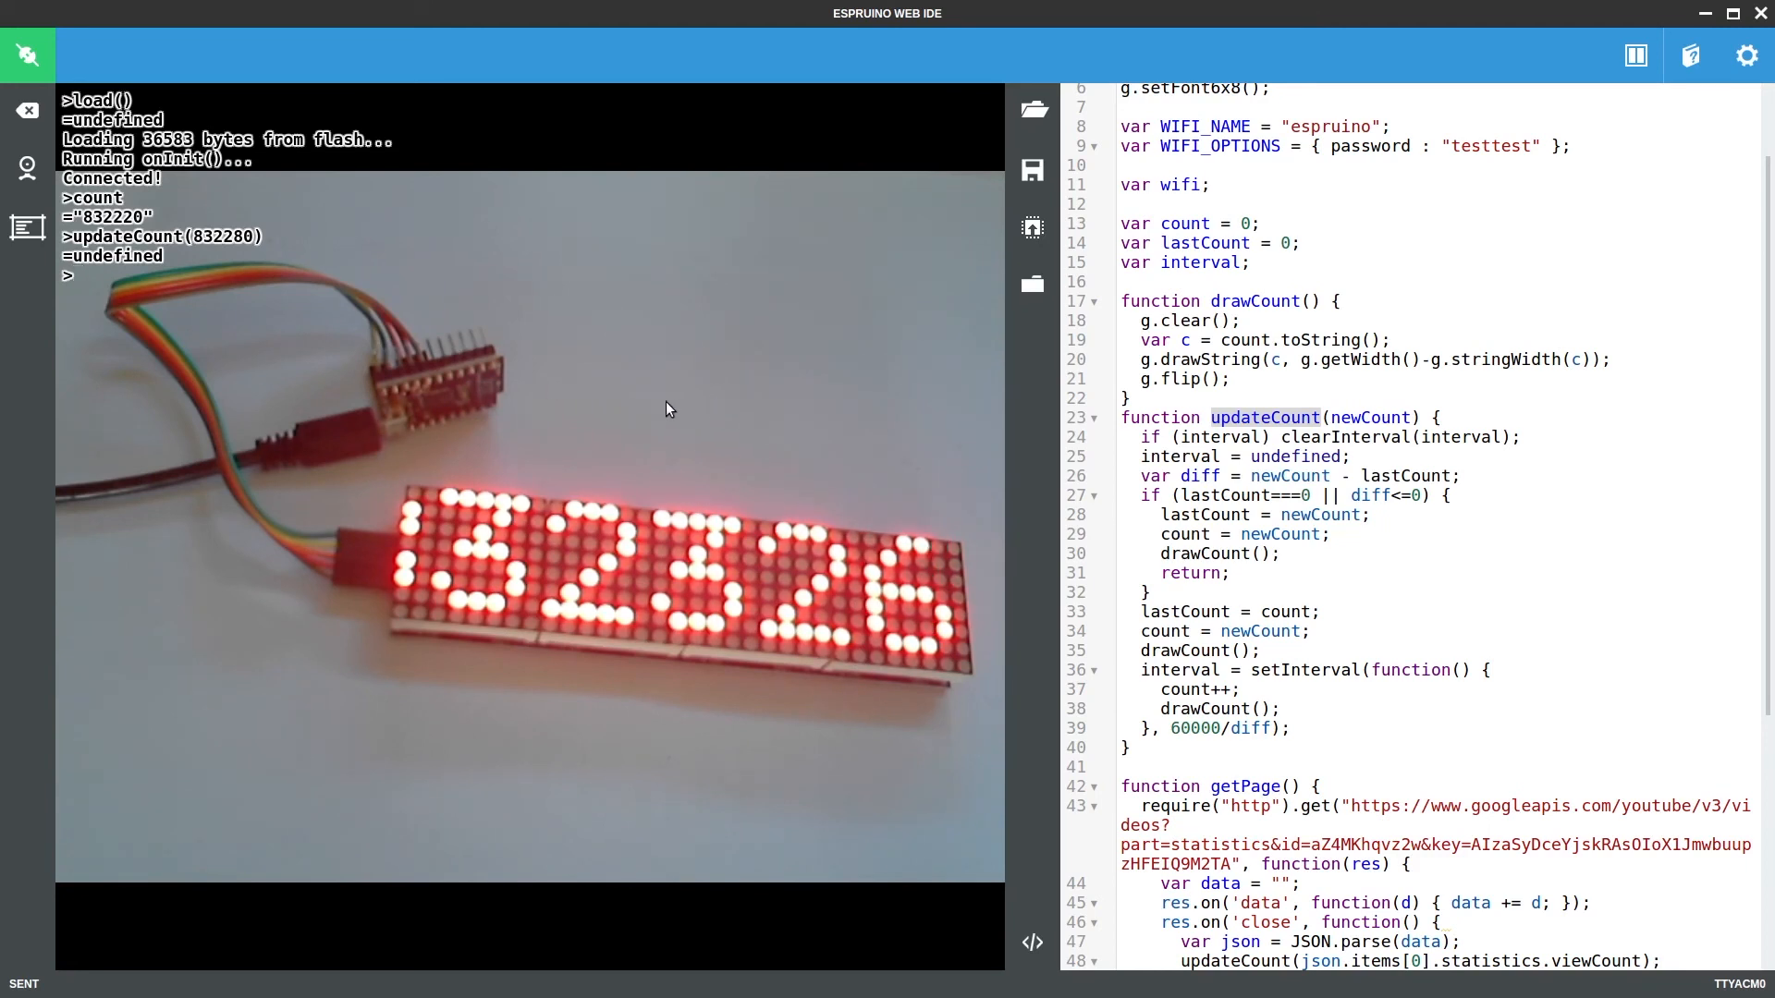
mouse_move(531, 422)
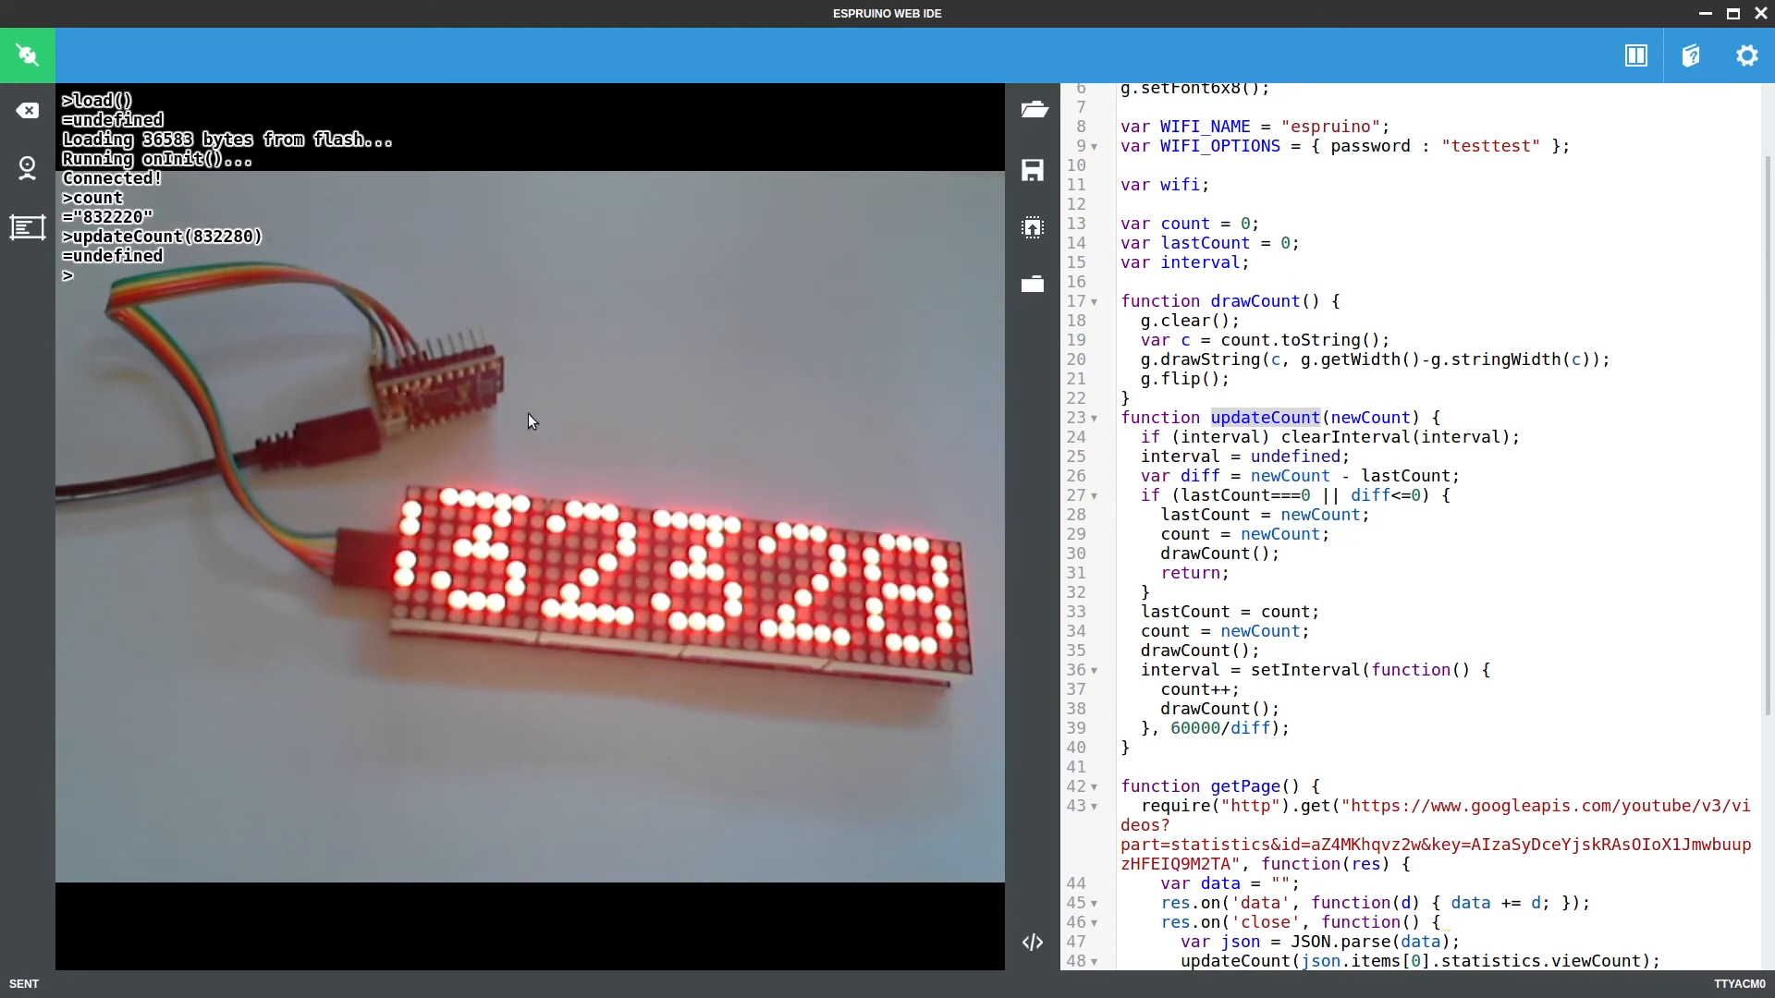